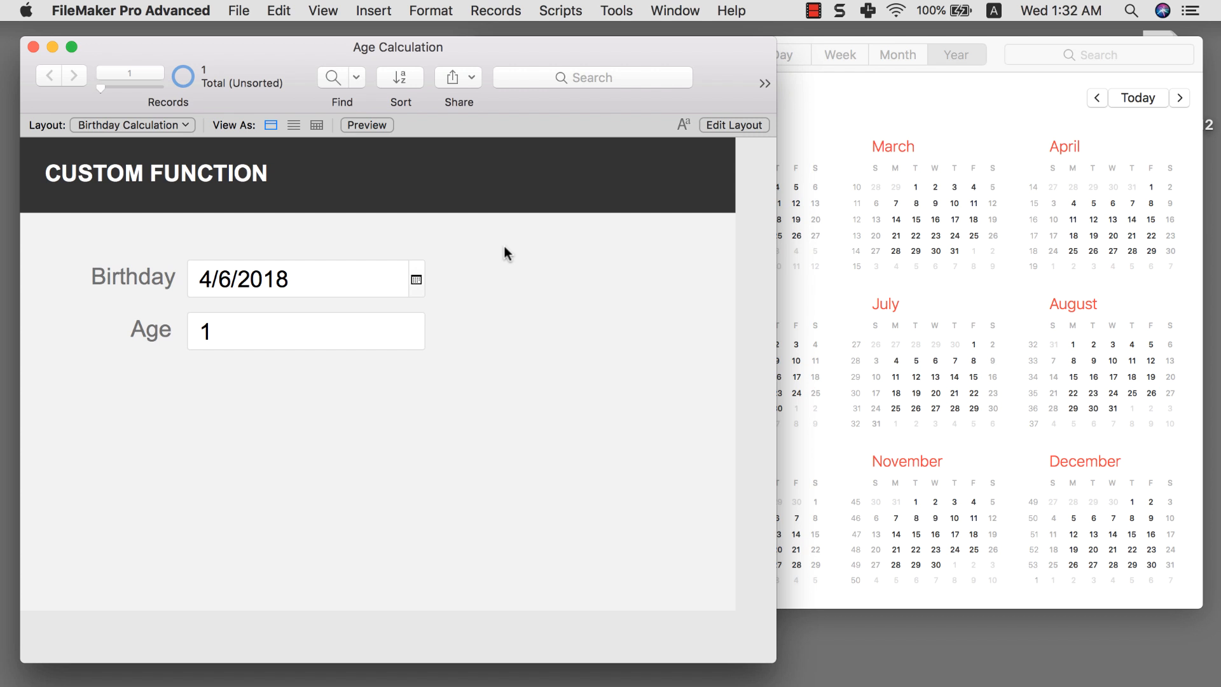
mouse_move(516, 256)
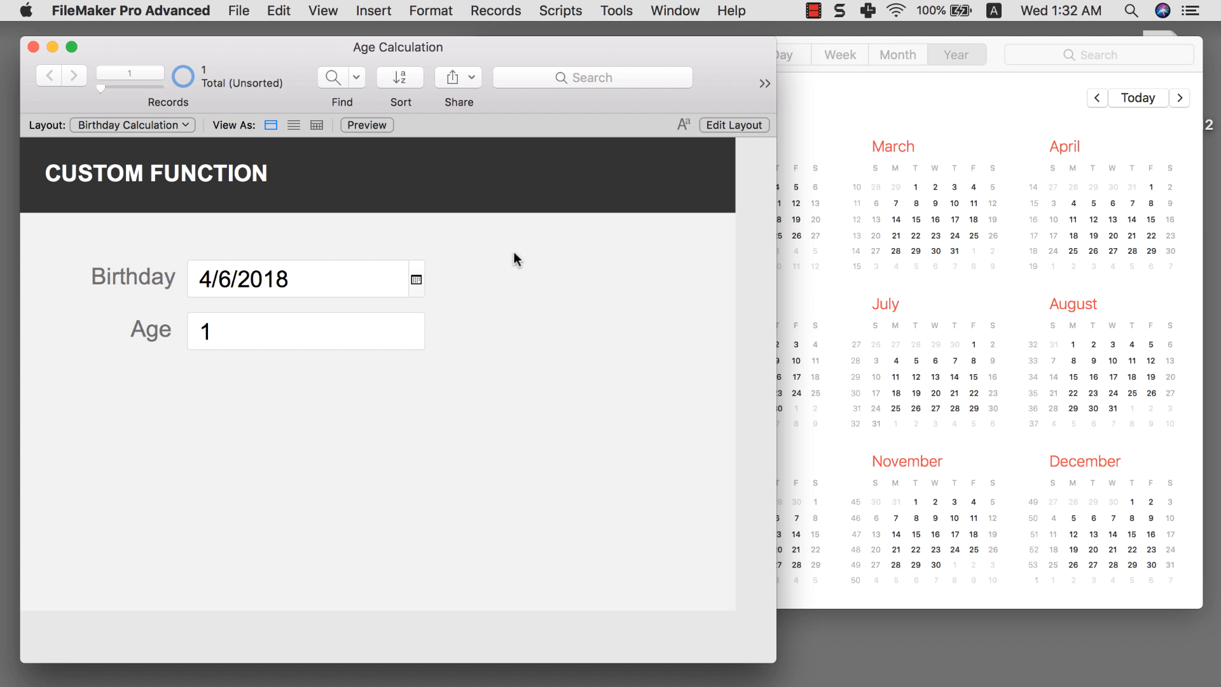
mouse_move(262, 203)
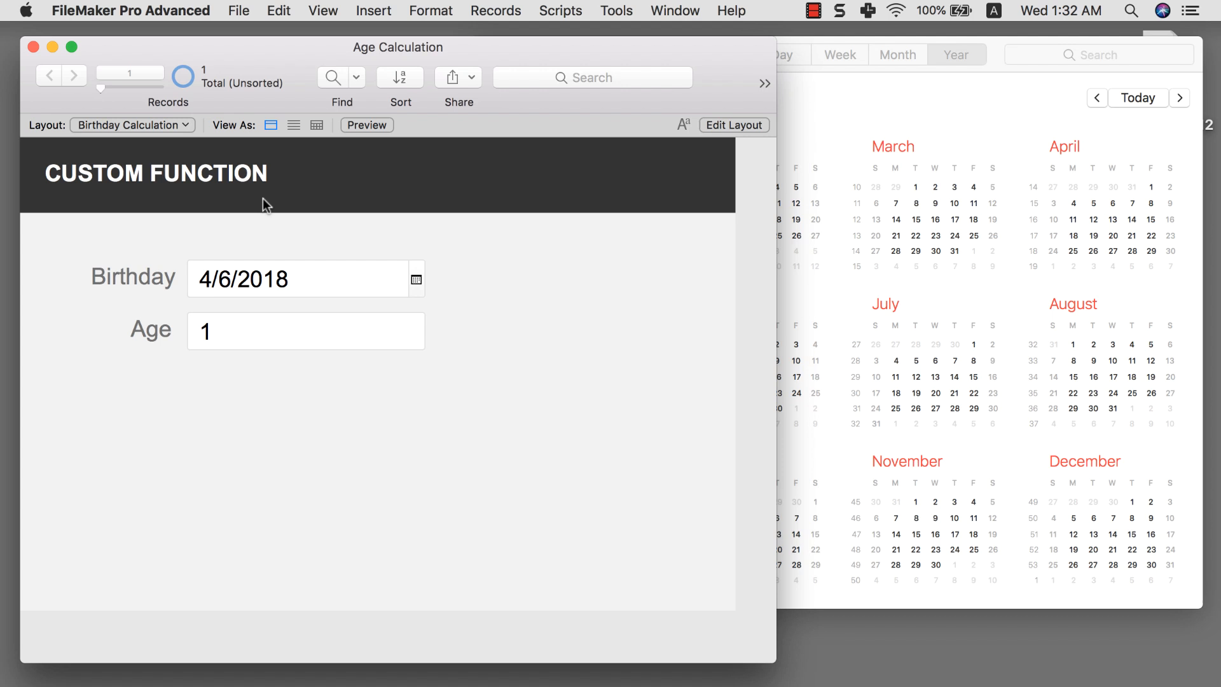
Step: Add a BRIANDUNNING.com heading to the layout header and return to browsing the record
click(734, 125)
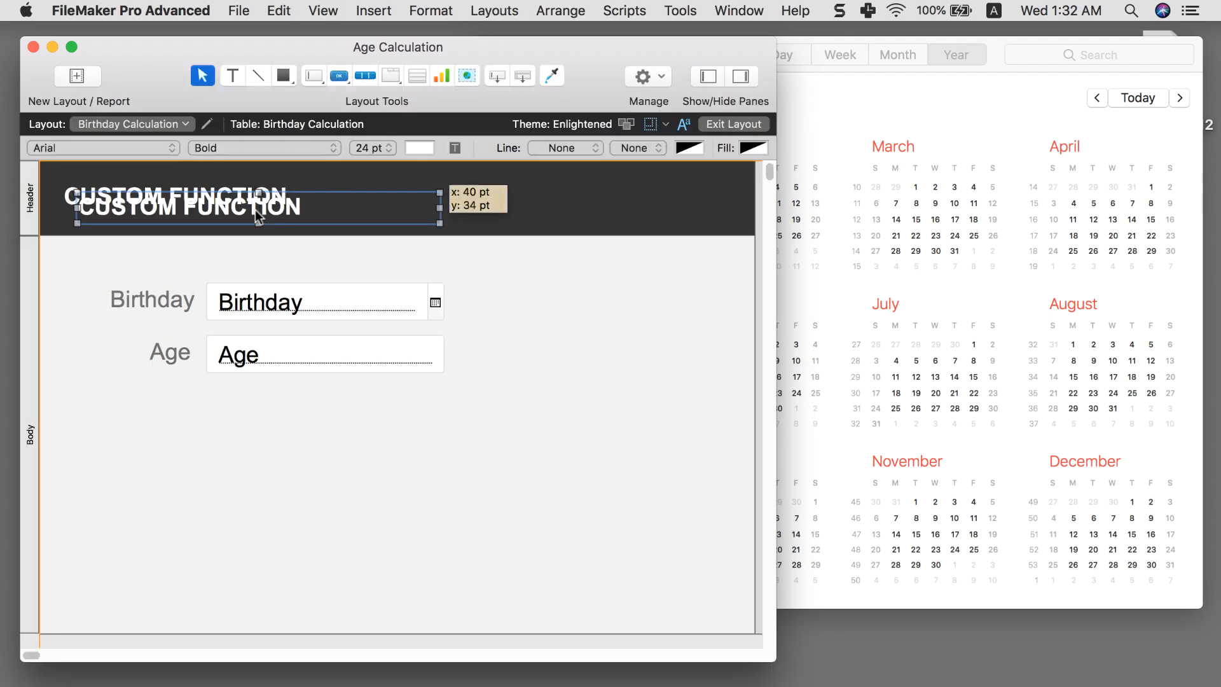
text(BRI)
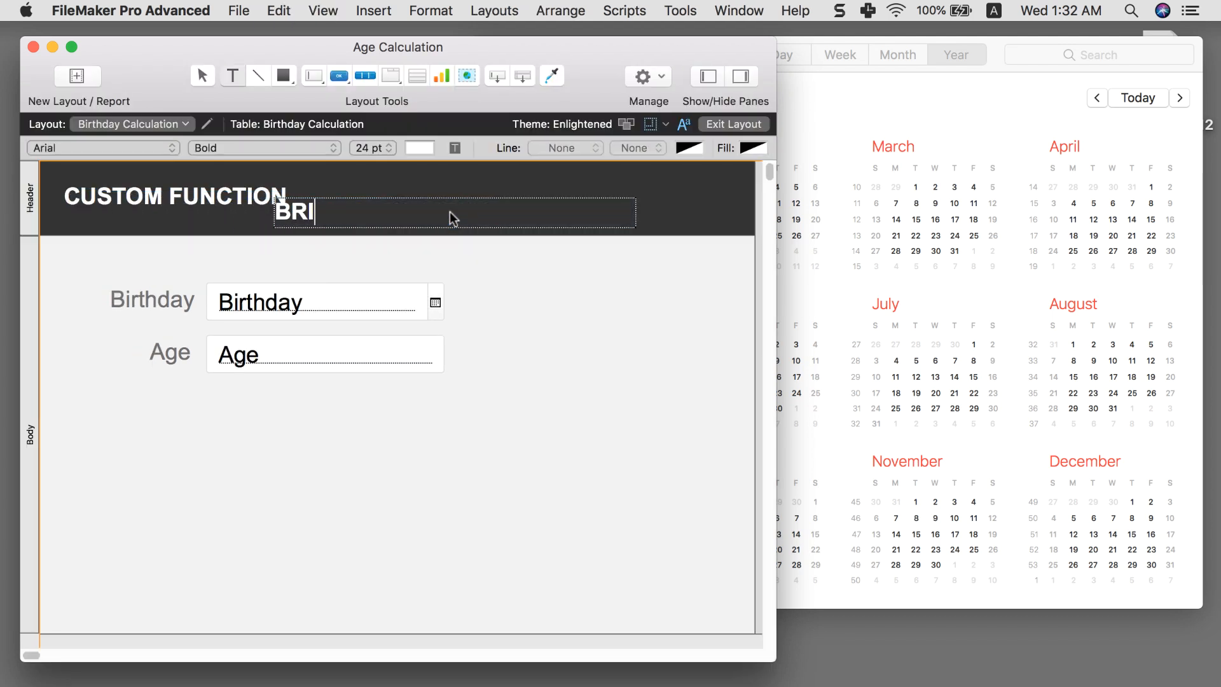
text(AN)
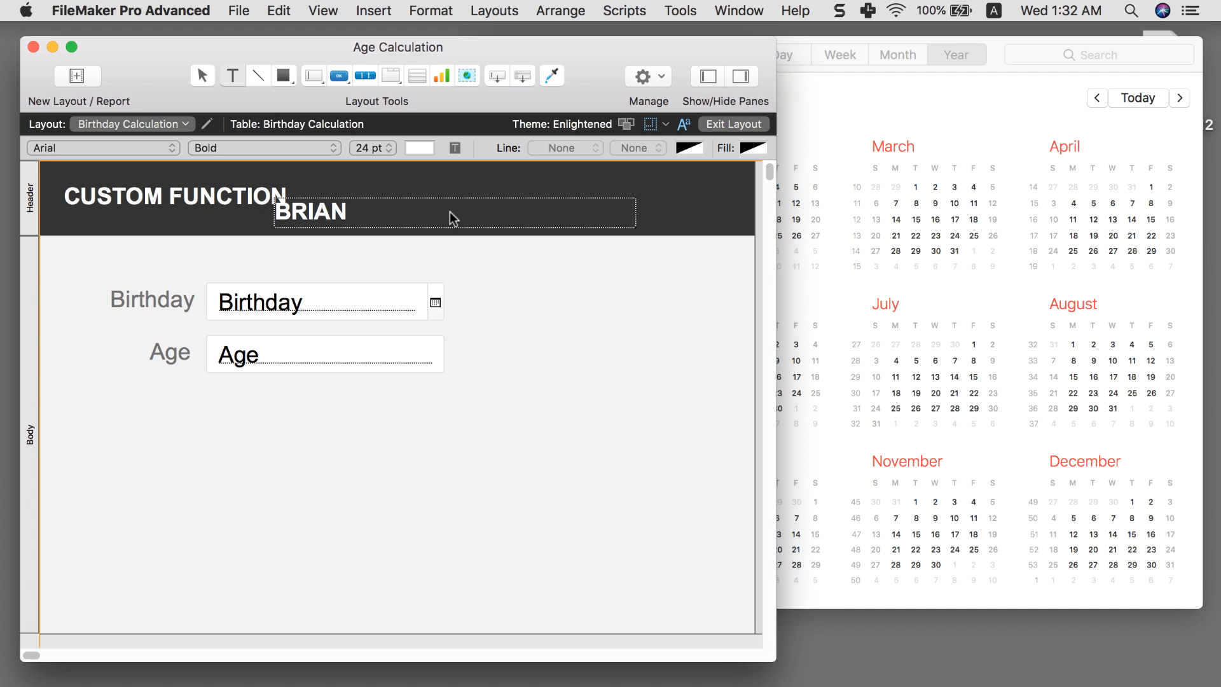
text(DUNNING.com)
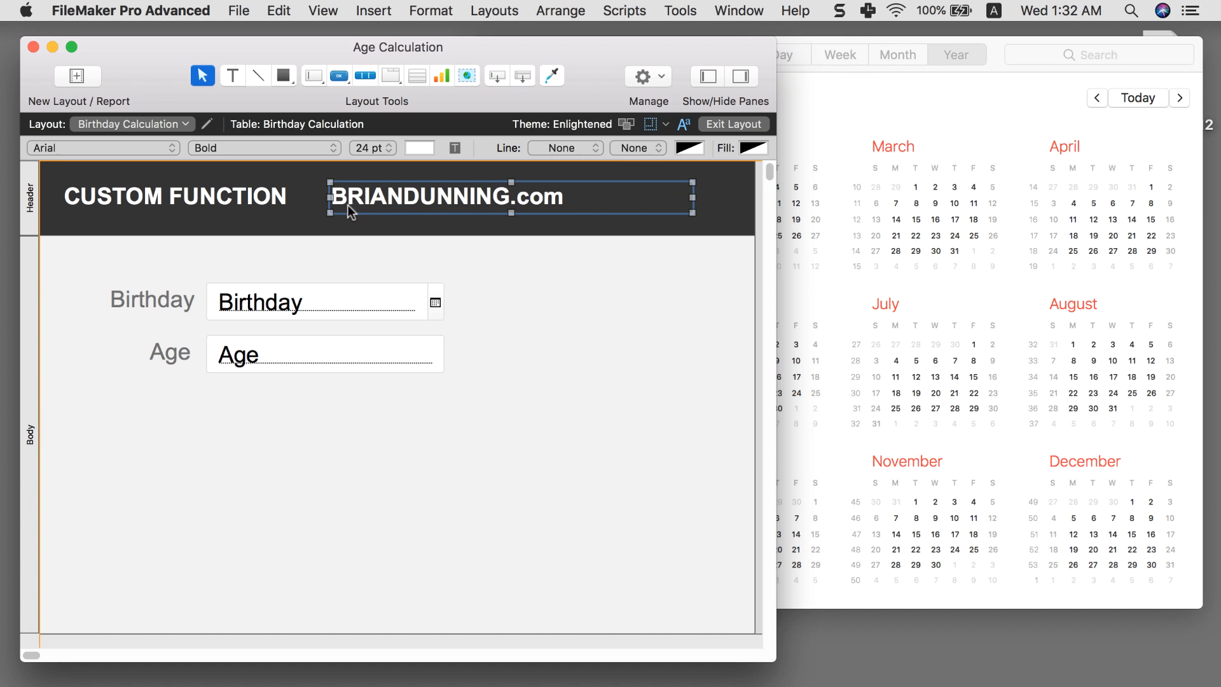
mouse_move(437, 229)
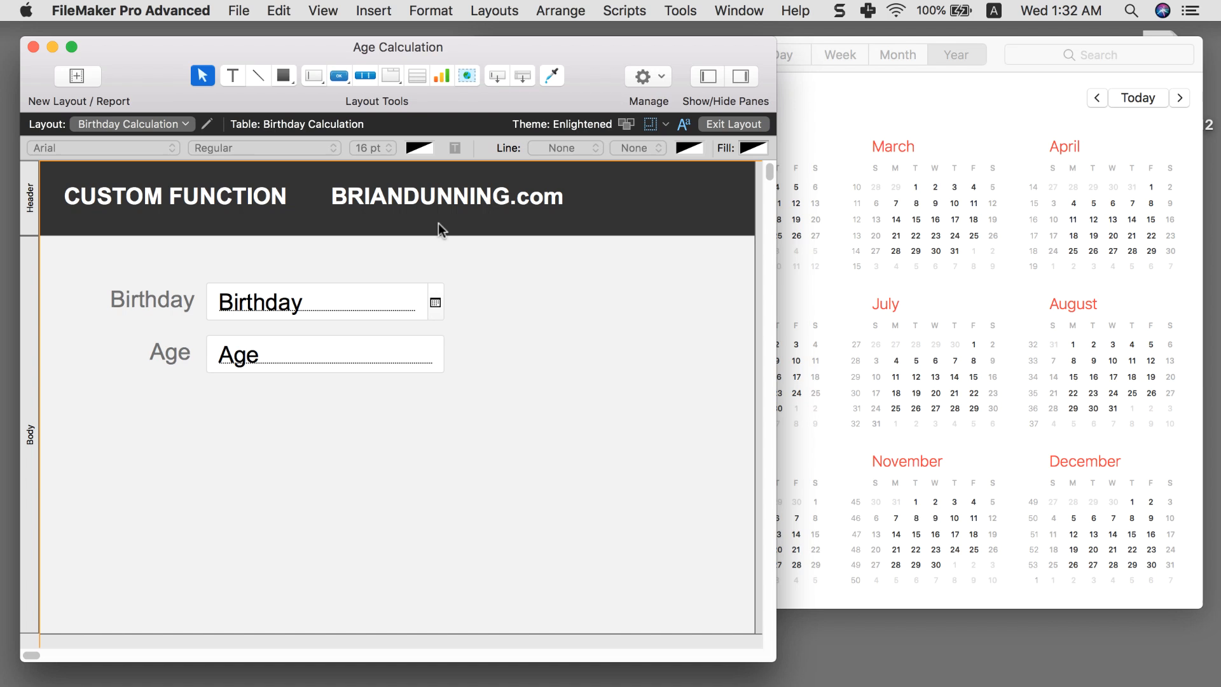
mouse_move(432, 219)
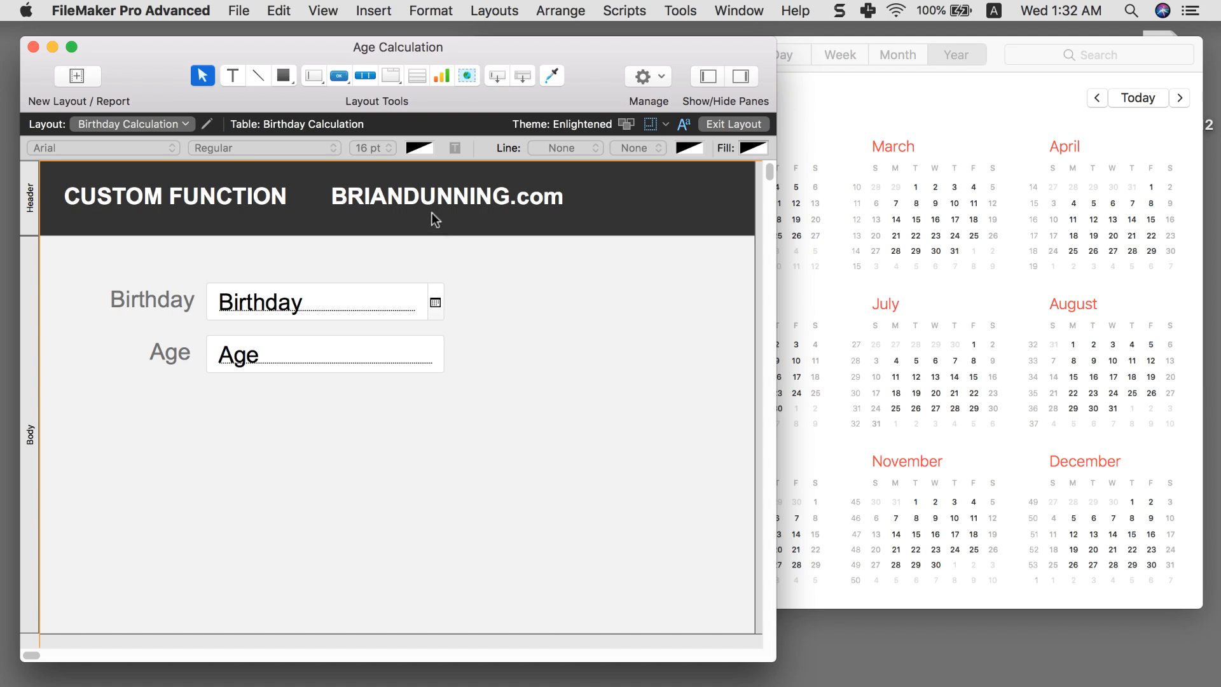
mouse_move(438, 222)
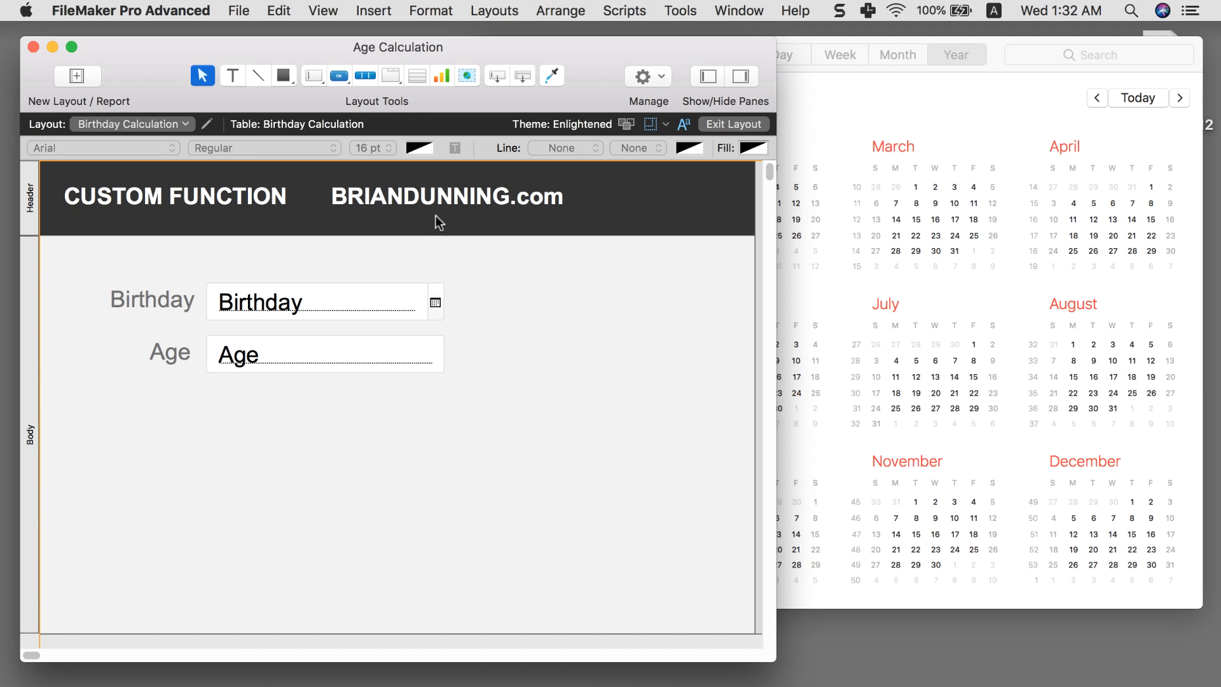
mouse_move(423, 214)
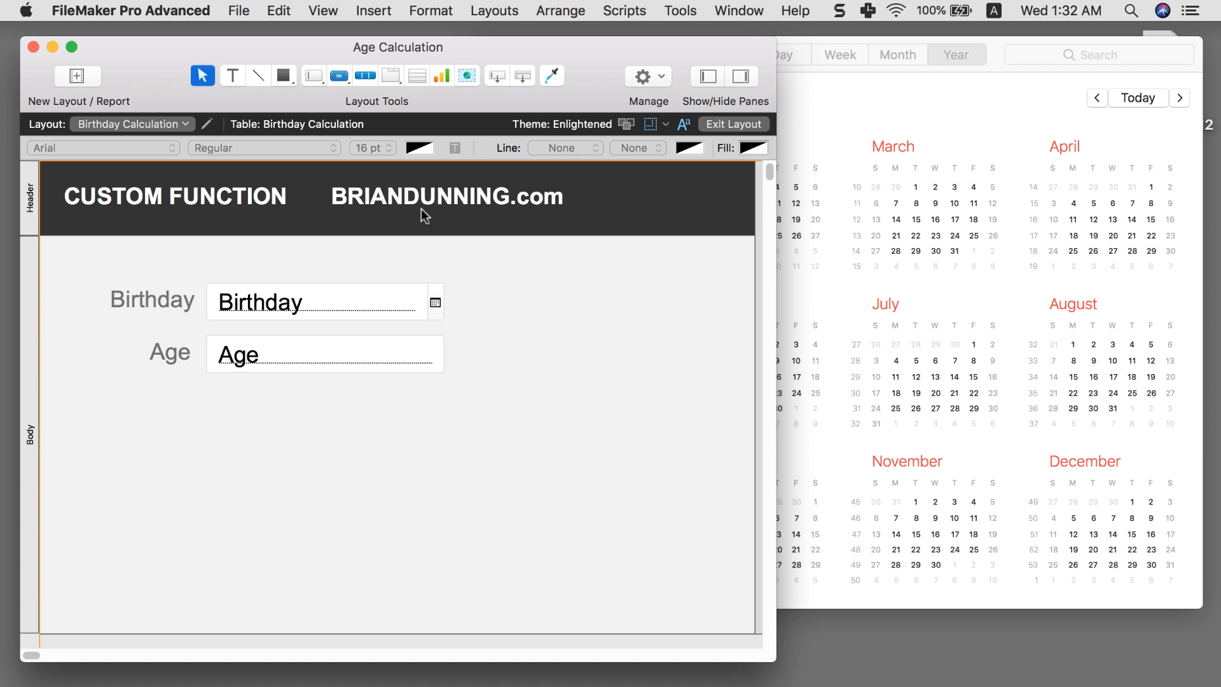
click(734, 124)
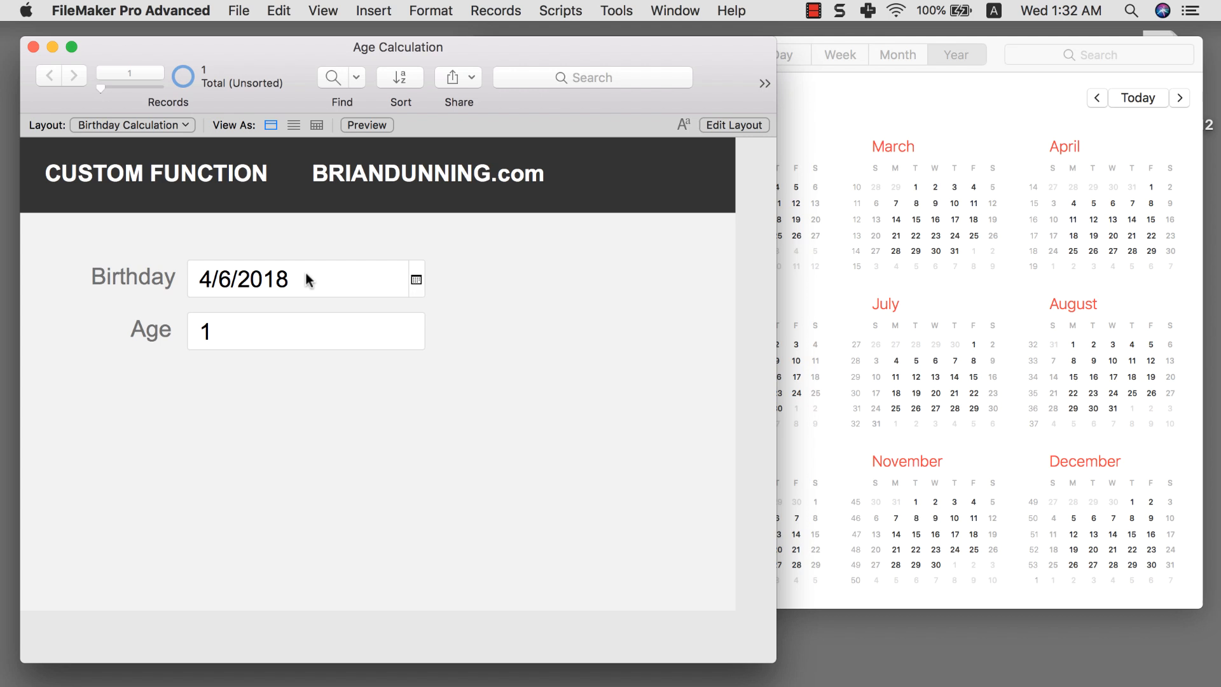
mouse_move(264, 282)
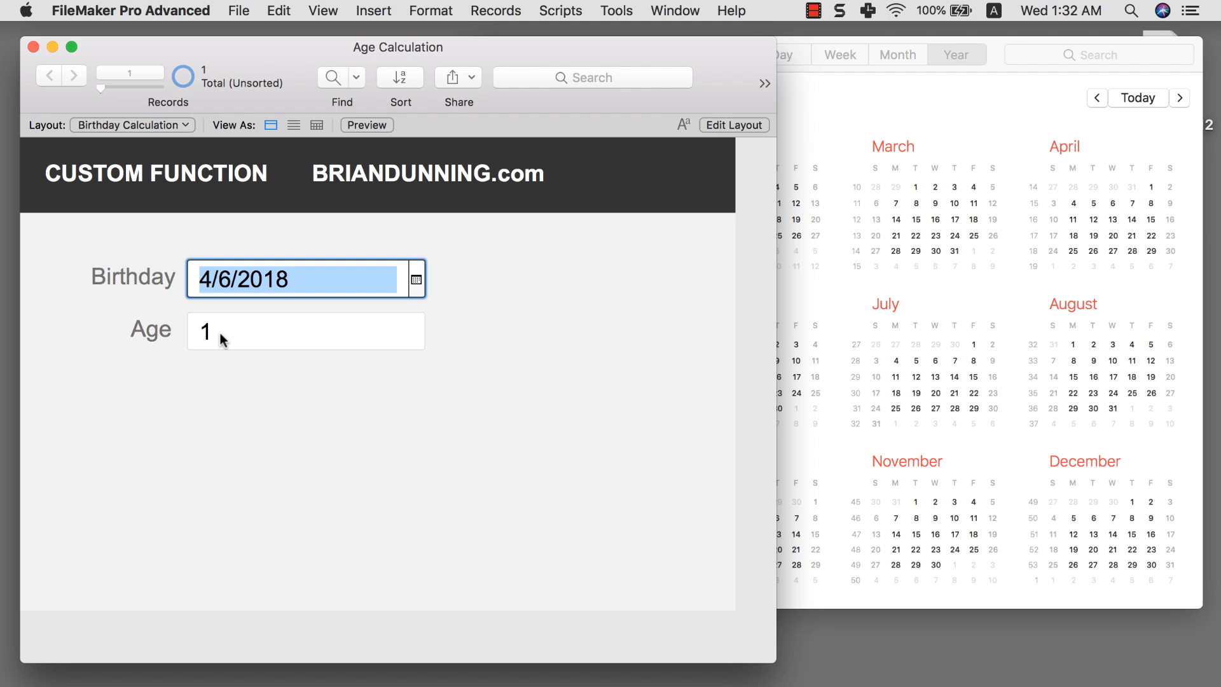
mouse_move(289, 50)
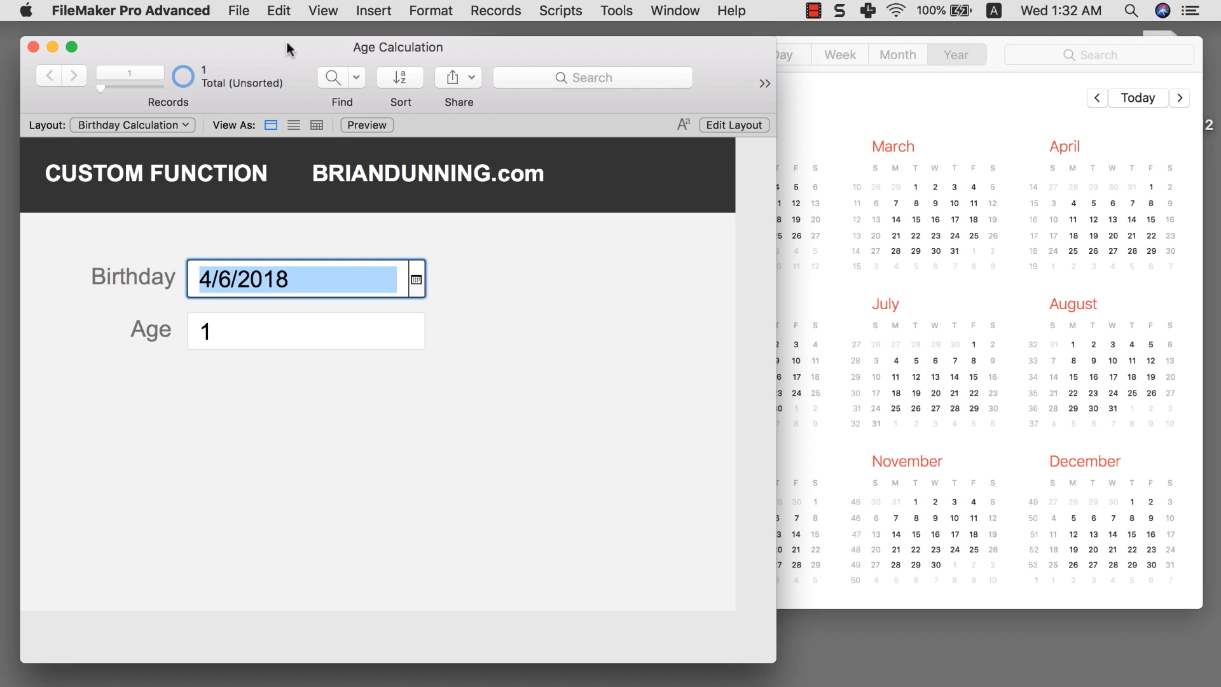
Step: Define the Age field's calculation as int((Get(CurrentDate) - Birthday)/365)
click(239, 11)
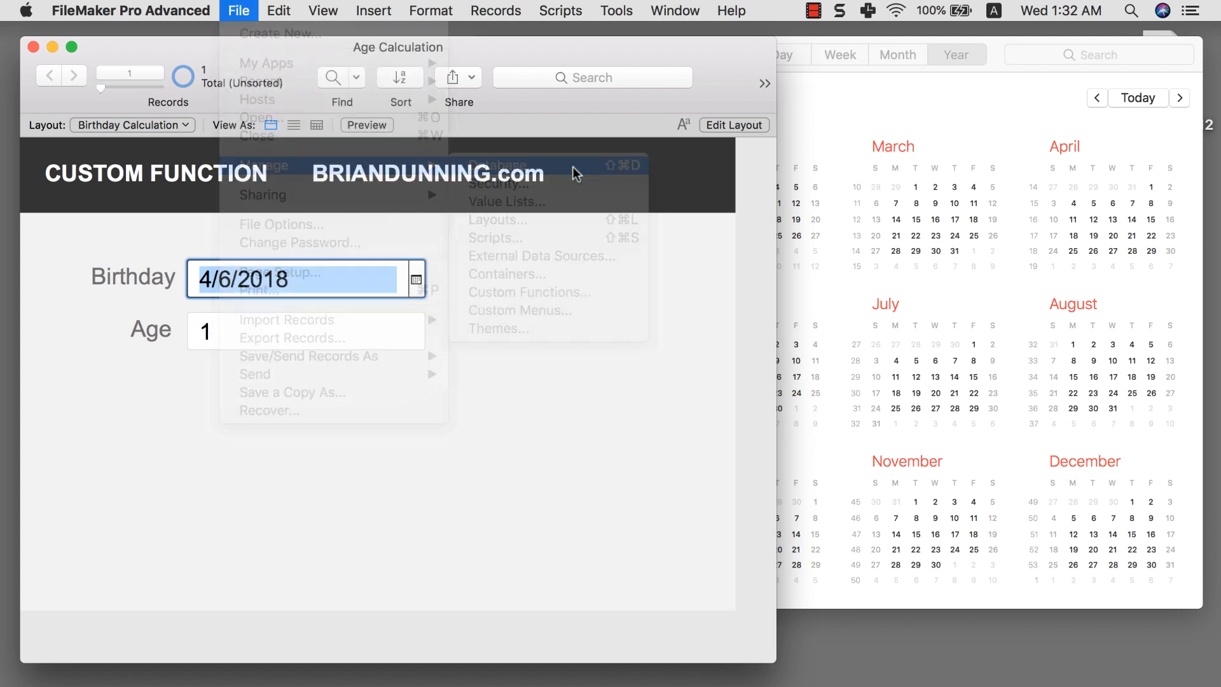
click(523, 165)
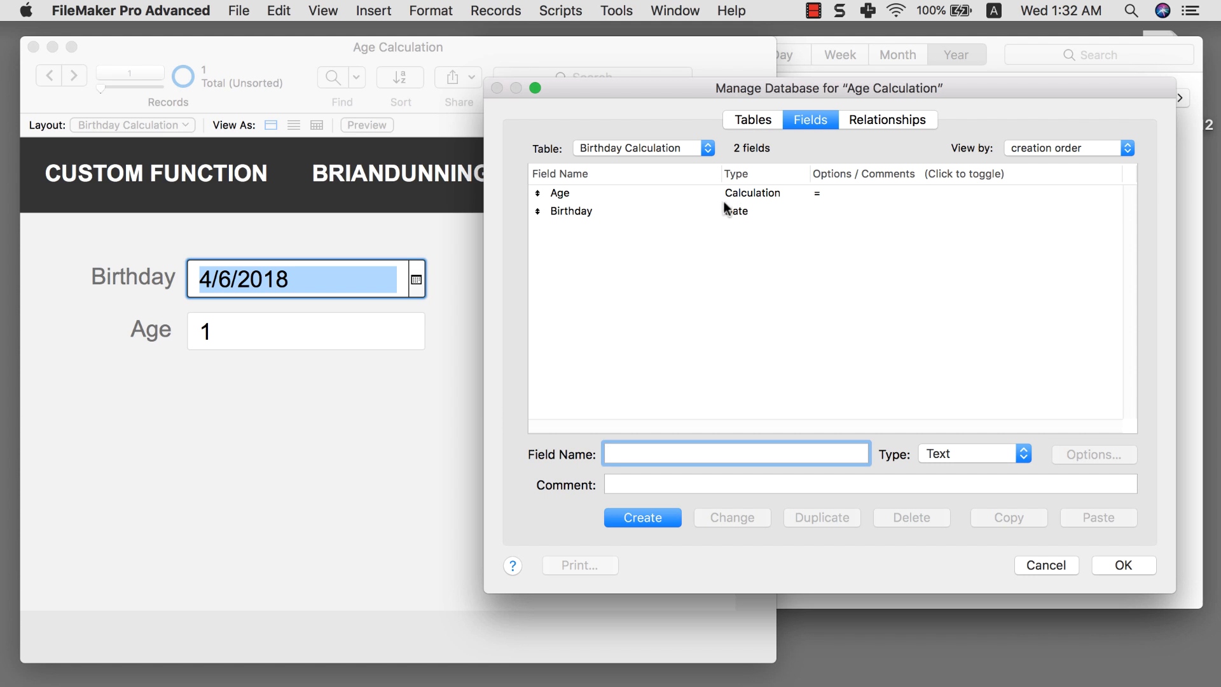
double_click(559, 193)
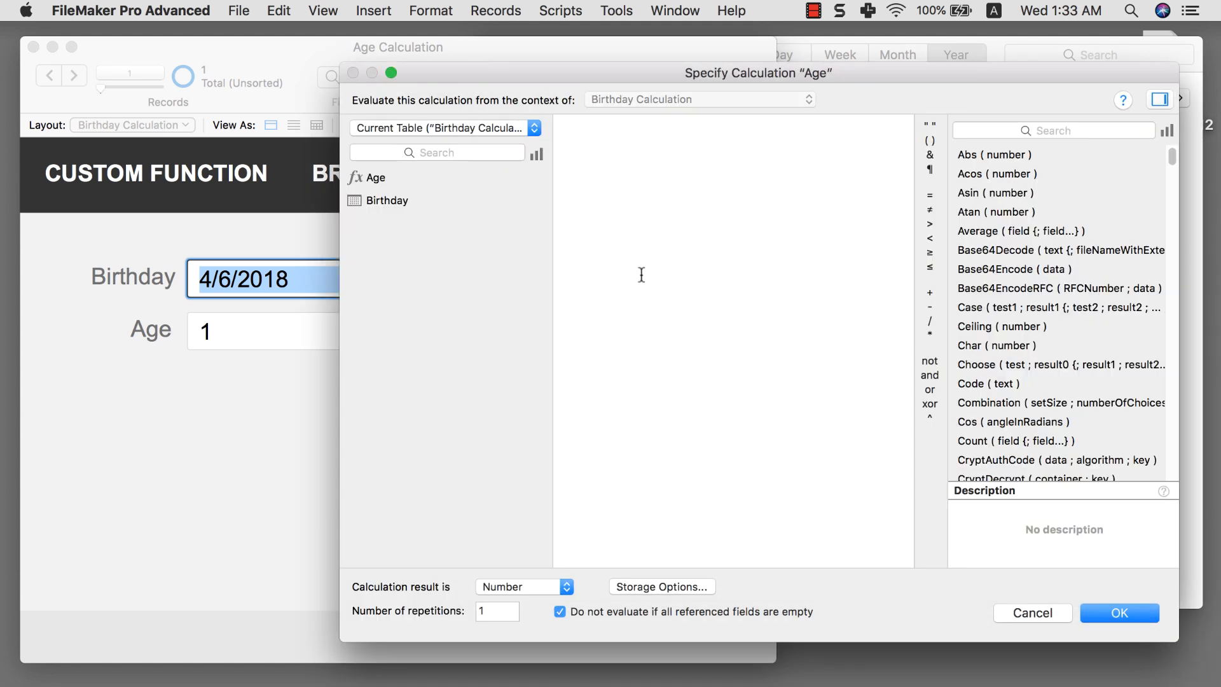
text(g)
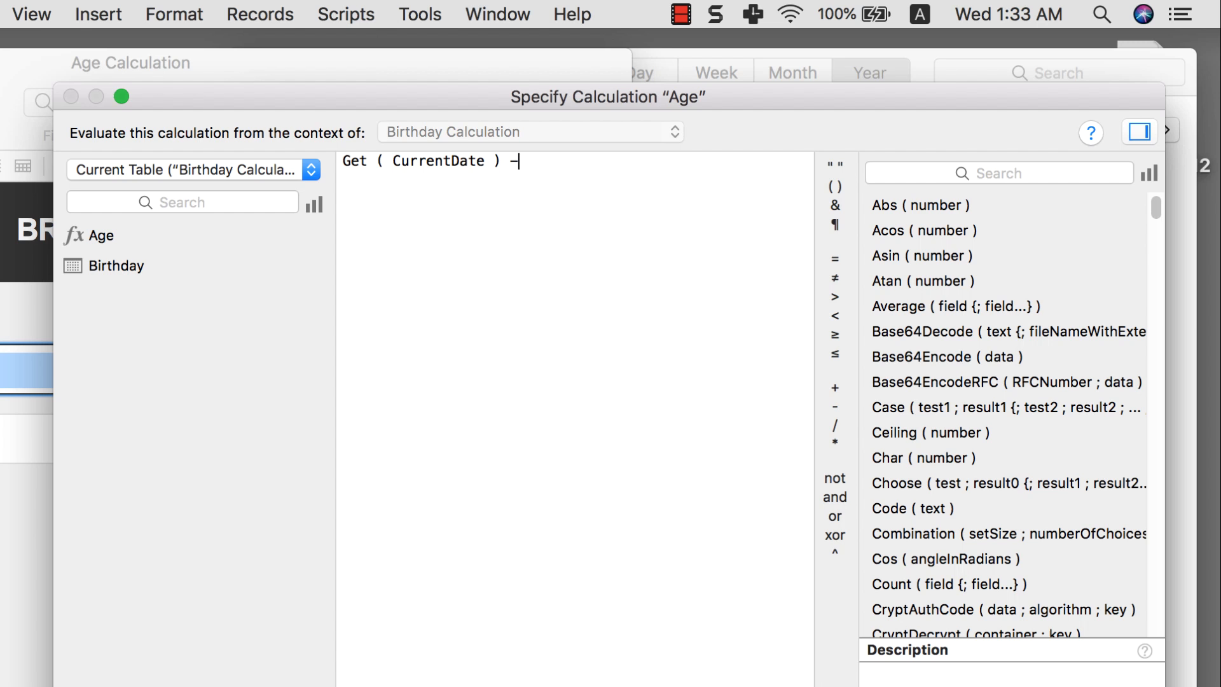
text(Birthday)
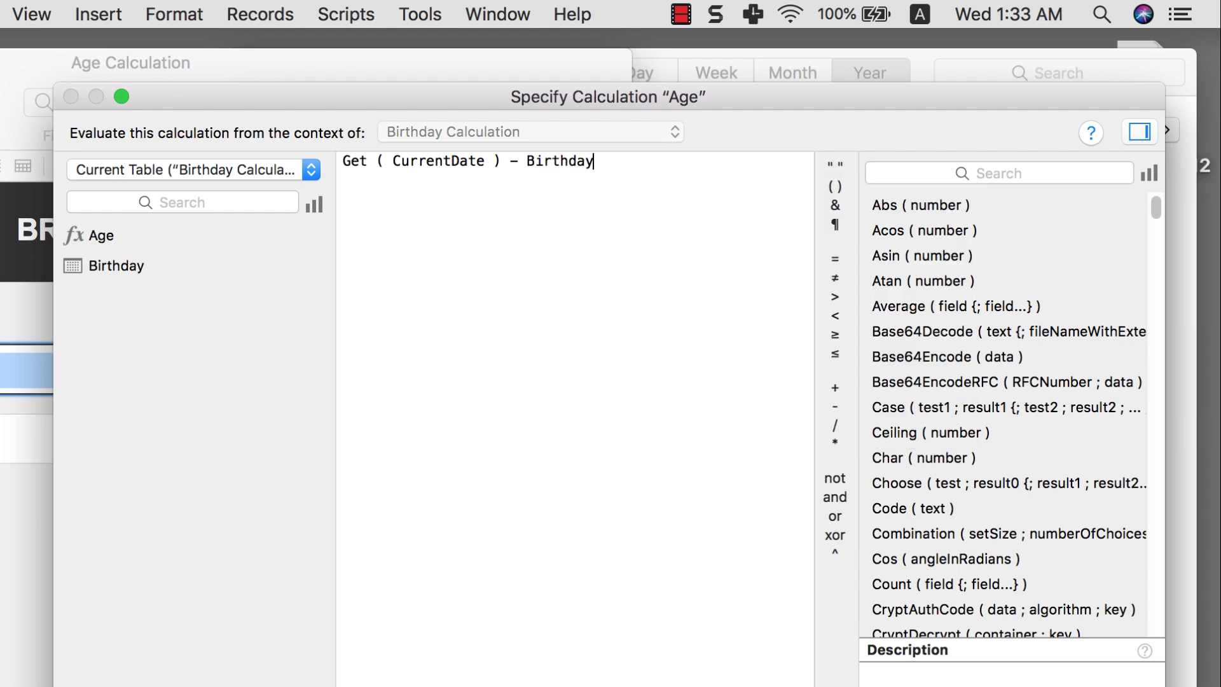
text(int ( ()
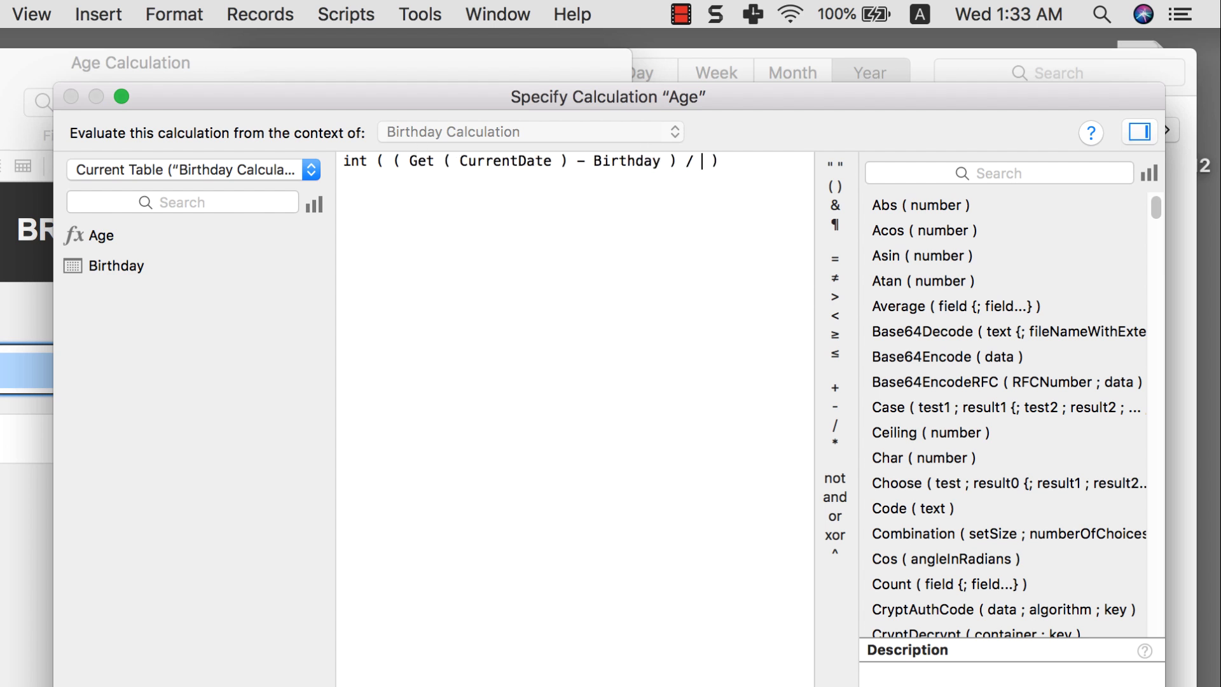
text(365)
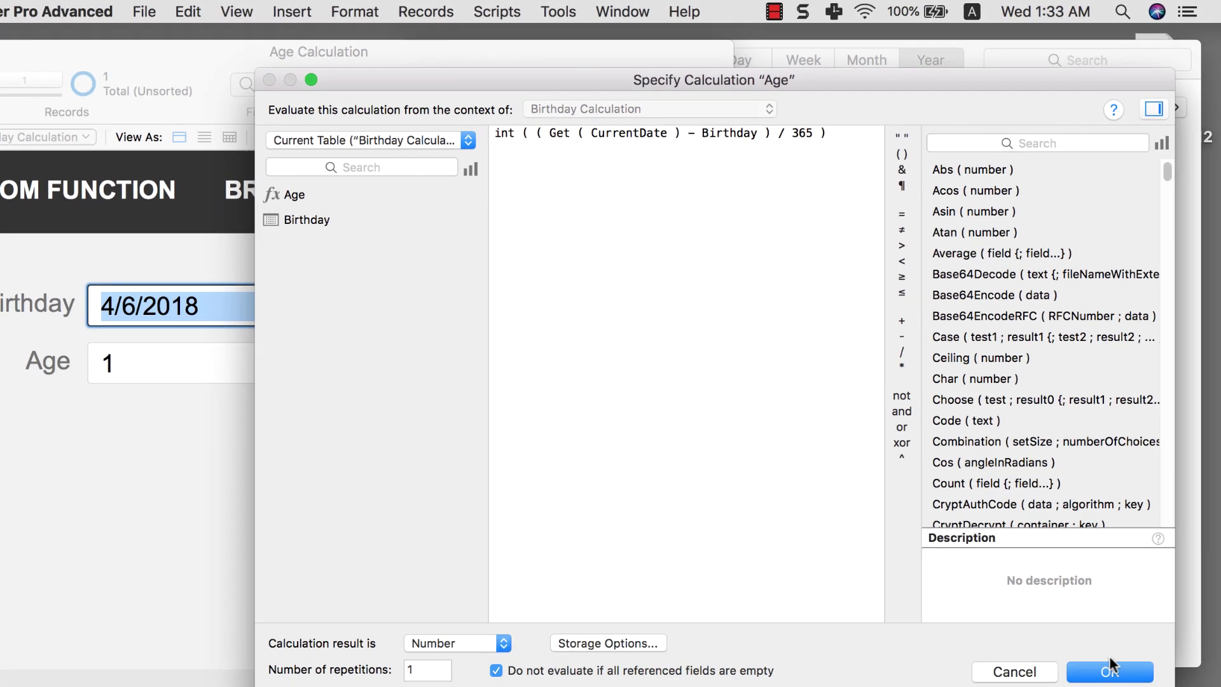
click(1107, 671)
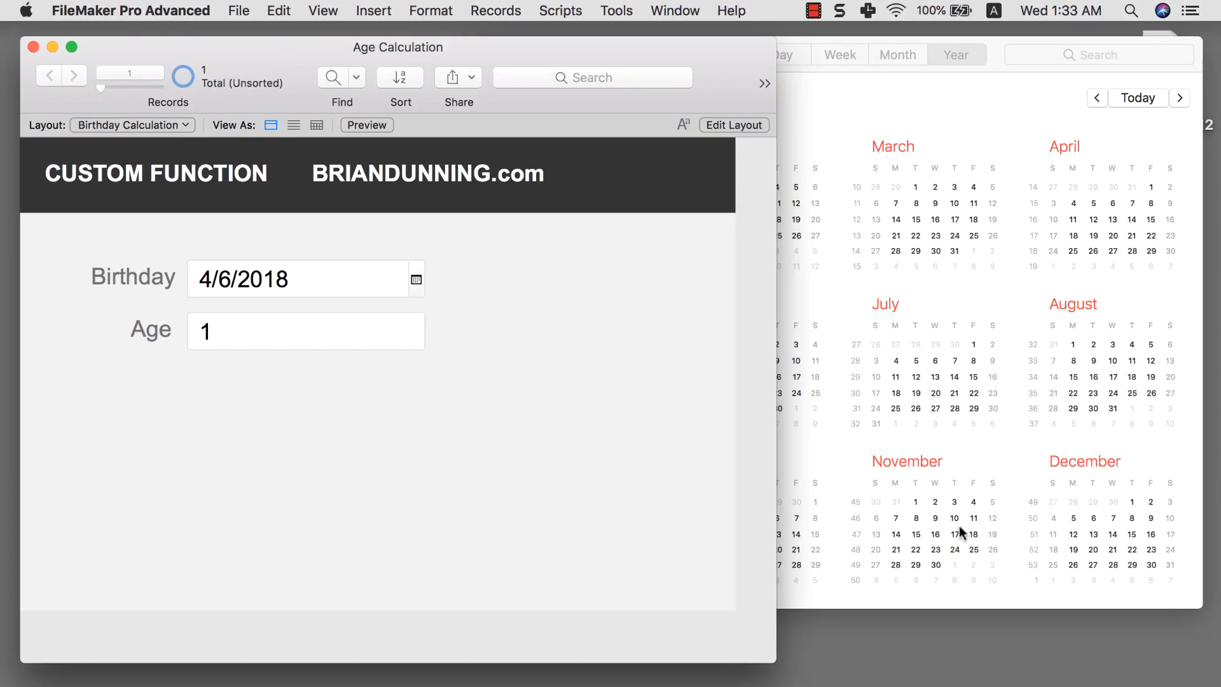
Step: Change the Birthday year to 2016, then to 2013, and confirm Age shows 6
click(303, 279)
text(6)
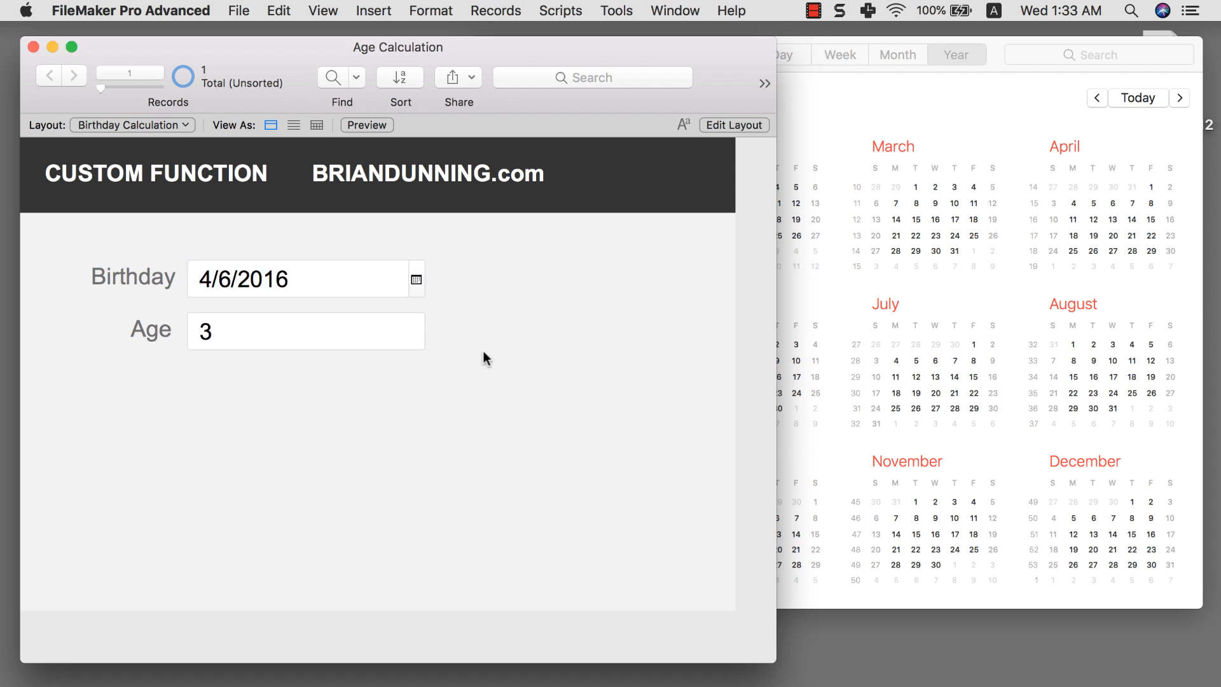
click(298, 278)
text(3)
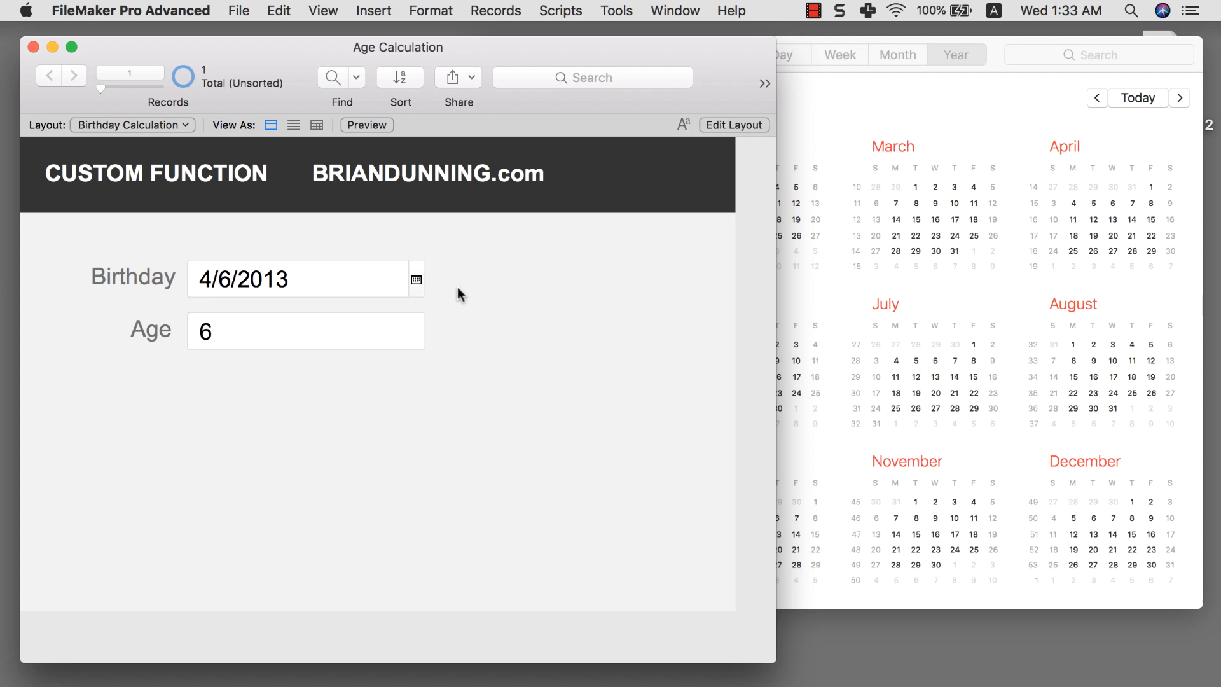
mouse_move(467, 297)
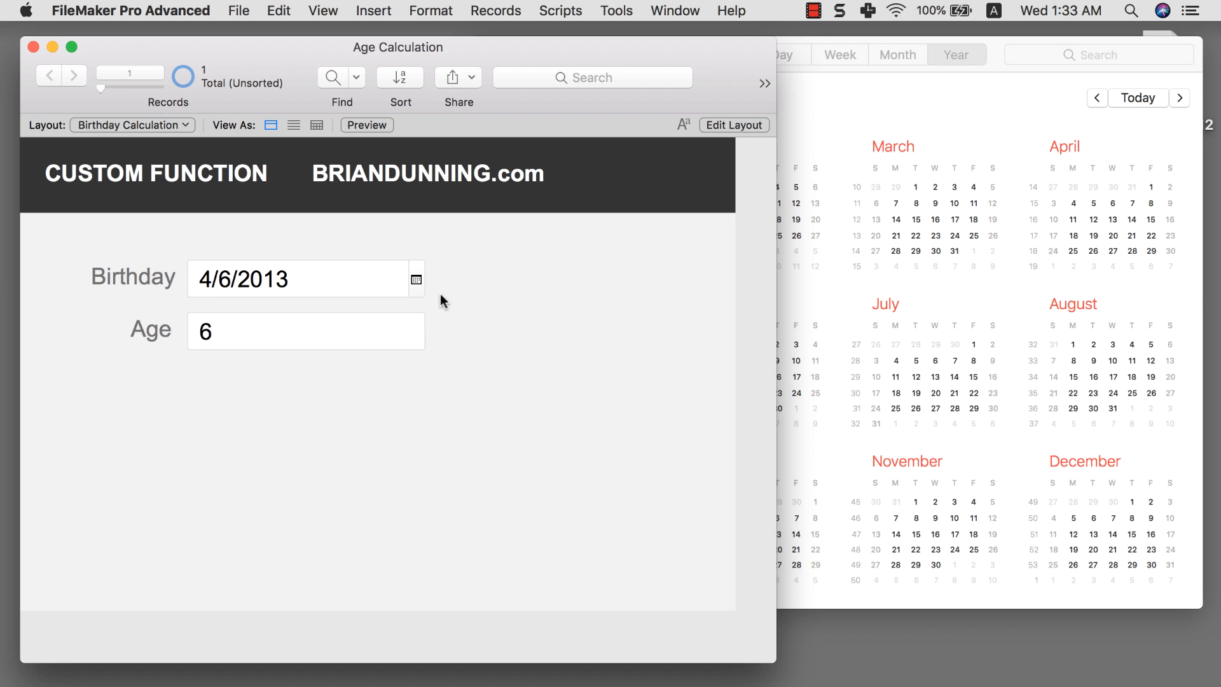
mouse_move(427, 316)
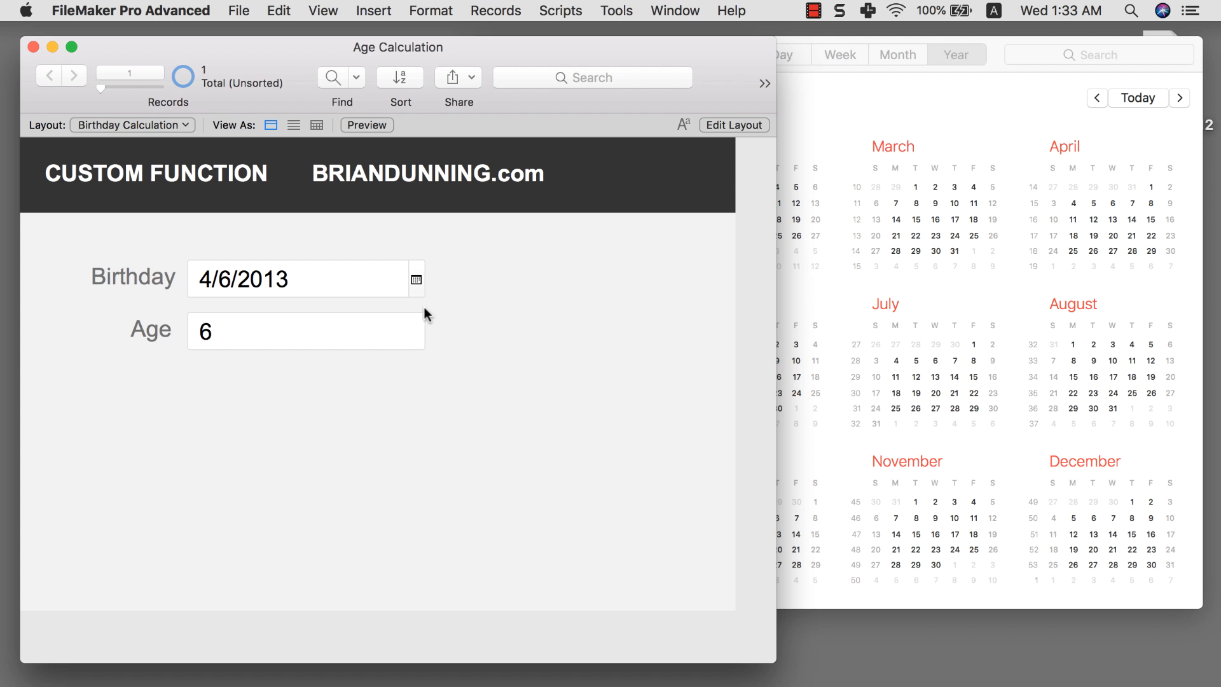
mouse_move(405, 328)
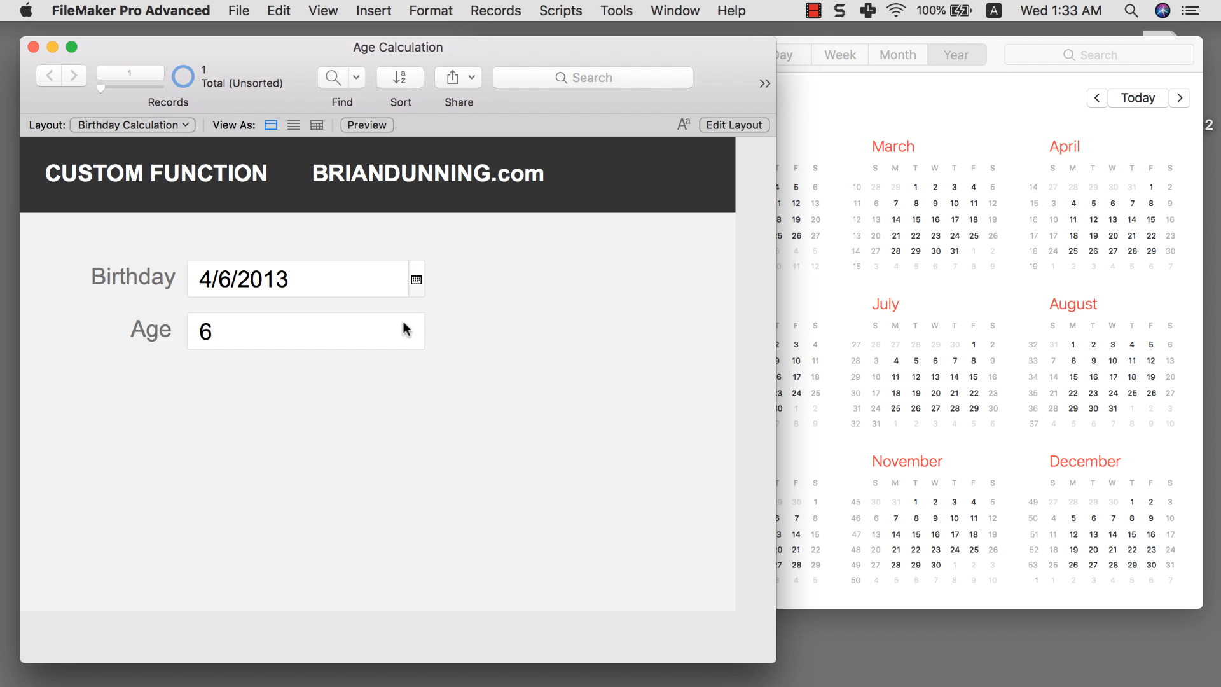
mouse_move(845, 117)
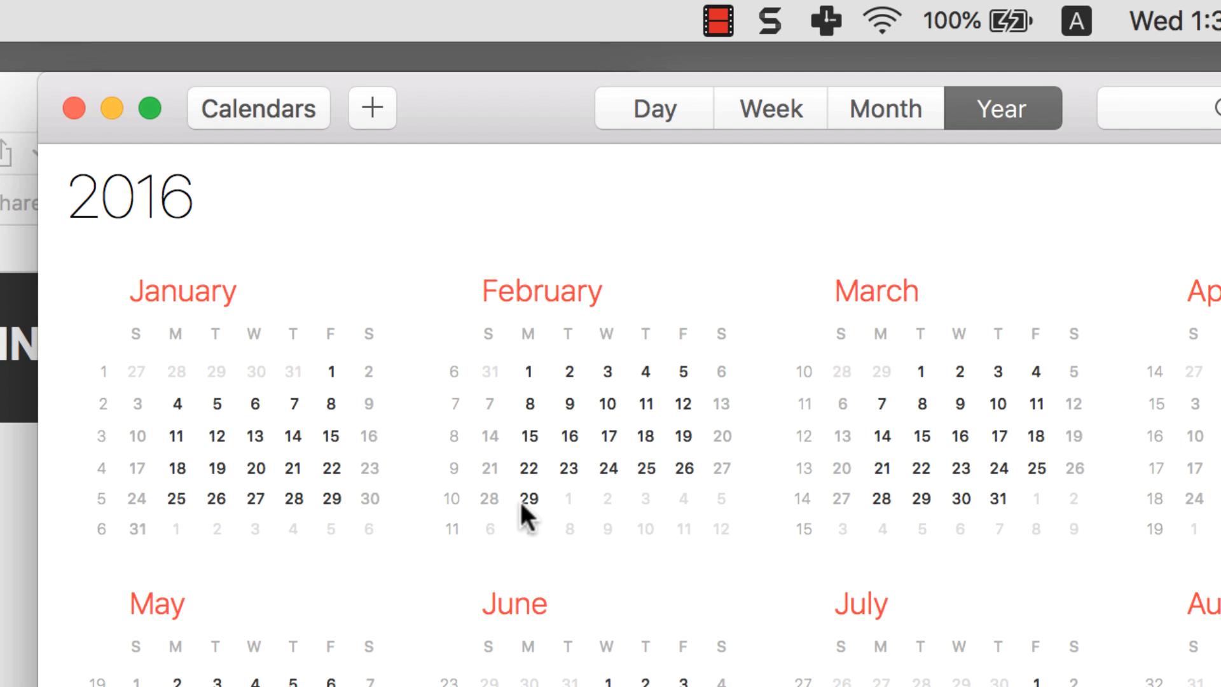
mouse_move(522, 566)
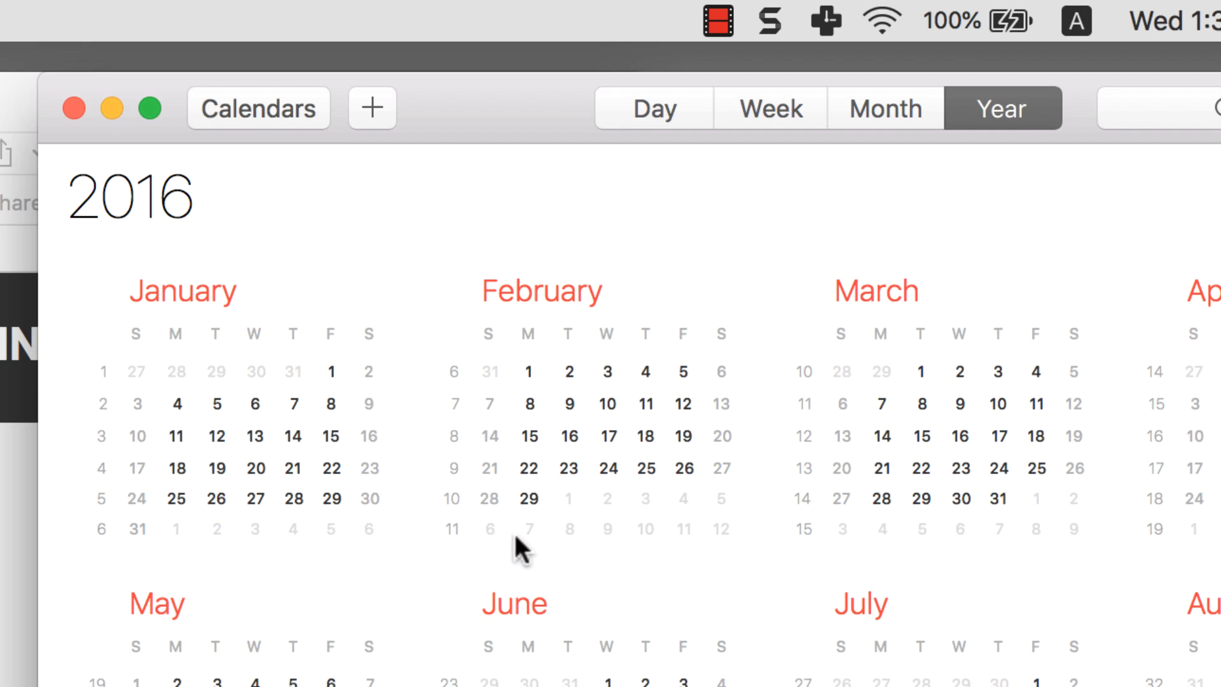
Step: Bring back the field definitions listing Age with its int formula and Birthday as Date
click(528, 515)
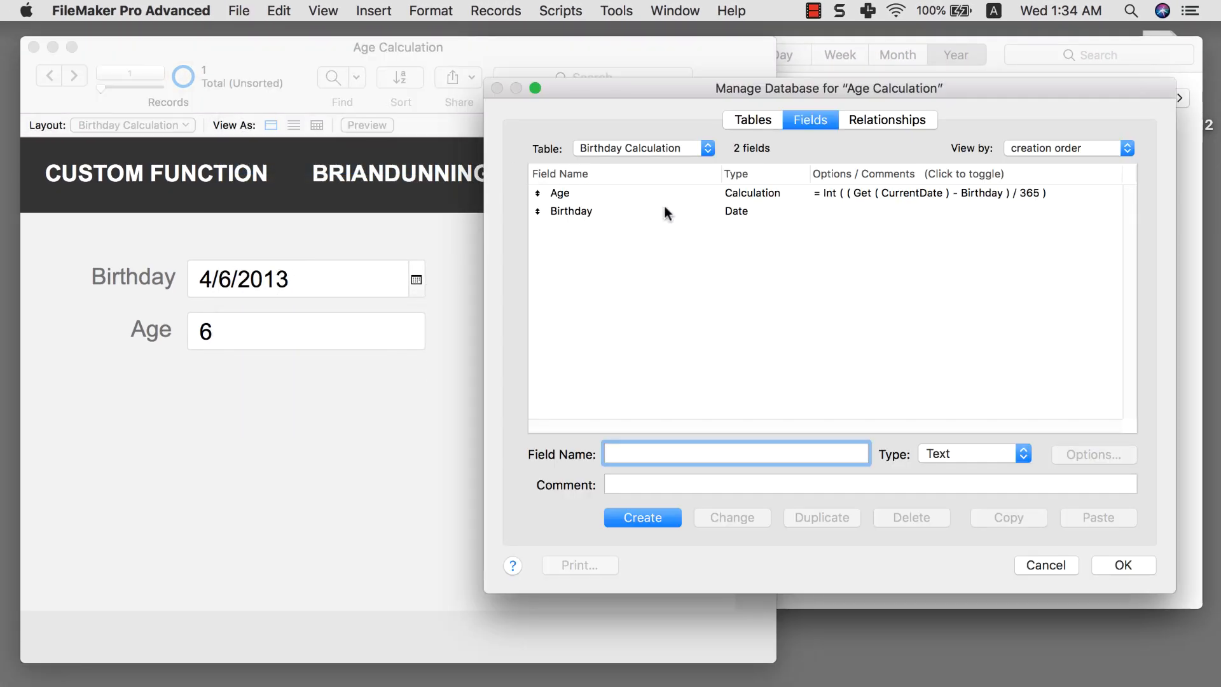
mouse_move(781, 204)
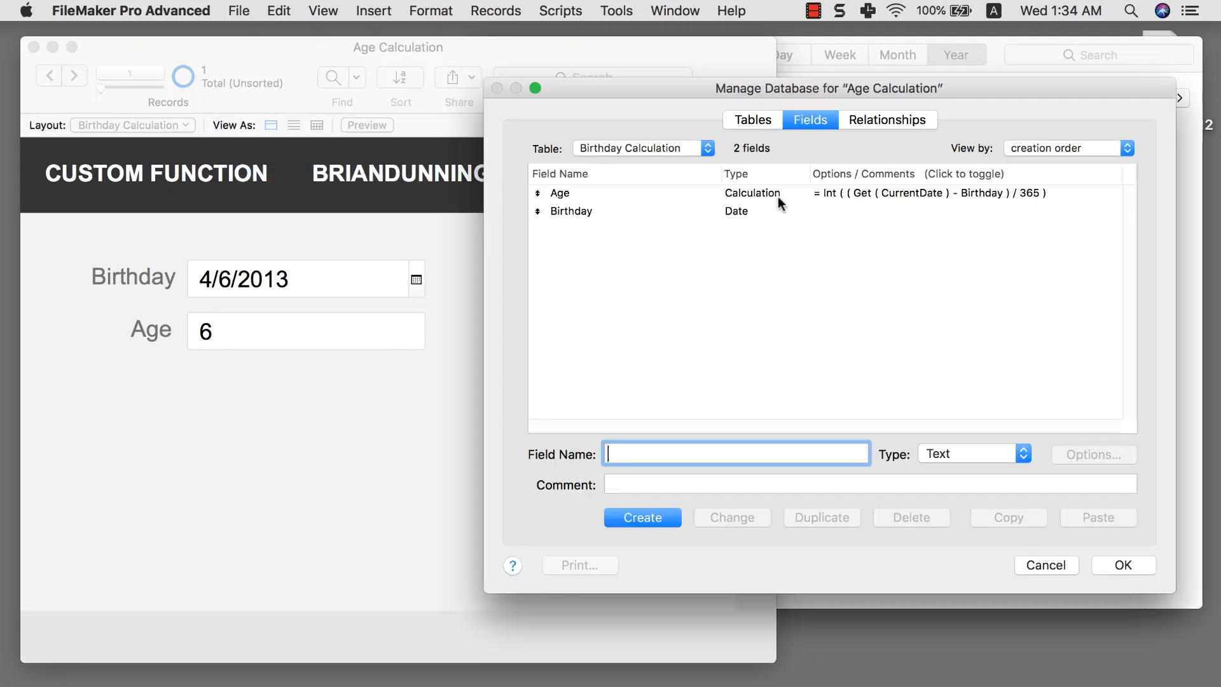
Step: Accept the Age formula, close Manage Database, and open a blank Chrome tab
double_click(752, 192)
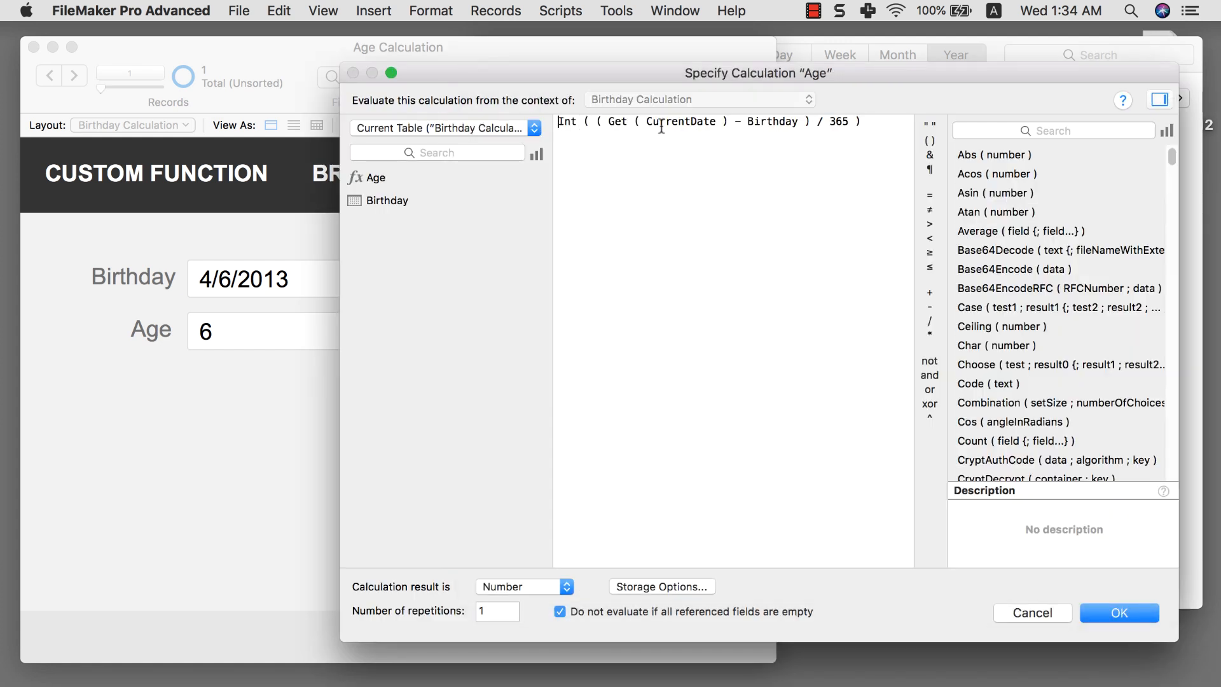
click(1119, 613)
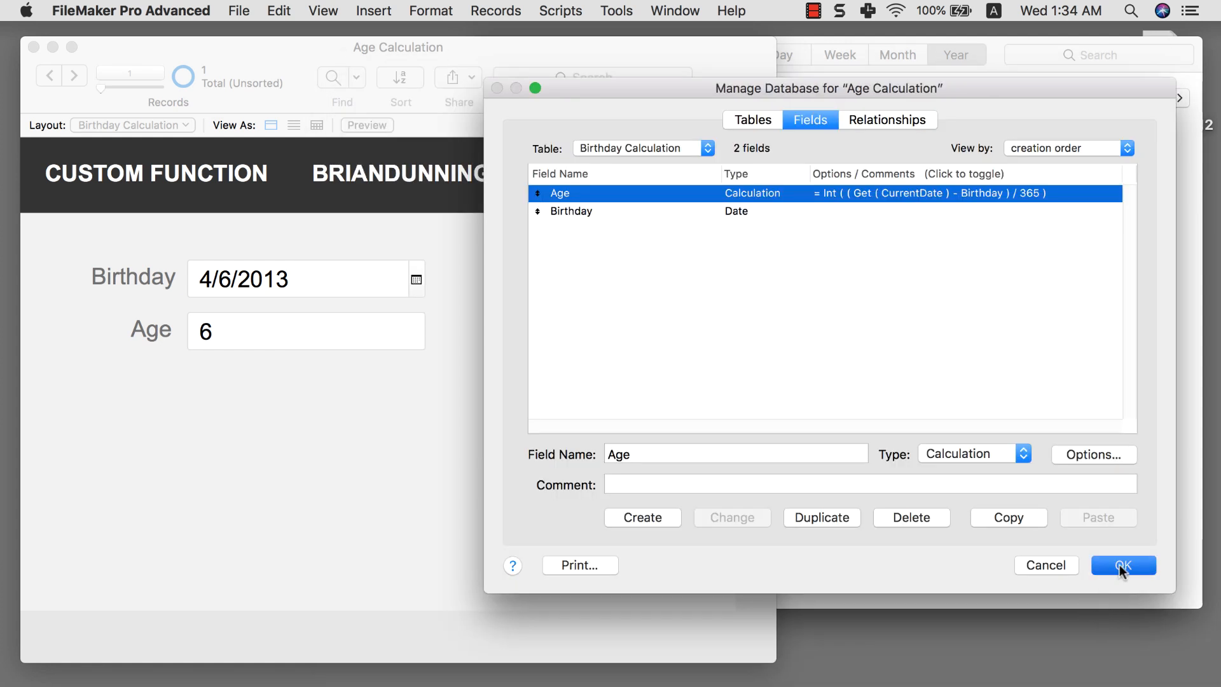
click(1130, 565)
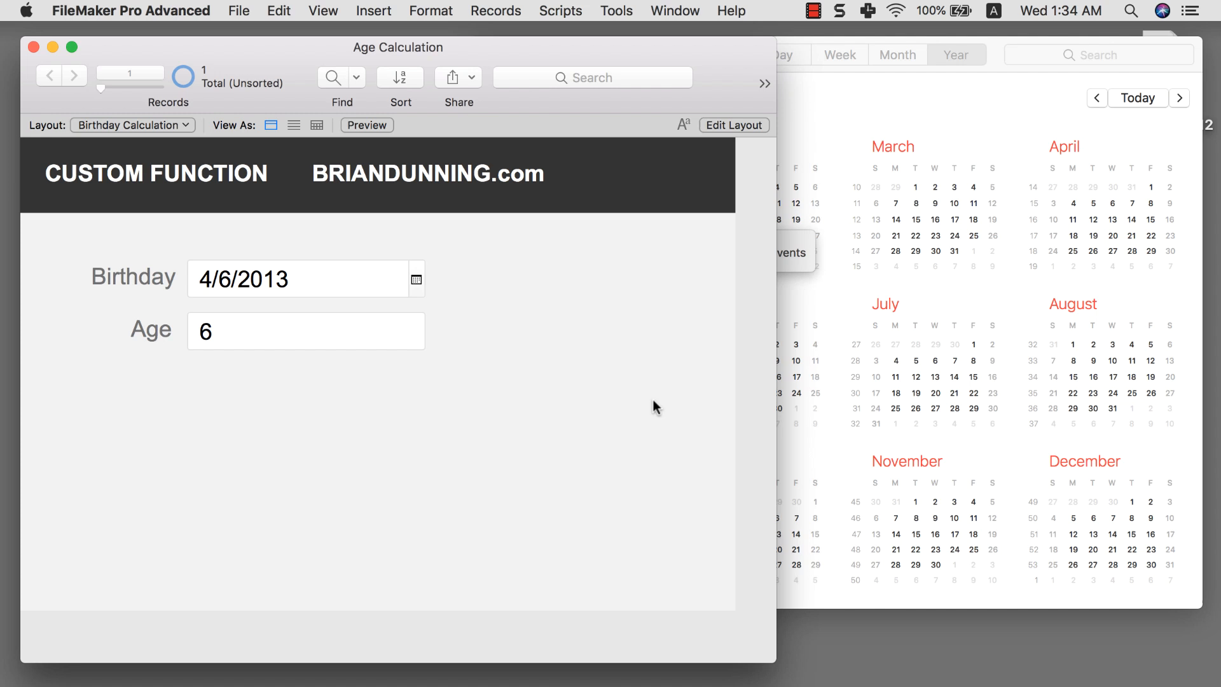
mouse_move(620, 411)
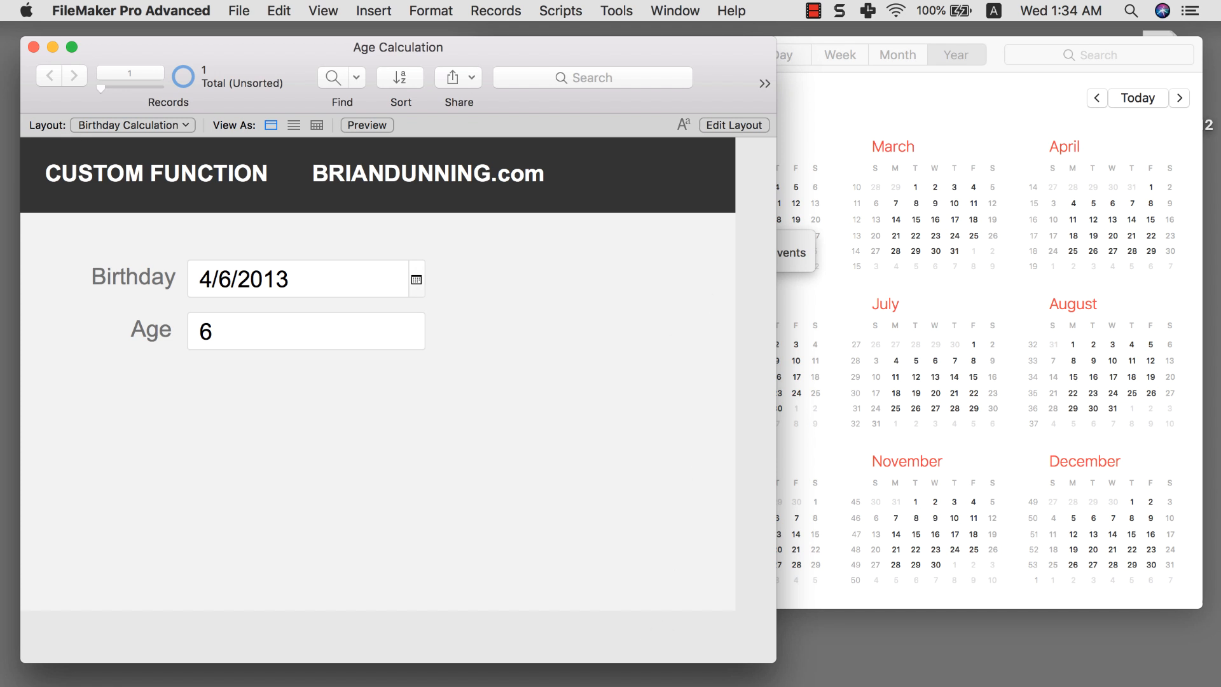
mouse_move(463, 191)
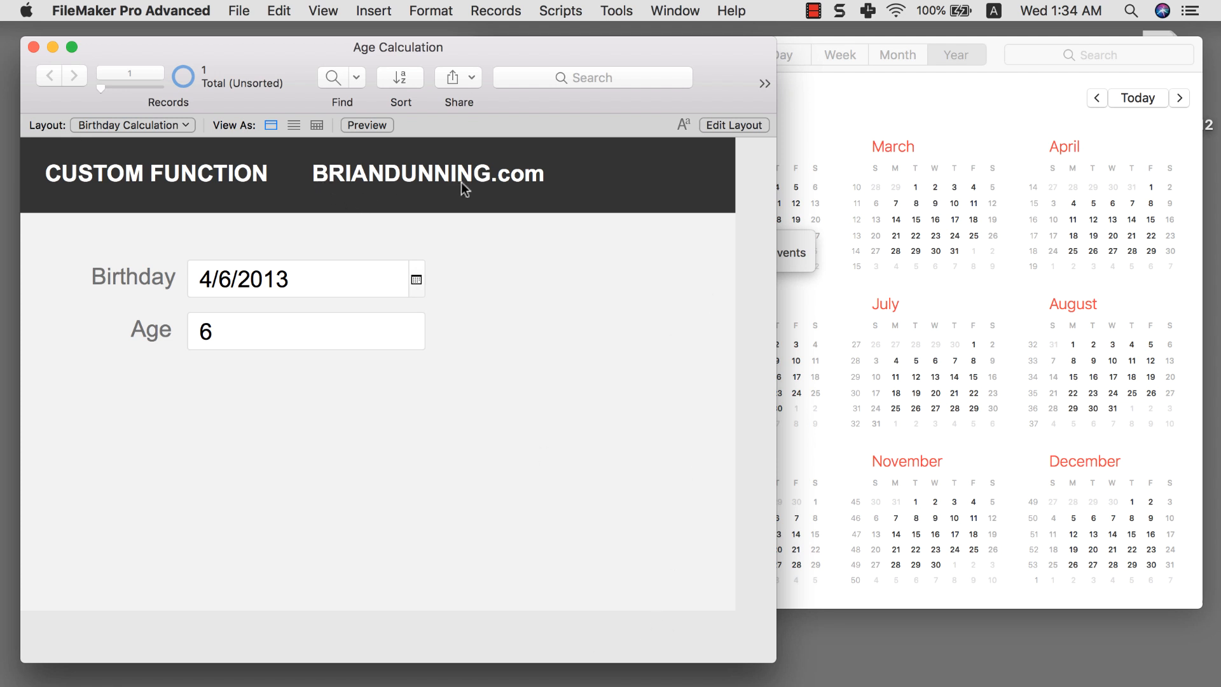
mouse_move(506, 194)
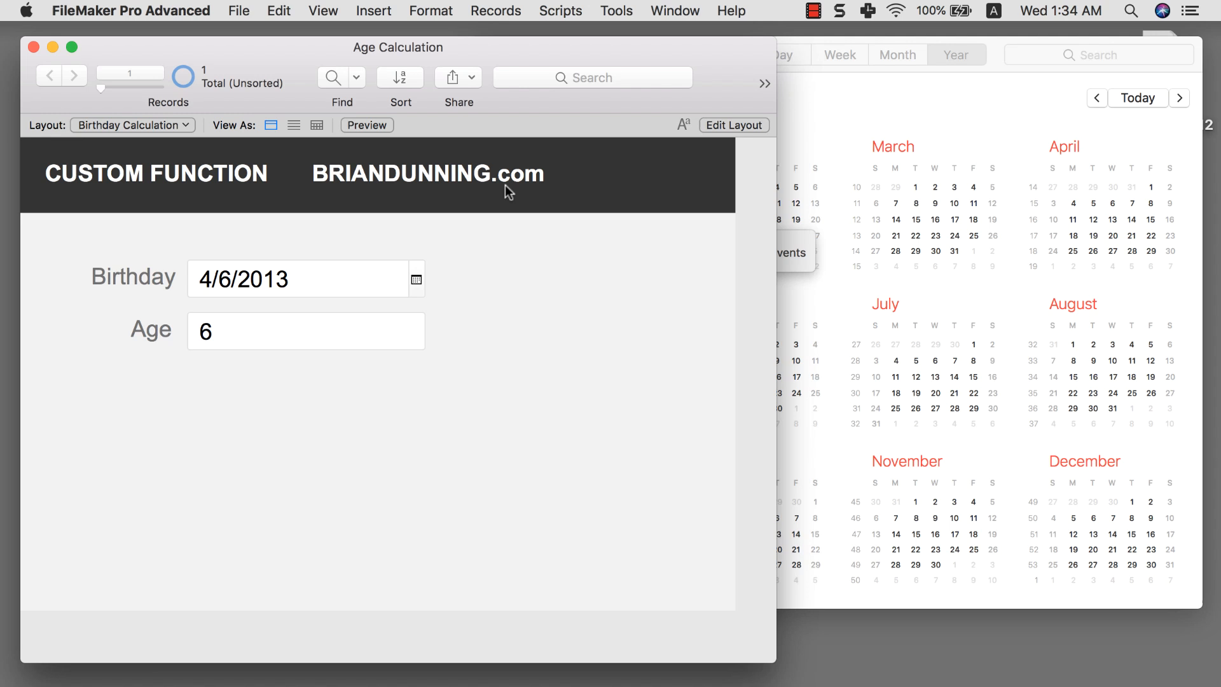
click(652, 667)
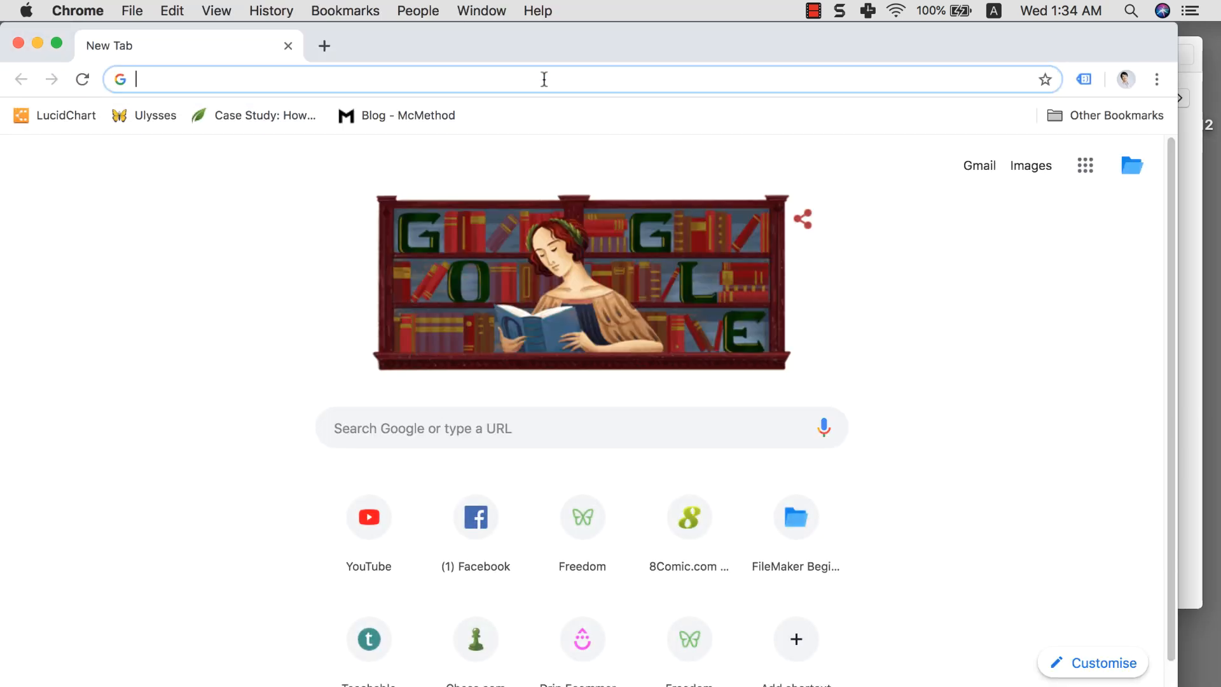
Step: Search for 'filemaker birthday calculation' and scroll down to Brian Dunning's AGE result
text(filemaker birthday calculation)
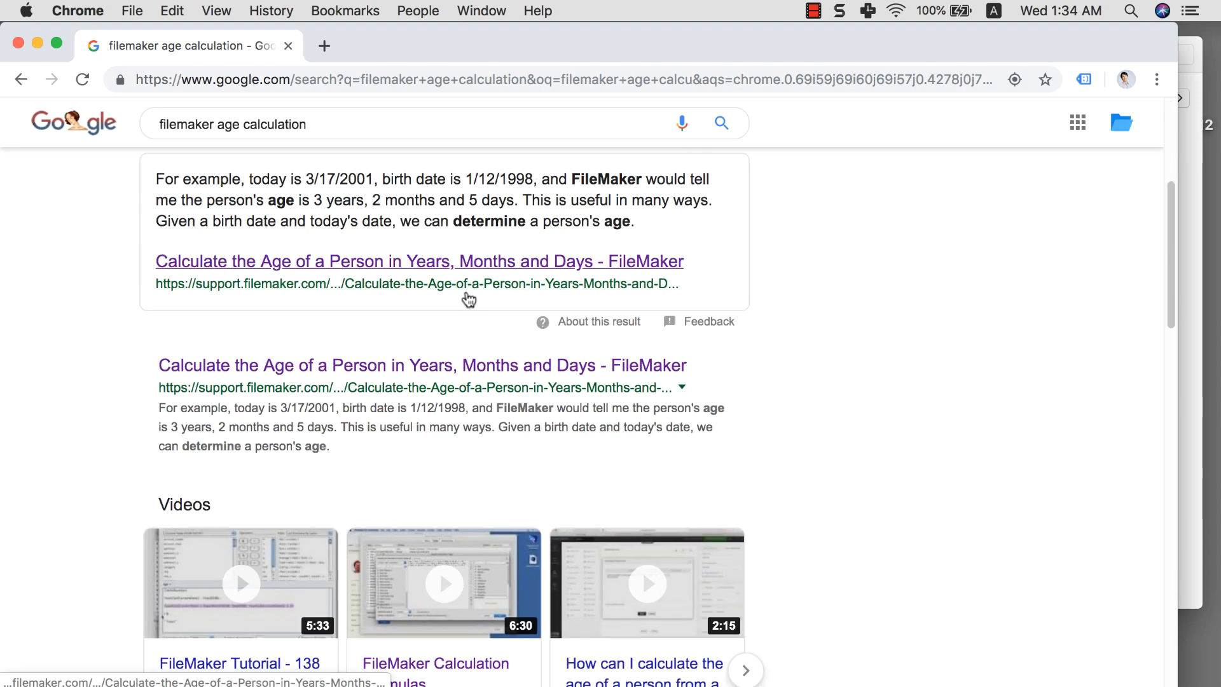
scroll(down, 3)
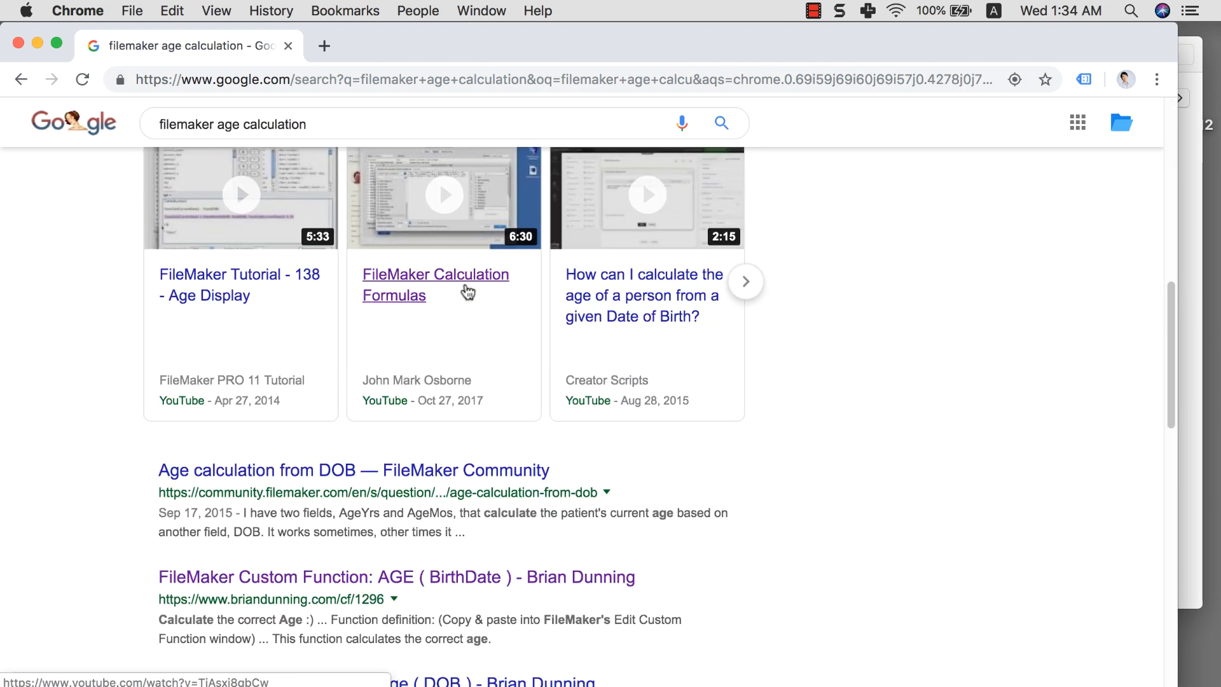
scroll(down, 3)
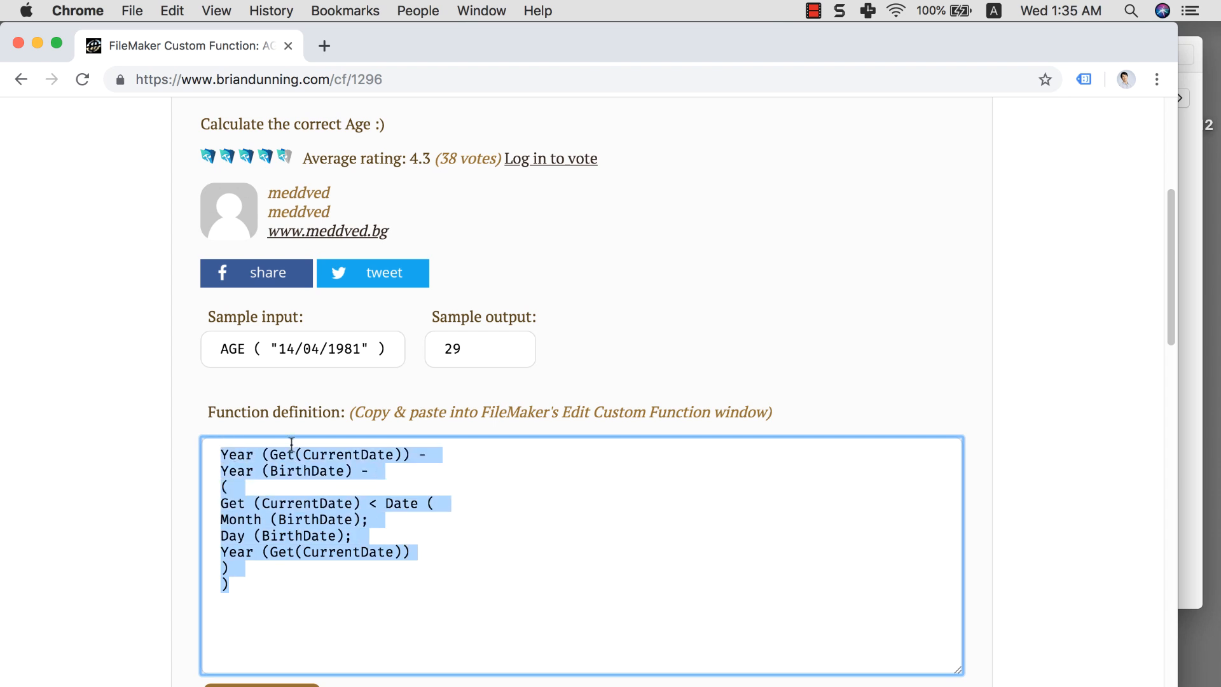
mouse_move(383, 425)
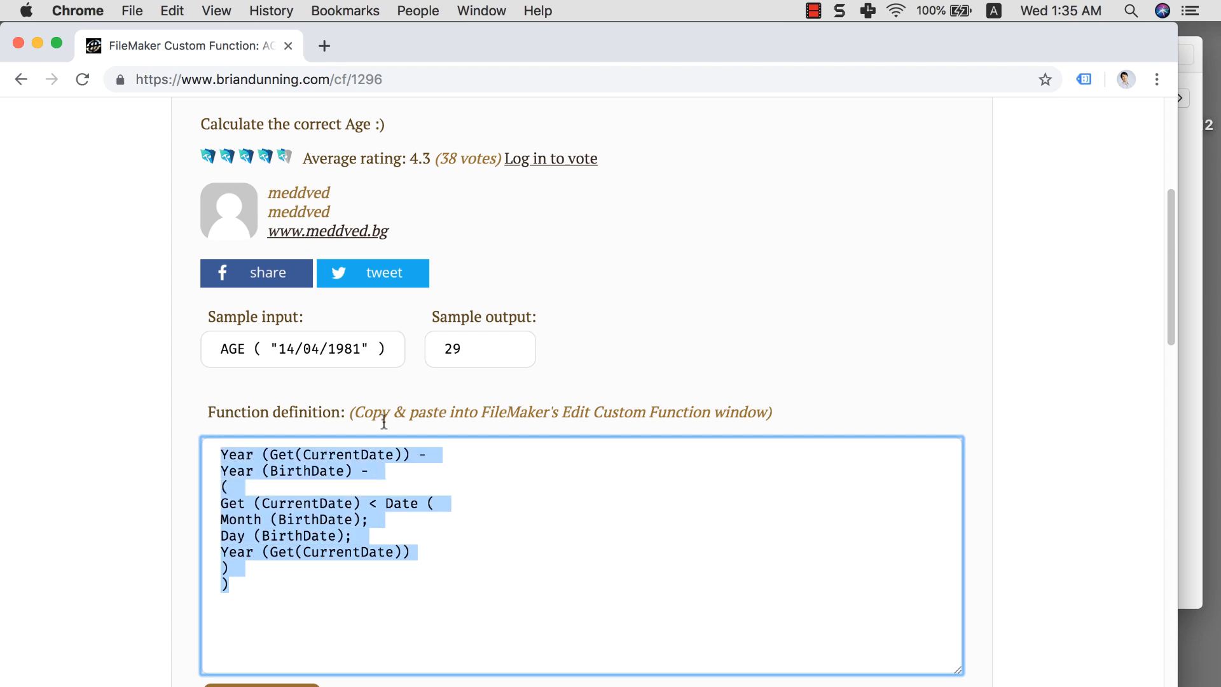
mouse_move(633, 388)
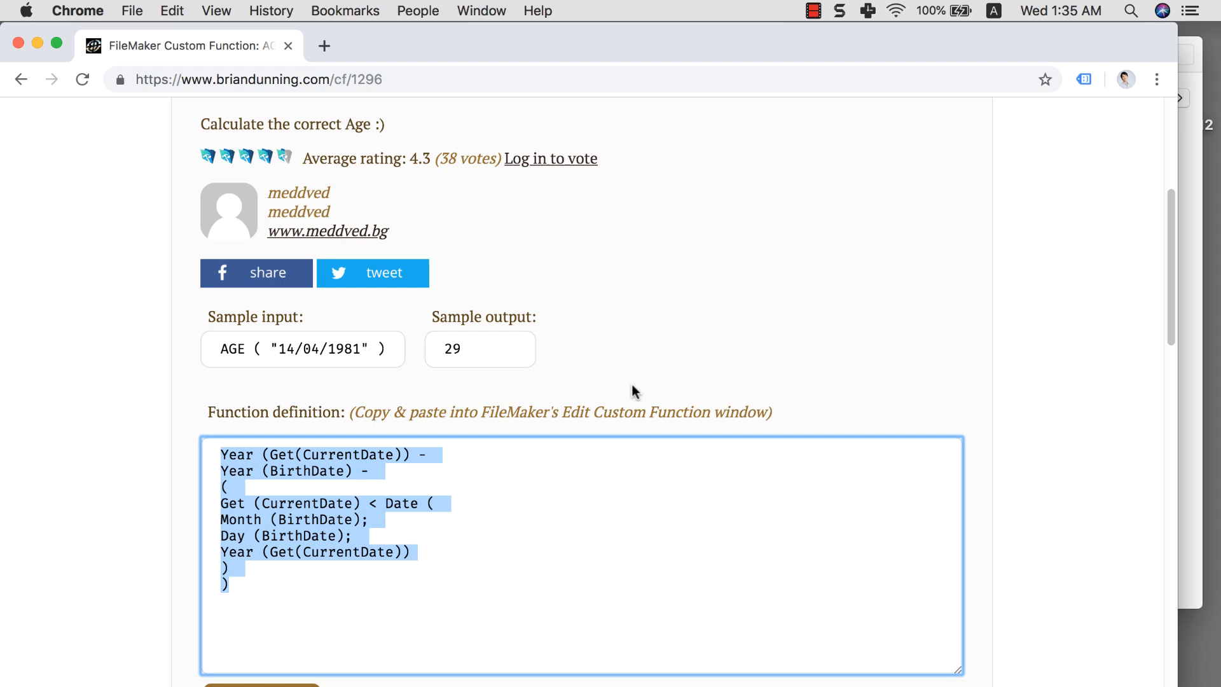
Step: Deselect the AGE function definition text and scroll down the page
click(606, 389)
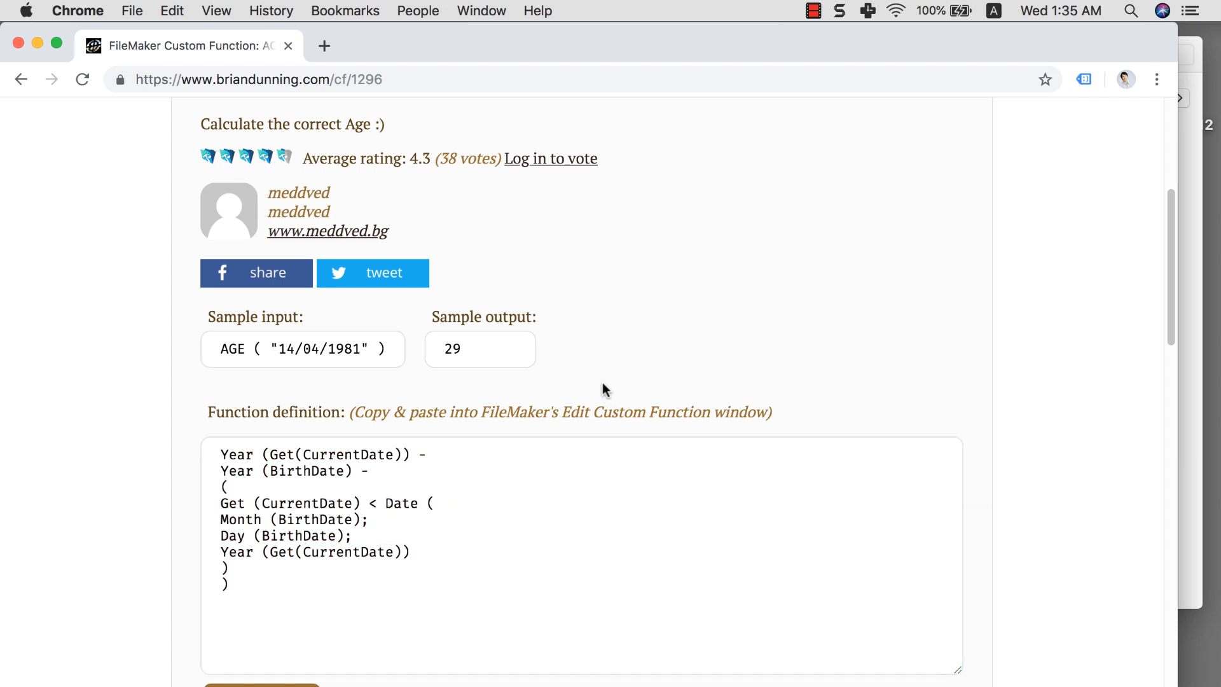
scroll(down, 3)
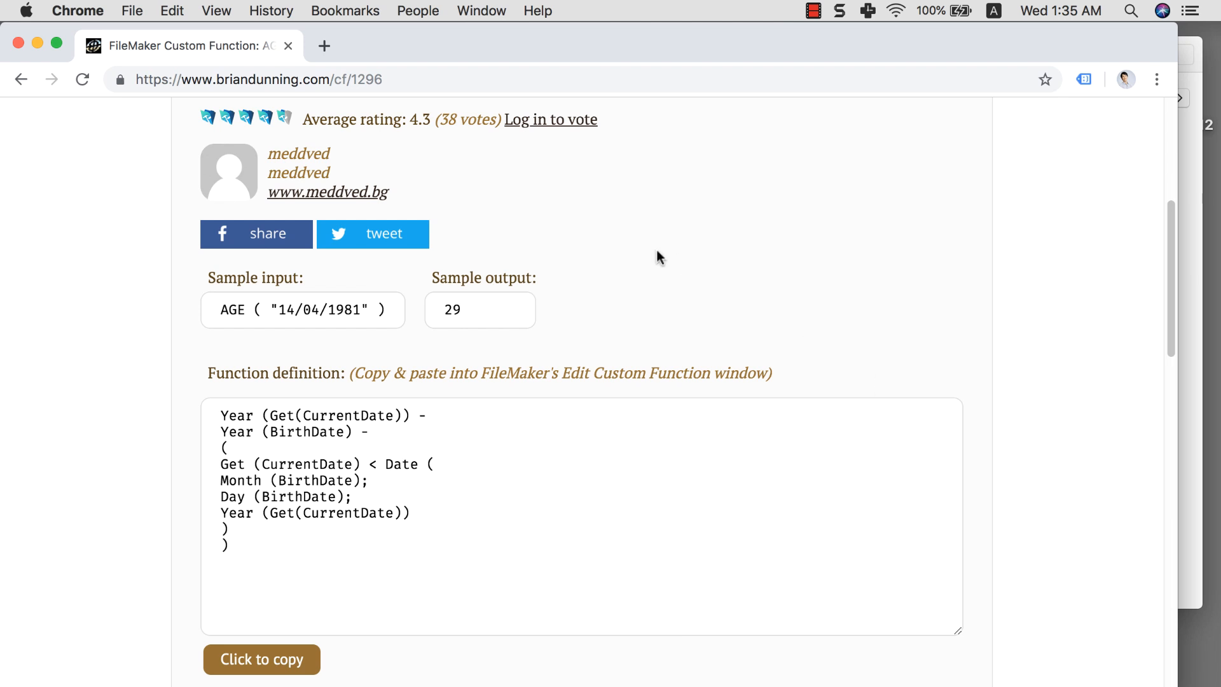
mouse_move(618, 299)
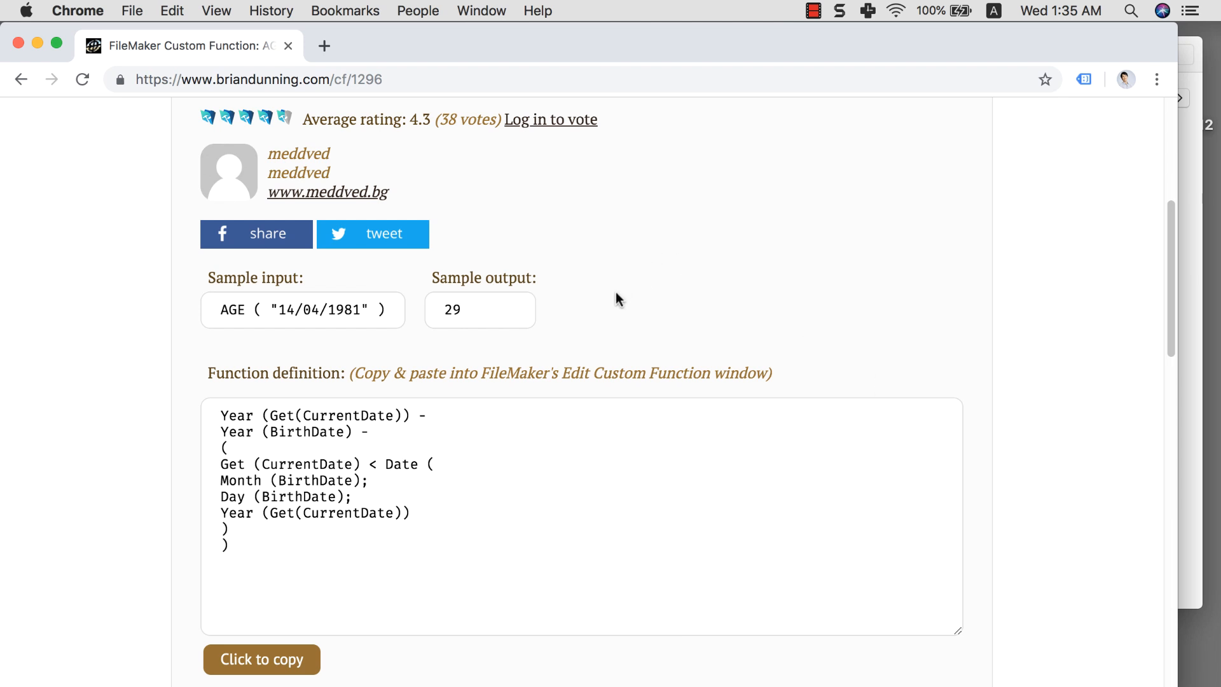
mouse_move(609, 337)
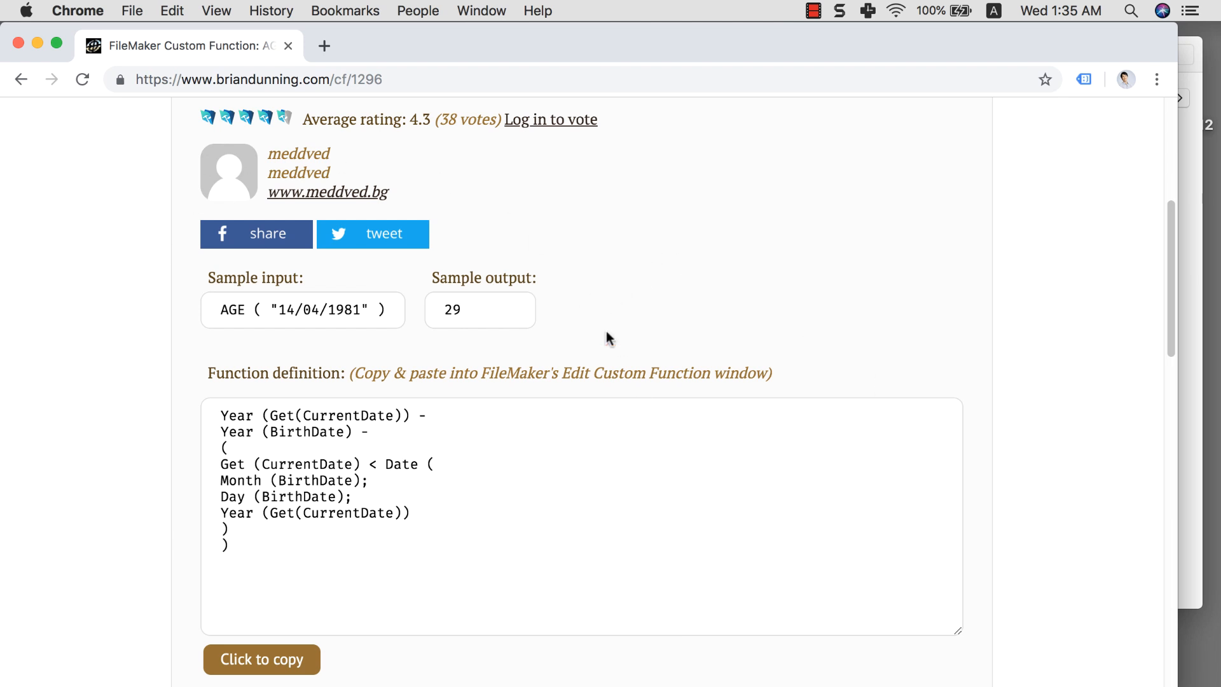
mouse_move(580, 324)
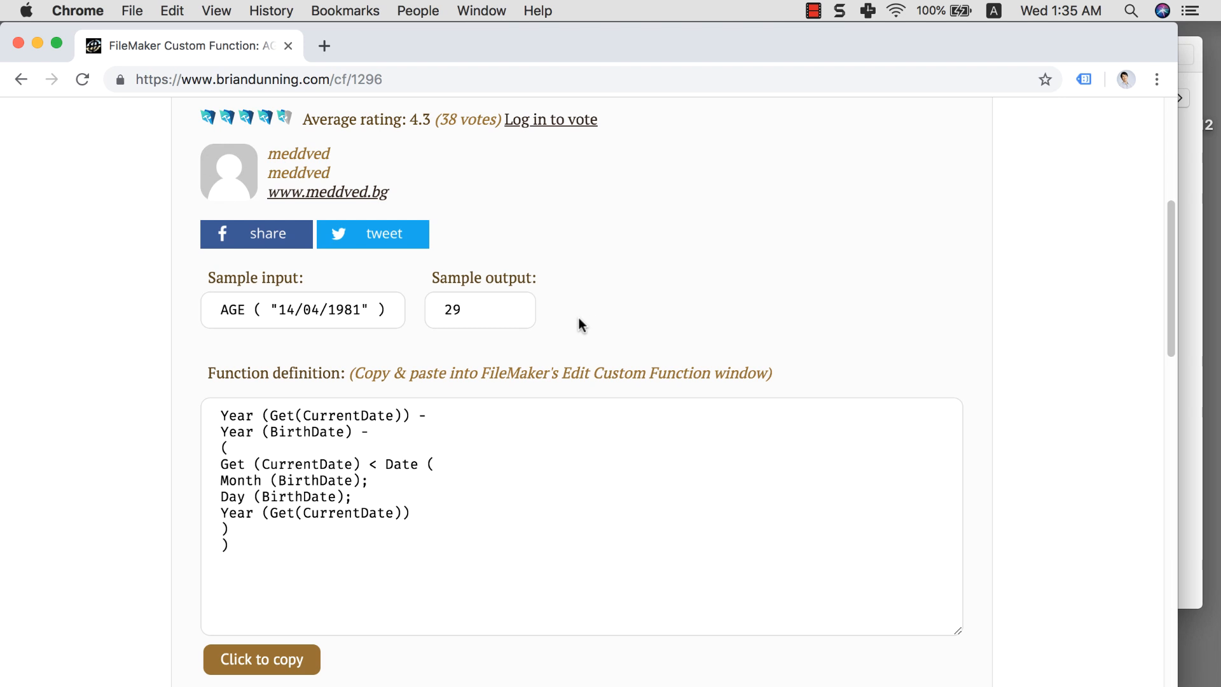
mouse_move(534, 353)
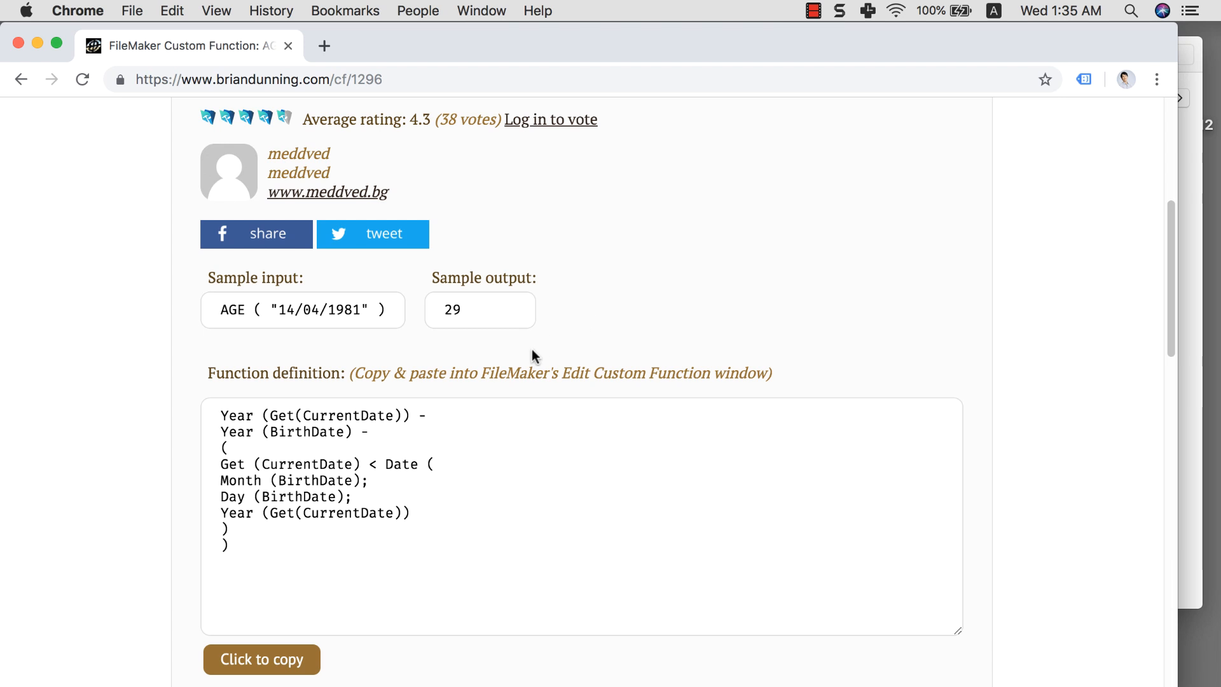
mouse_move(423, 331)
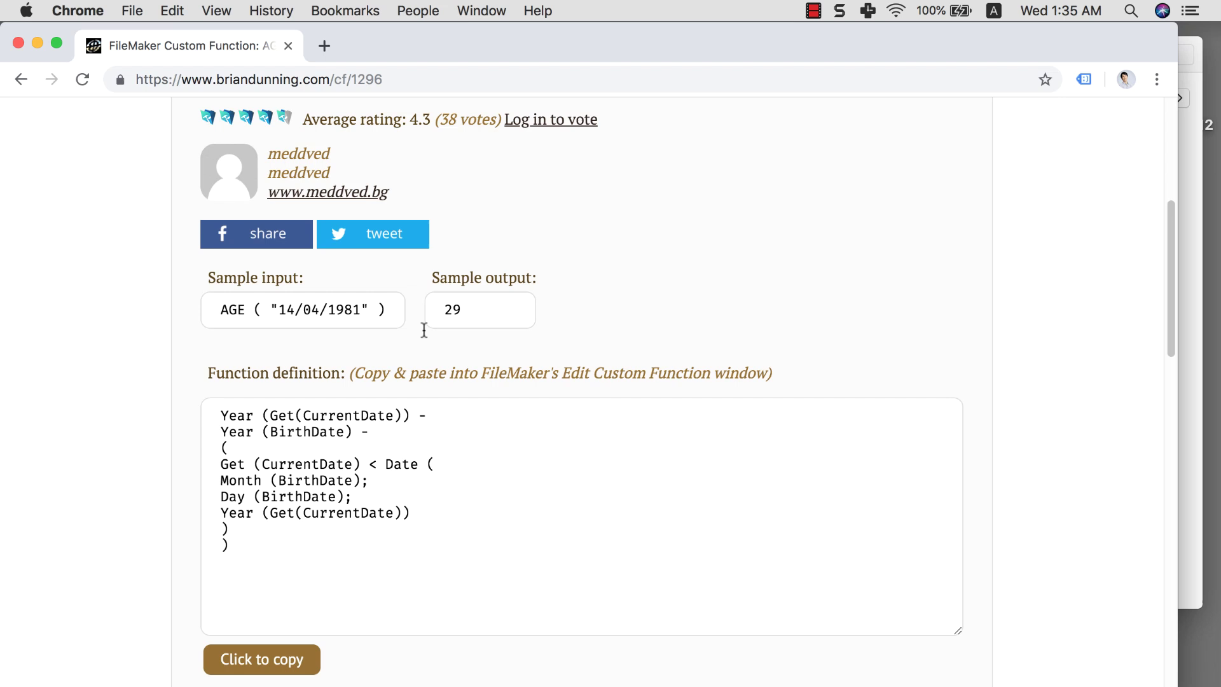
mouse_move(342, 343)
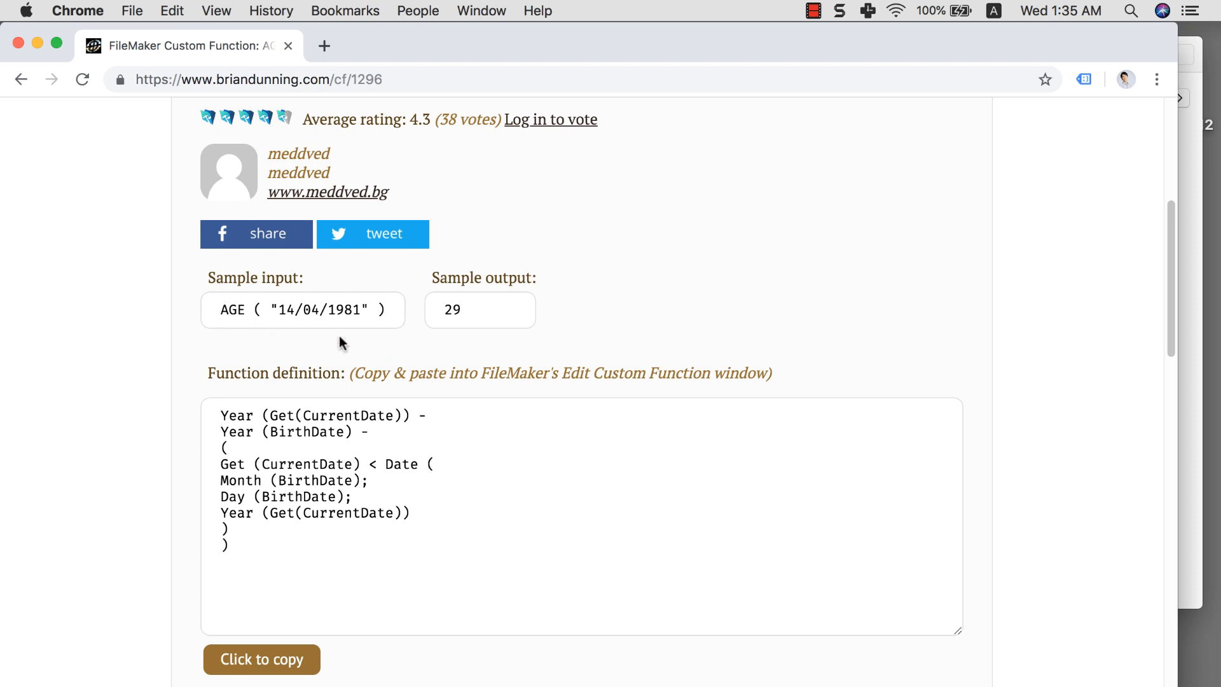
mouse_move(435, 341)
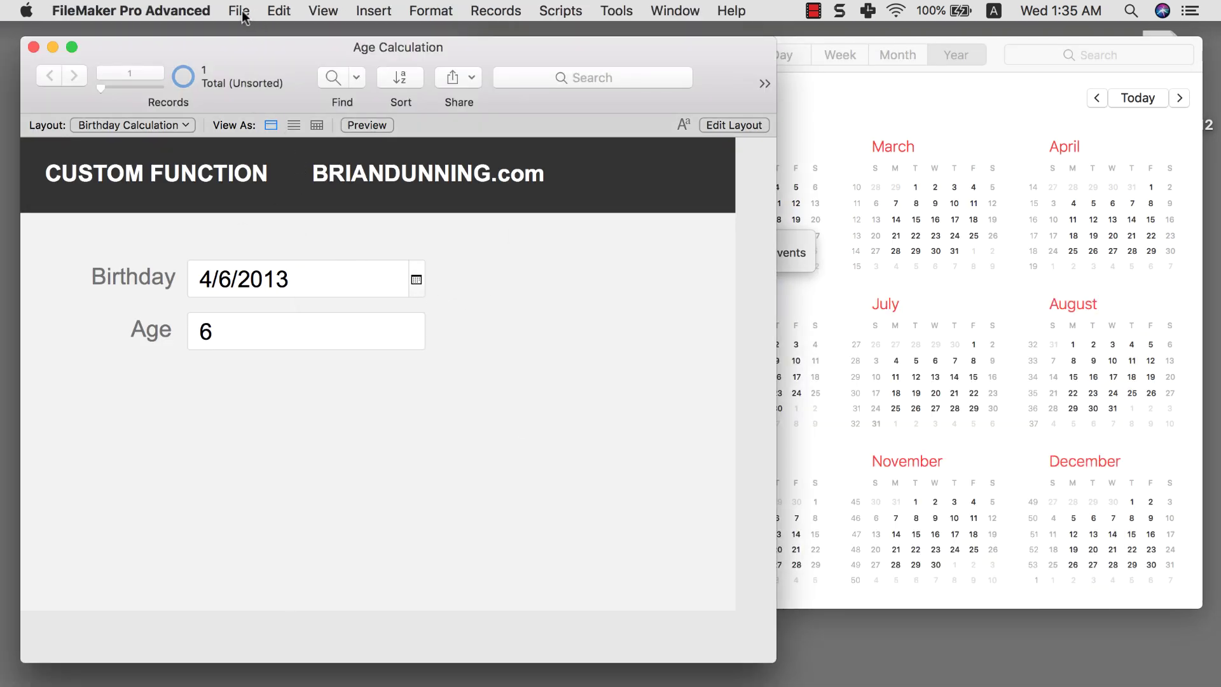
click(239, 10)
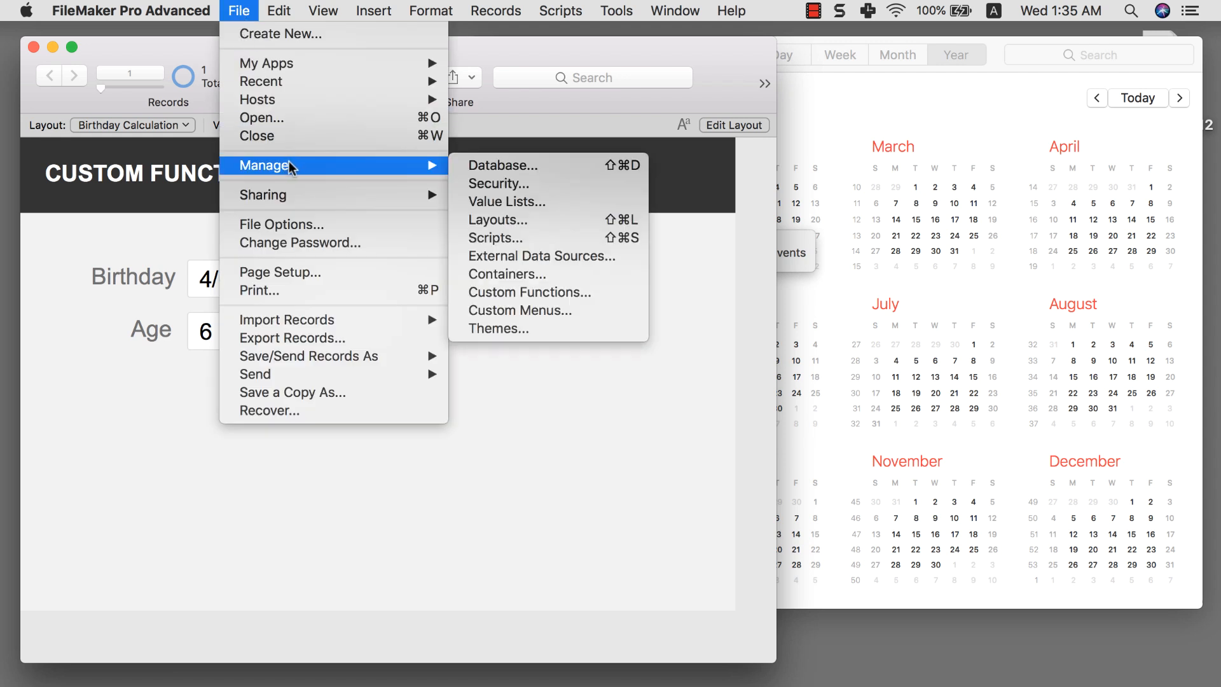
mouse_move(537, 199)
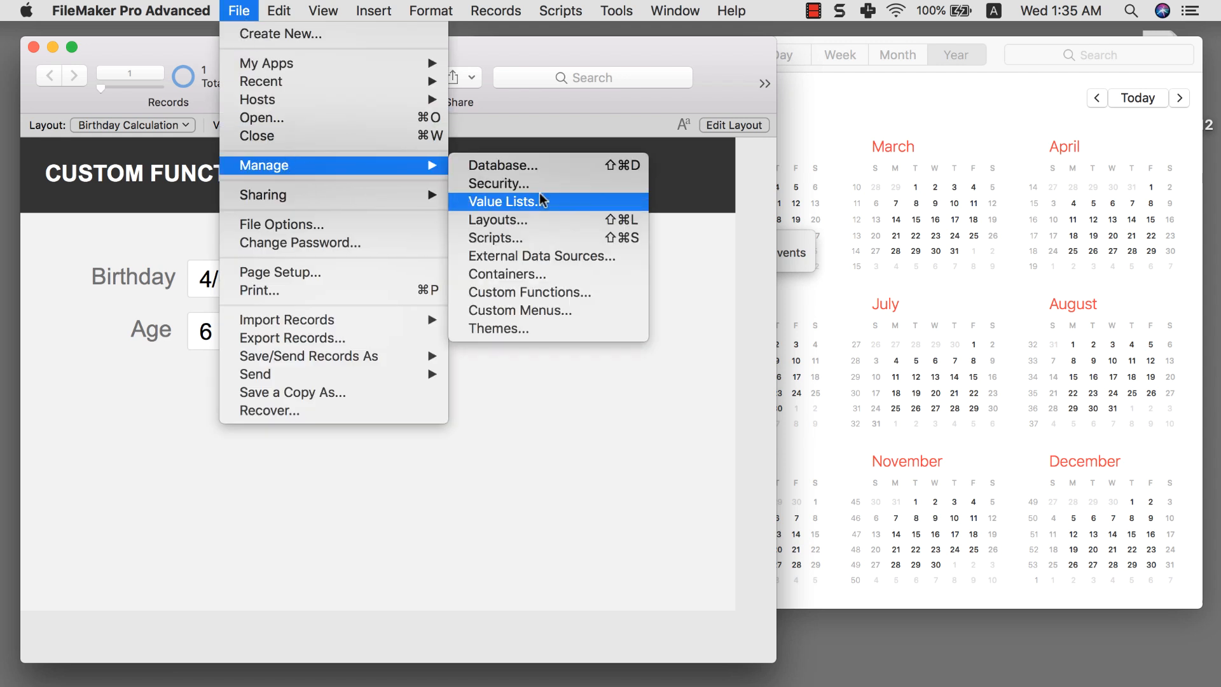
click(529, 292)
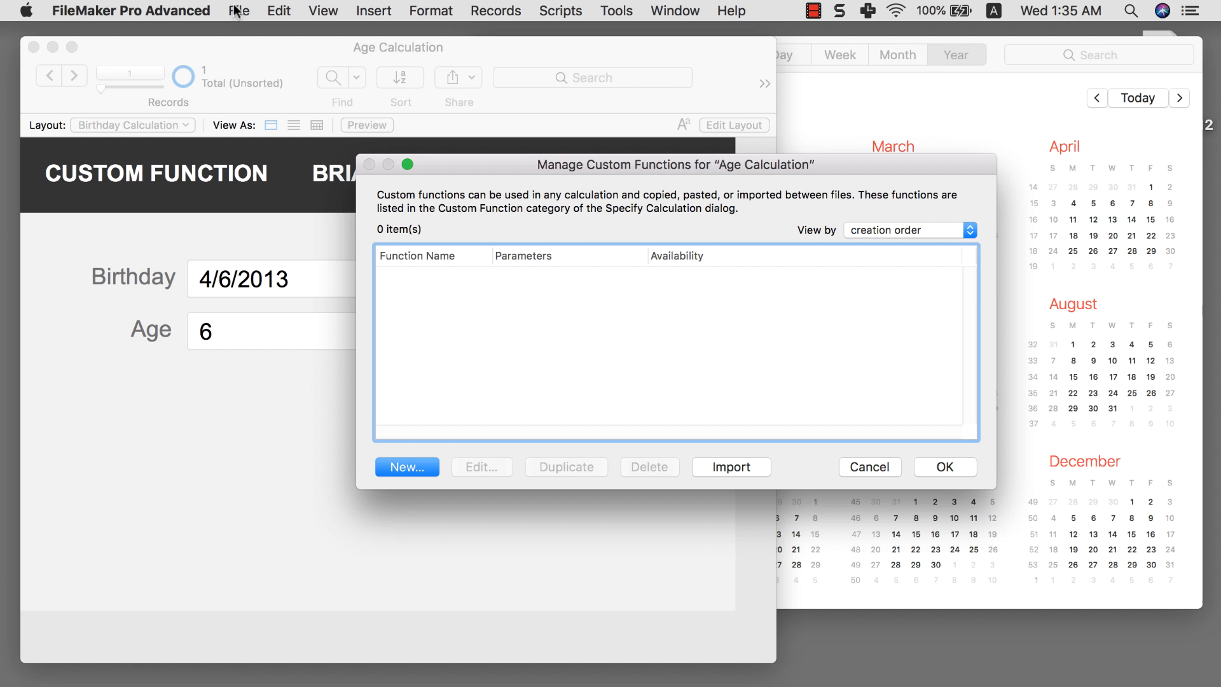
mouse_move(231, 14)
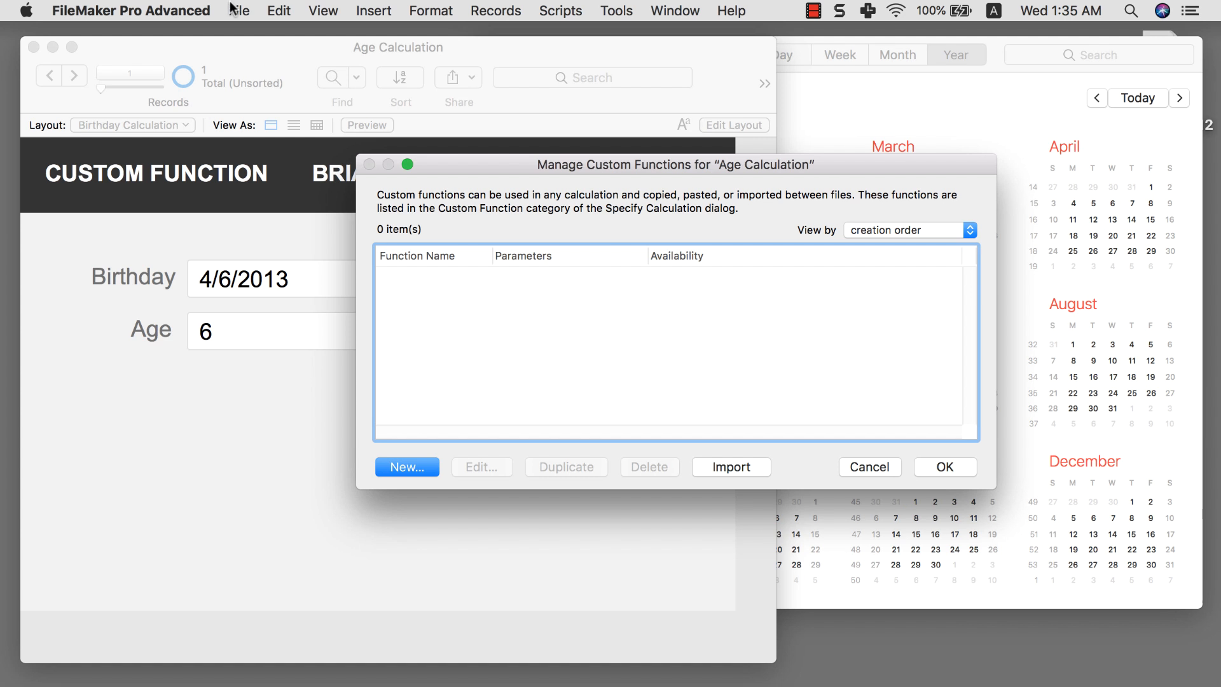
mouse_move(242, 21)
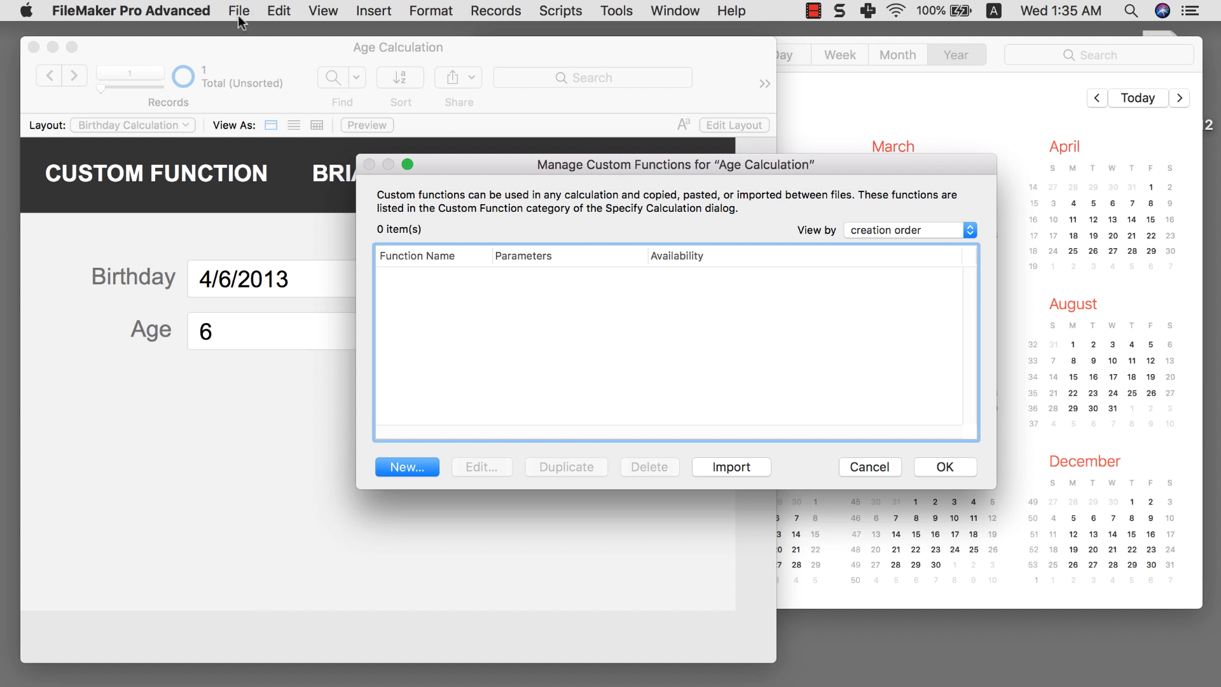
click(240, 11)
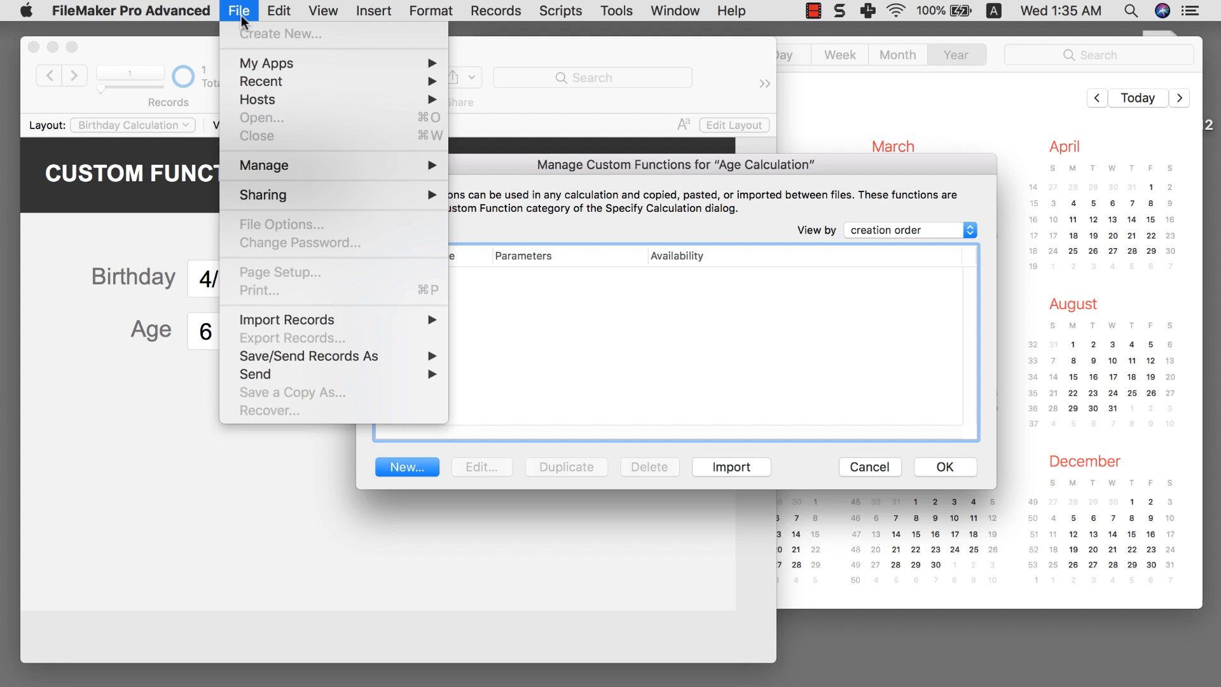
click(128, 11)
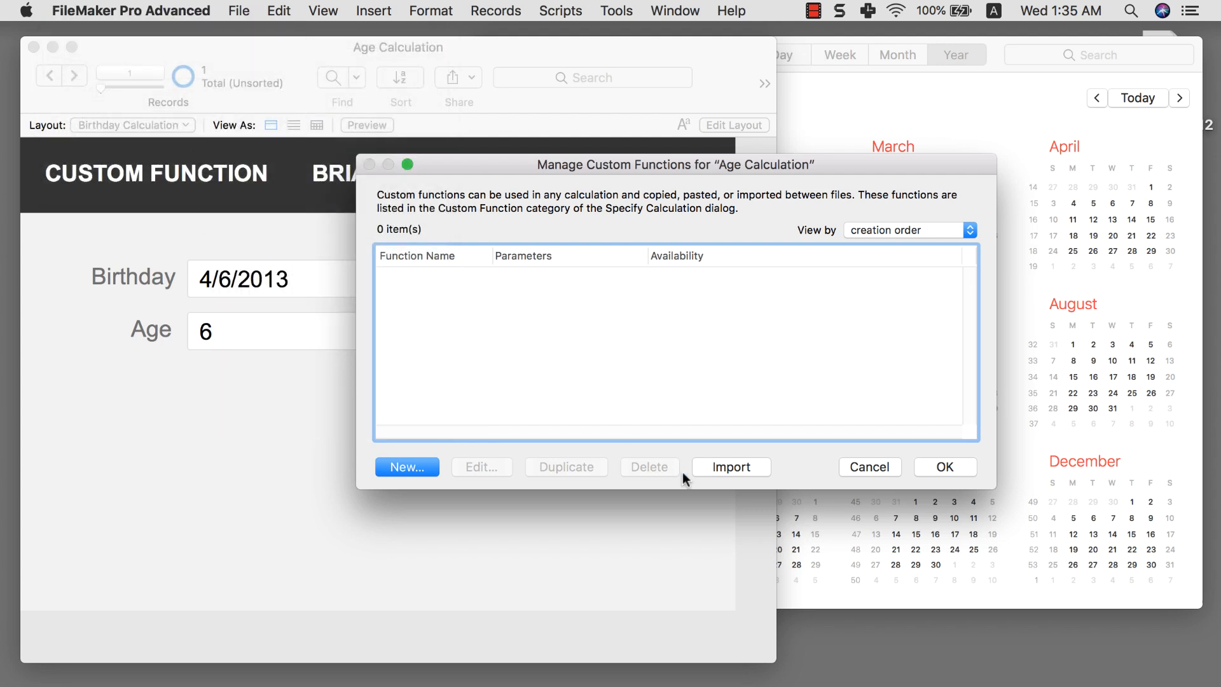
click(131, 10)
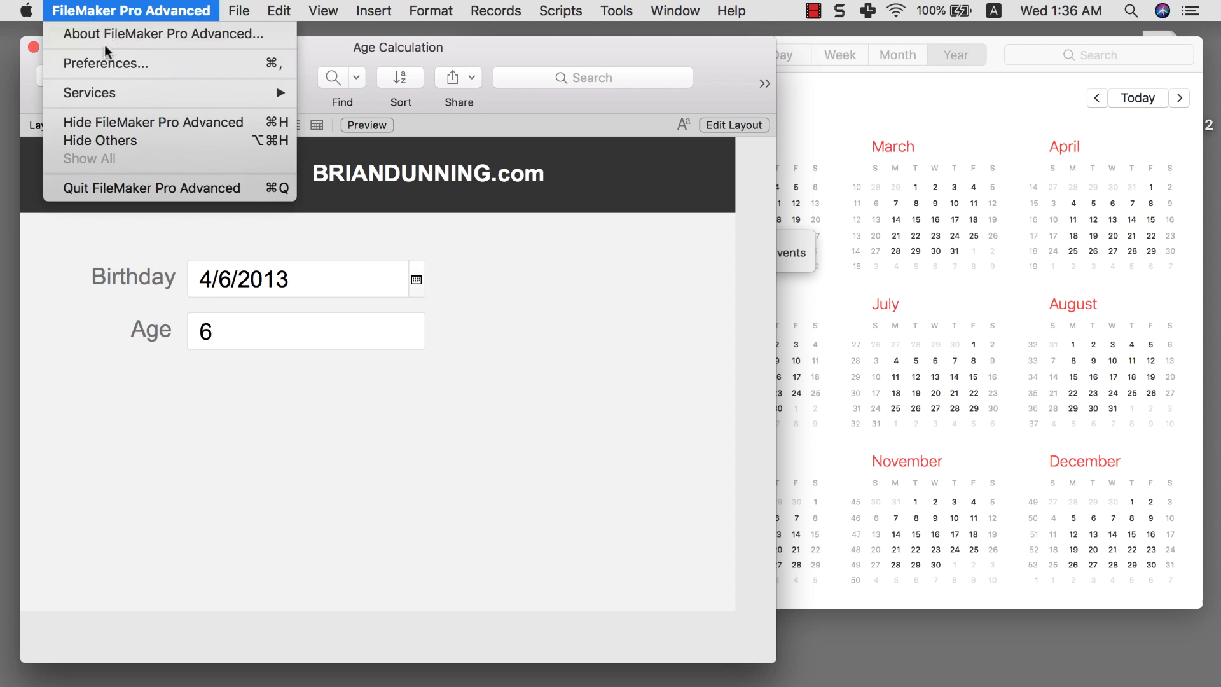
click(100, 63)
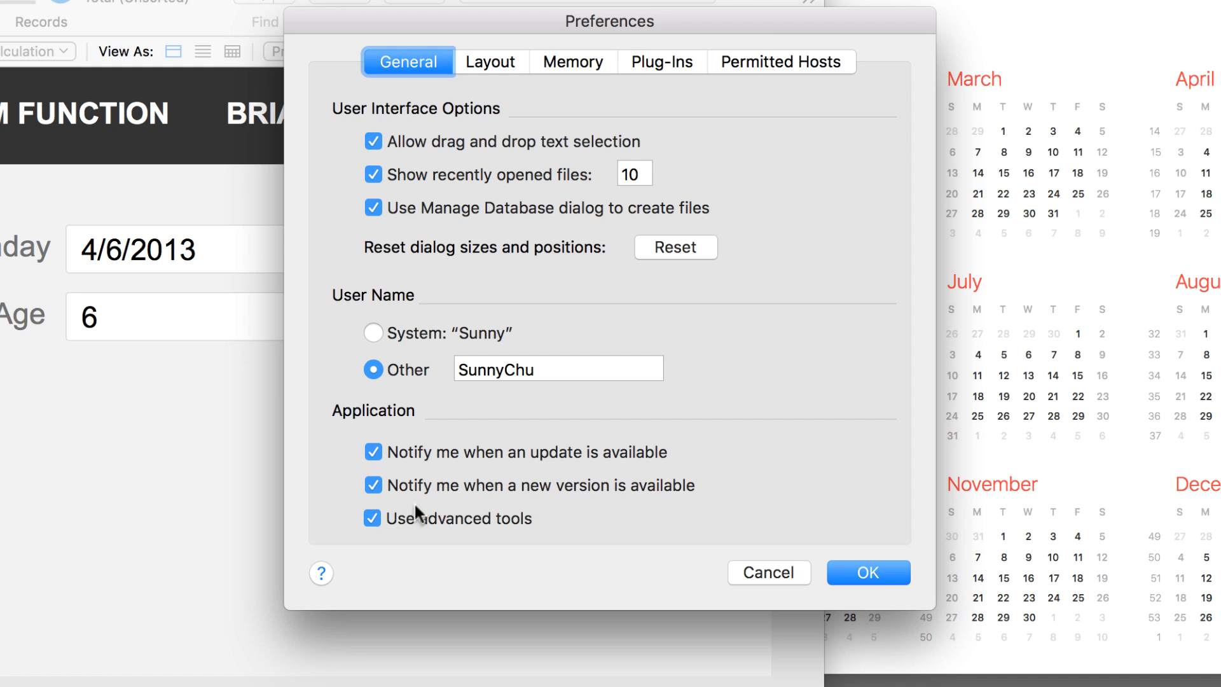
click(868, 572)
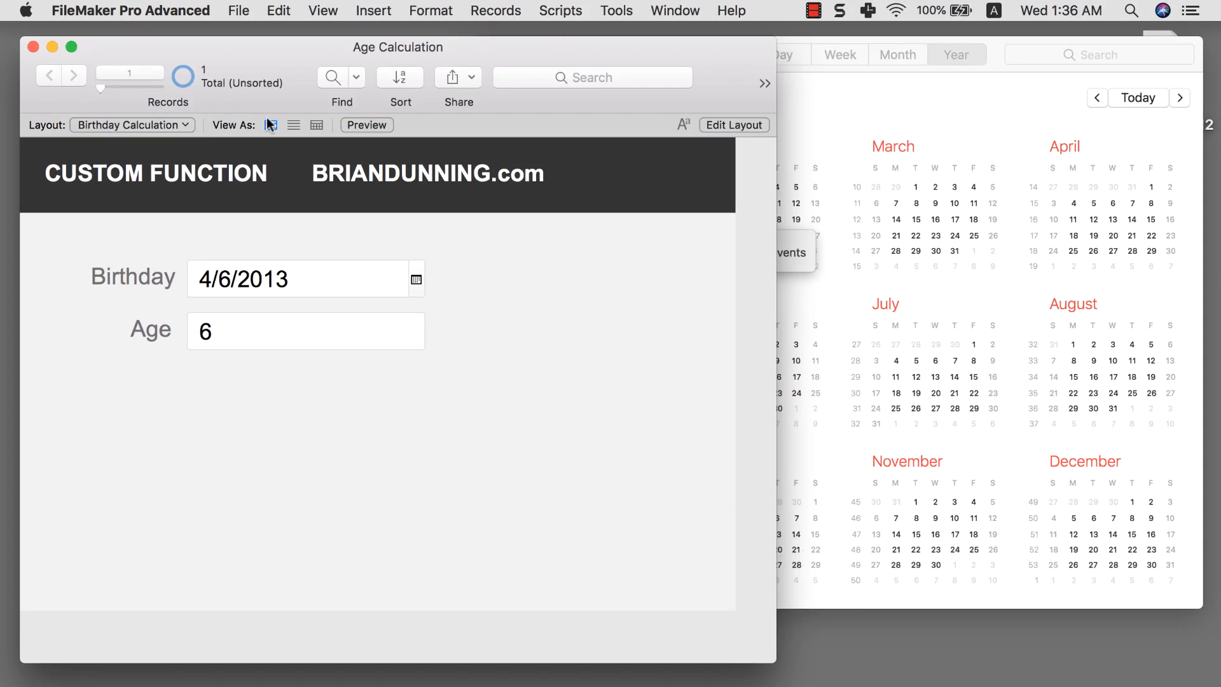
Step: Create a new custom function named Testing with the formula 1 + 1
click(239, 10)
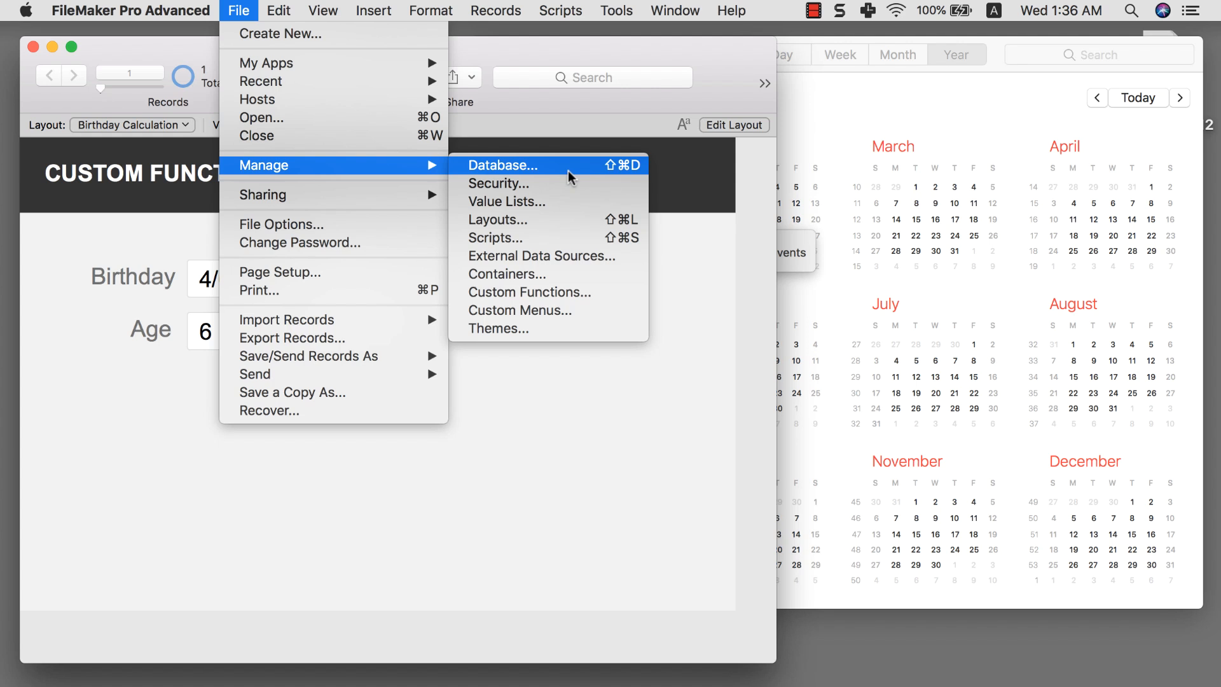
mouse_move(566, 301)
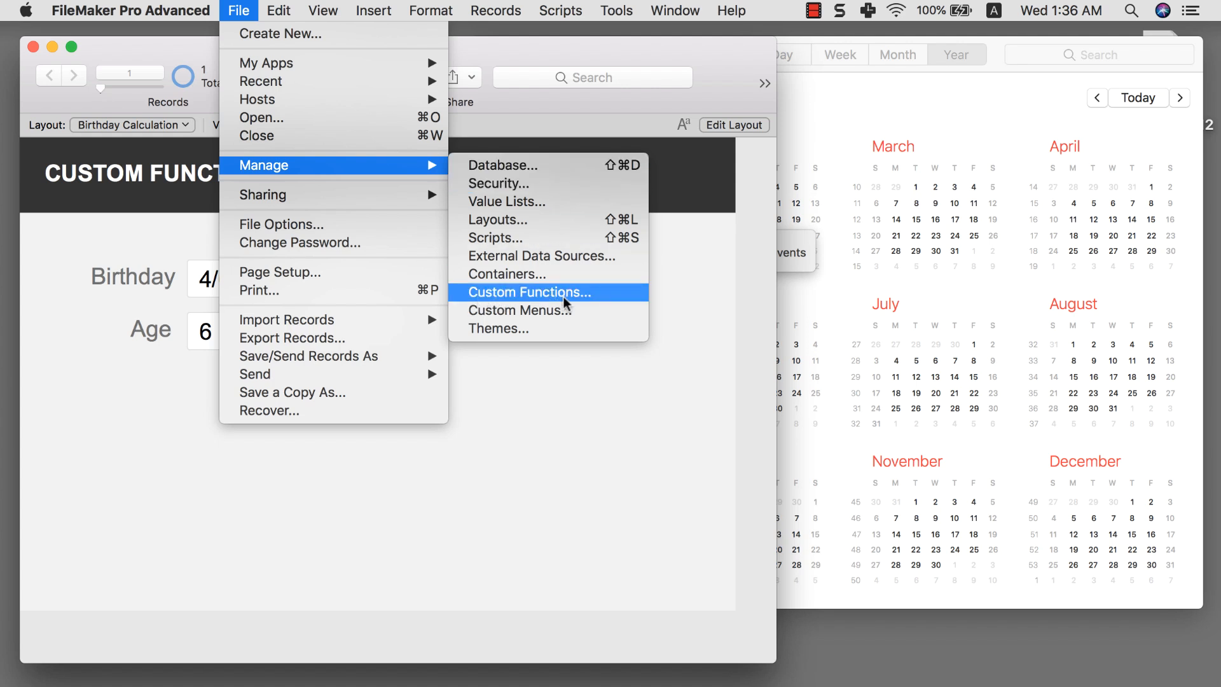
click(530, 292)
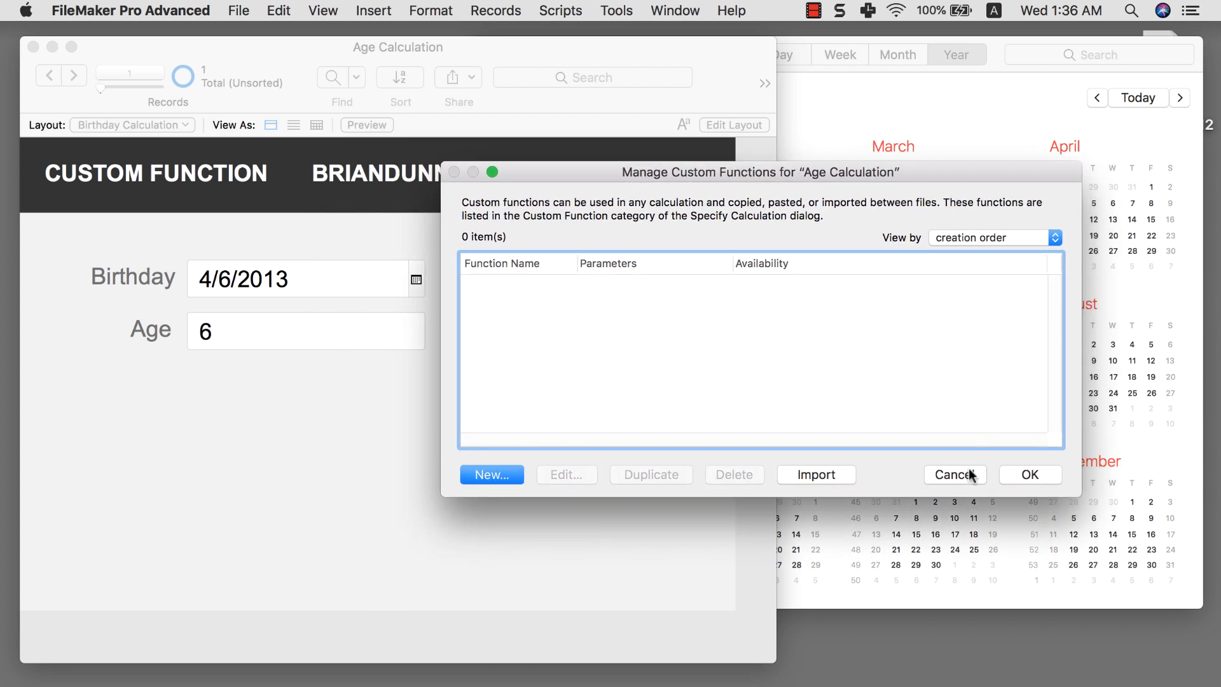
mouse_move(744, 467)
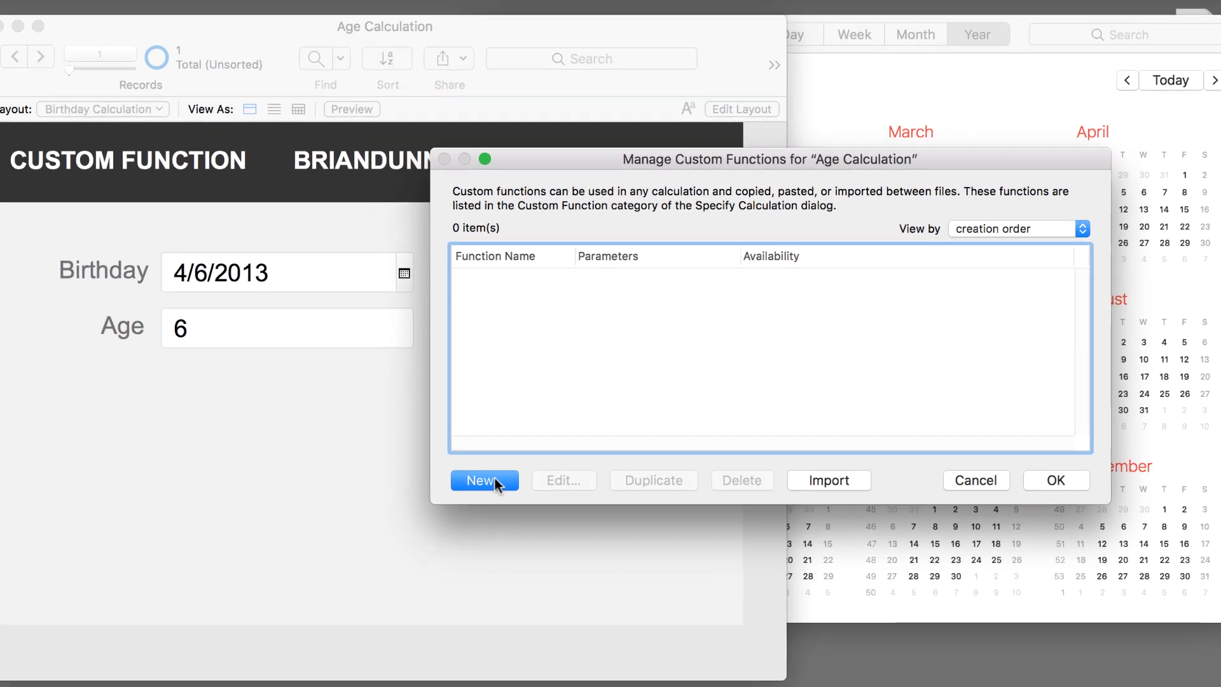
click(484, 480)
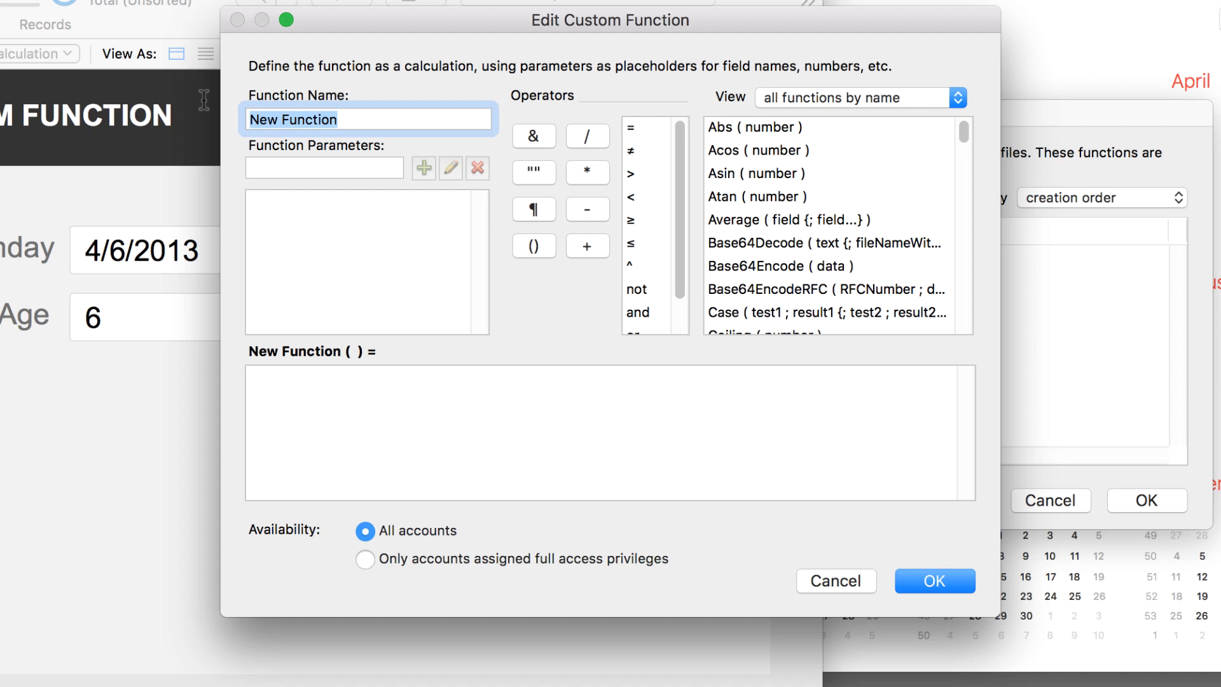
text(Testing)
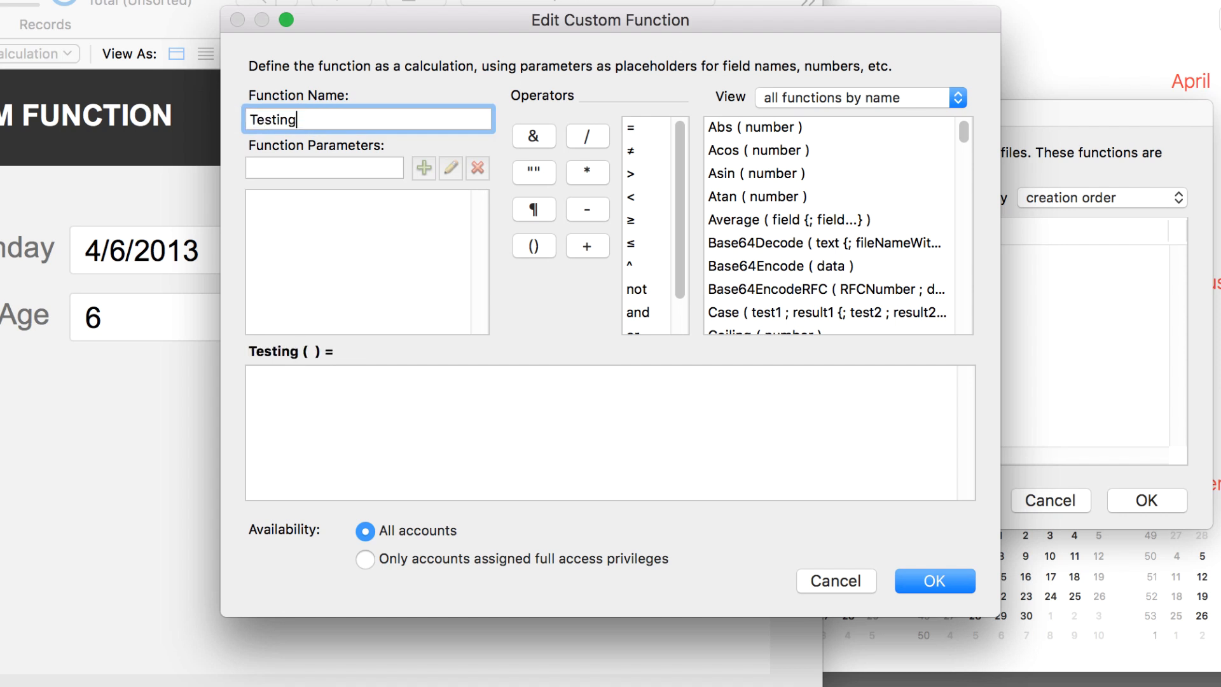
mouse_move(297, 137)
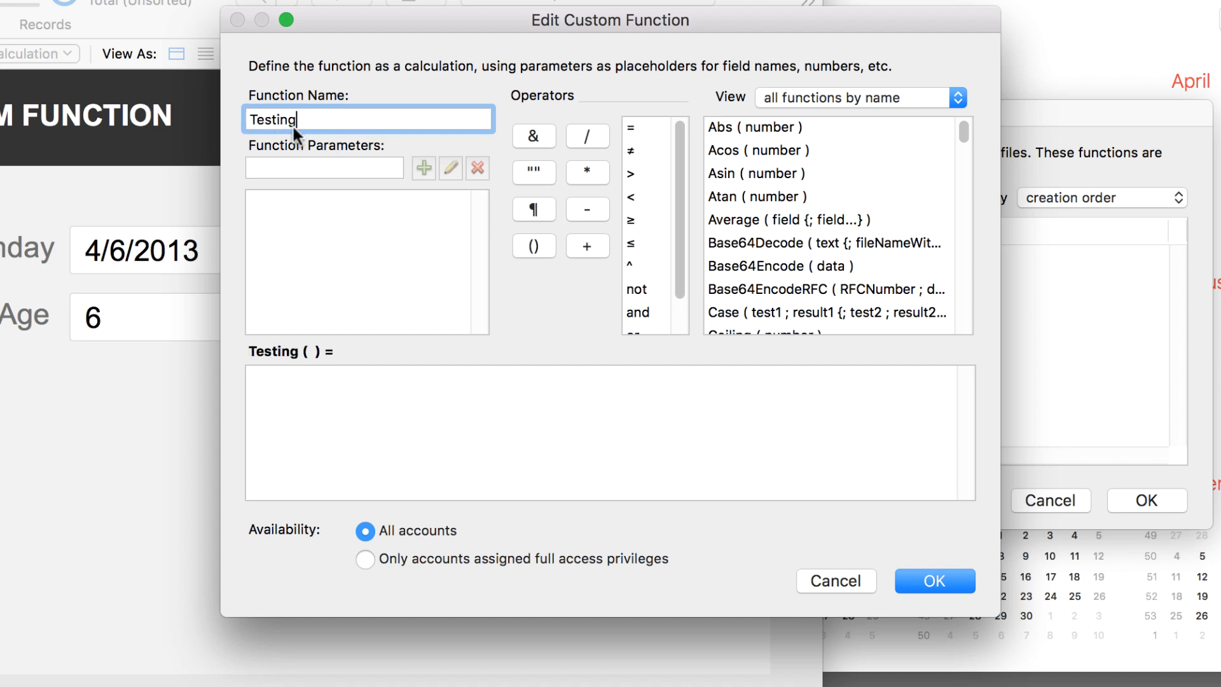
click(324, 168)
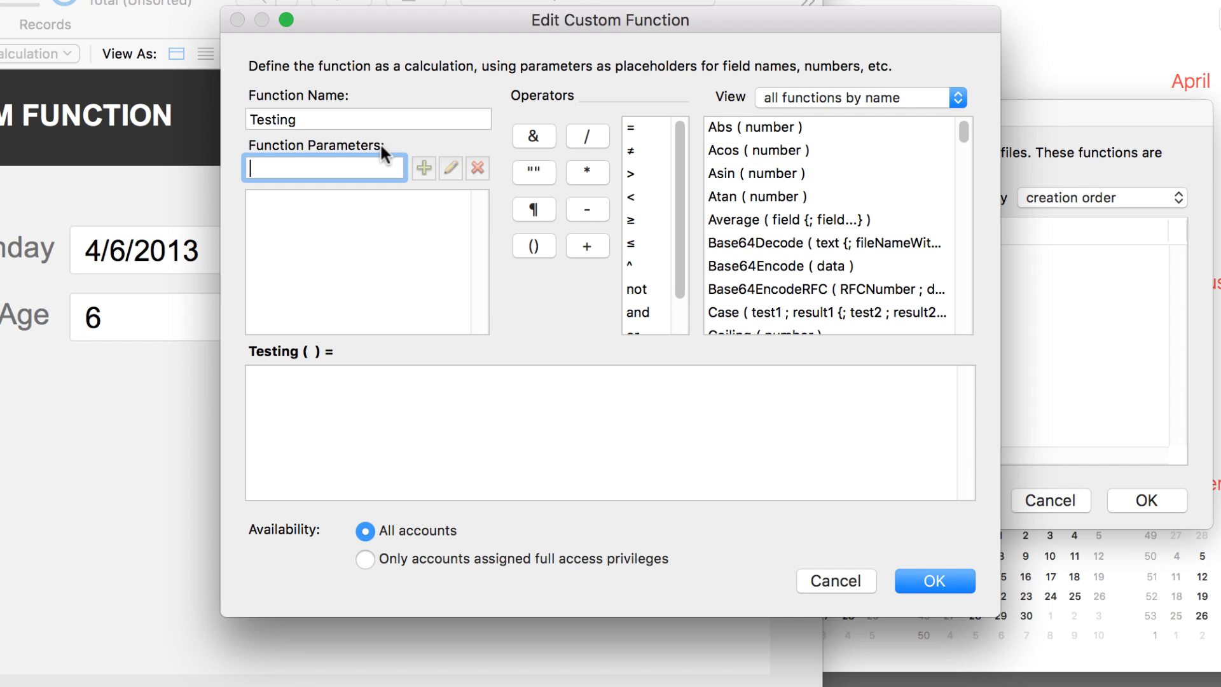
click(366, 260)
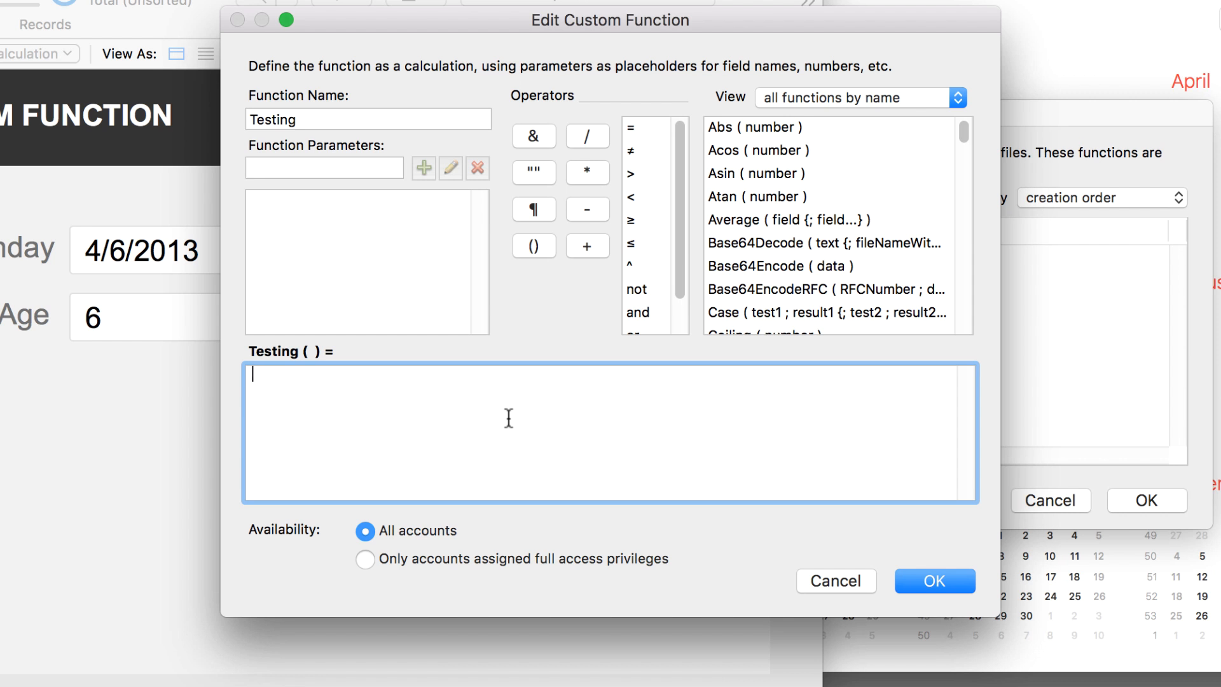
text(1 +)
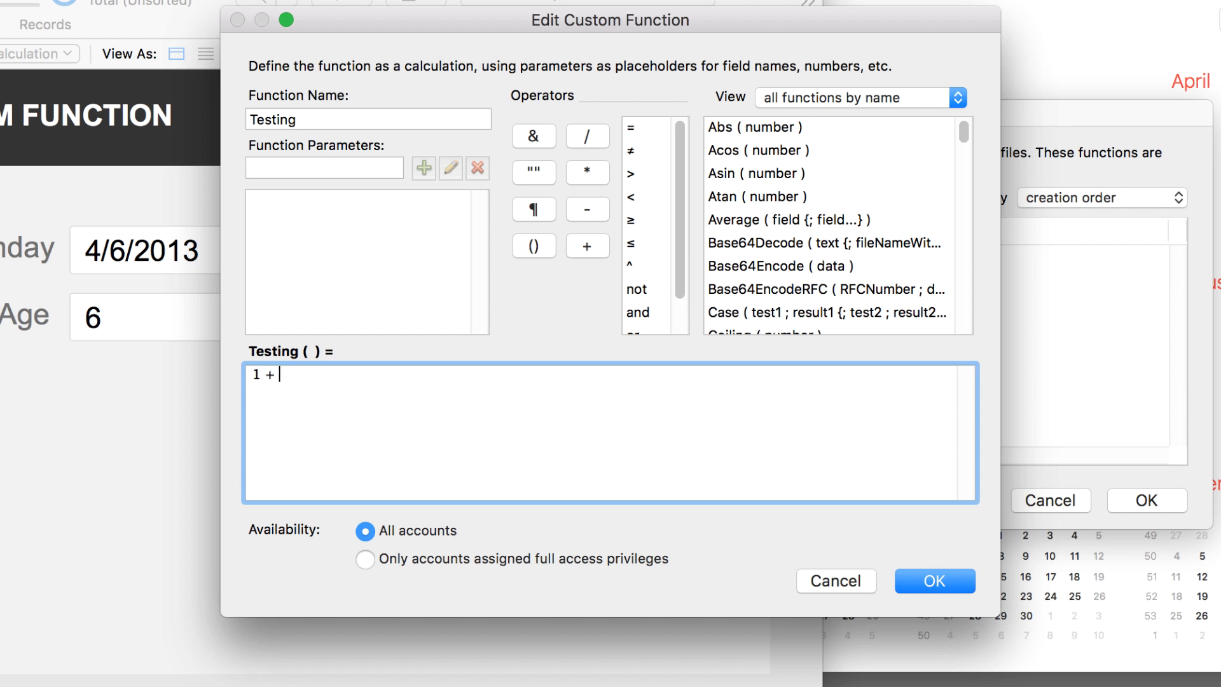
text(1)
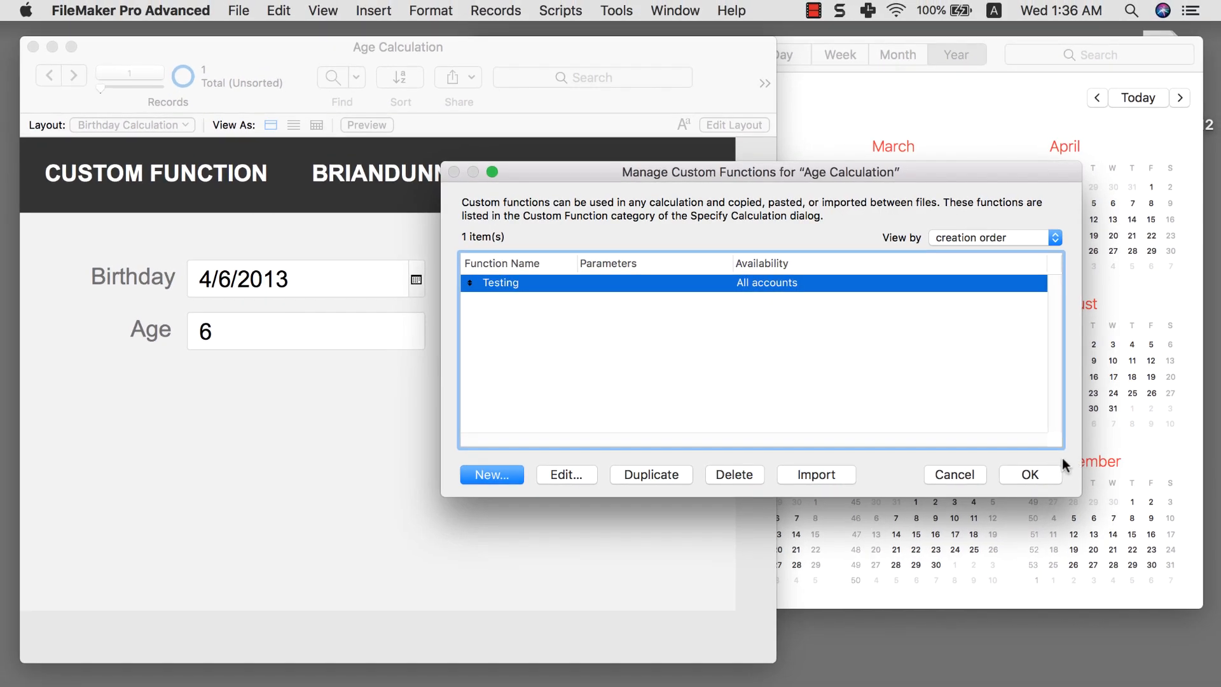
Step: Save Testing and add a Show Custom Dialog step showing Testing in a new script
click(1030, 475)
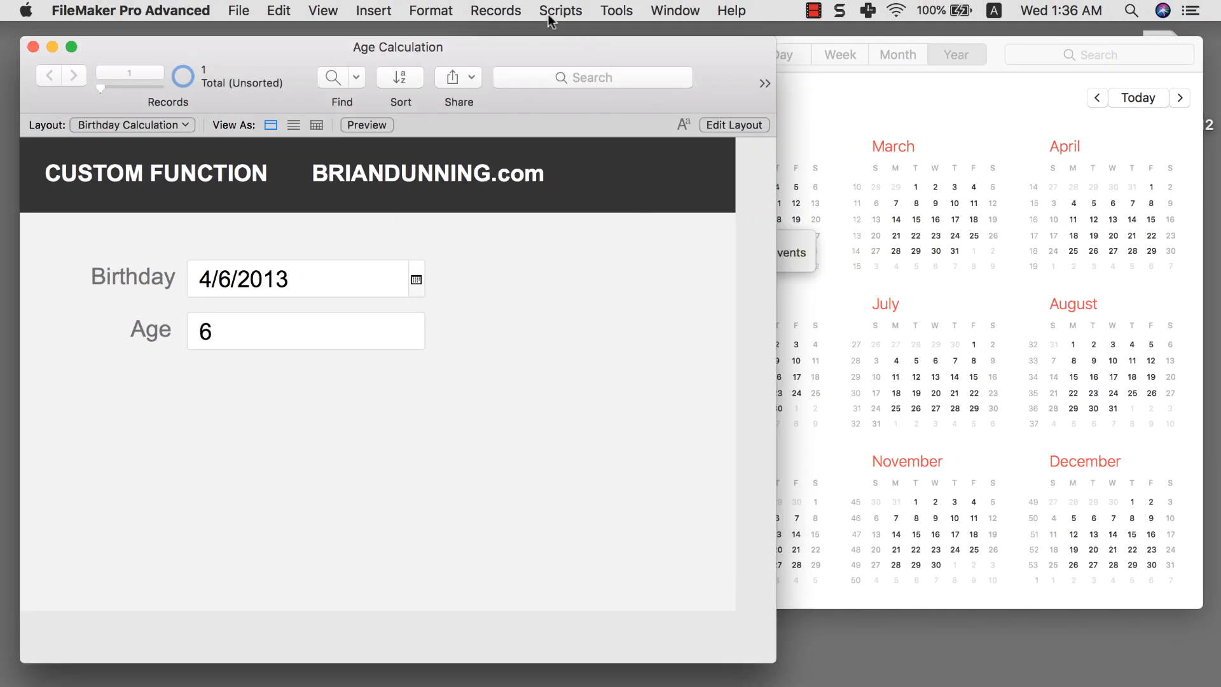
click(560, 10)
text(show)
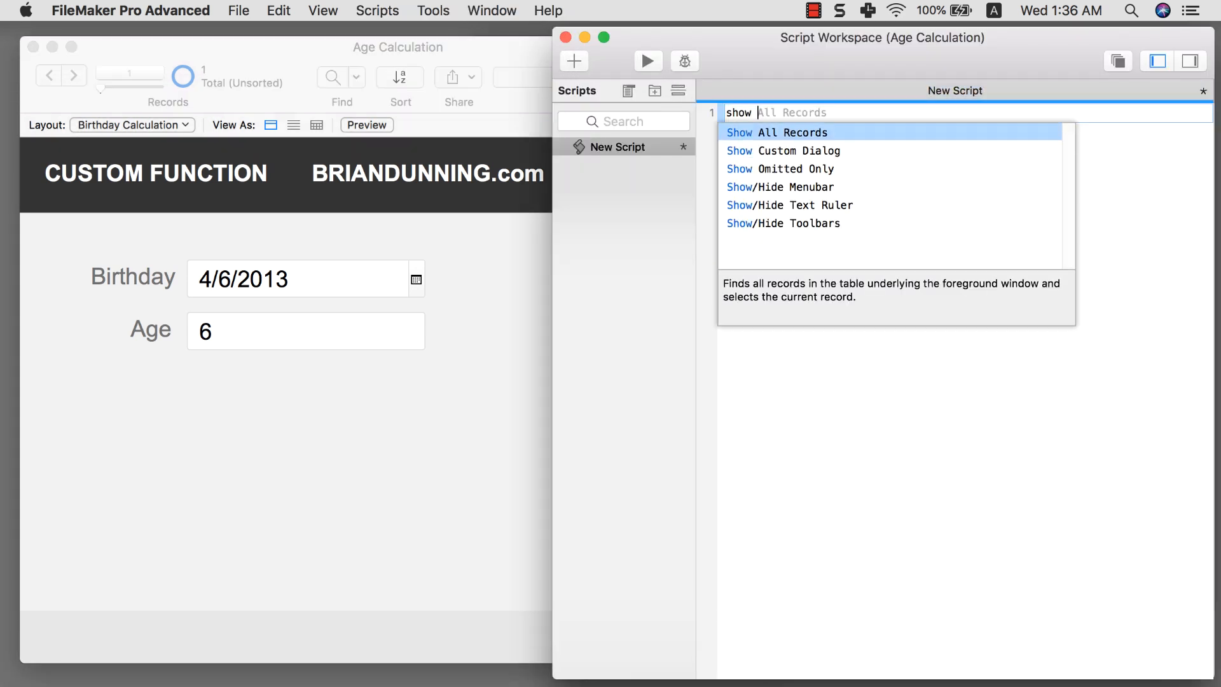
click(784, 151)
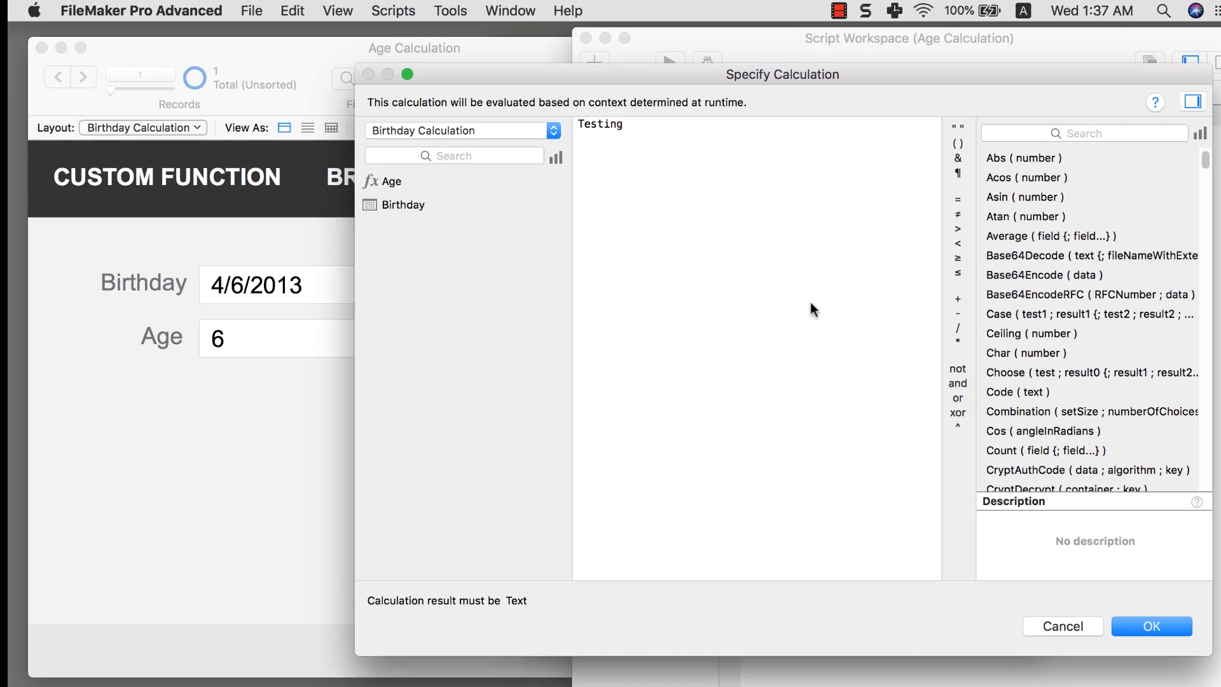
click(1156, 625)
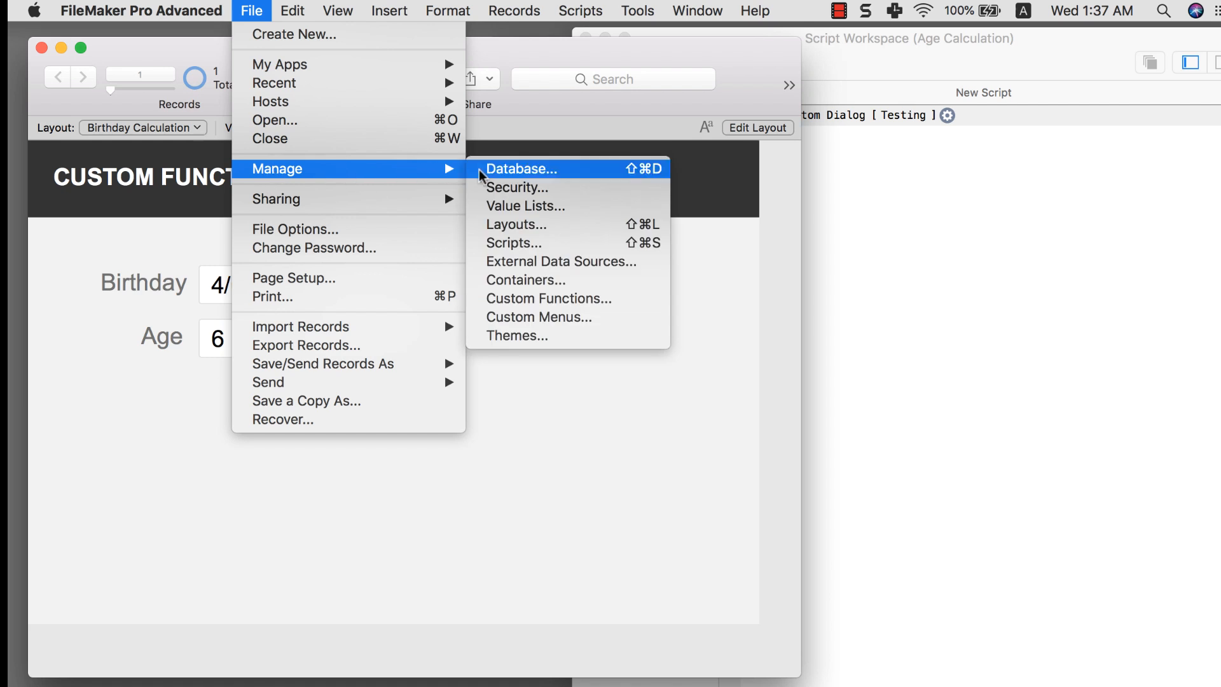
Step: Open the Testing custom function and rename it AddTogether
click(549, 299)
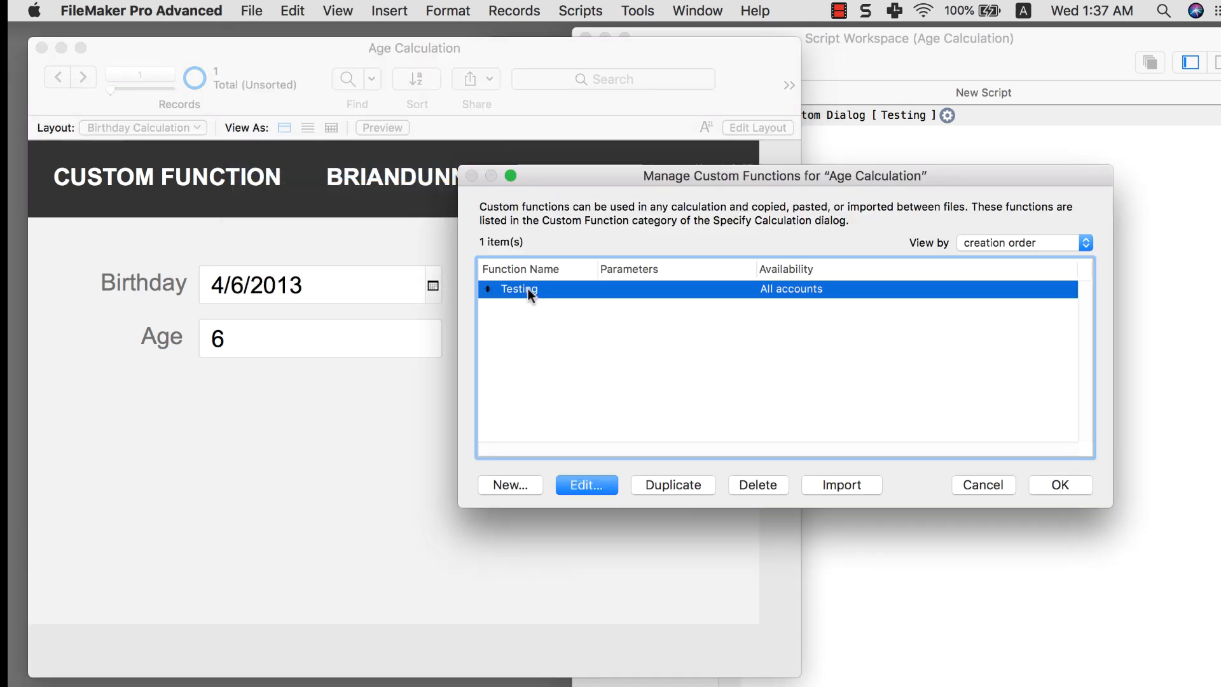
click(587, 485)
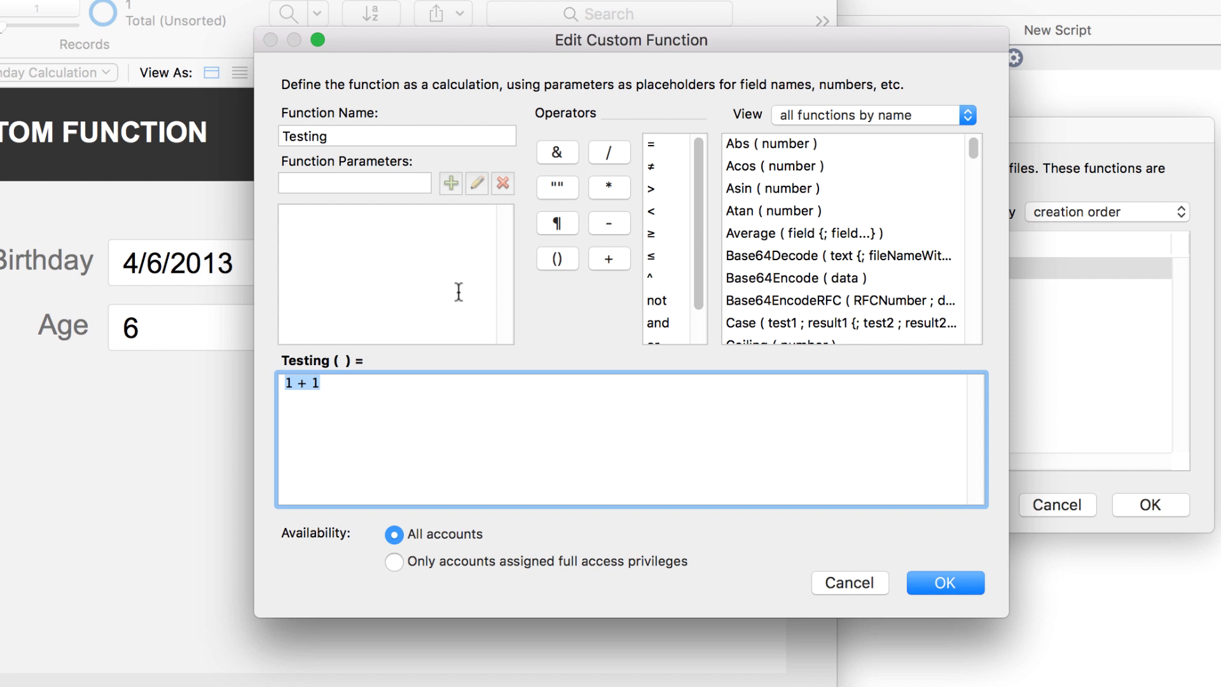
mouse_move(459, 300)
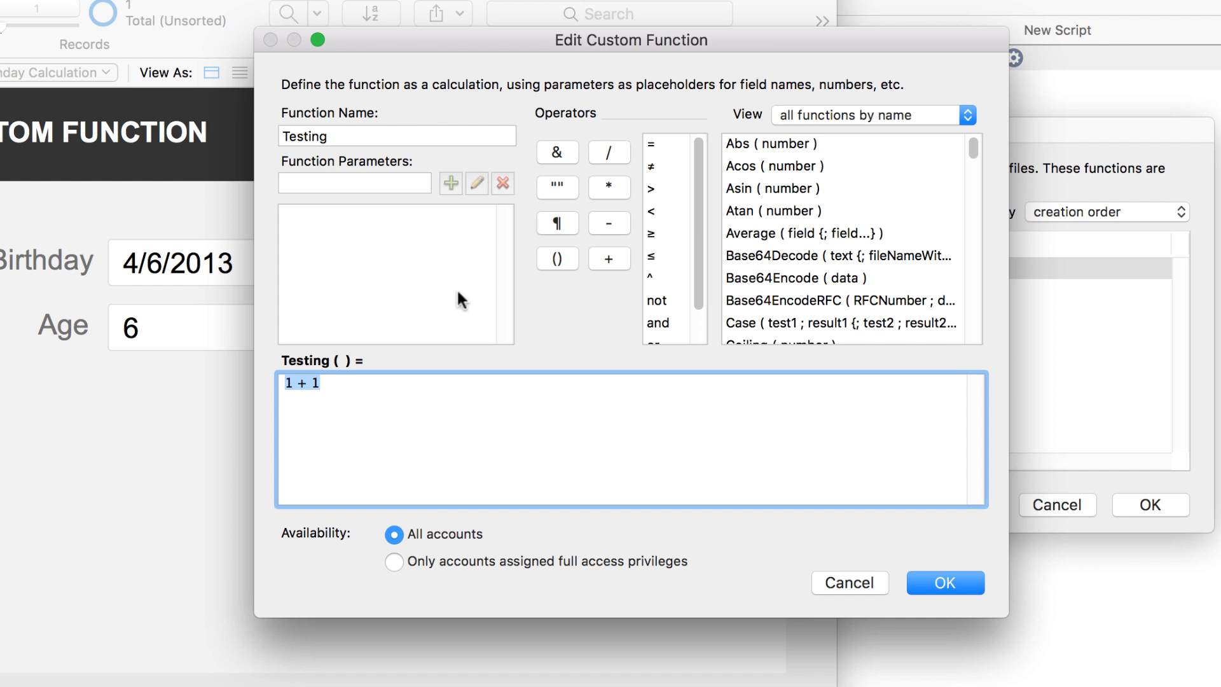
mouse_move(318, 171)
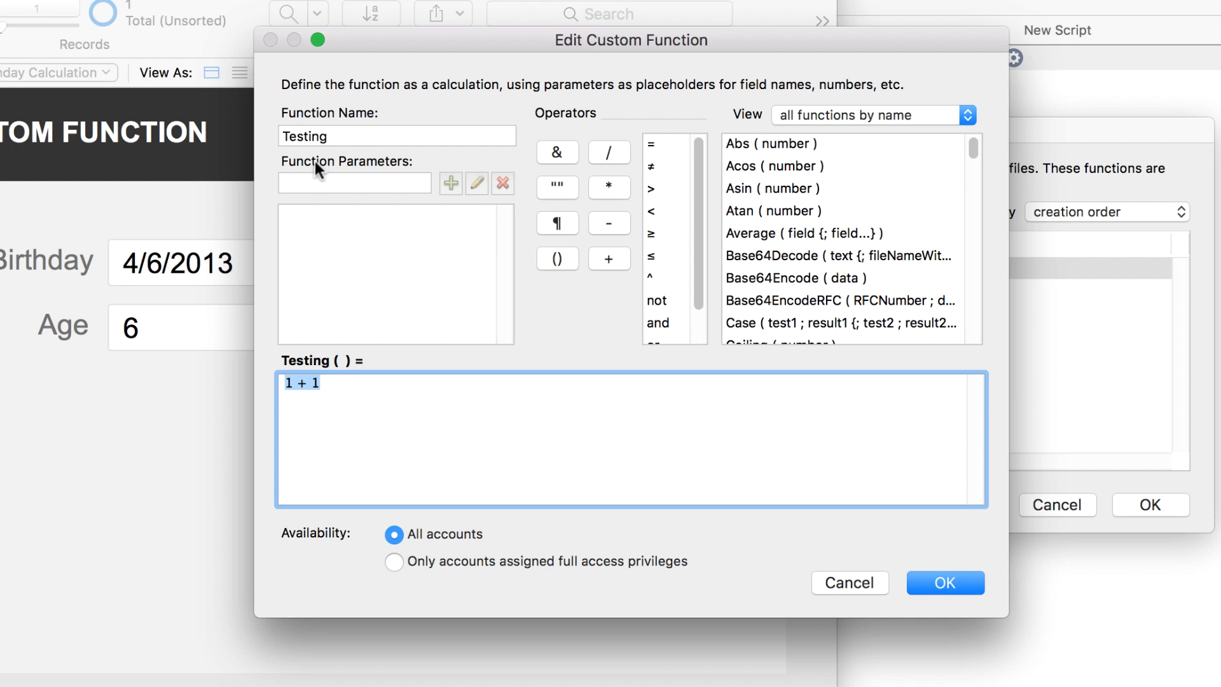
click(396, 137)
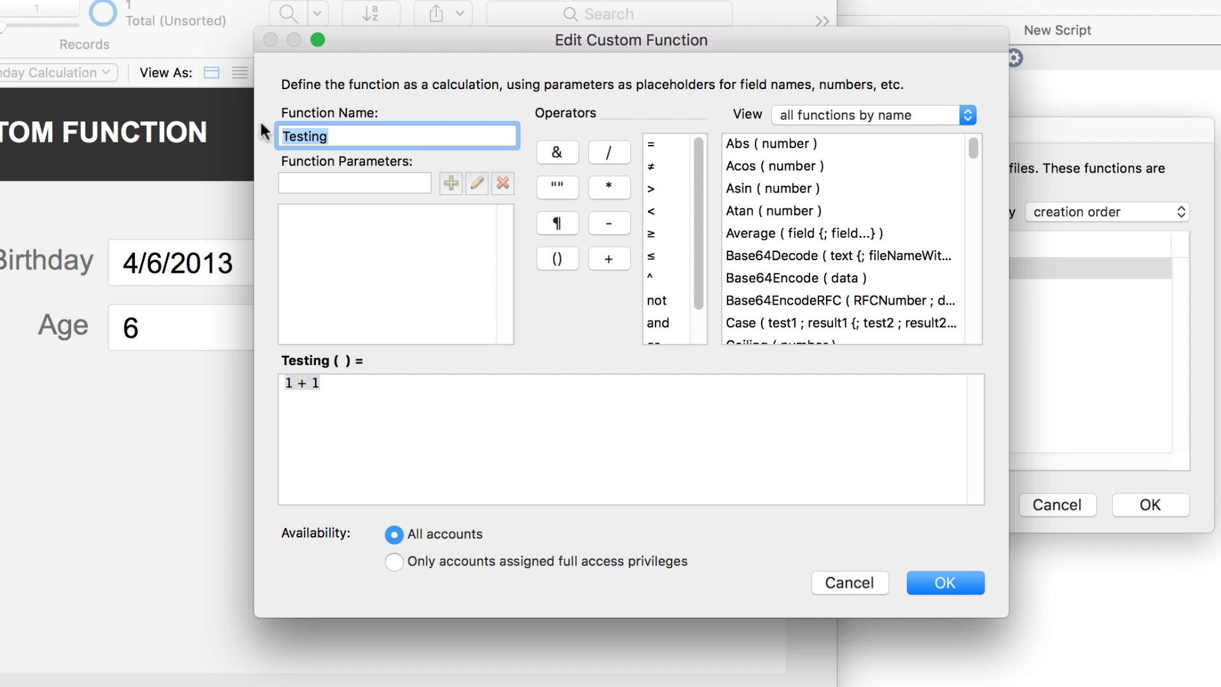
text(AddT)
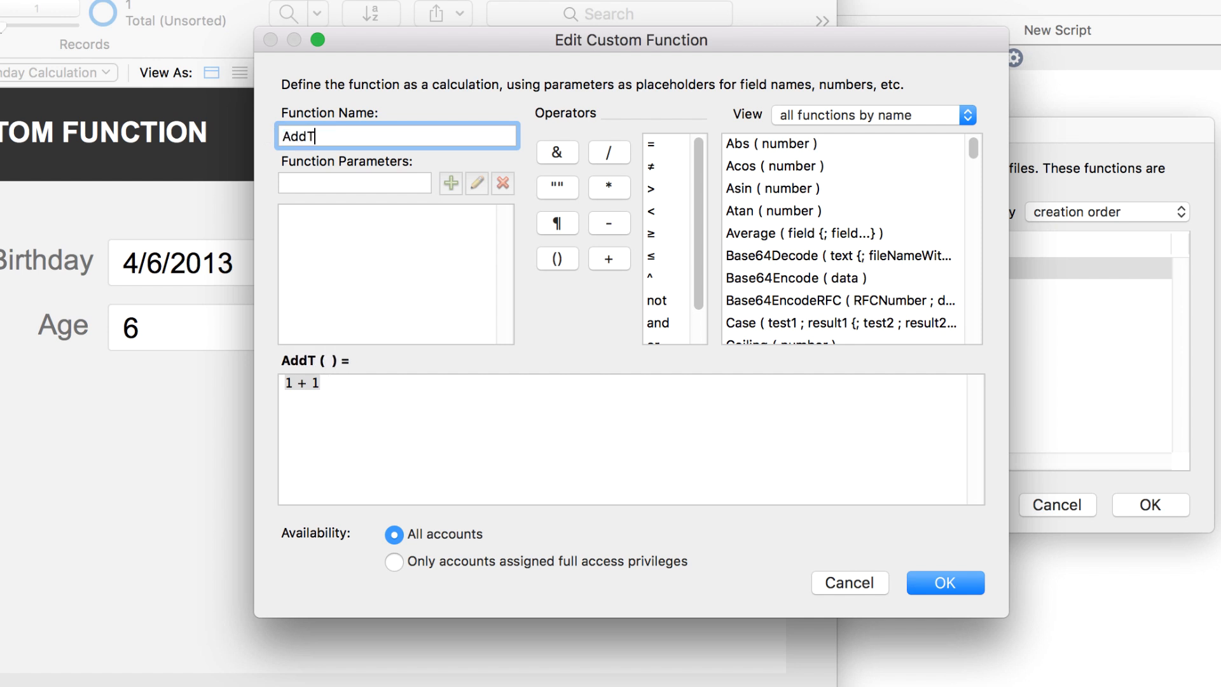
text(ogether)
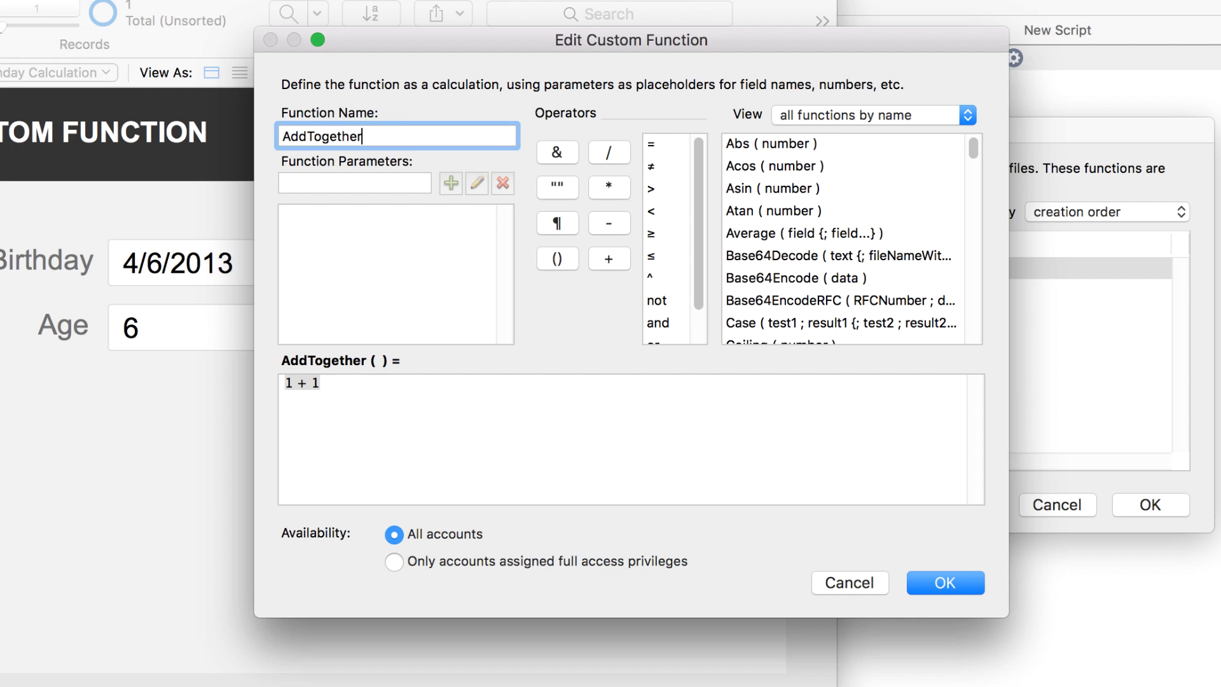
Step: Add ThisNumber and ThatNumber parameters and begin rewriting the formula with them
click(355, 182)
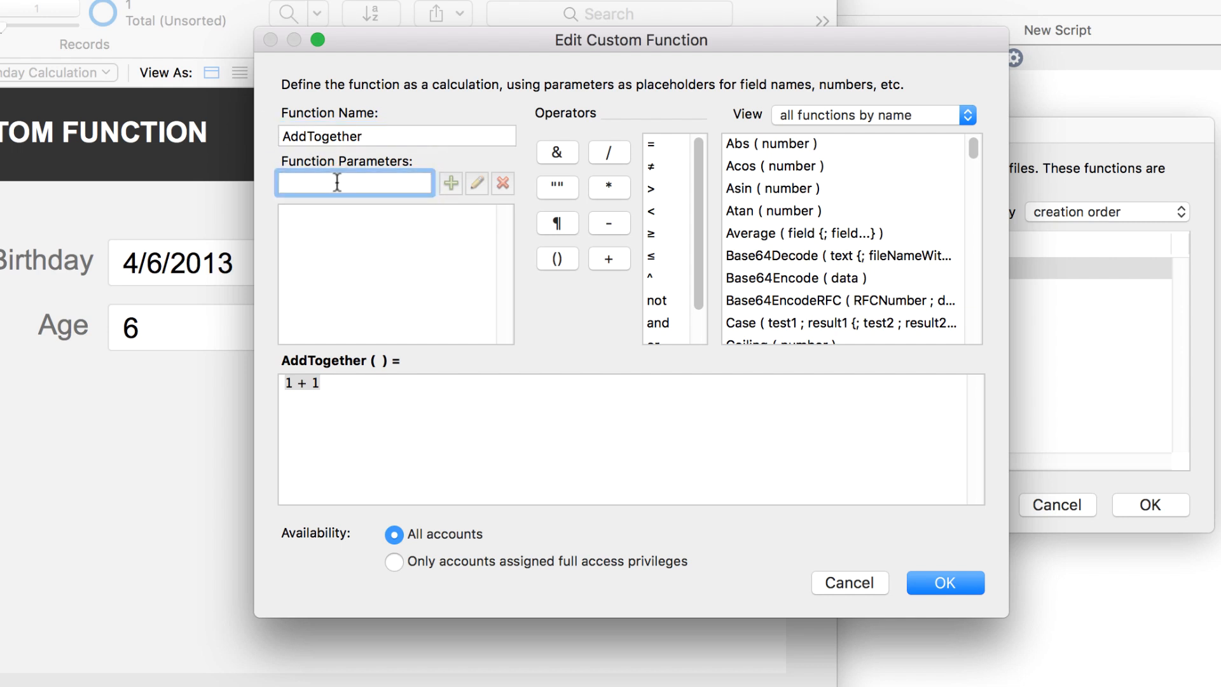
text(ThisNumber)
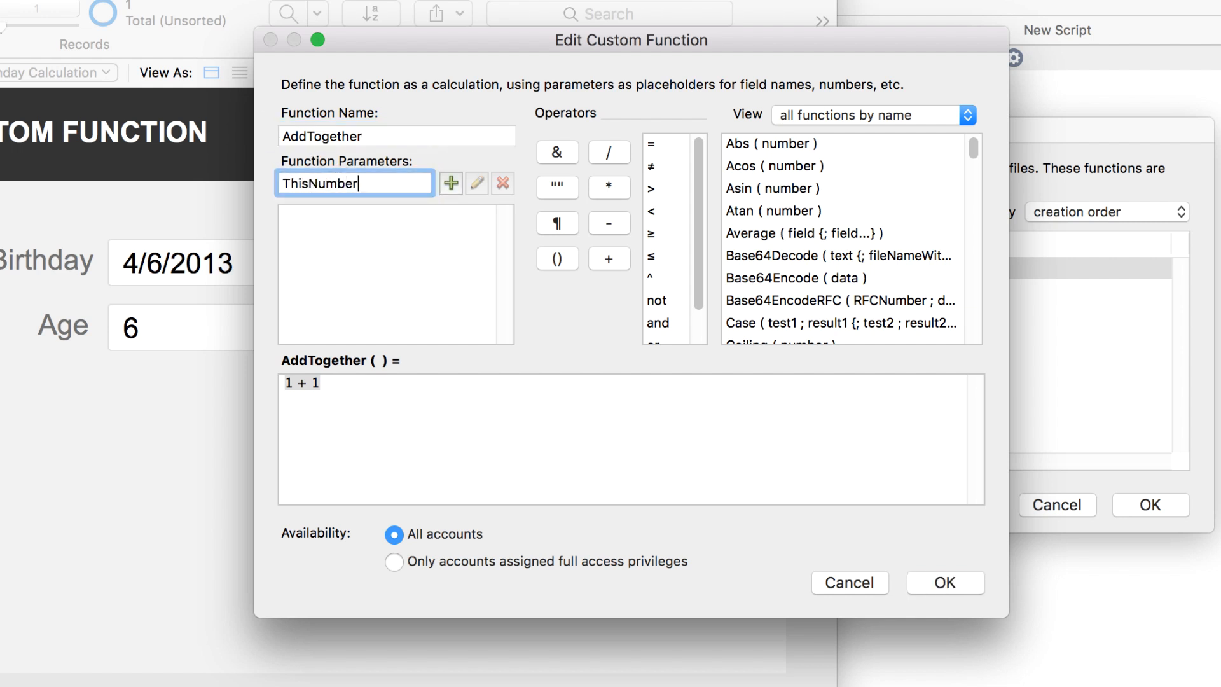
click(451, 183)
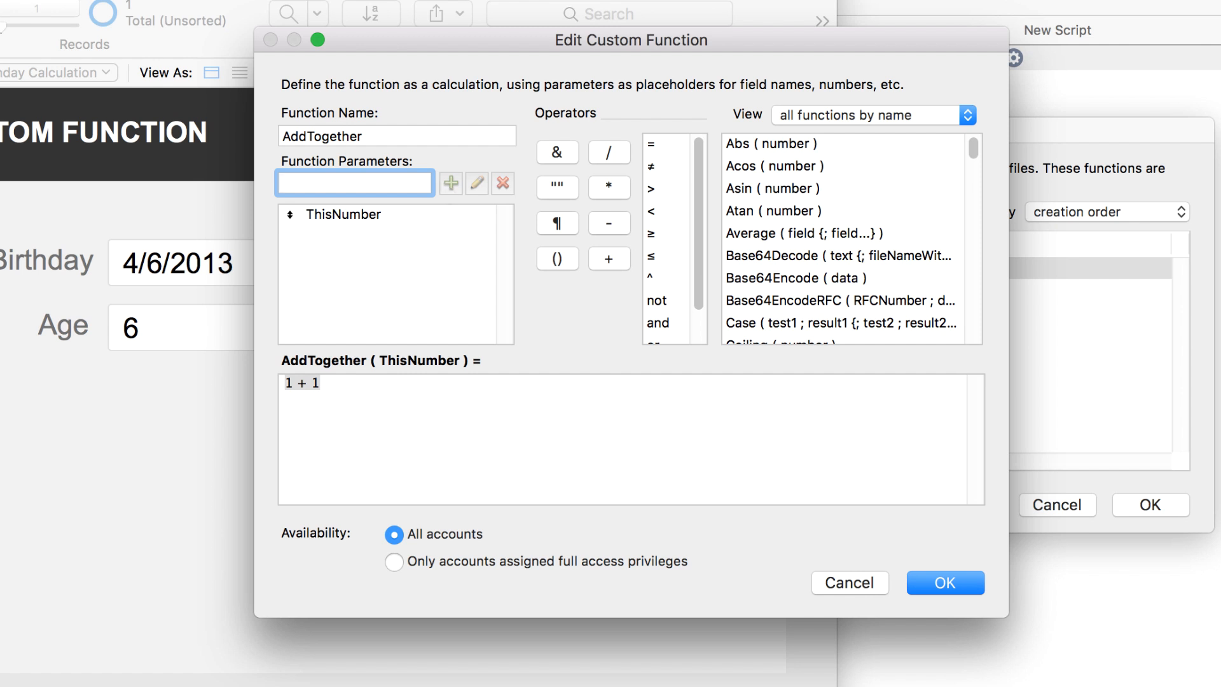
text(ThatNumber)
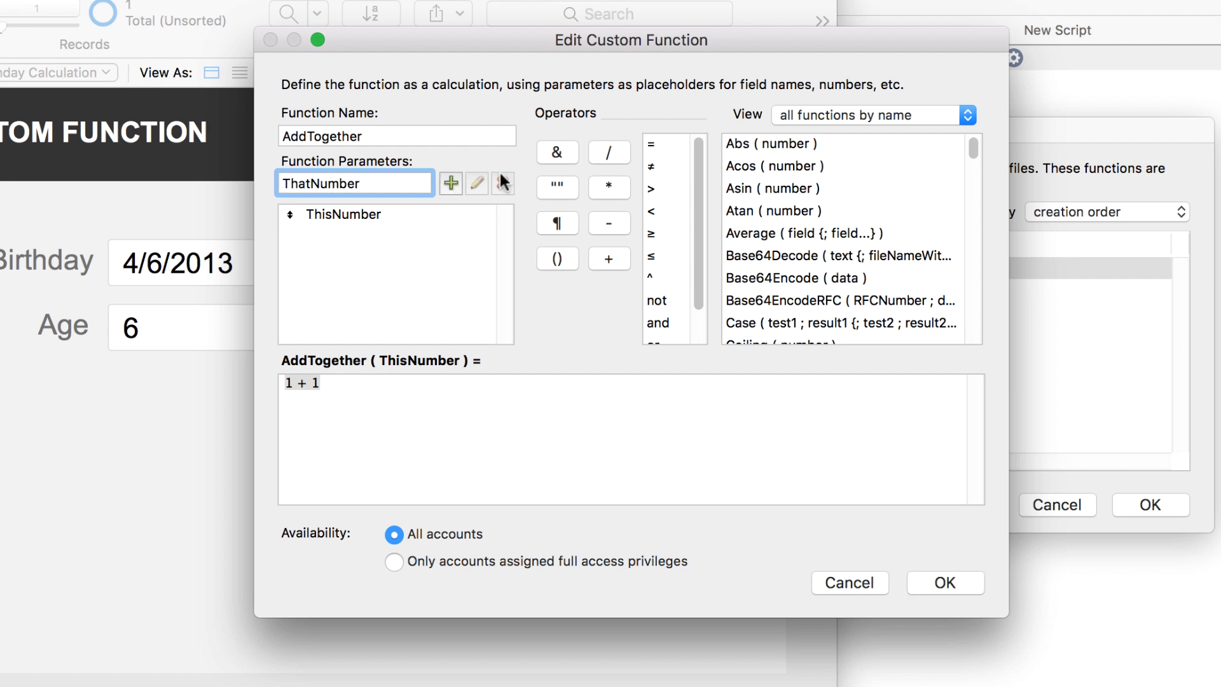
click(450, 183)
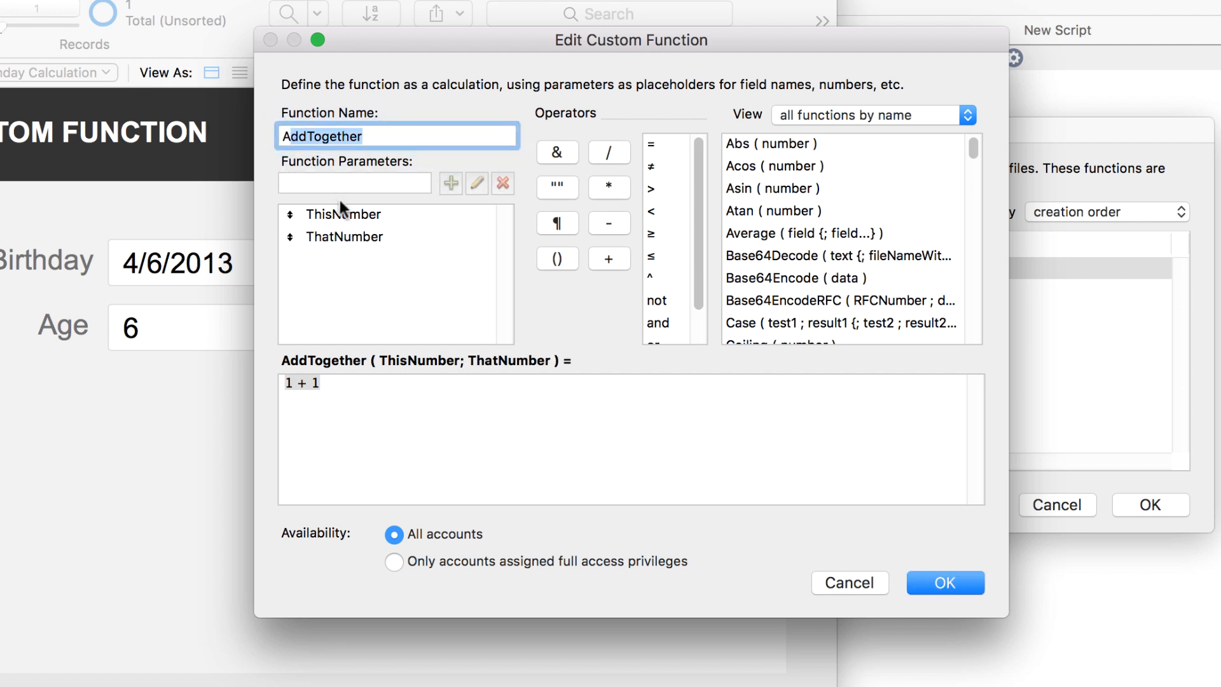
click(344, 236)
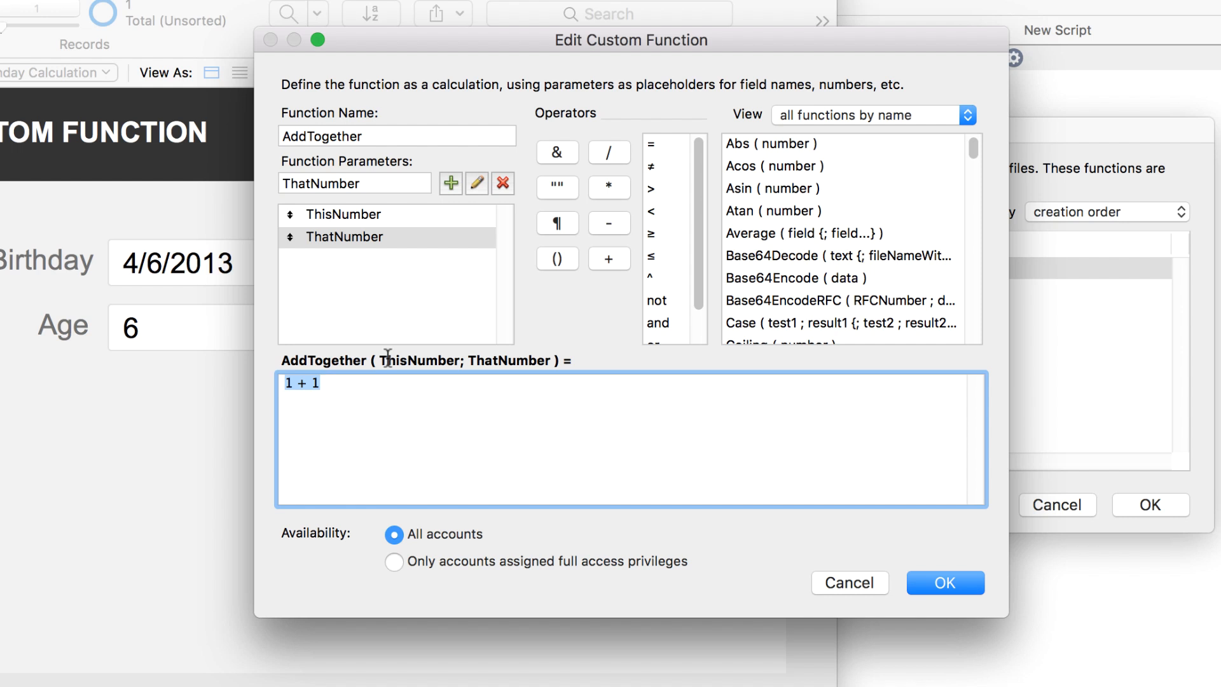
click(343, 215)
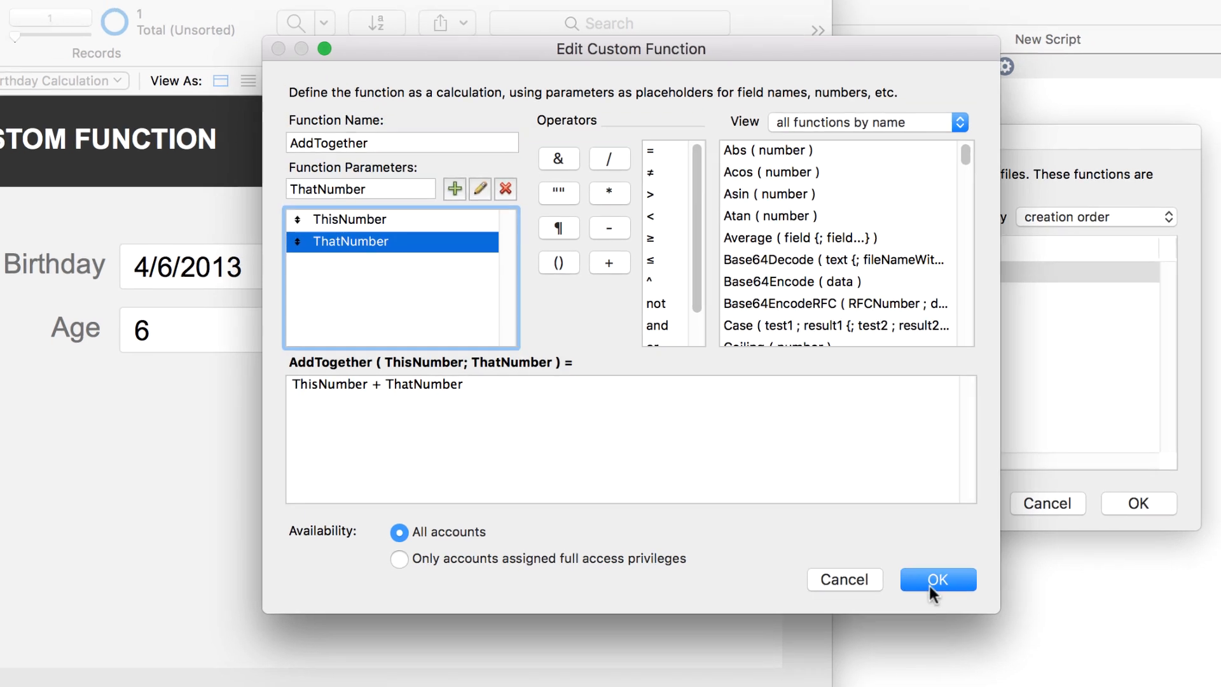
Step: Set the dialog message calculation to AddTogether ( 5 ; 7 )
click(937, 580)
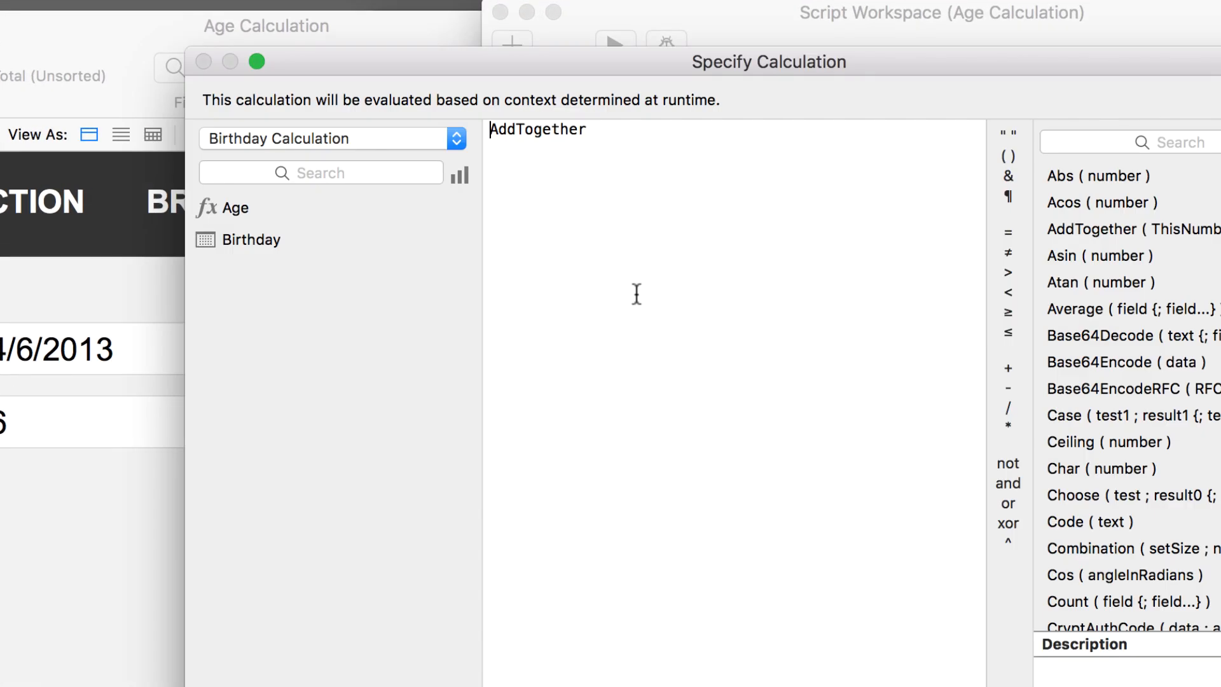
text(Add)
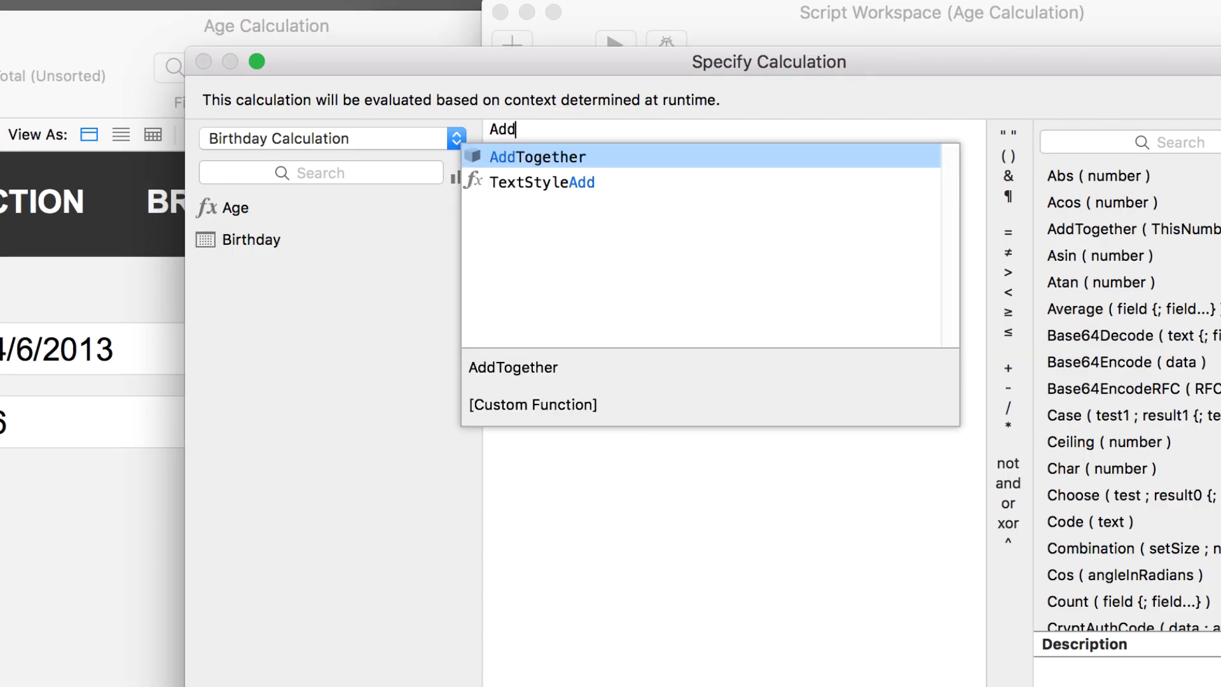
mouse_move(505, 170)
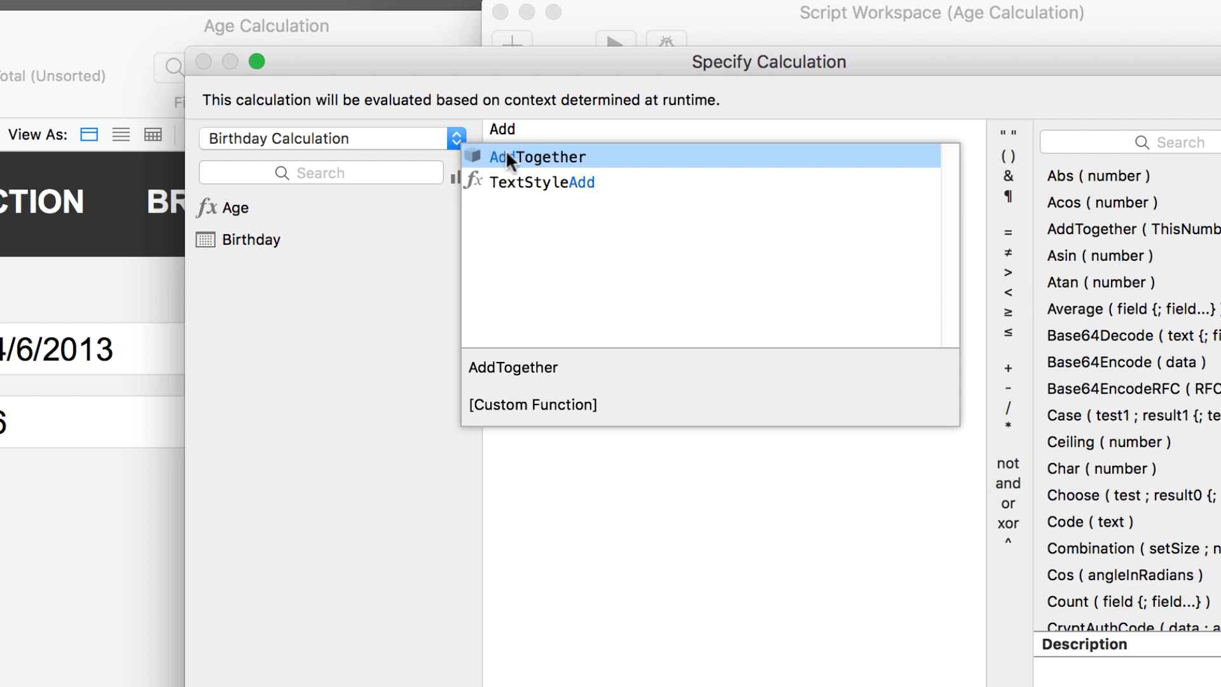
double_click(537, 157)
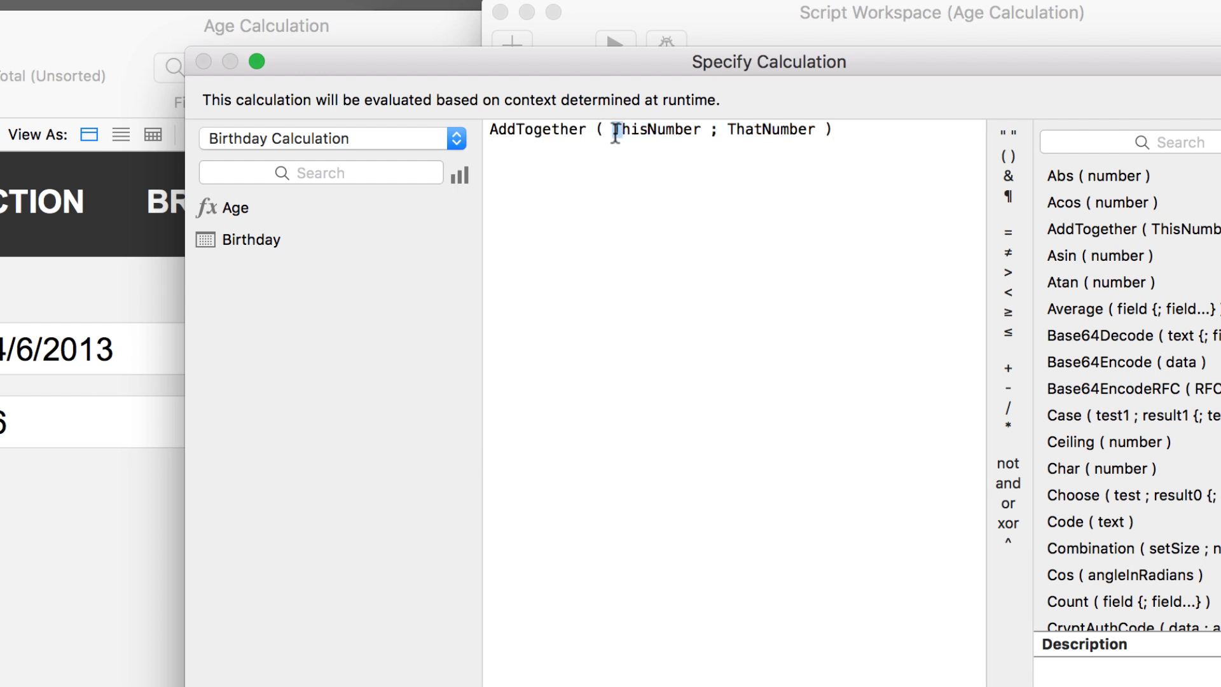
double_click(656, 129)
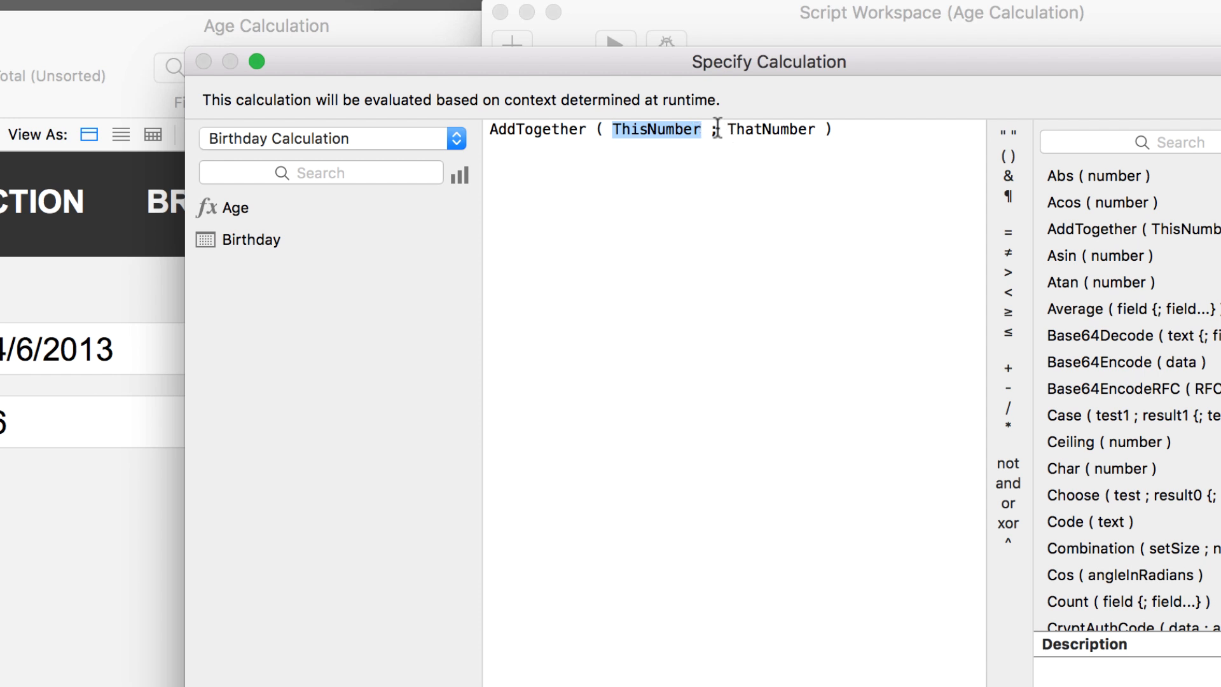
text(5)
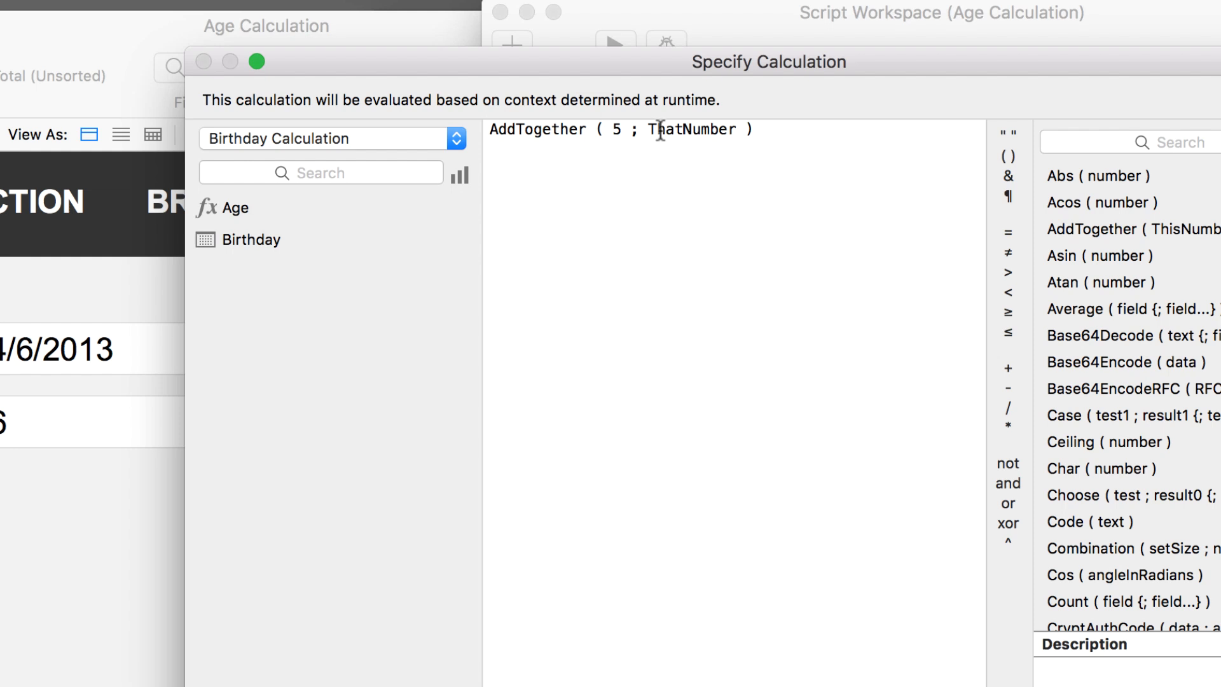
text(7)
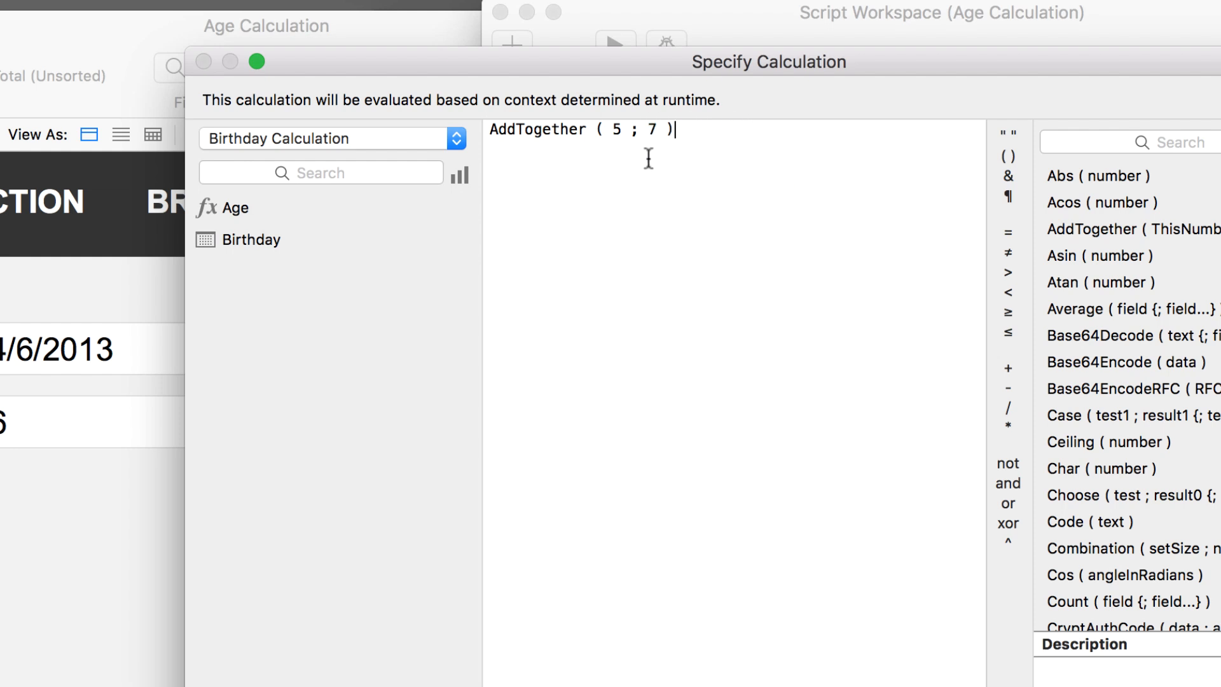
double_click(653, 130)
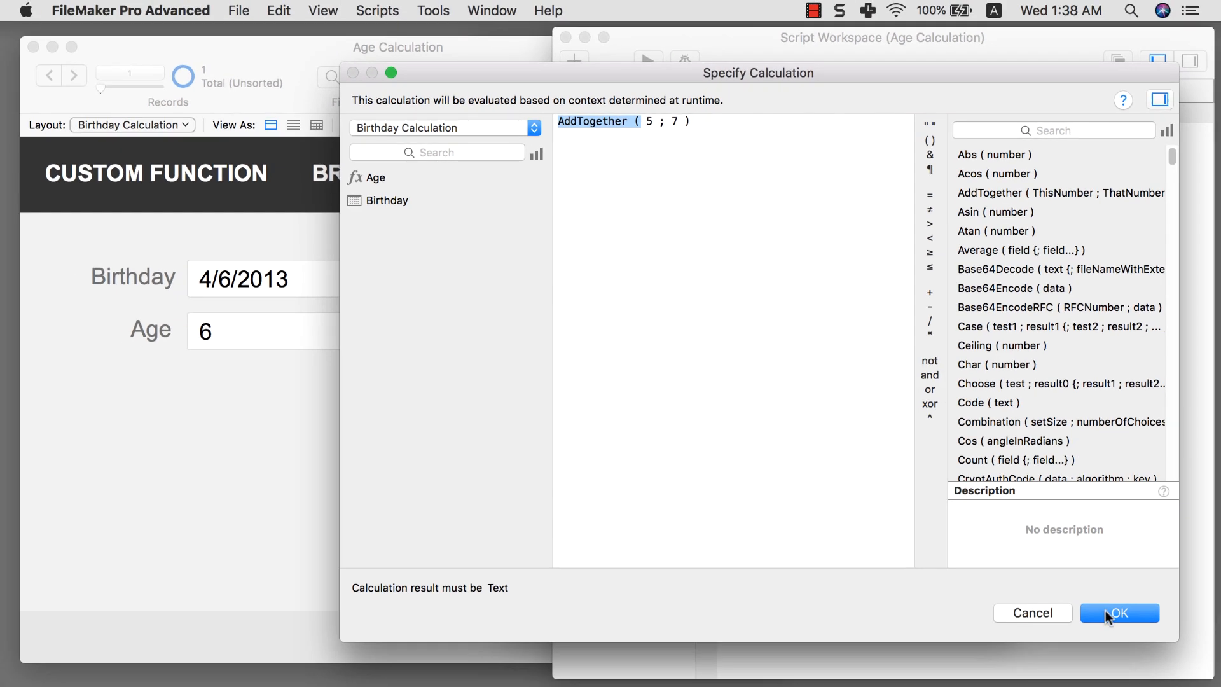
click(1120, 613)
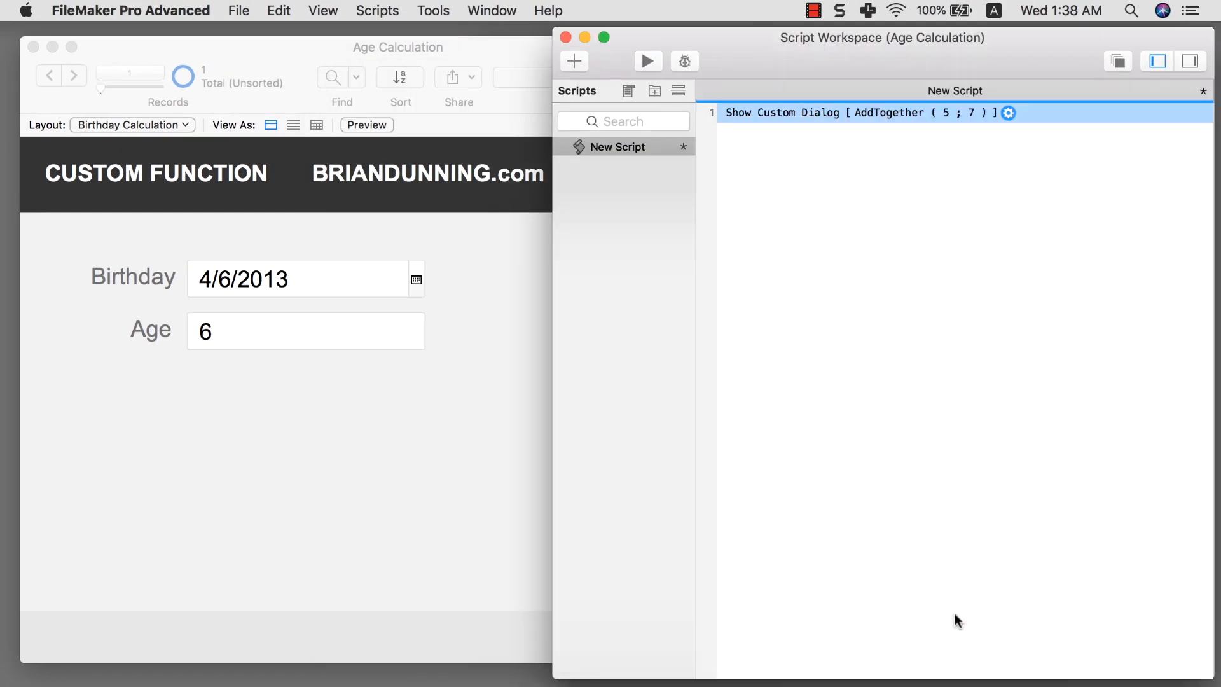
Step: Run the script and dismiss the dialog showing 12
click(648, 61)
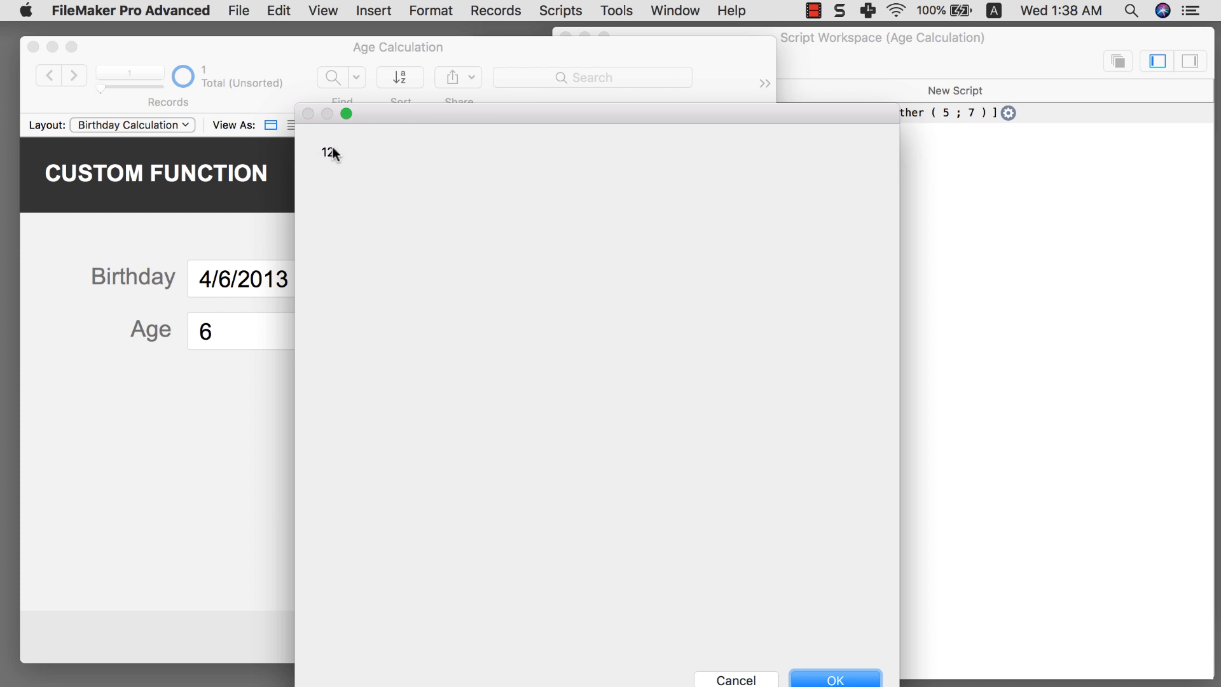
click(840, 679)
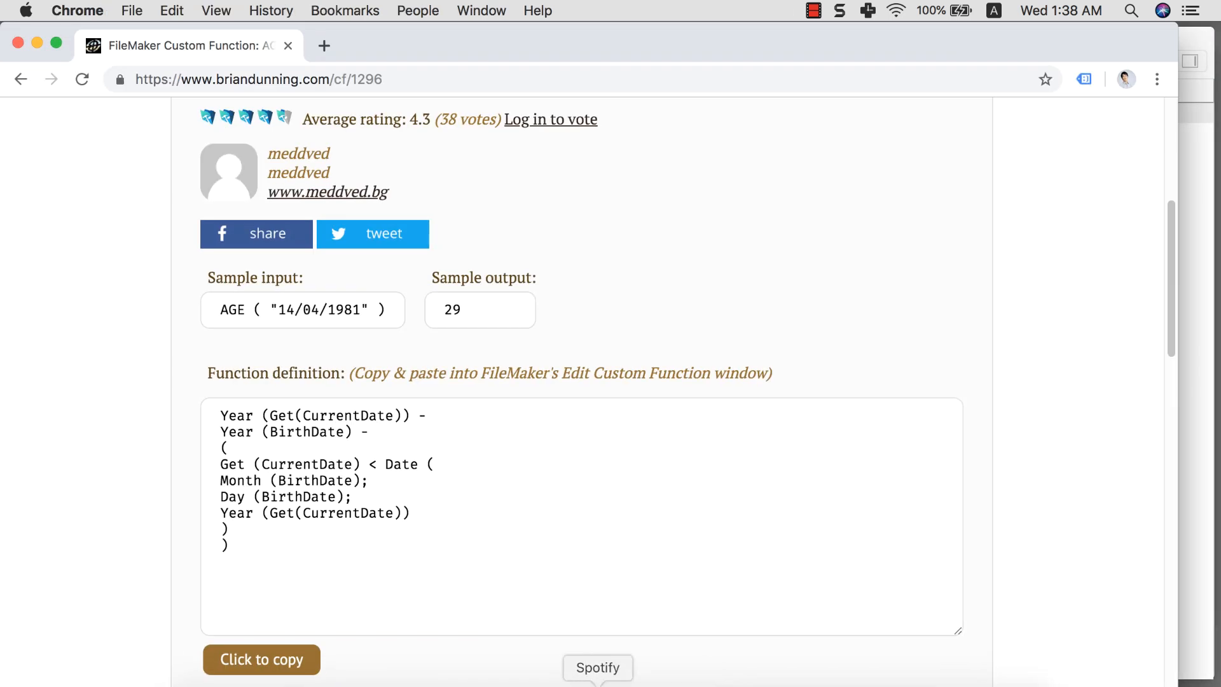
Step: Scroll the briandunning.com AGE ( BirthDate ) page and select the AGE function text
scroll(down, 3)
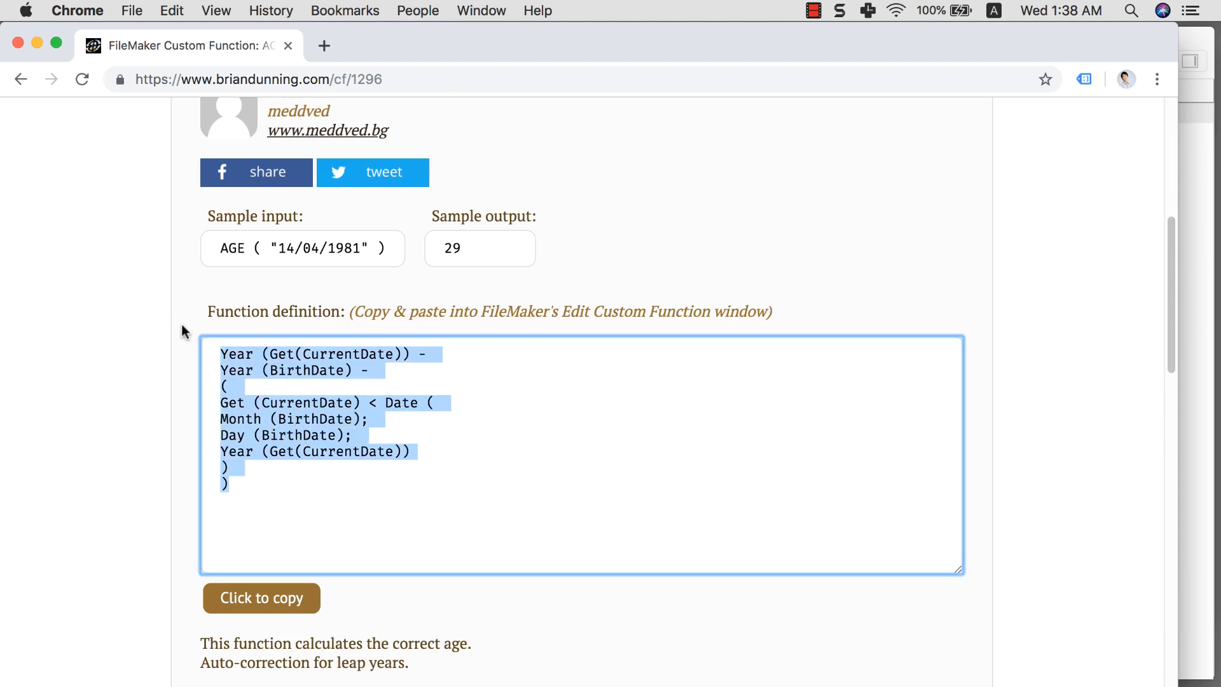
mouse_move(187, 323)
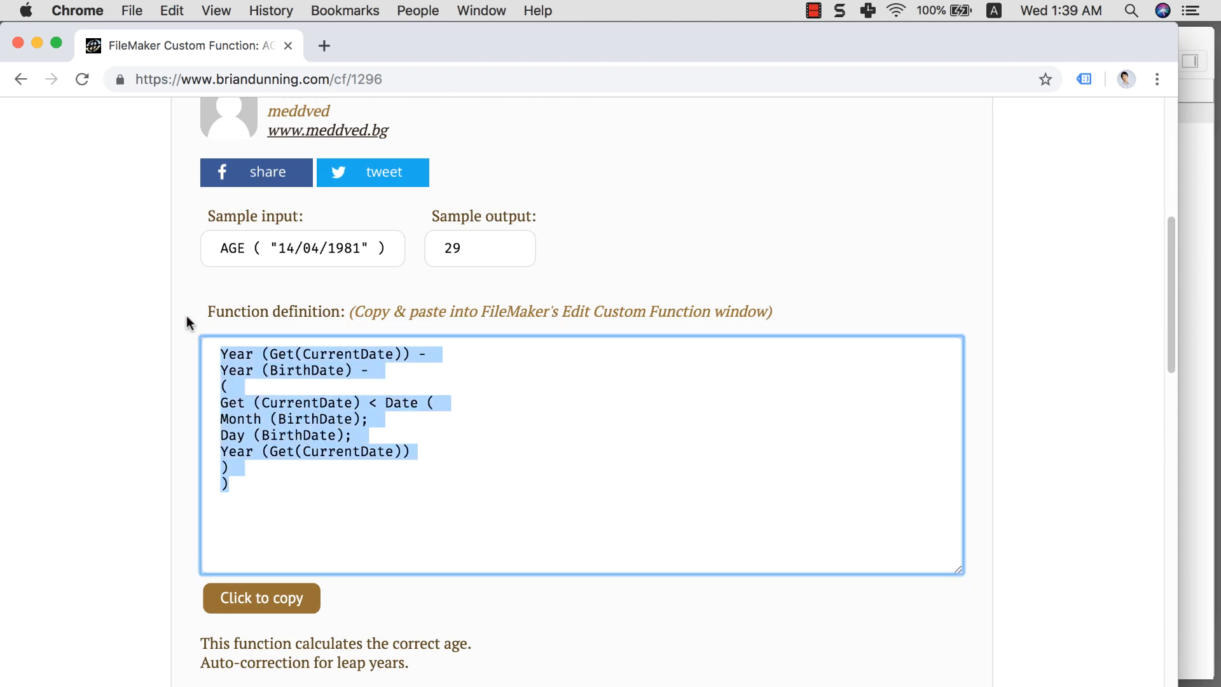
scroll(up, 3)
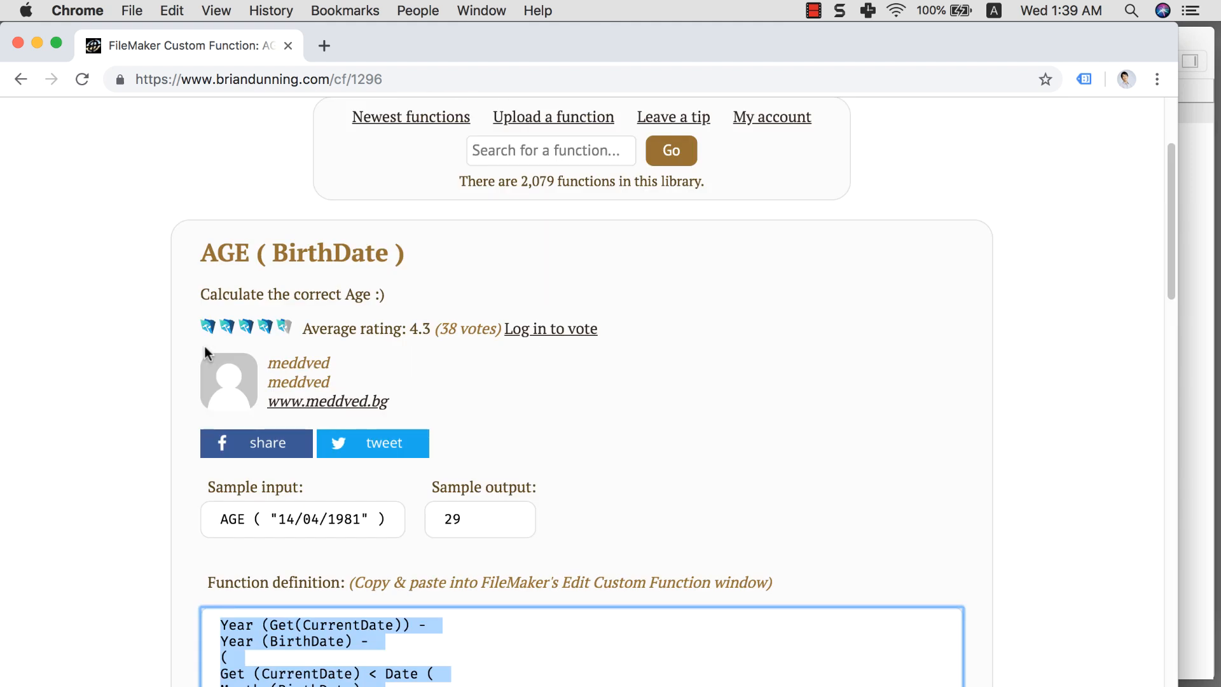
scroll(down, 3)
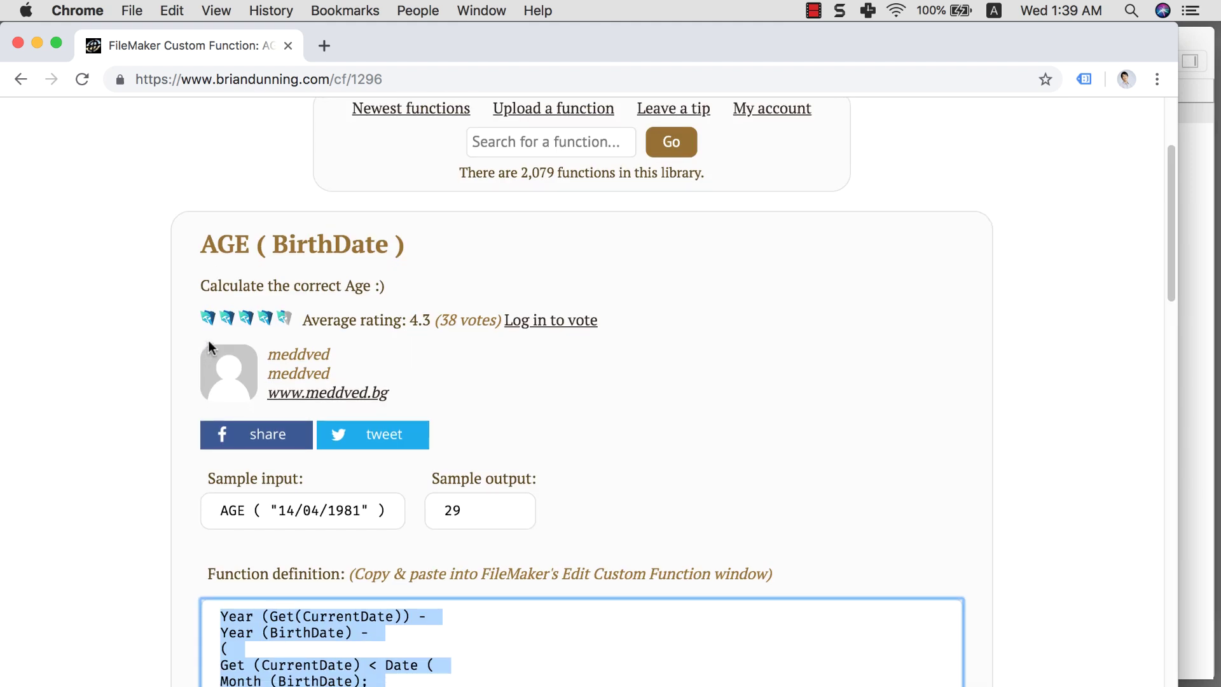
scroll(down, 3)
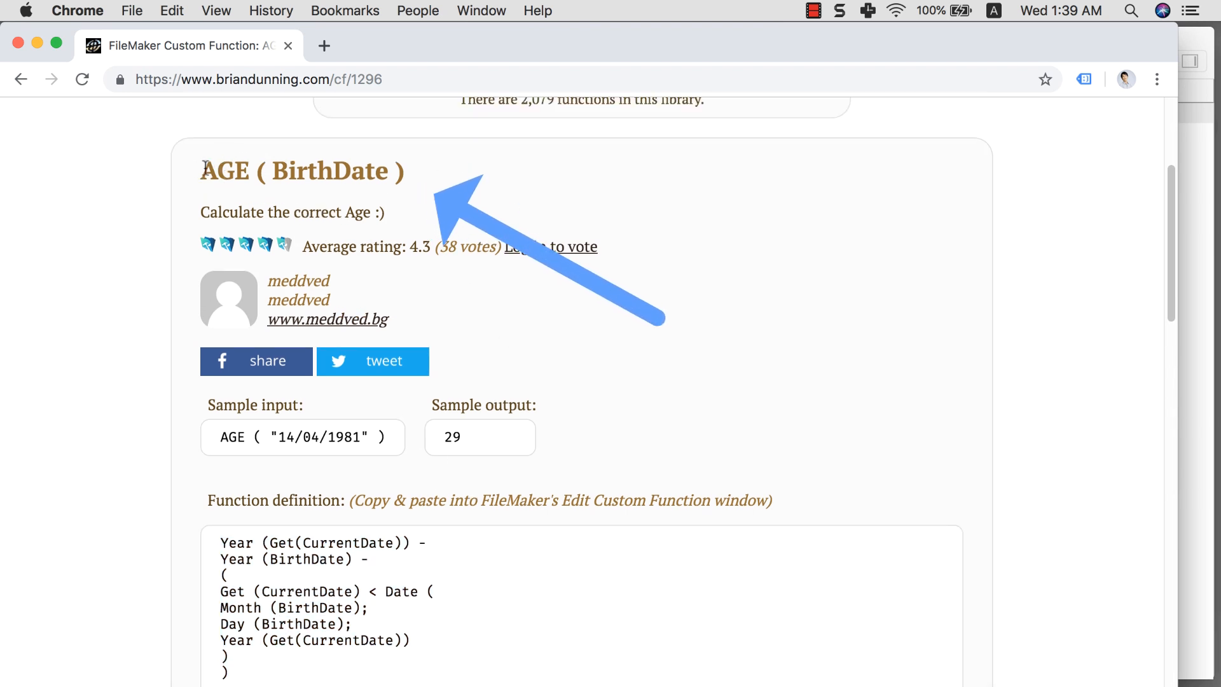
double_click(301, 170)
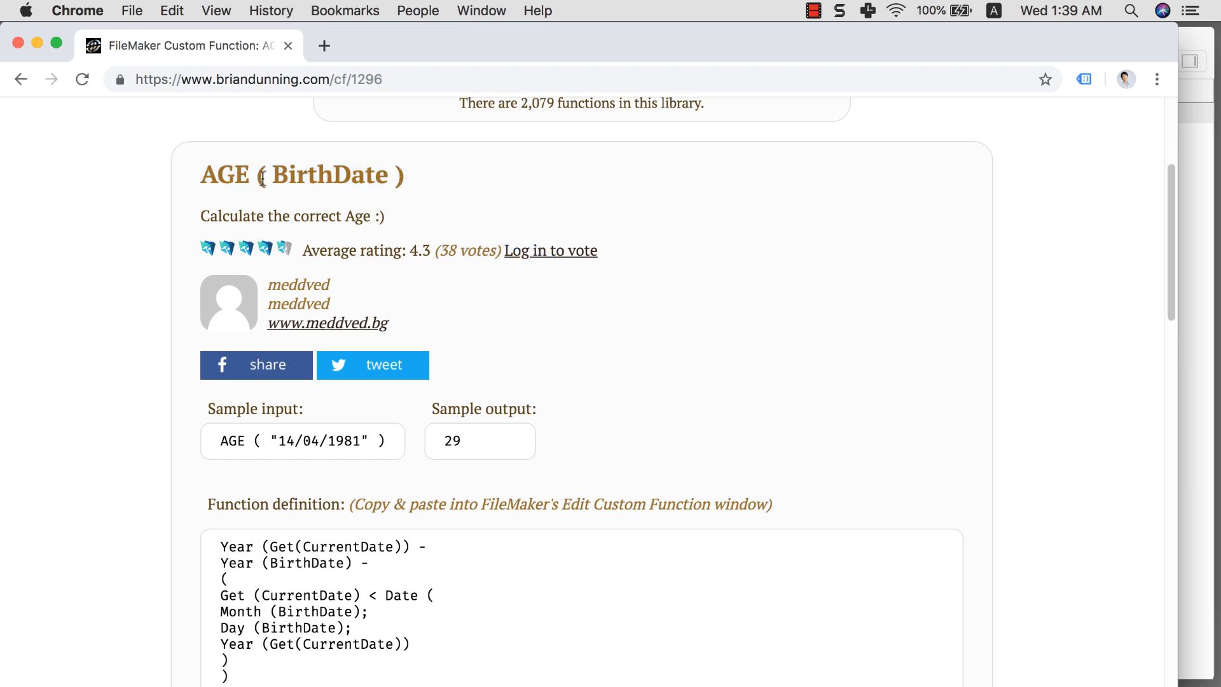
double_click(225, 174)
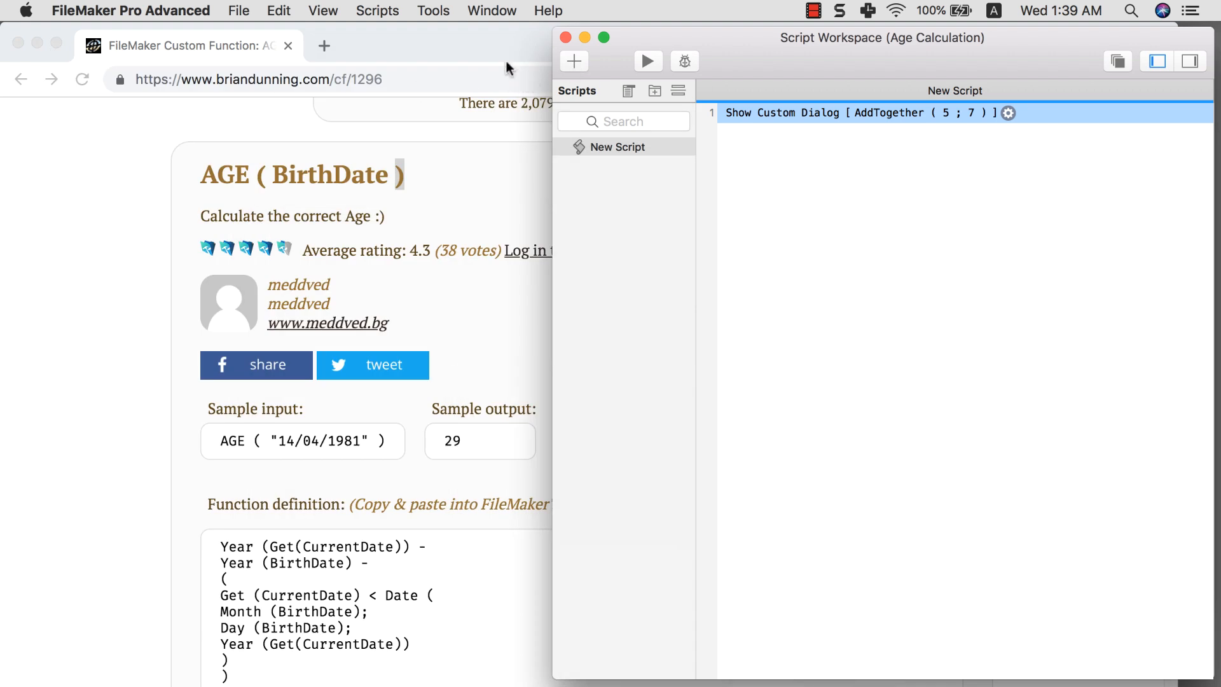
Step: Open Manage Custom Functions and start a new function named AGE
click(239, 10)
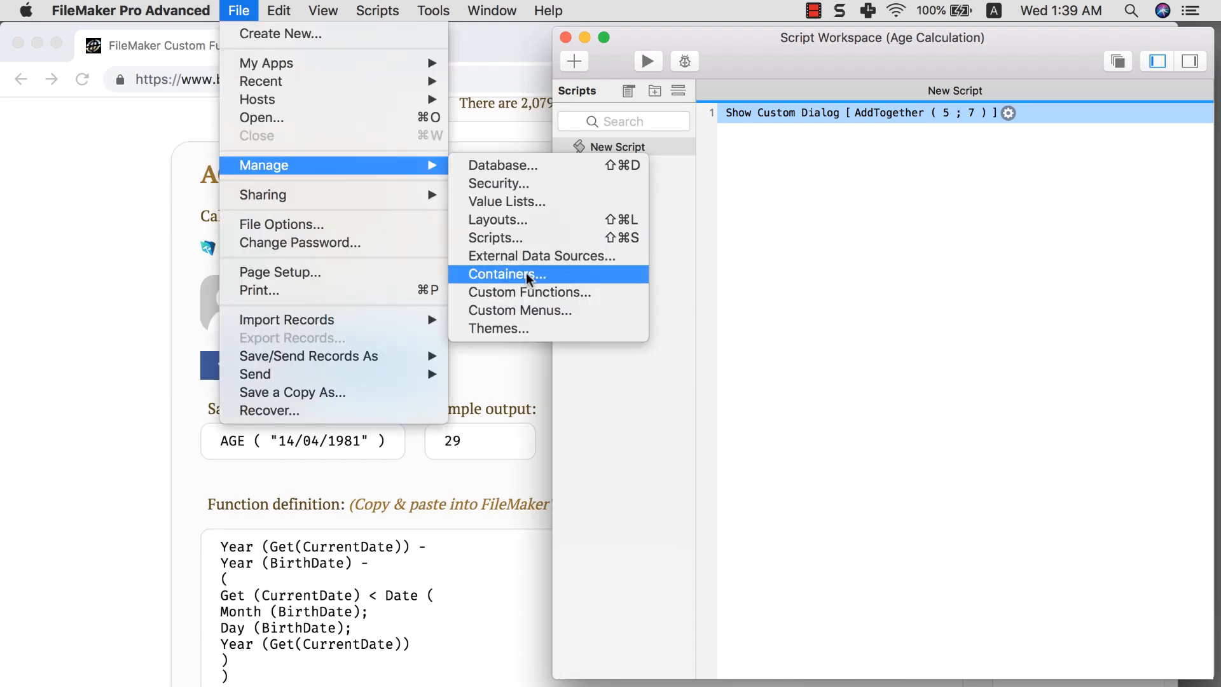
click(529, 292)
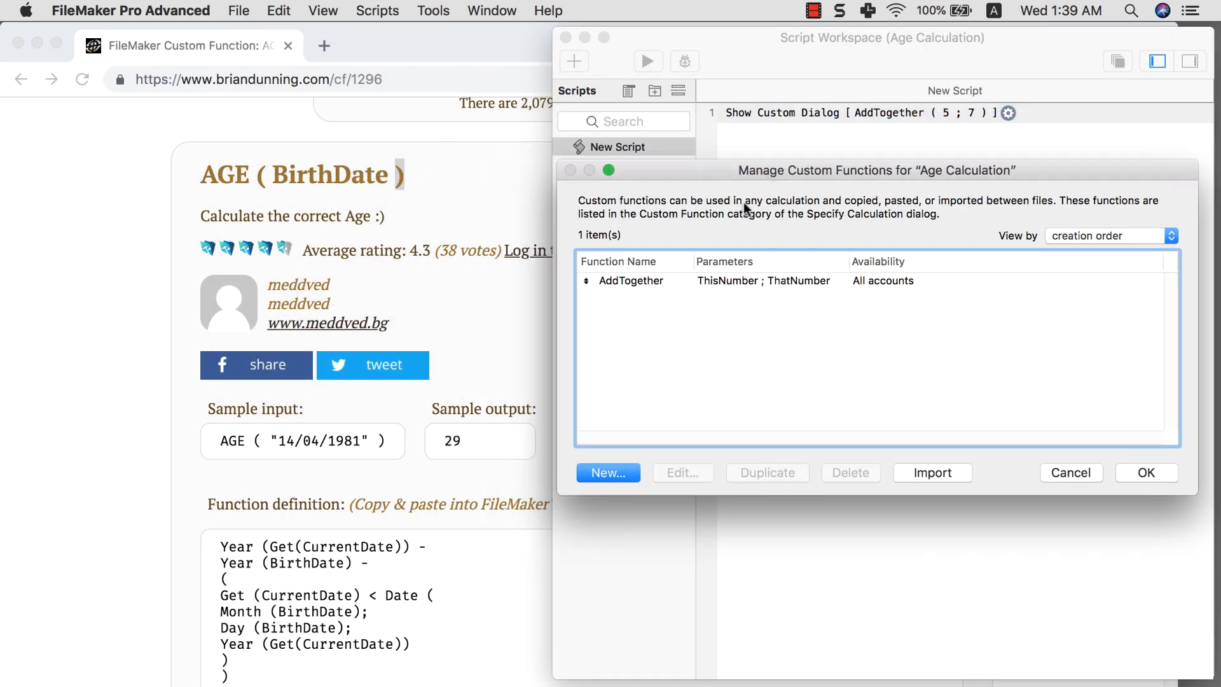
click(608, 472)
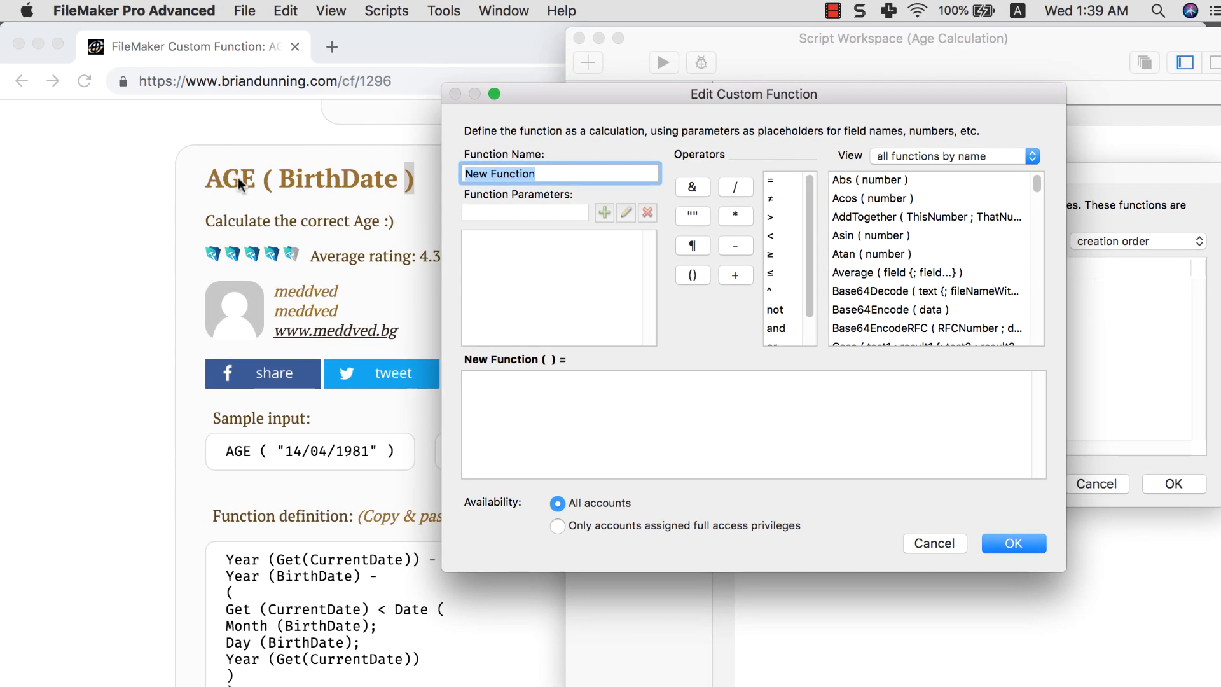
mouse_move(555, 199)
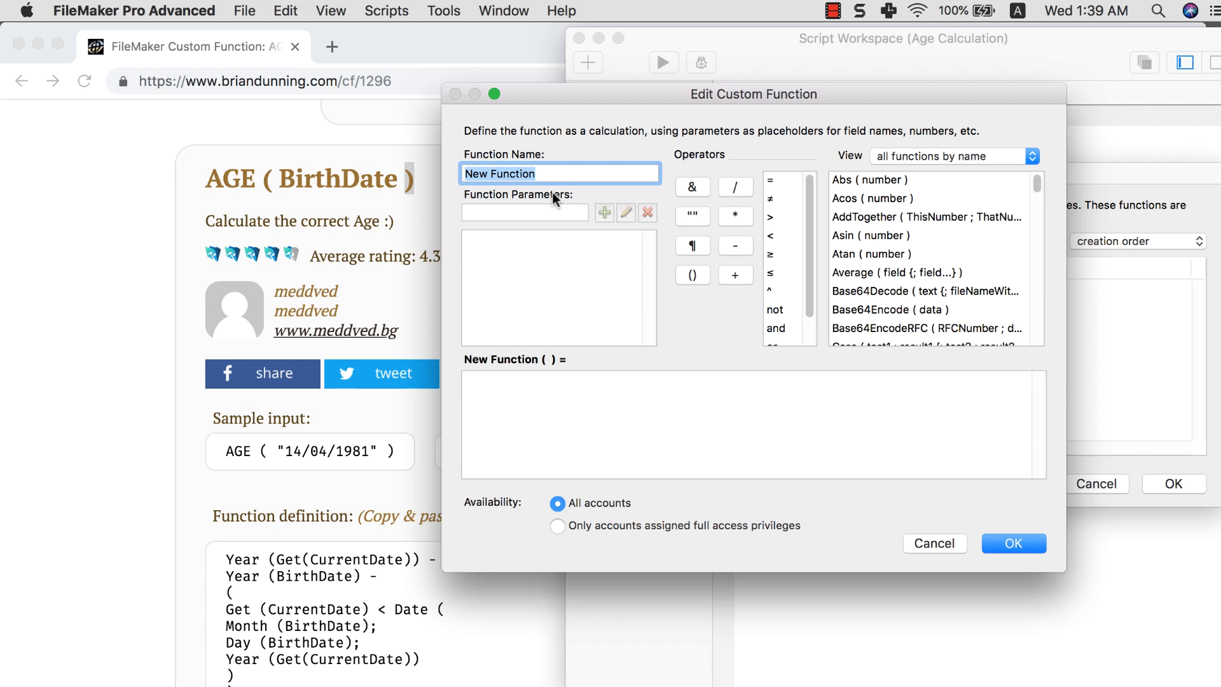
mouse_move(209, 200)
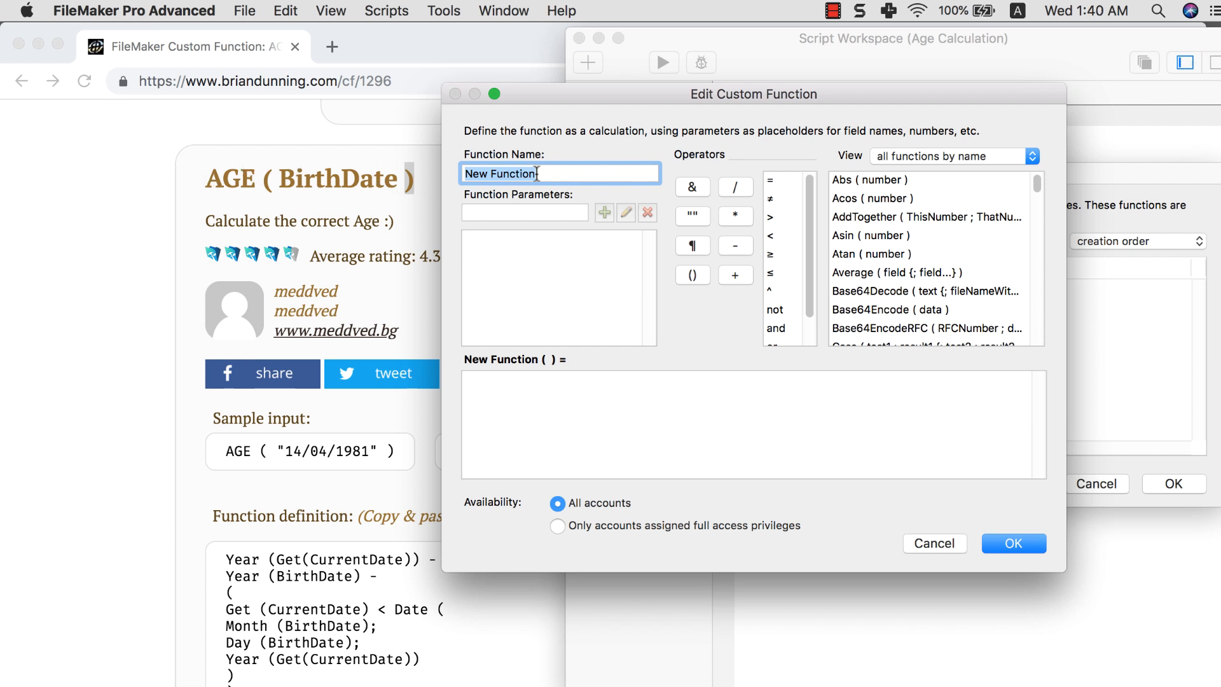
text(AGE)
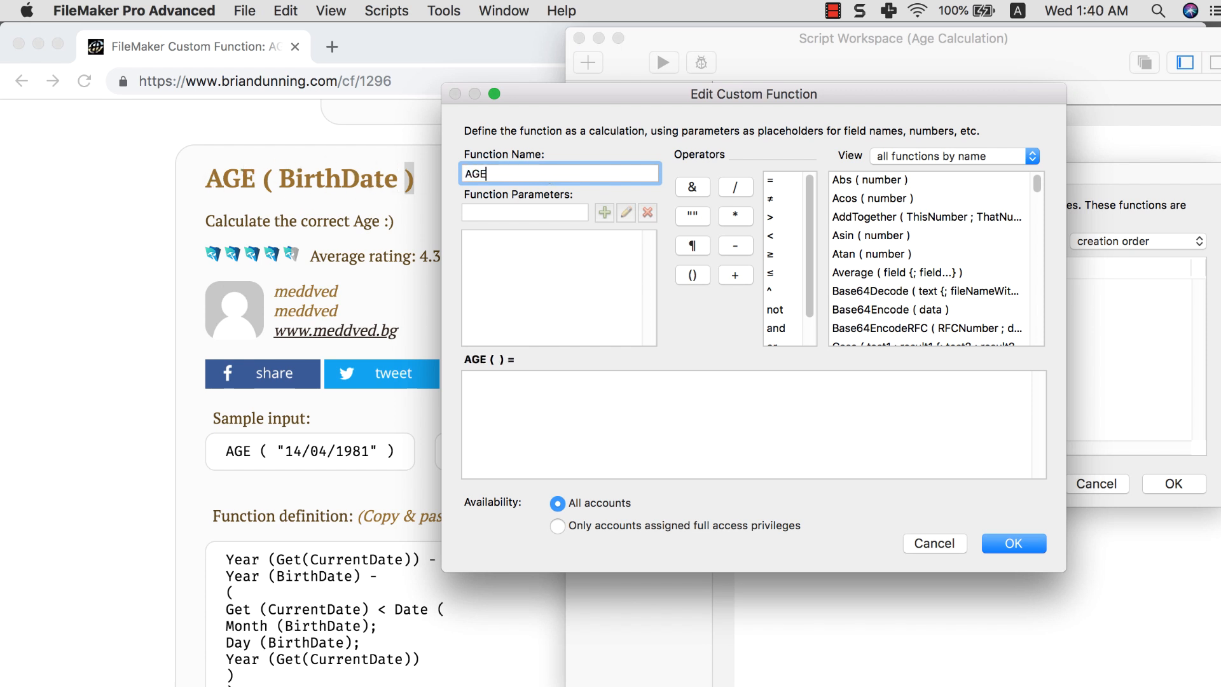
mouse_move(264, 174)
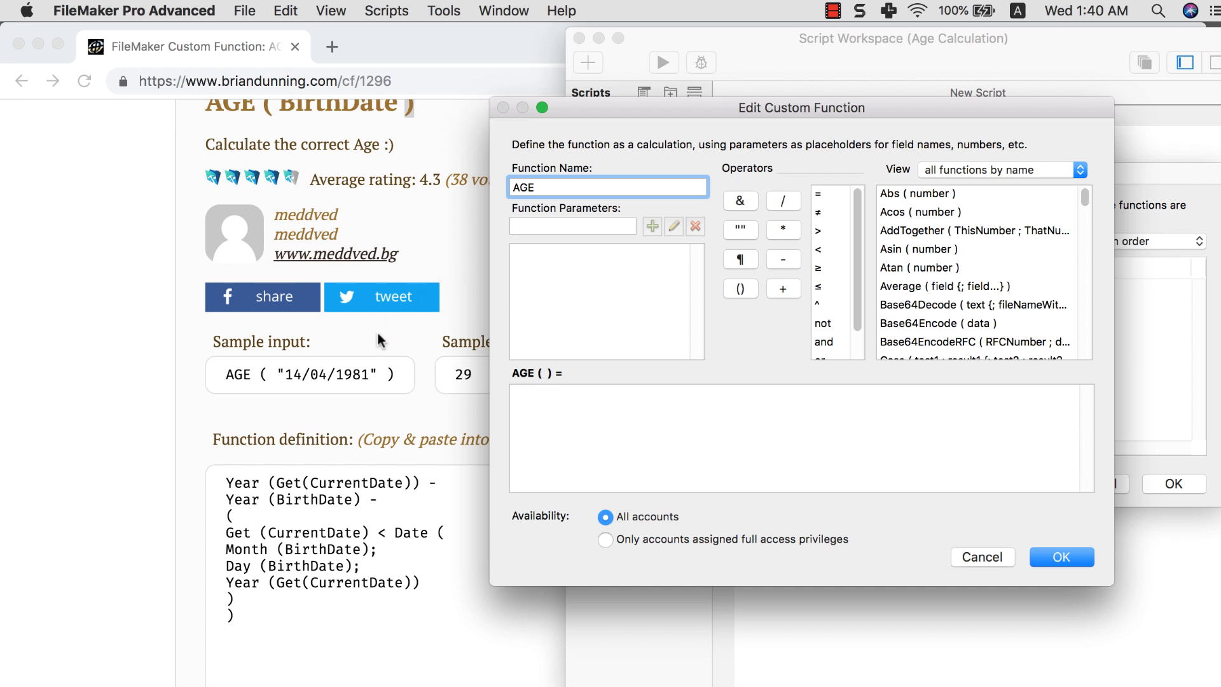
mouse_move(429, 479)
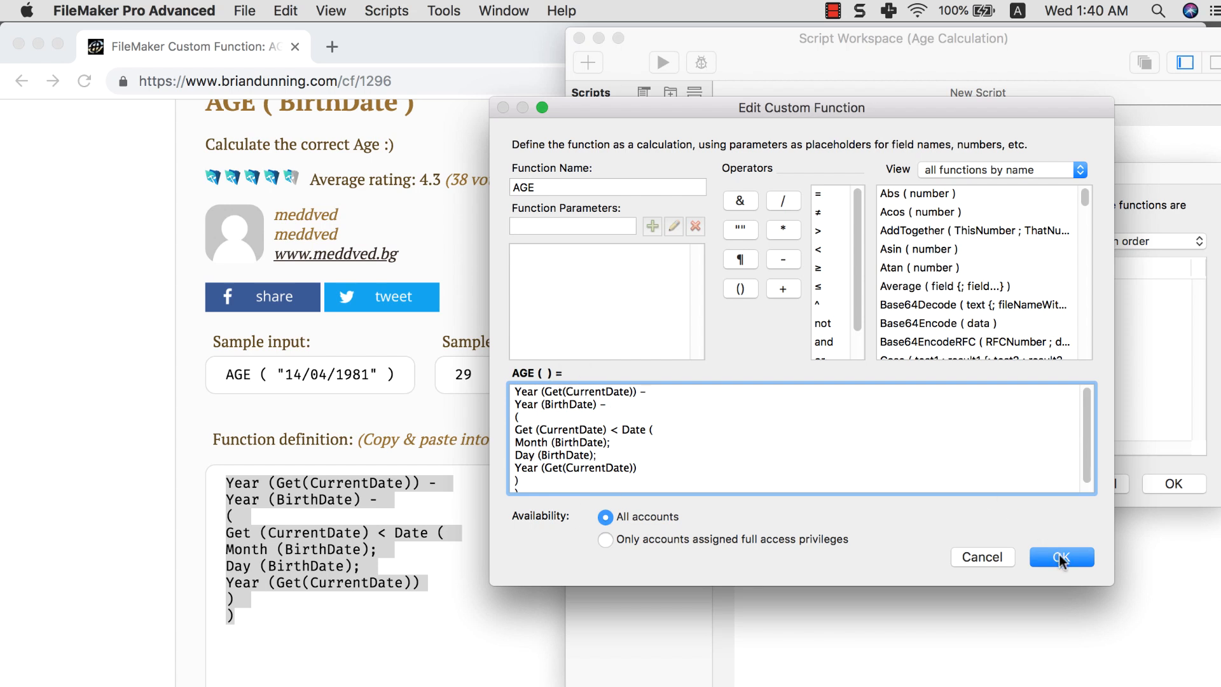
Step: Dismiss the missing-parameter warning, add a BirthDate parameter to AGE, and save it
click(1061, 557)
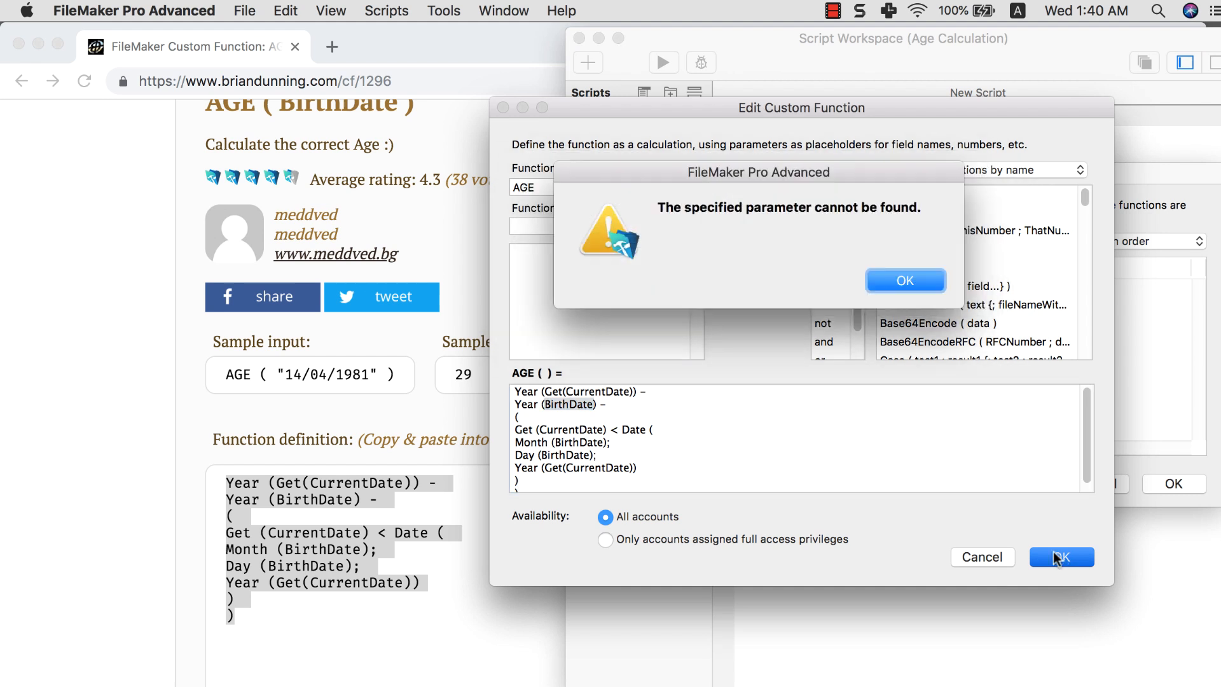
click(905, 280)
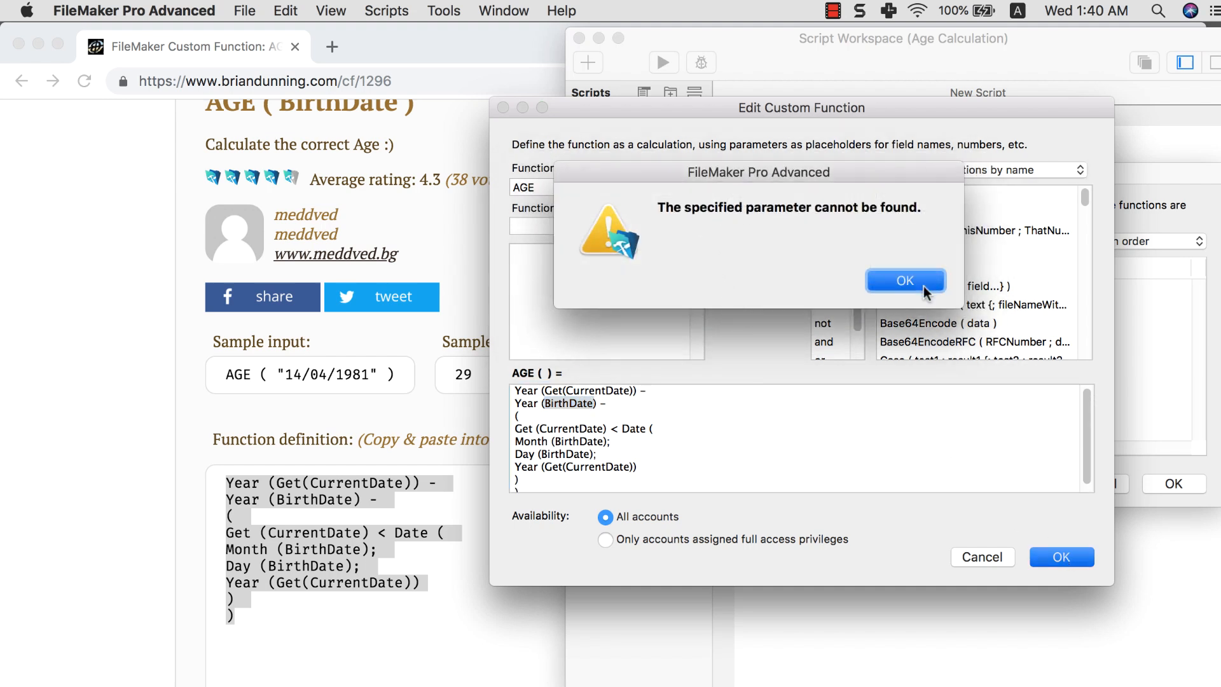
click(905, 280)
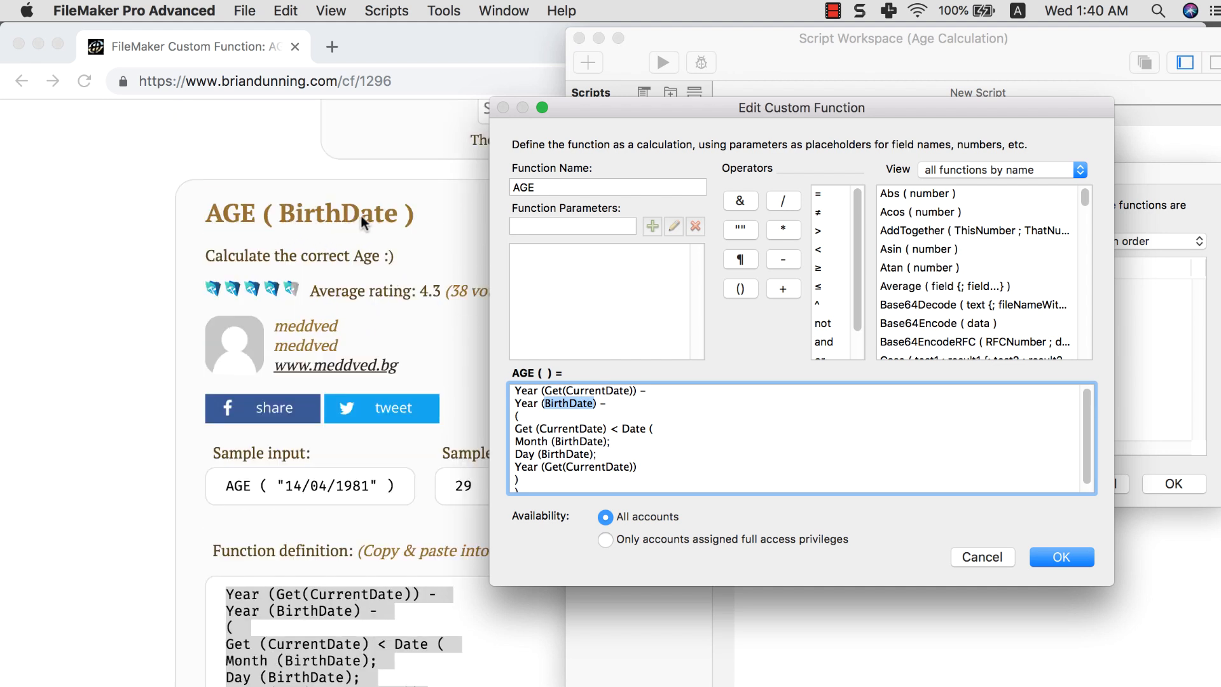
text(B)
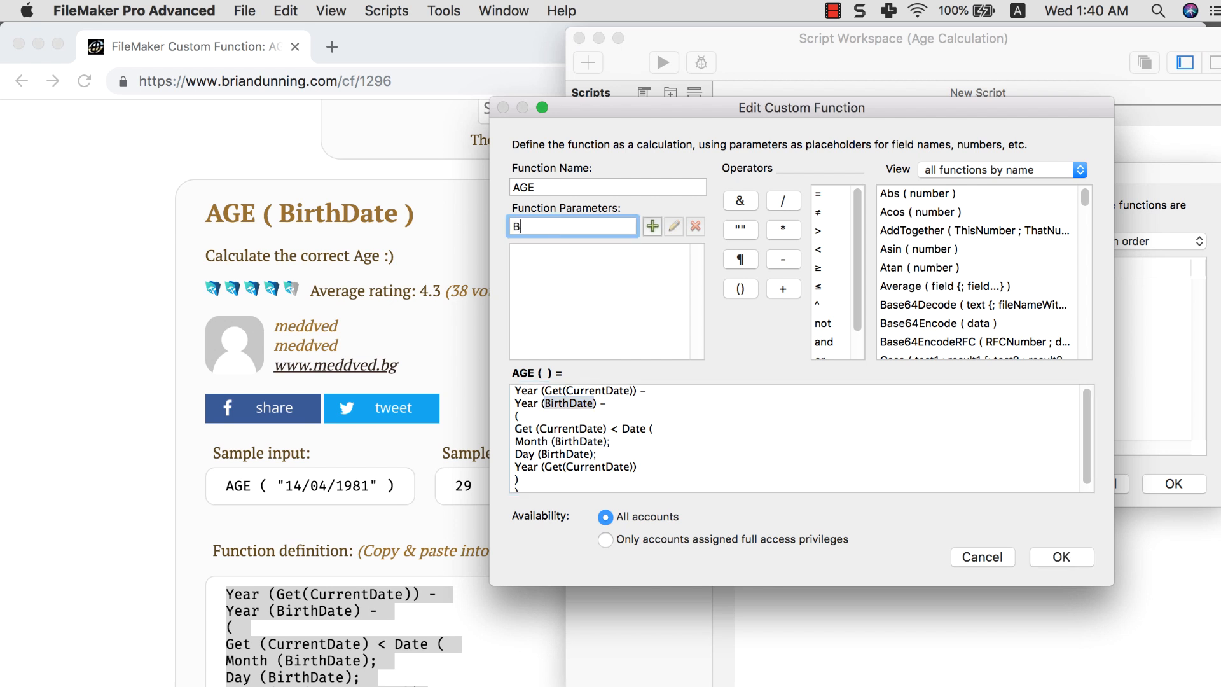
text(irthDate)
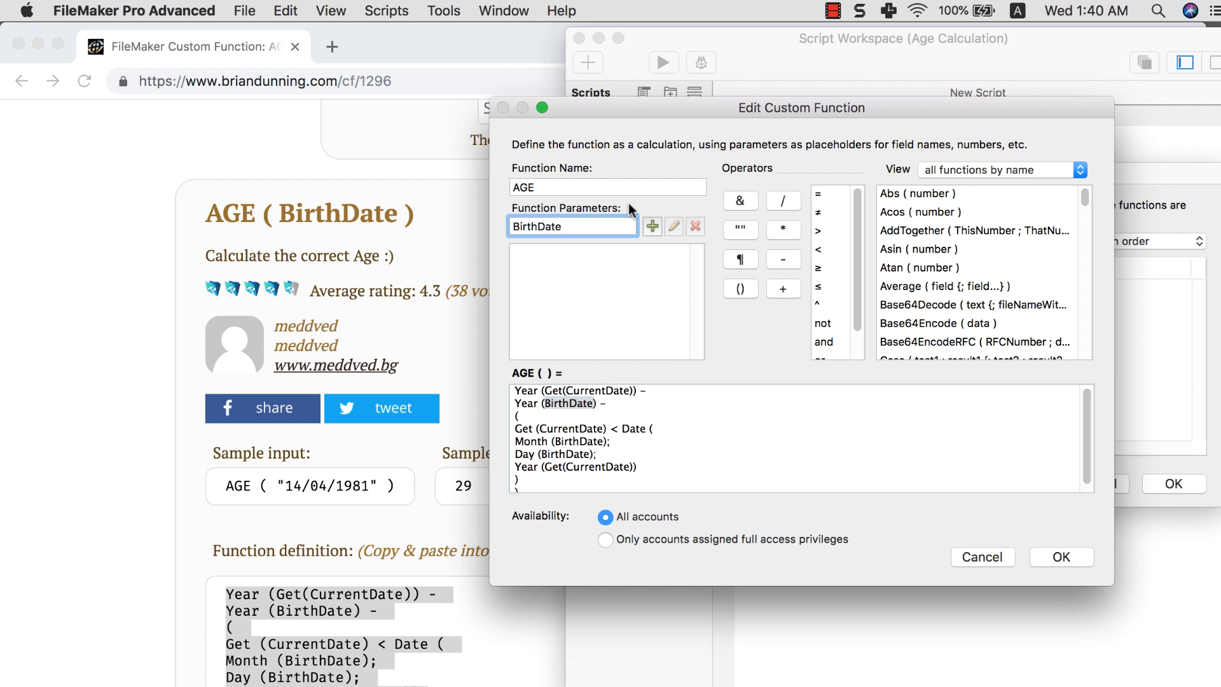
click(651, 226)
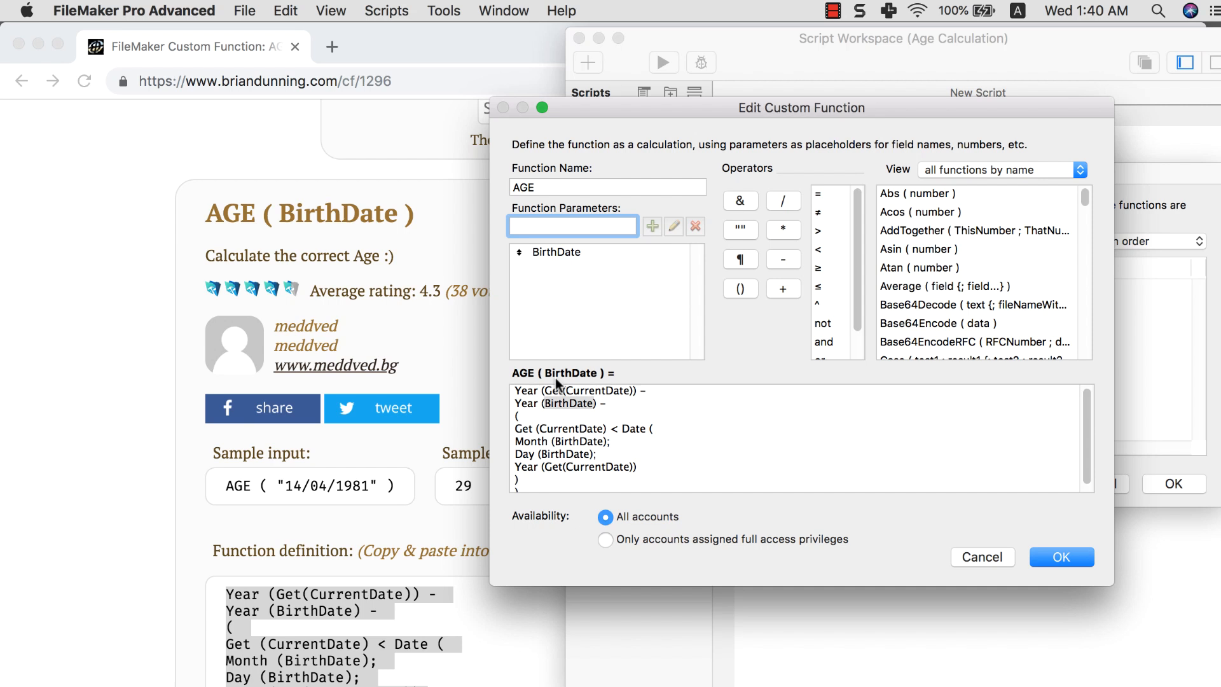
double_click(569, 403)
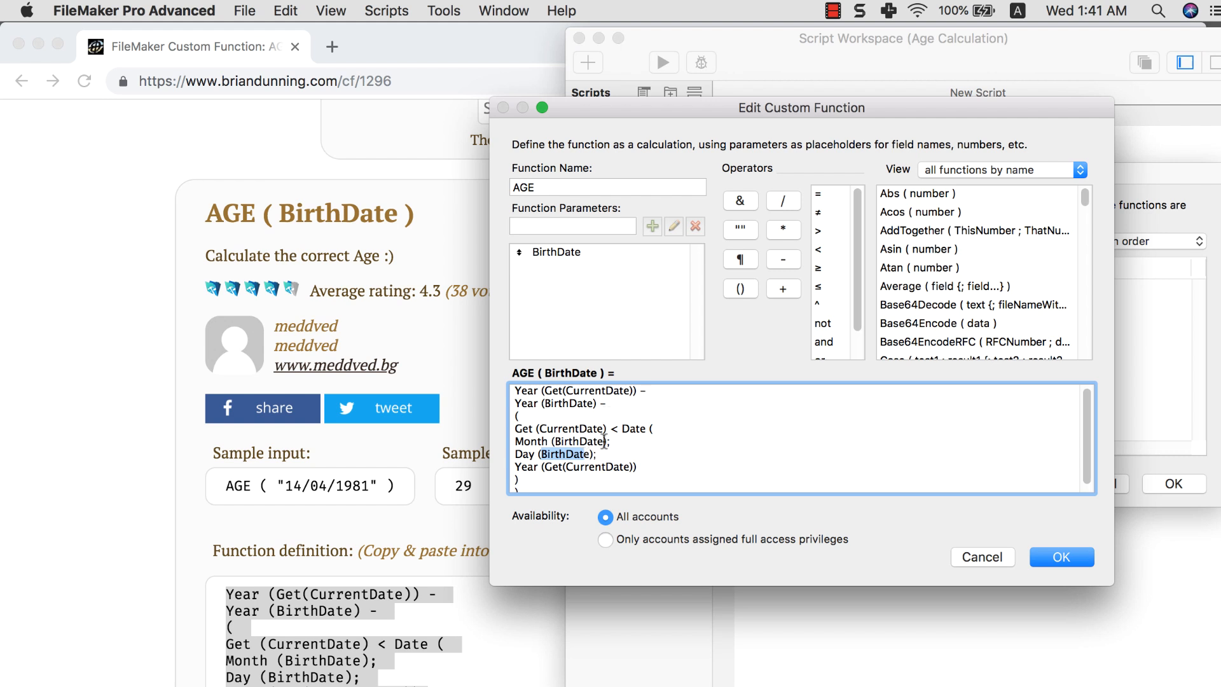
click(1061, 556)
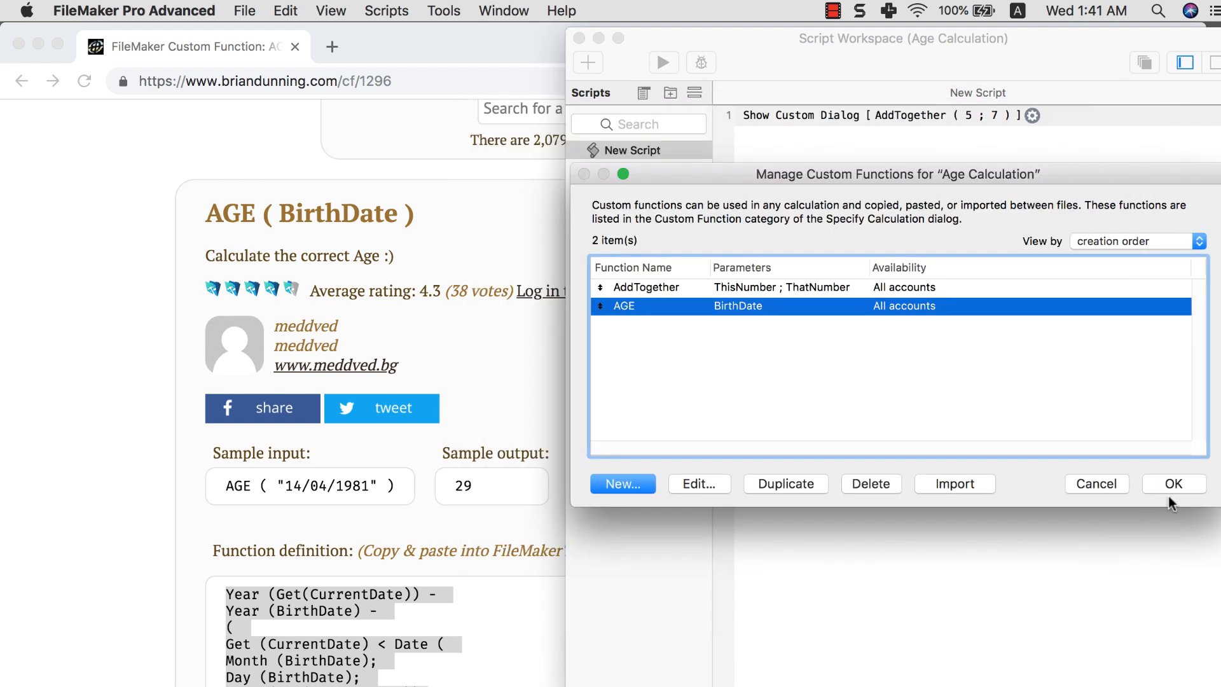
Step: Set the dialog message to AGE of the Birthday field and test it, showing 6
click(1176, 484)
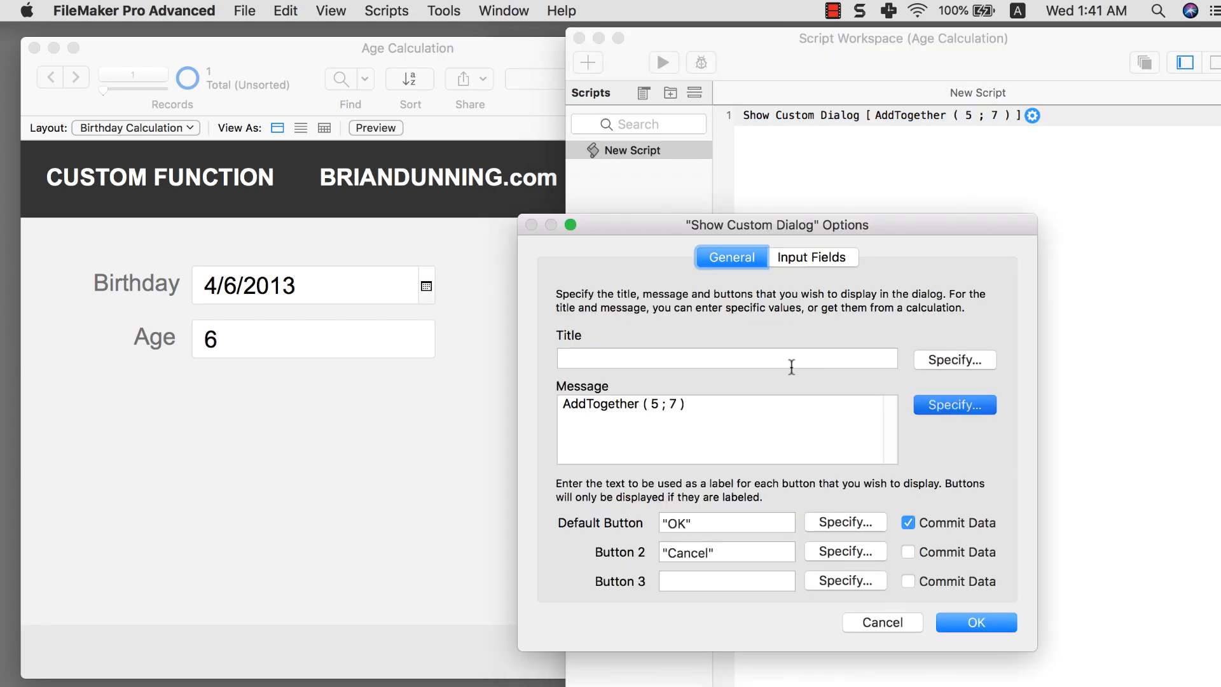
click(955, 404)
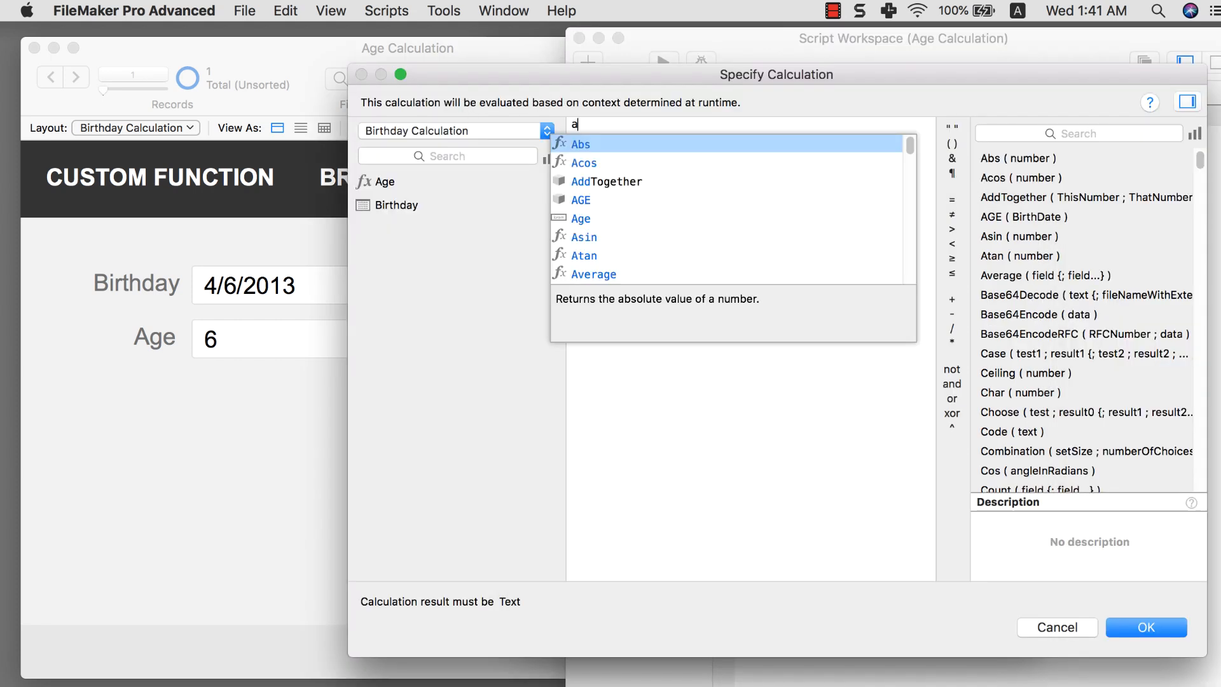
text(ge)
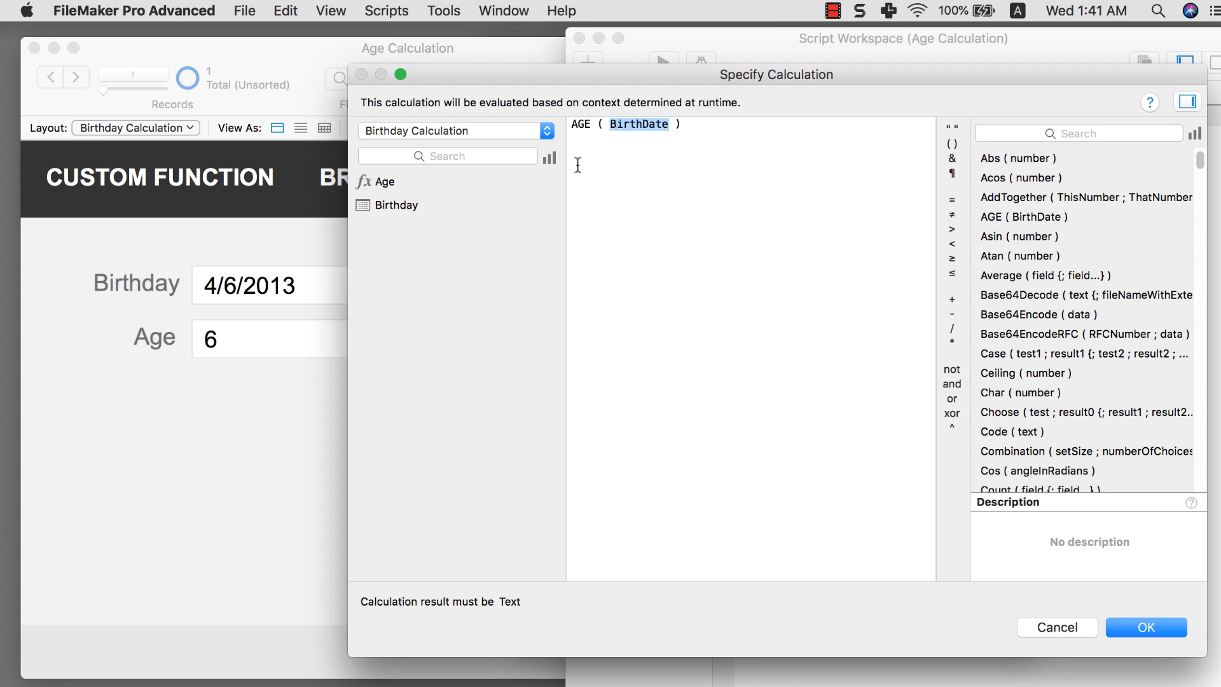
double_click(396, 204)
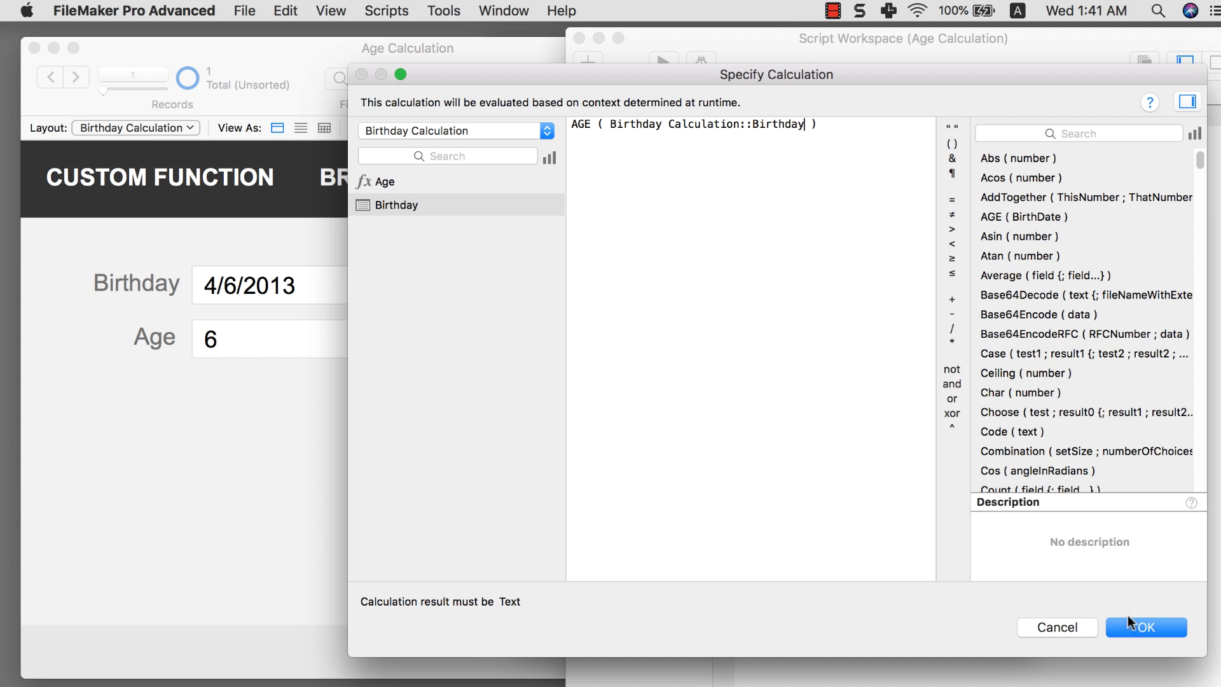
click(1150, 645)
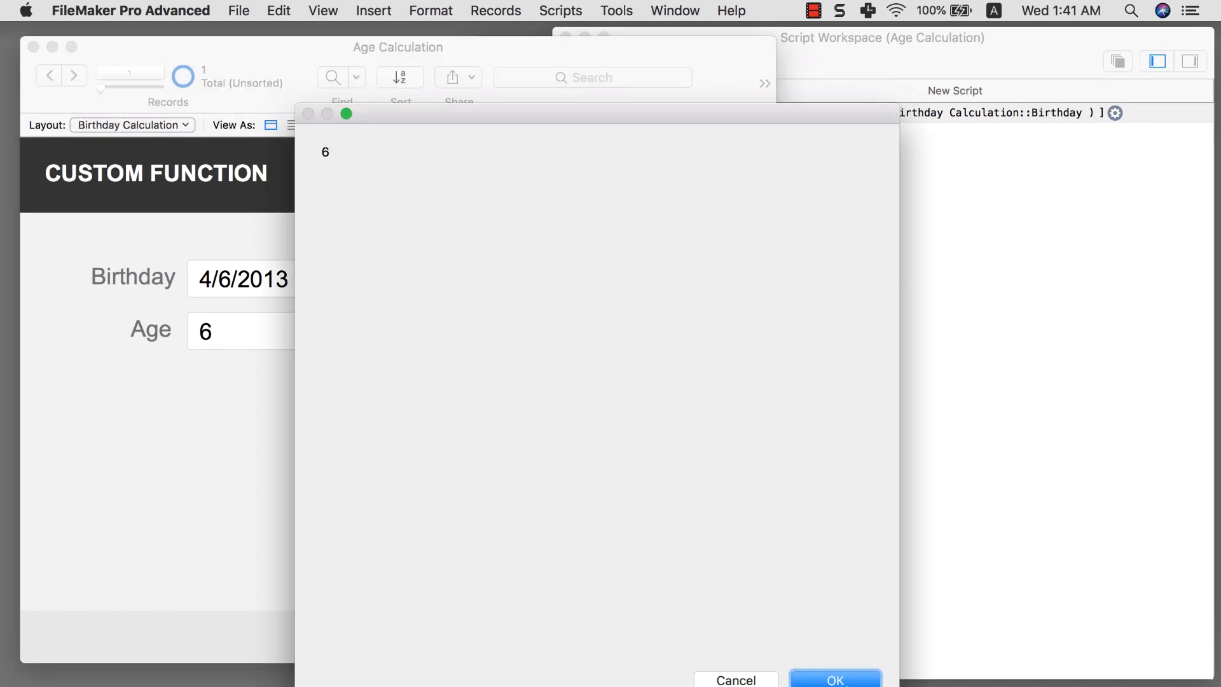
click(834, 680)
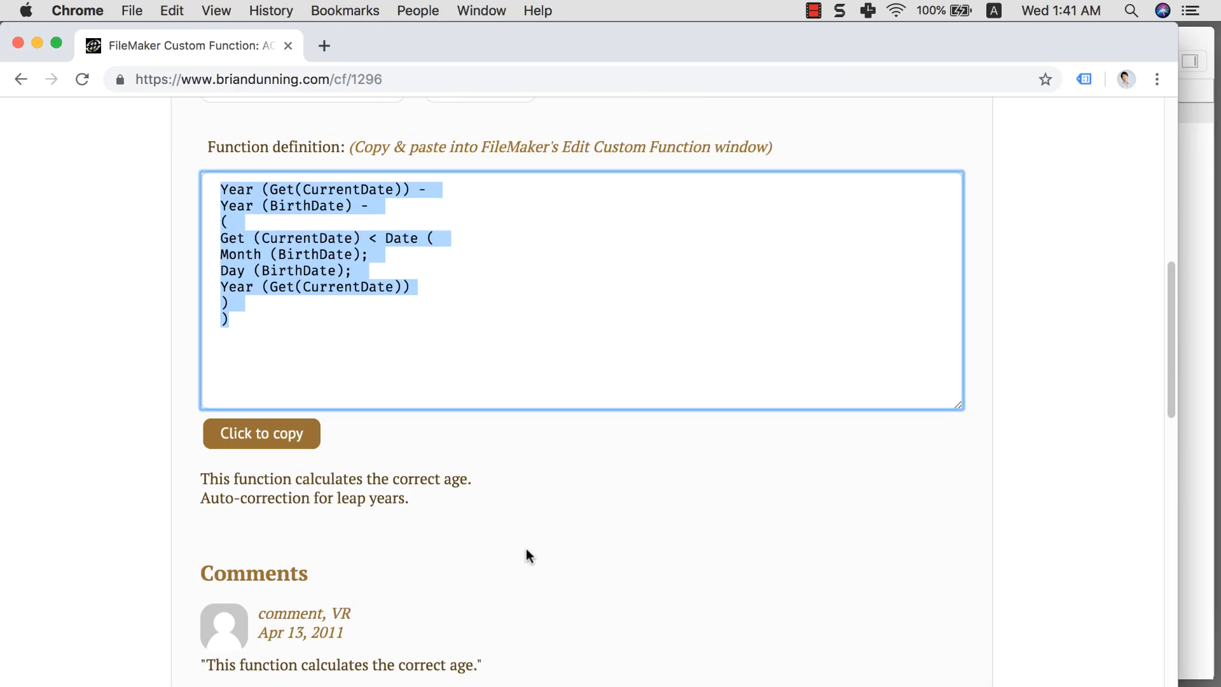
mouse_move(158, 185)
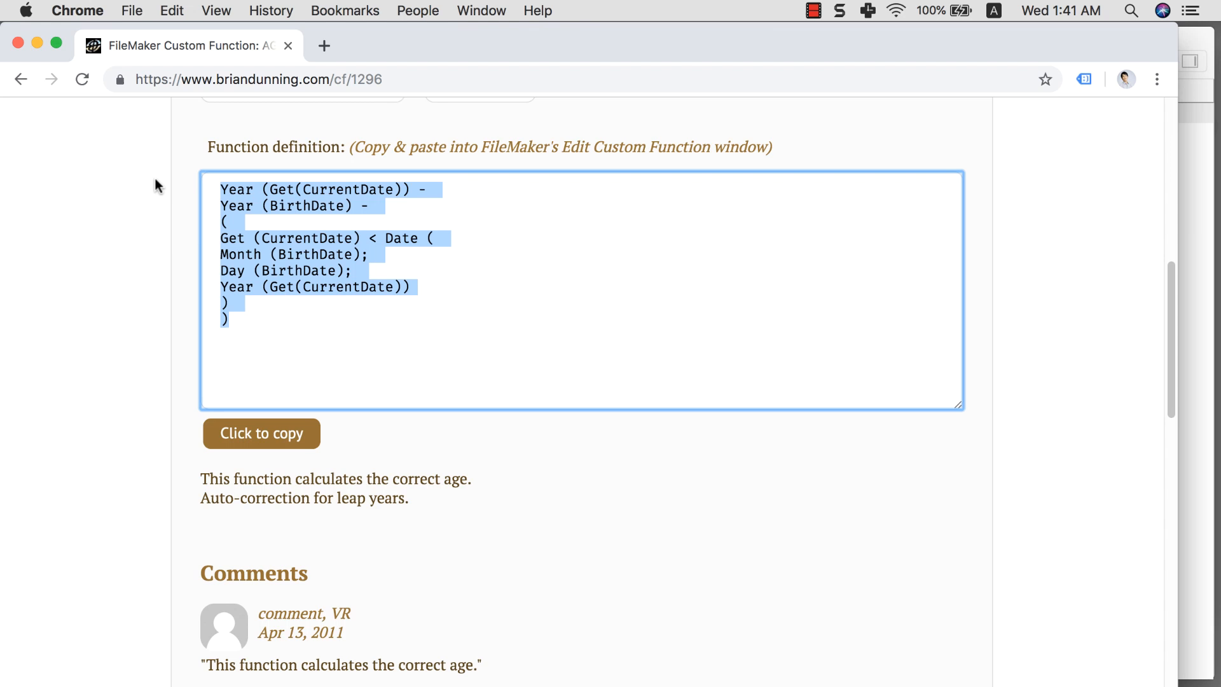
mouse_move(449, 292)
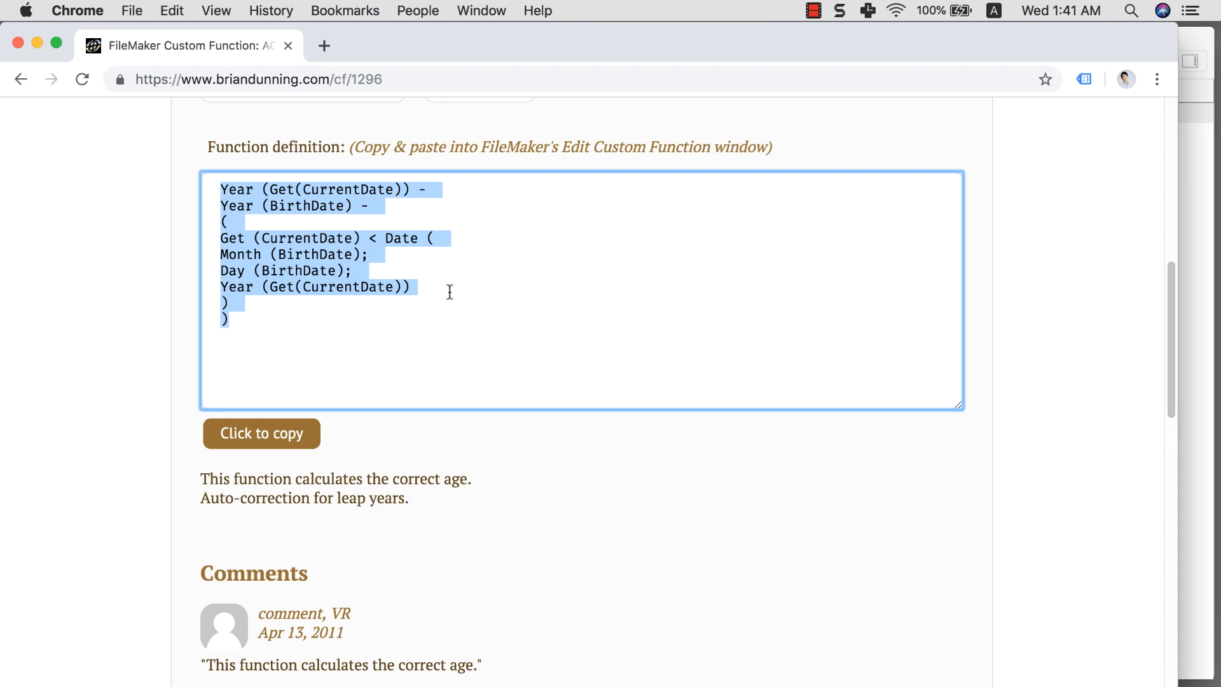
scroll(up, 3)
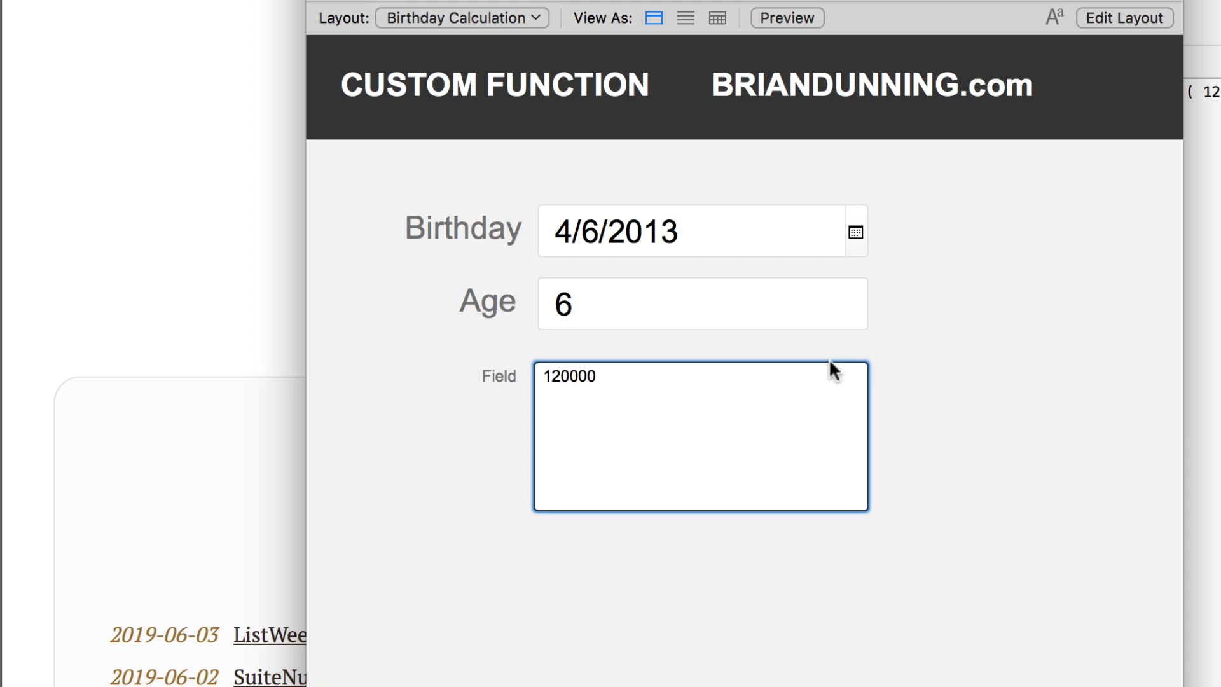
Step: Type 'One hundred twenty thousand dollar' below 120000 in the field, then deselect
text(One)
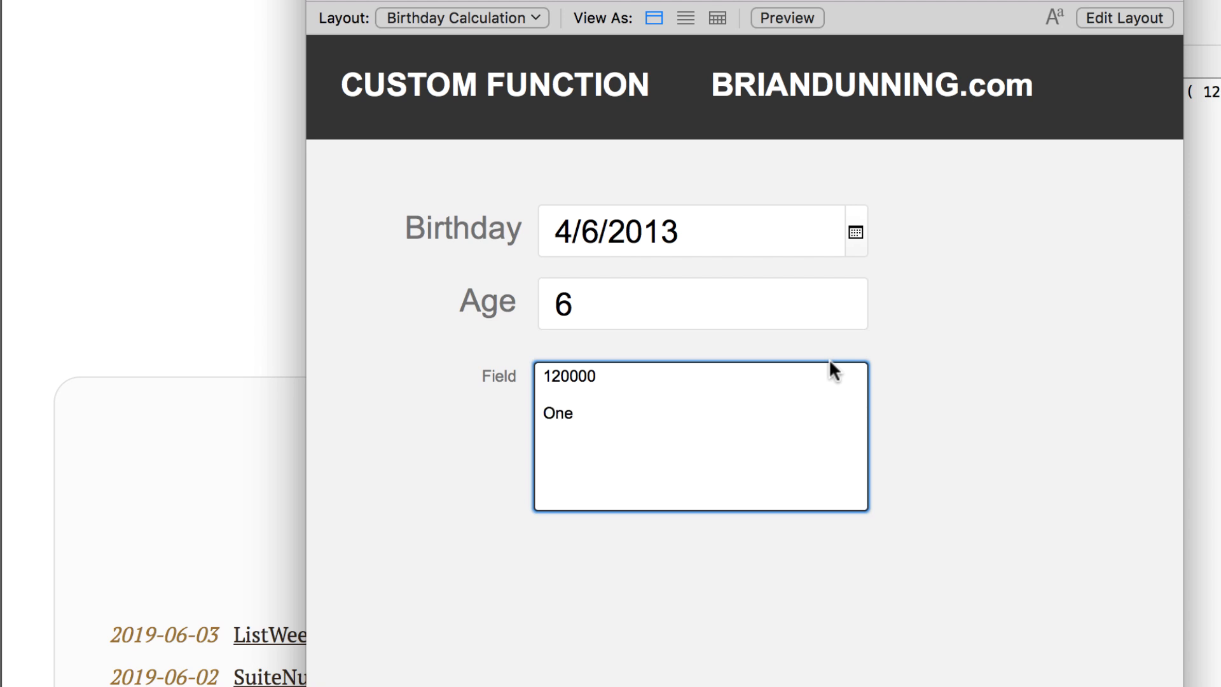
text(hundred)
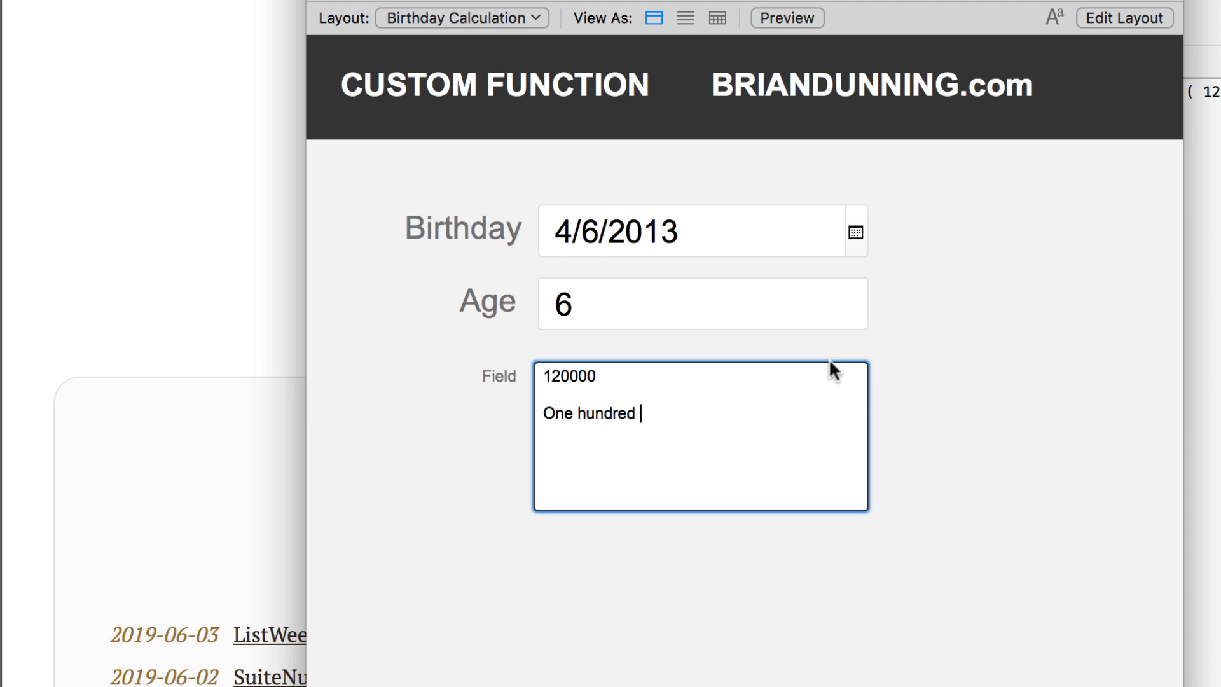
text(twe)
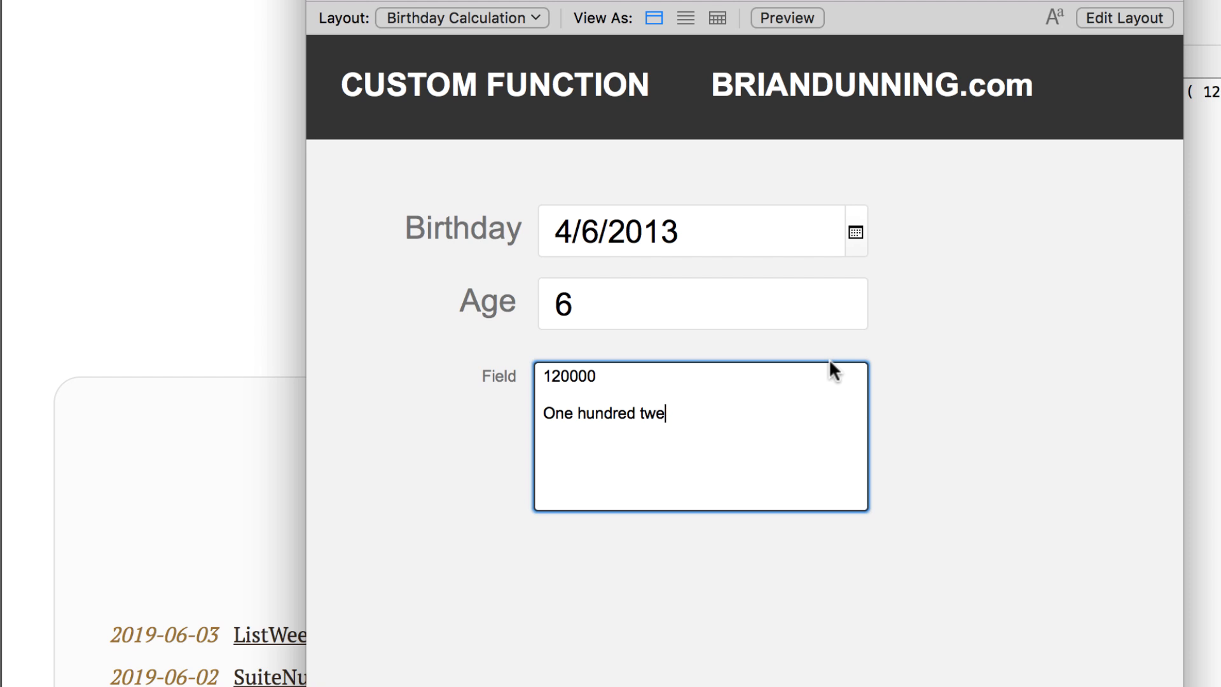
text(nty th)
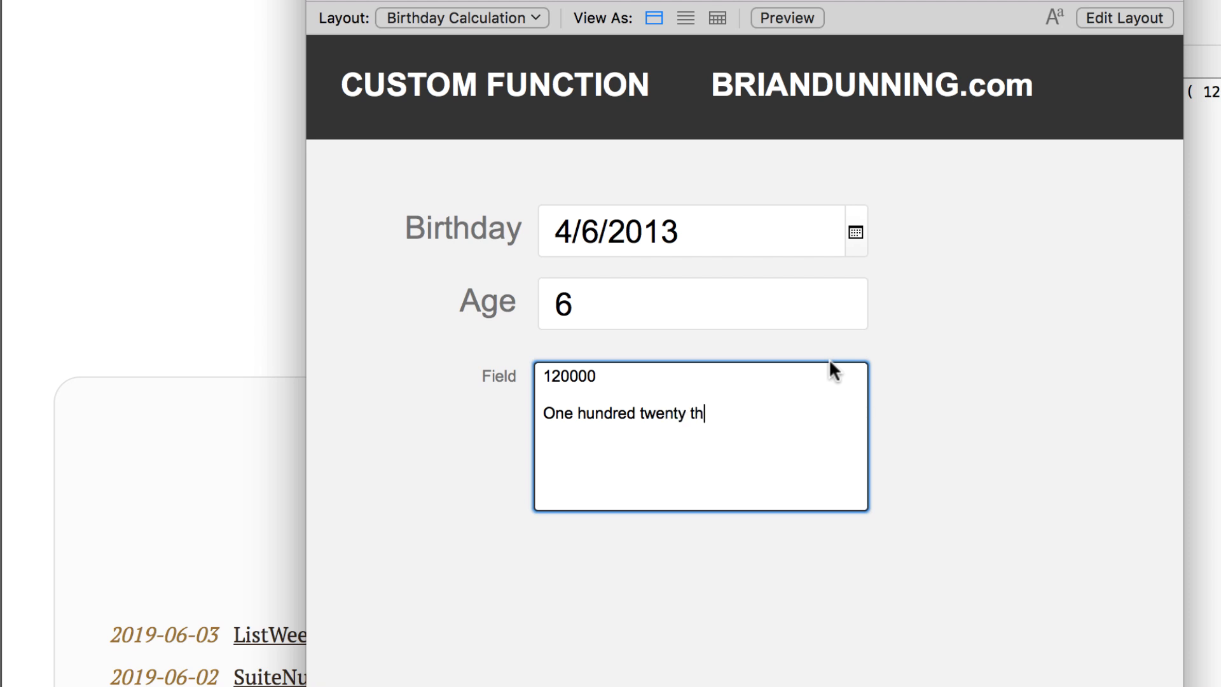
text(ousand)
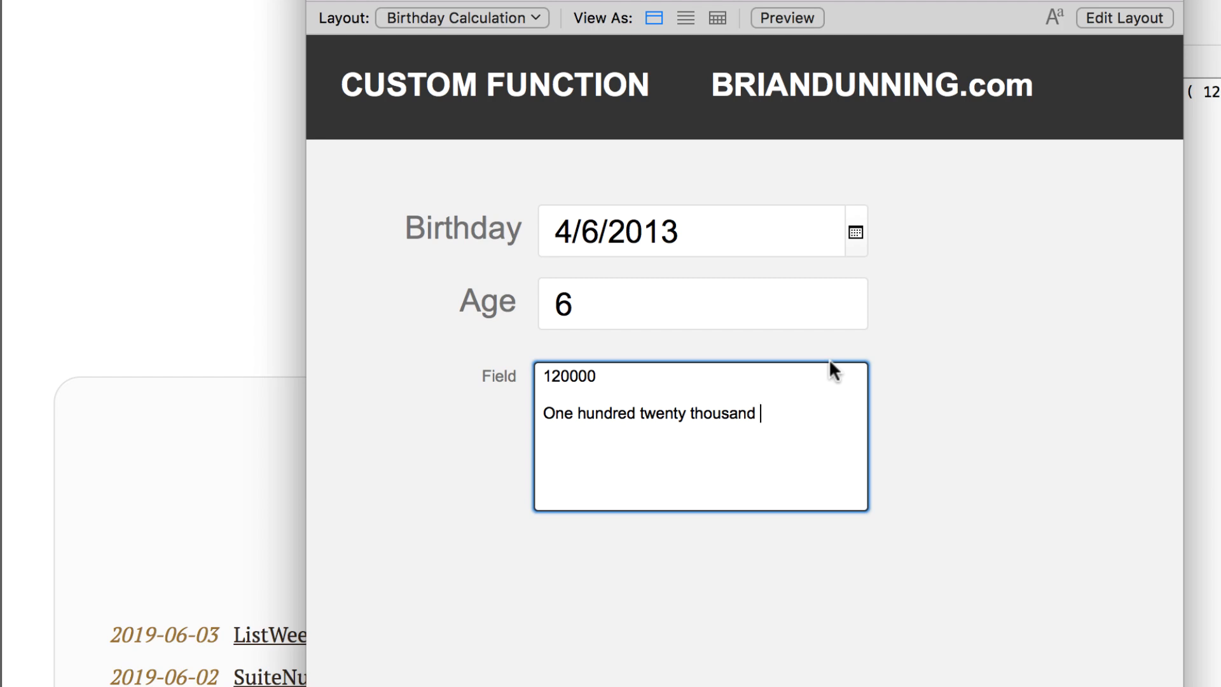
text(dollar)
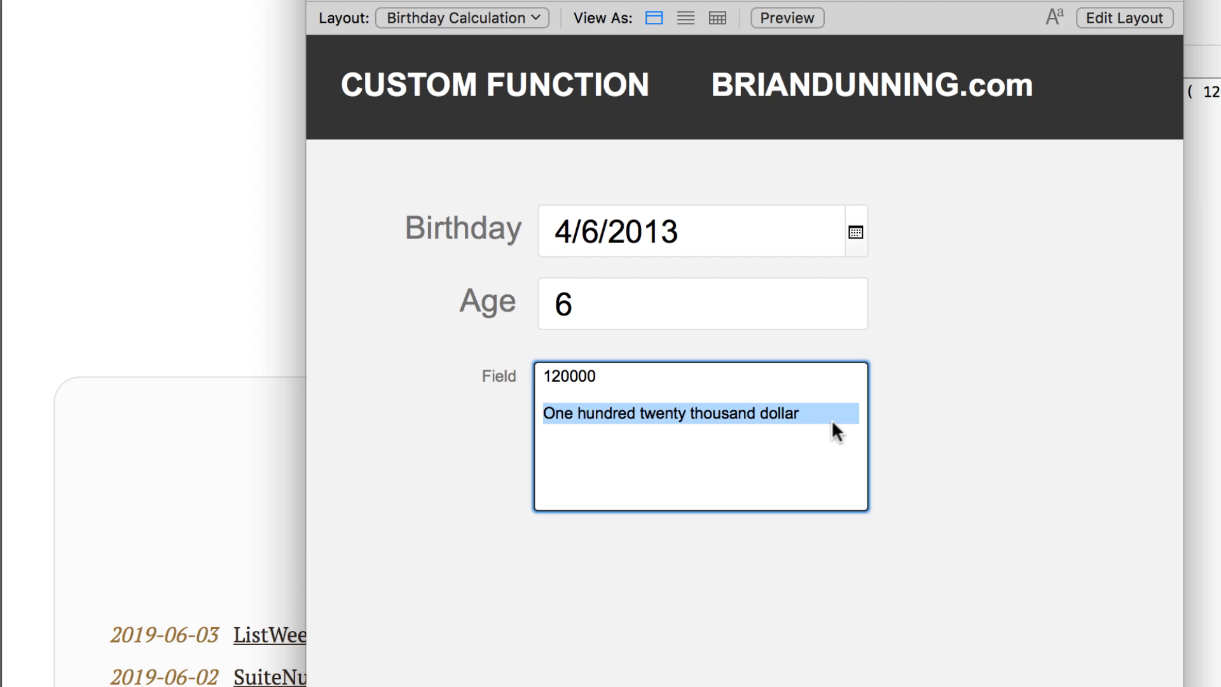
click(830, 419)
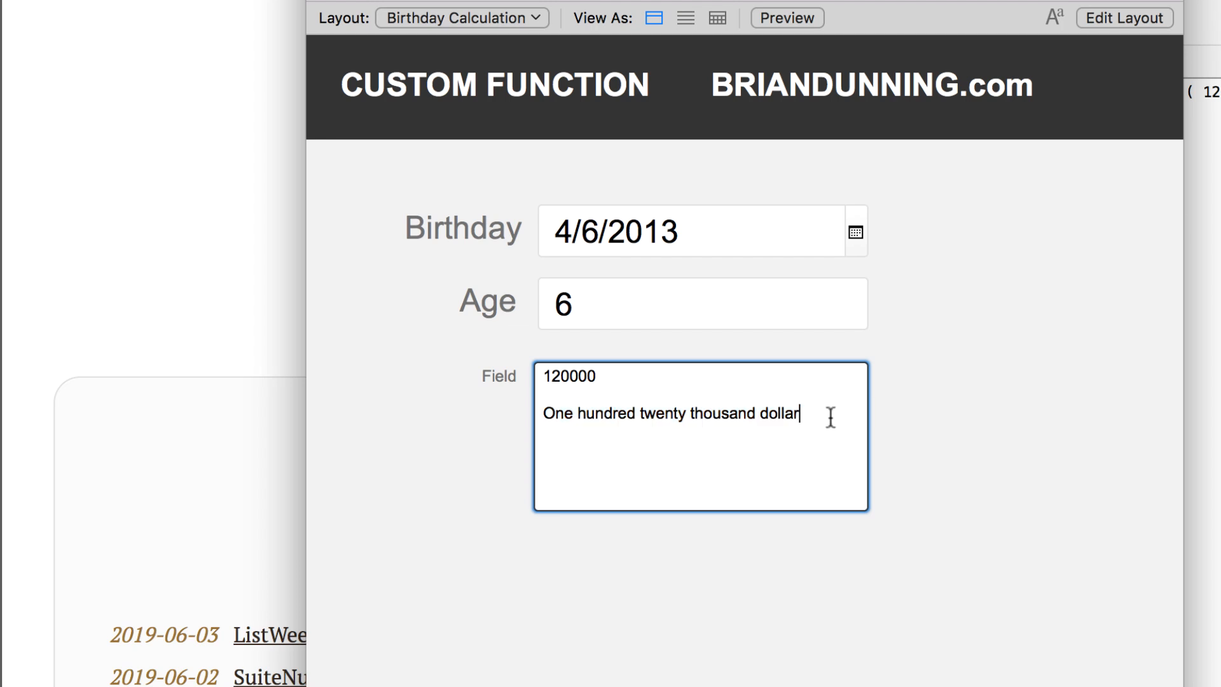
mouse_move(655, 385)
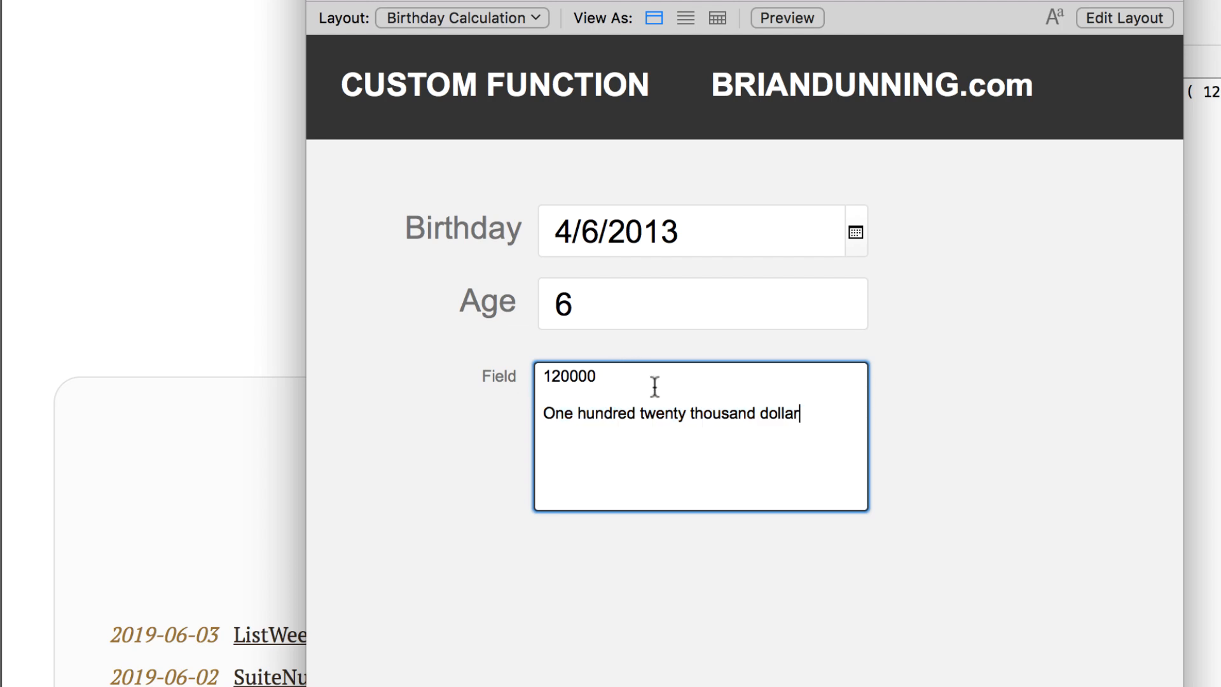
mouse_move(558, 399)
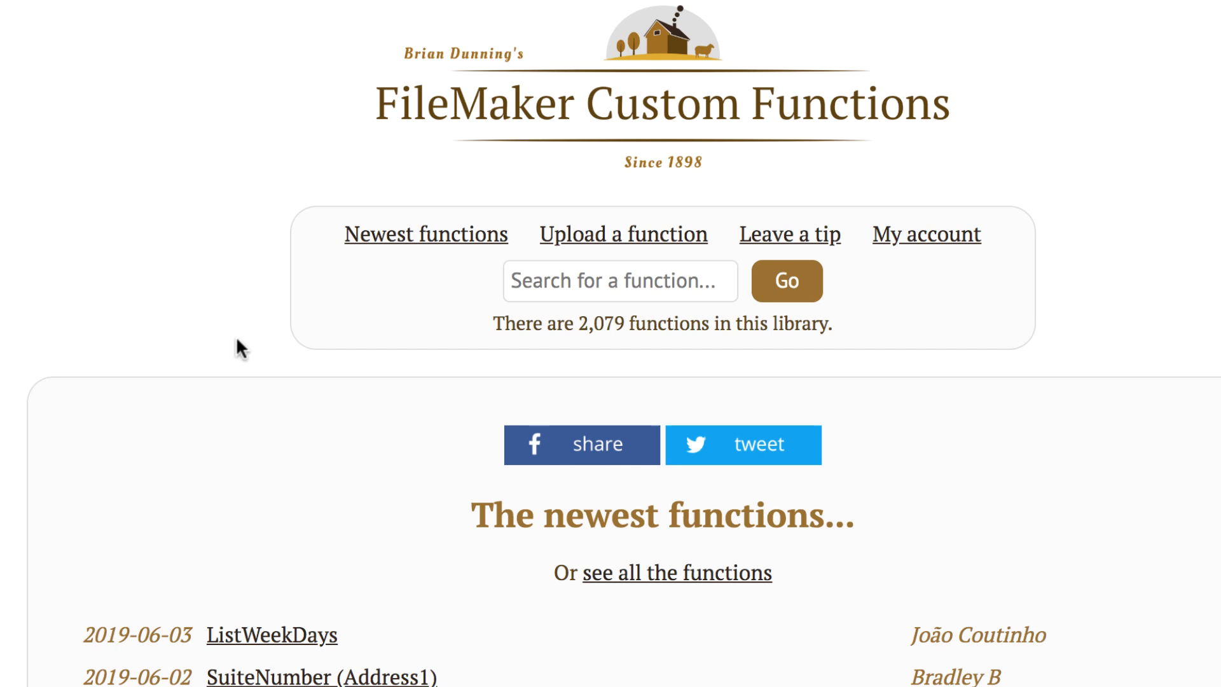
Step: Search the Brian Dunning library for NumberInWords and scroll the results
click(607, 281)
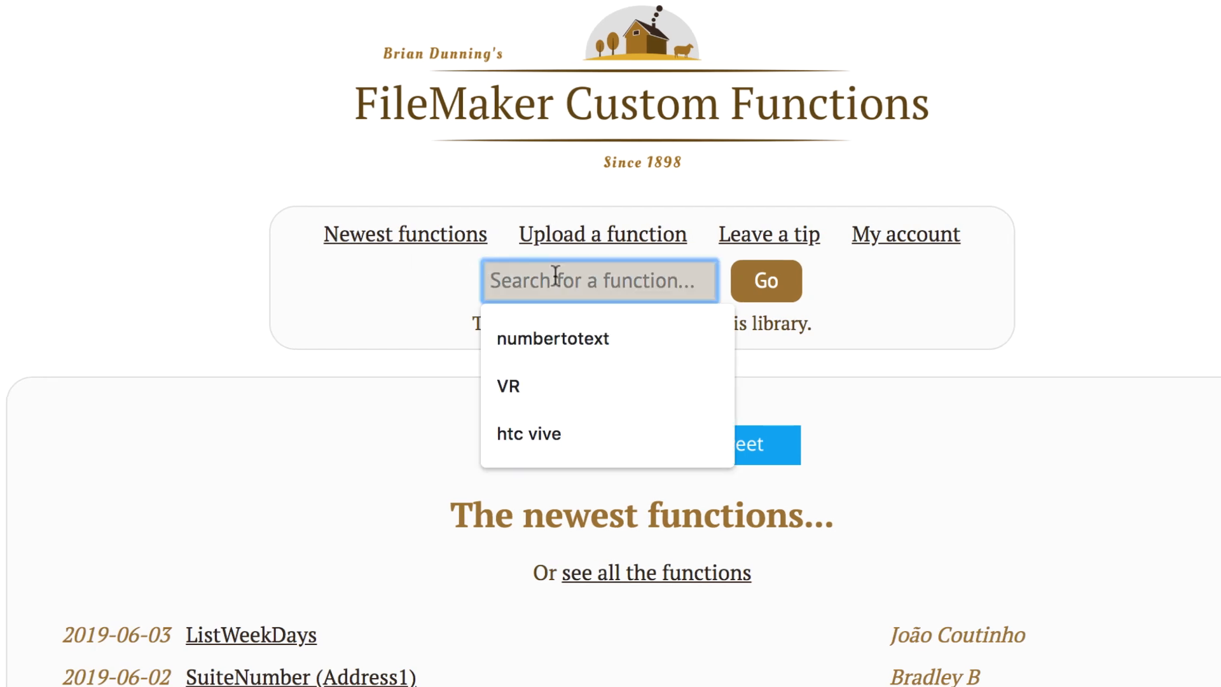
text(Numberinwords)
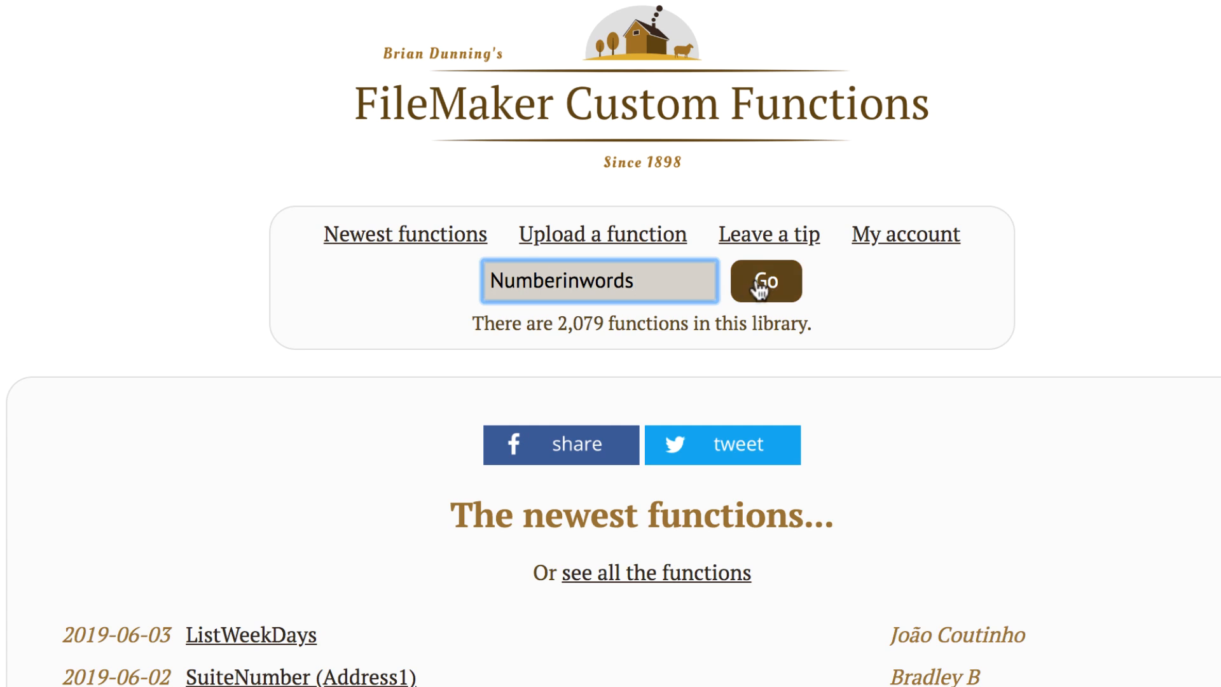
click(766, 281)
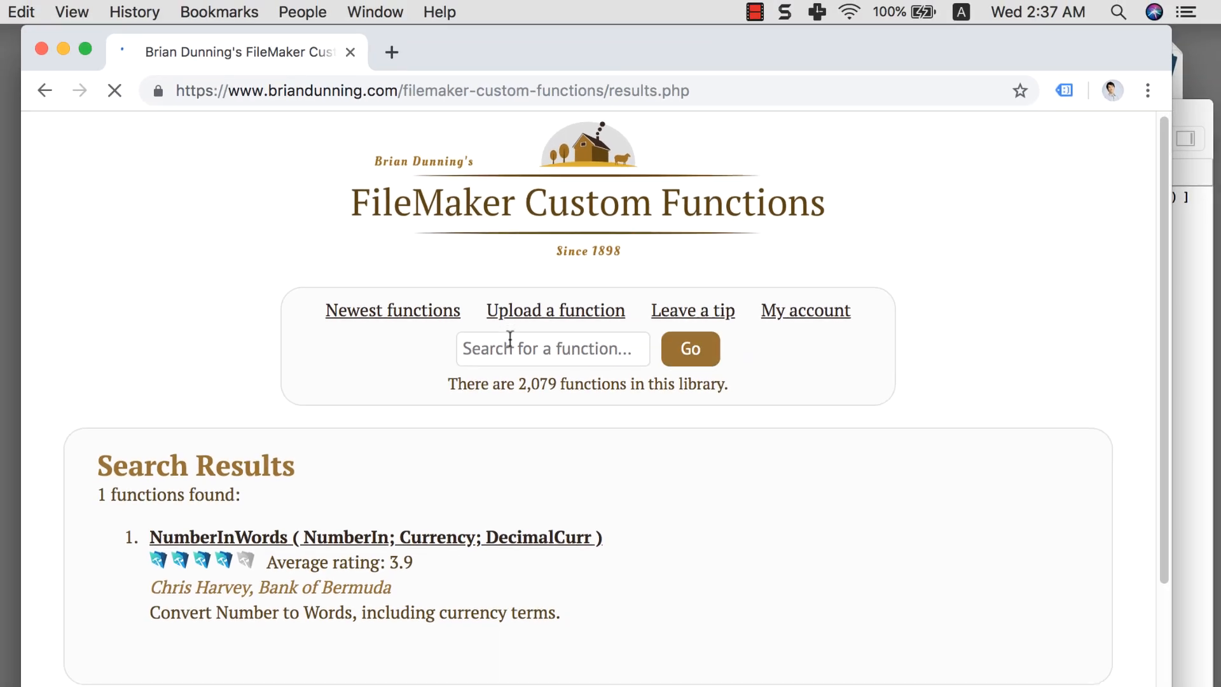
scroll(down, 3)
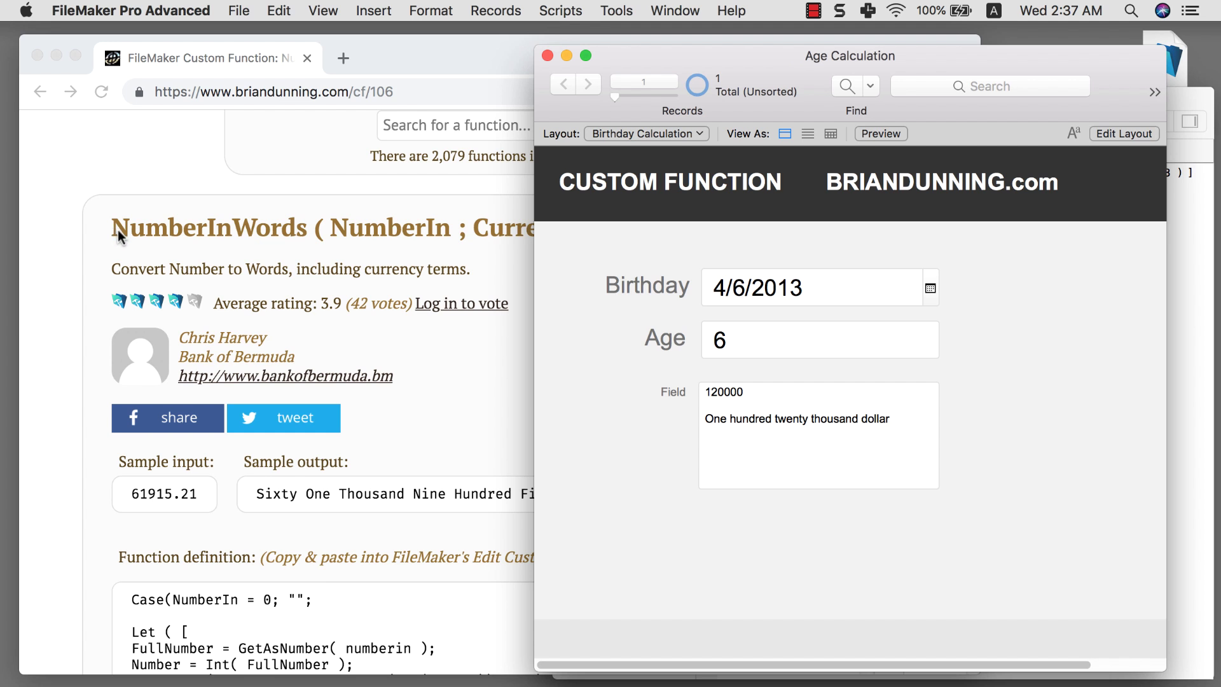
mouse_move(727, 110)
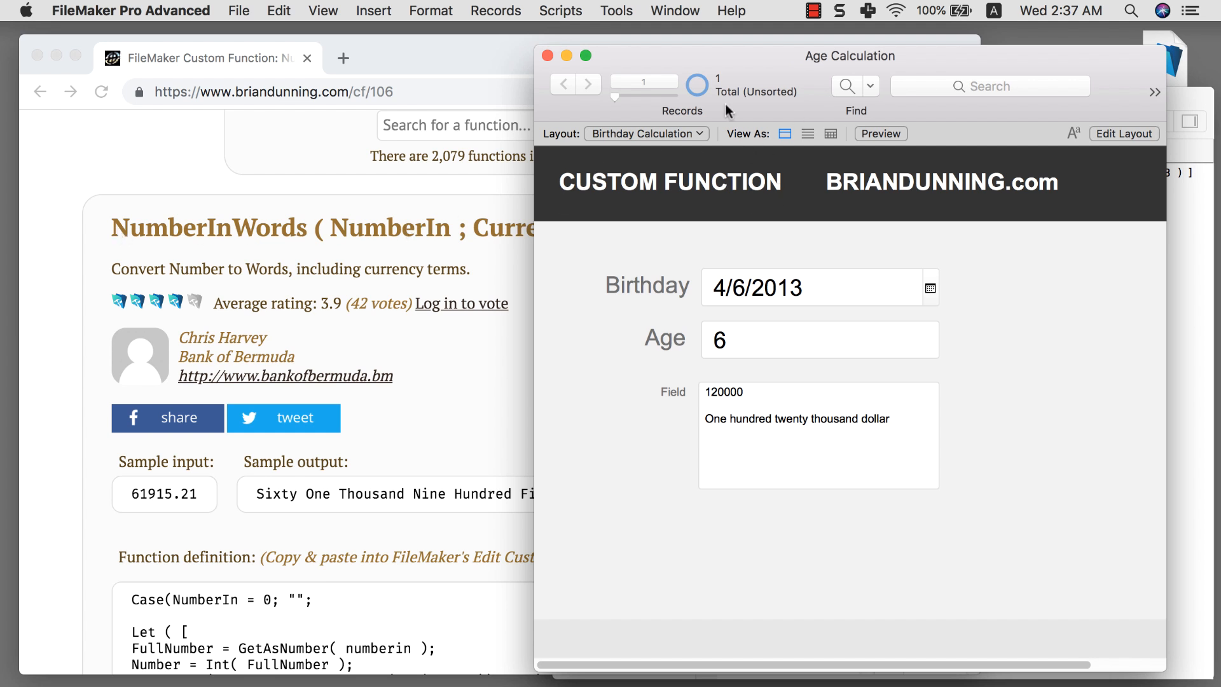
Step: Start a new custom function named NumberInWords and select the NumberIn parameter name online
click(239, 11)
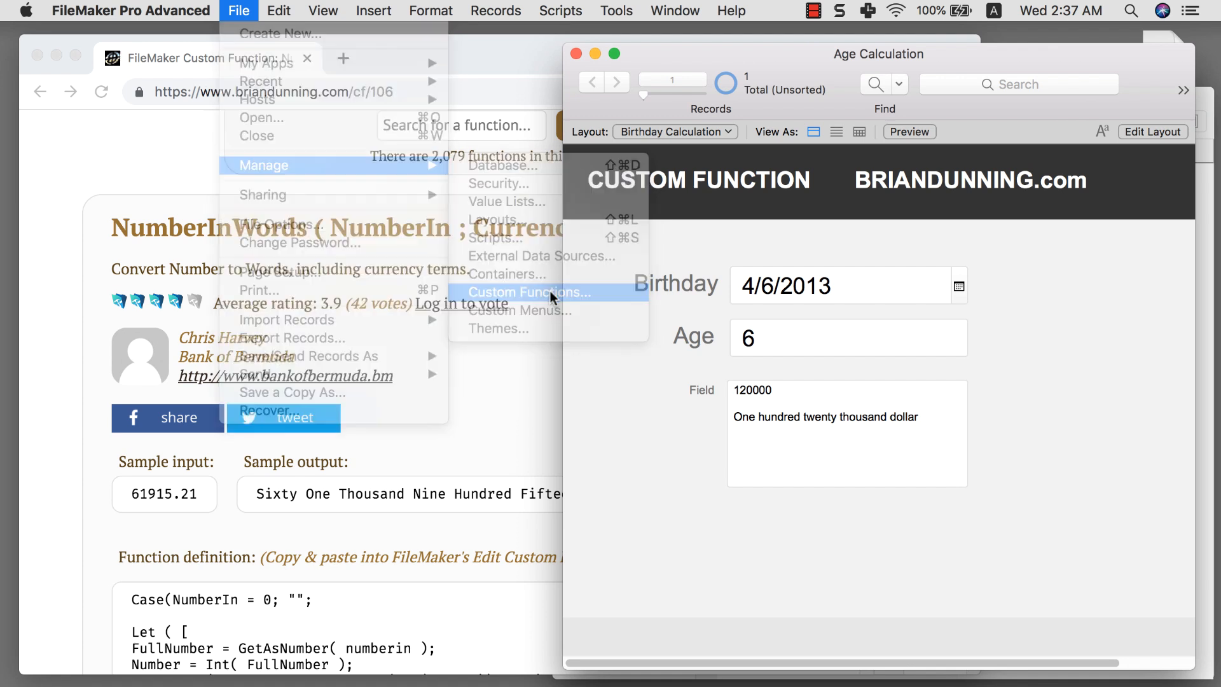
click(528, 292)
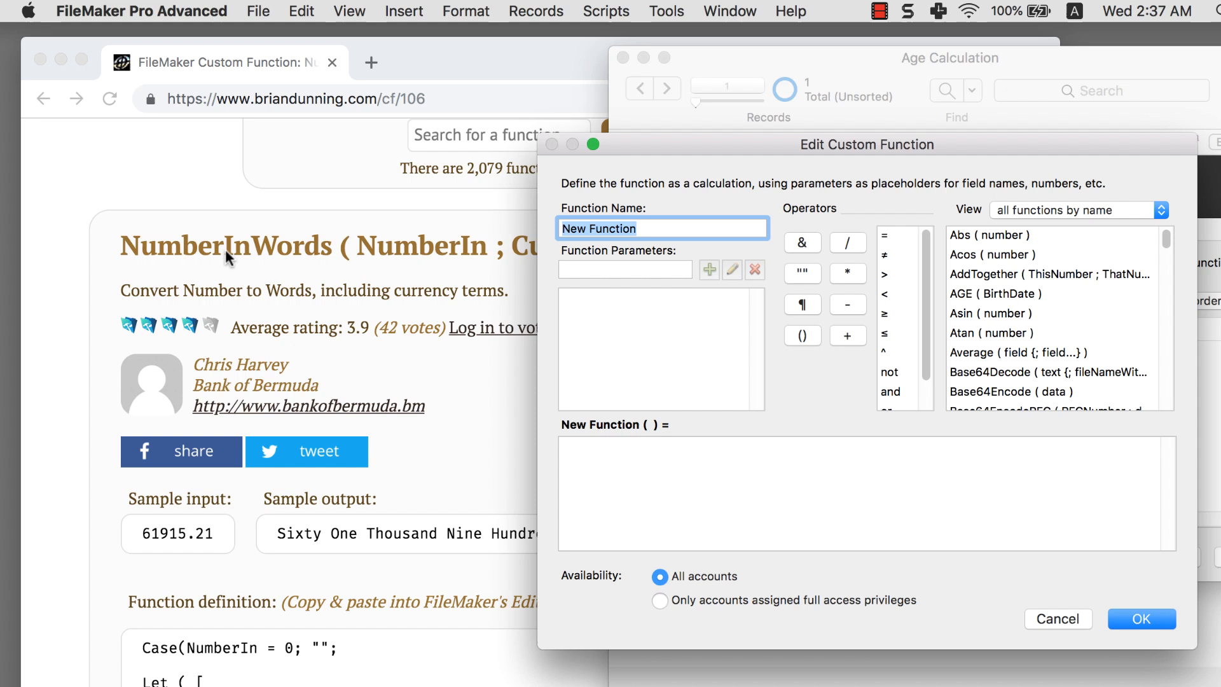
text(NumberInWords)
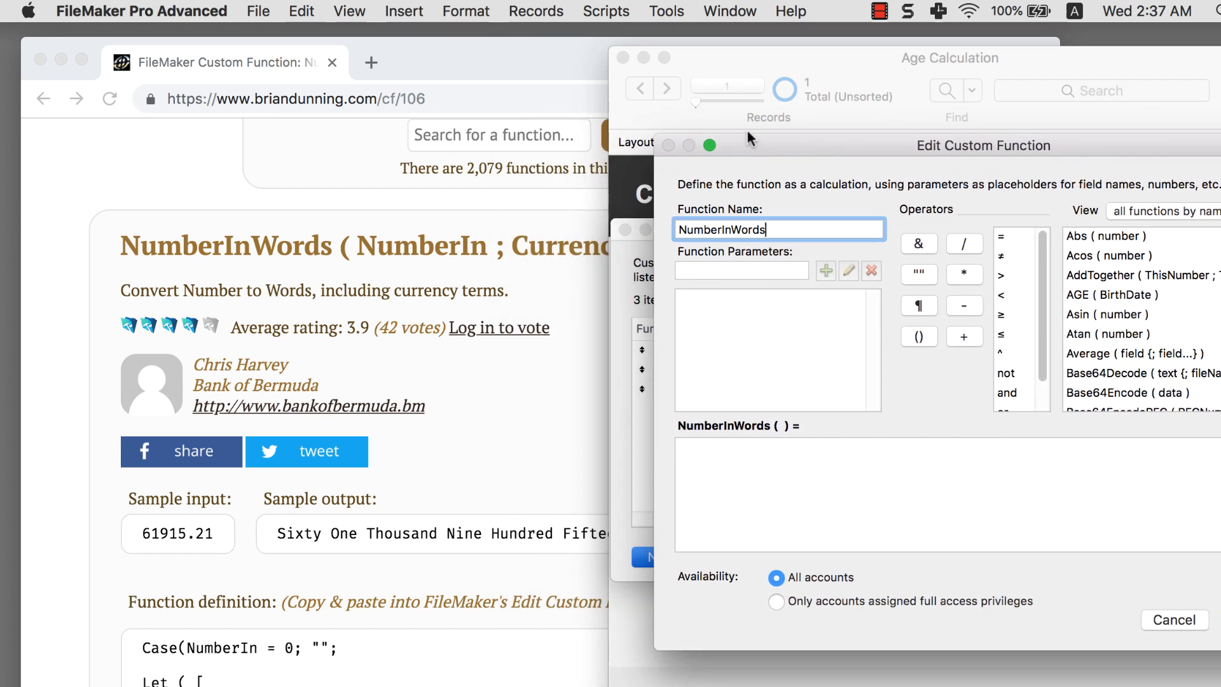
mouse_move(541, 59)
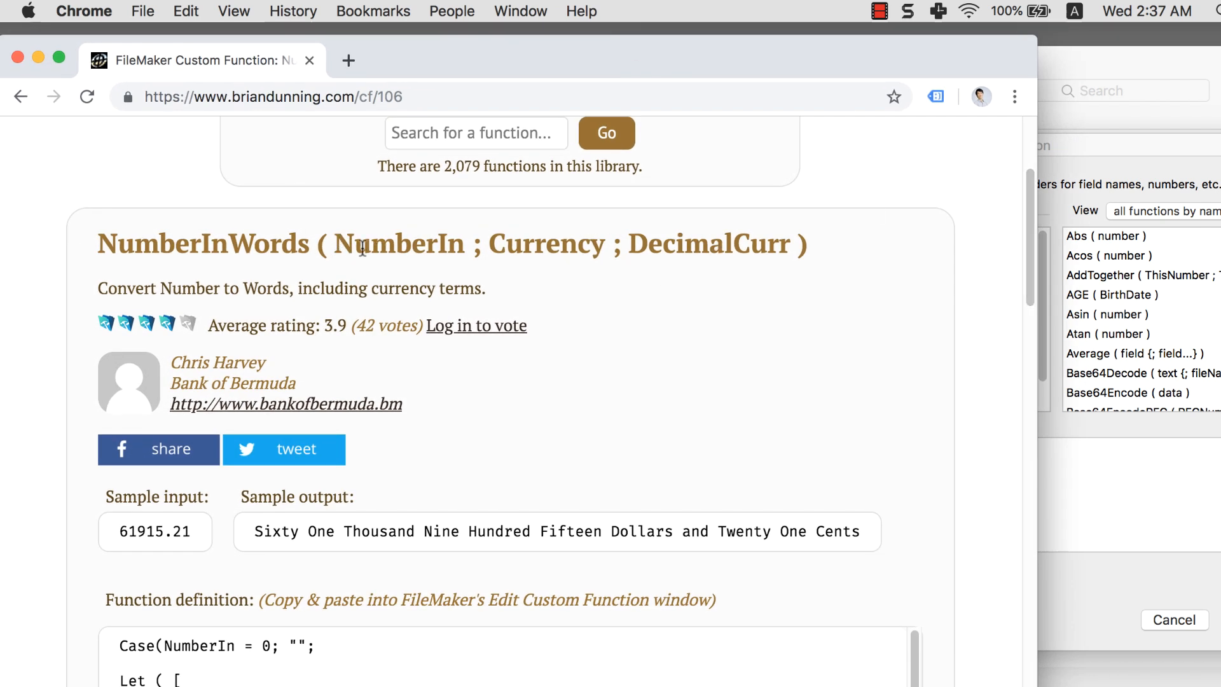
double_click(548, 244)
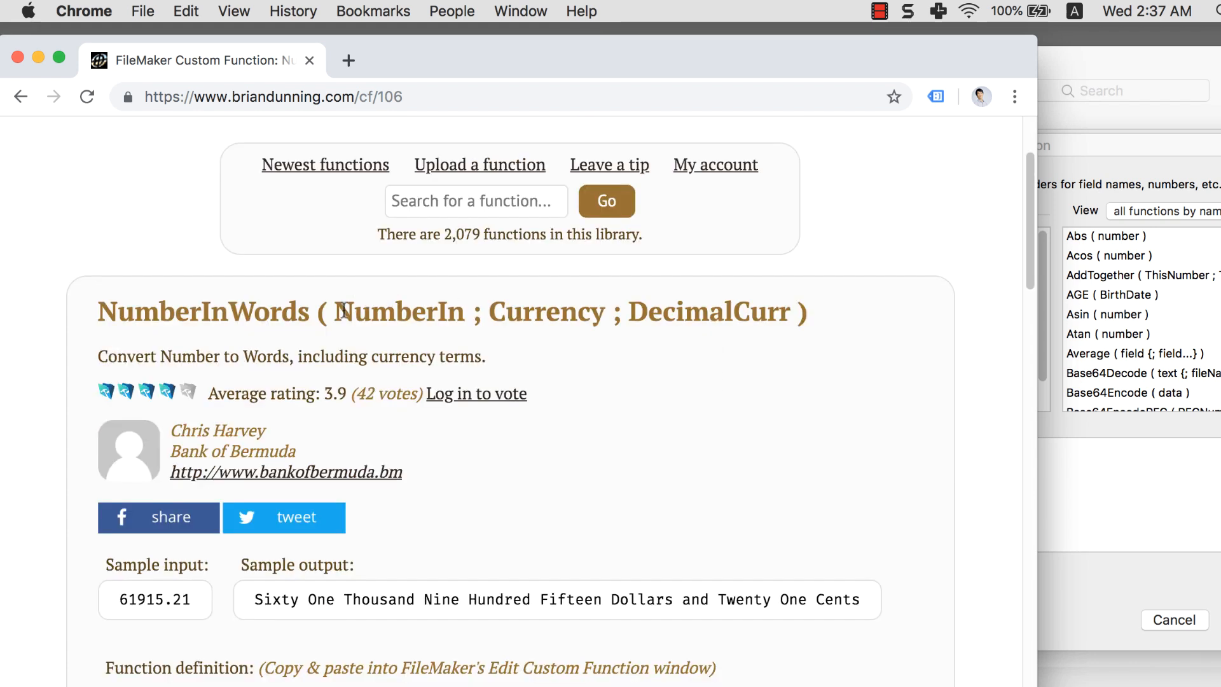
Step: Select a parameter name from the NumberInWords function heading on the web page
double_click(400, 312)
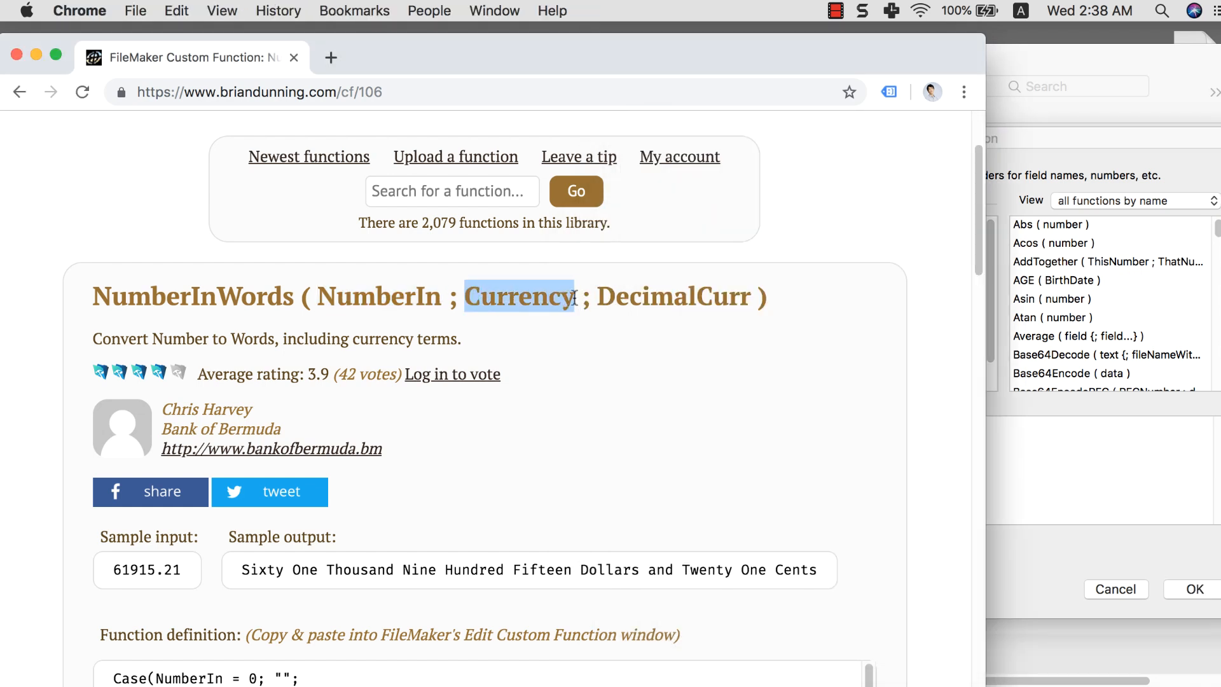
mouse_move(603, 280)
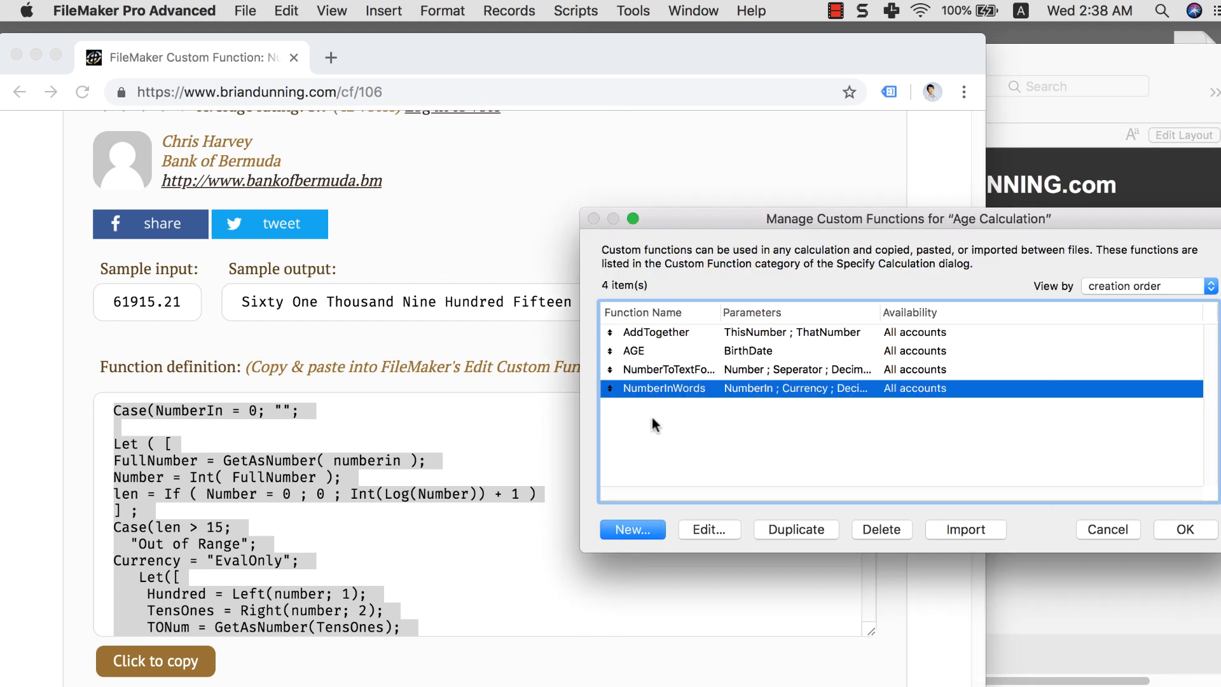
mouse_move(1160, 506)
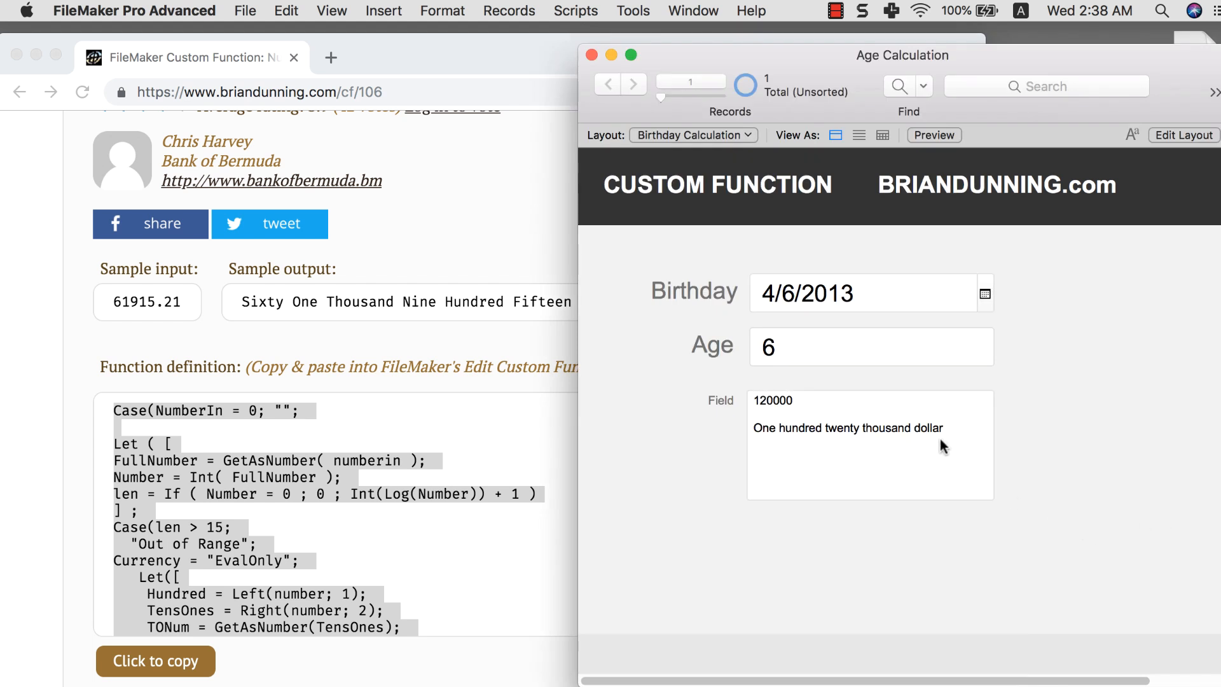
mouse_move(951, 438)
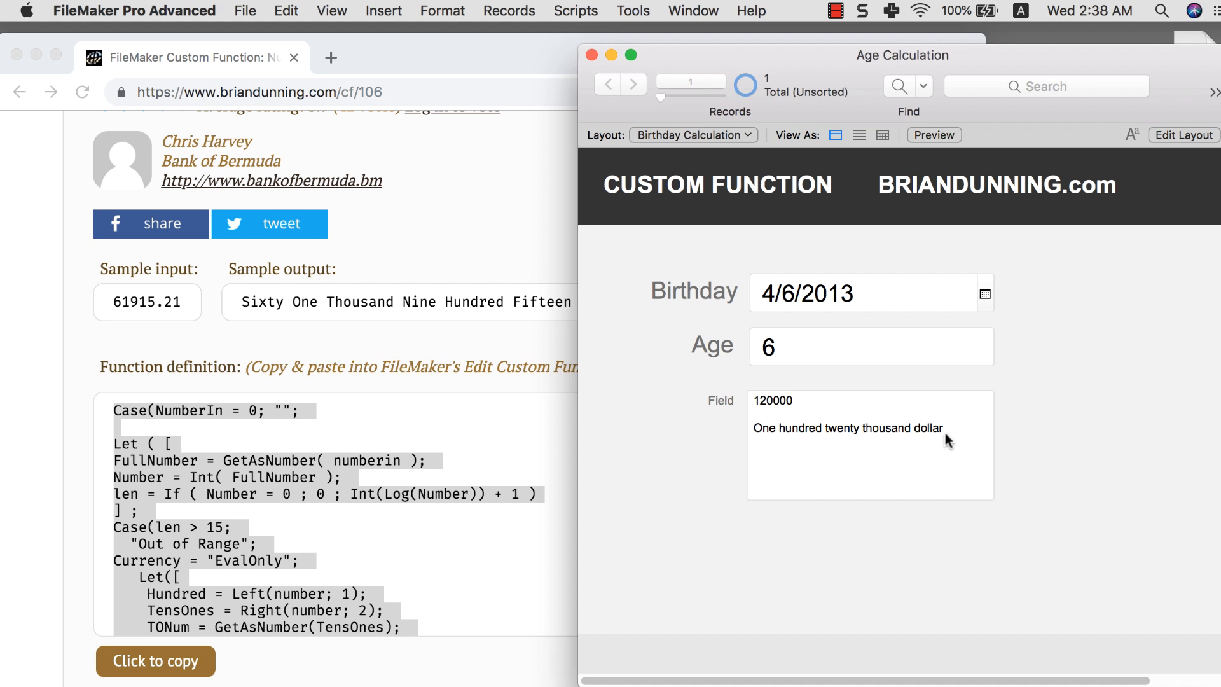
mouse_move(677, 177)
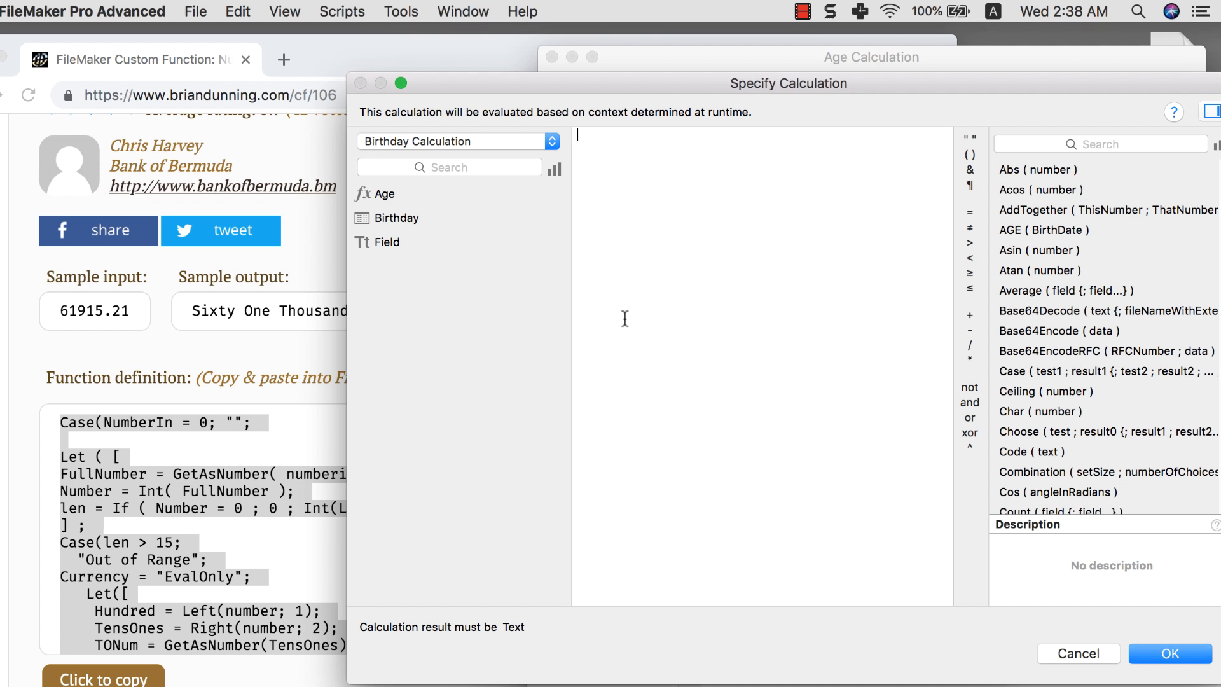
mouse_move(943, 219)
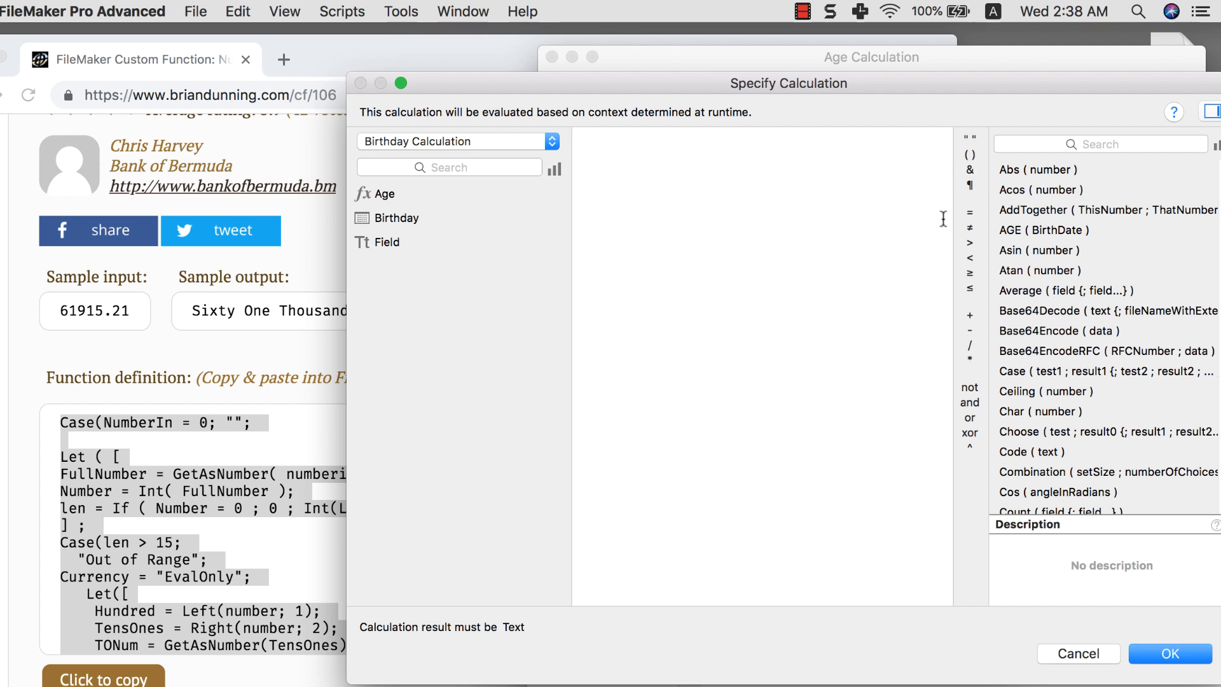
Step: Type 'numb' in the calculation and review the NumberInWords function on the Brian Dunning page
text(numb)
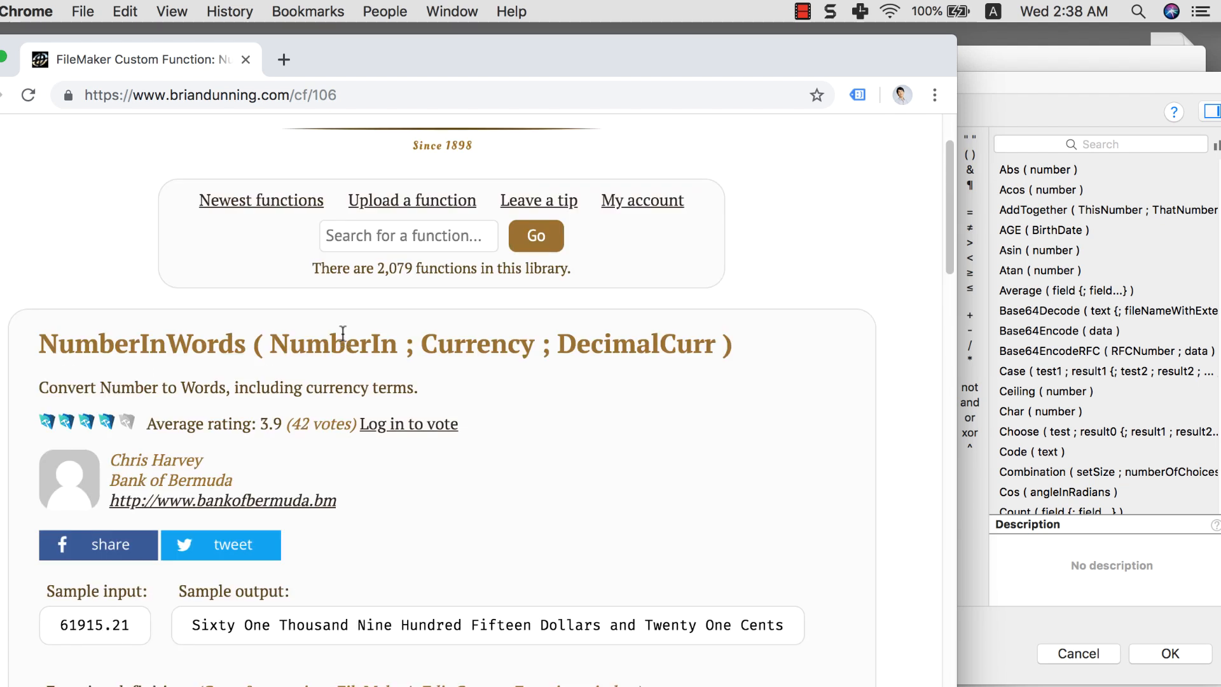
scroll(down, 3)
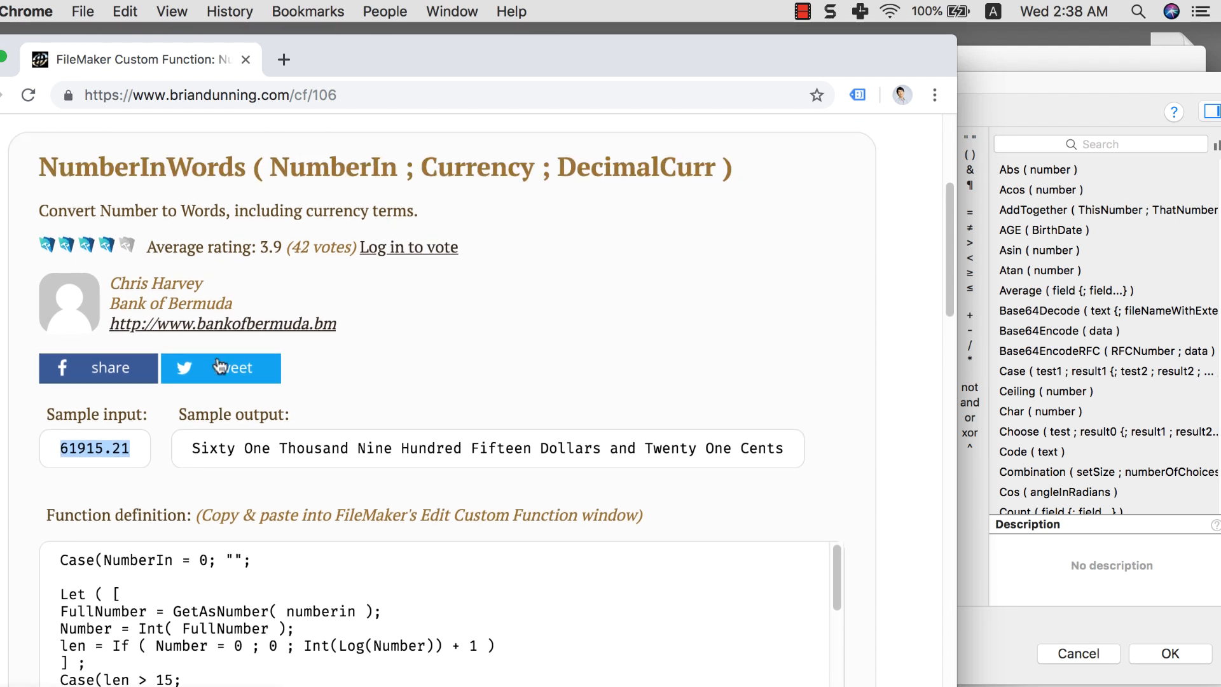
scroll(down, 3)
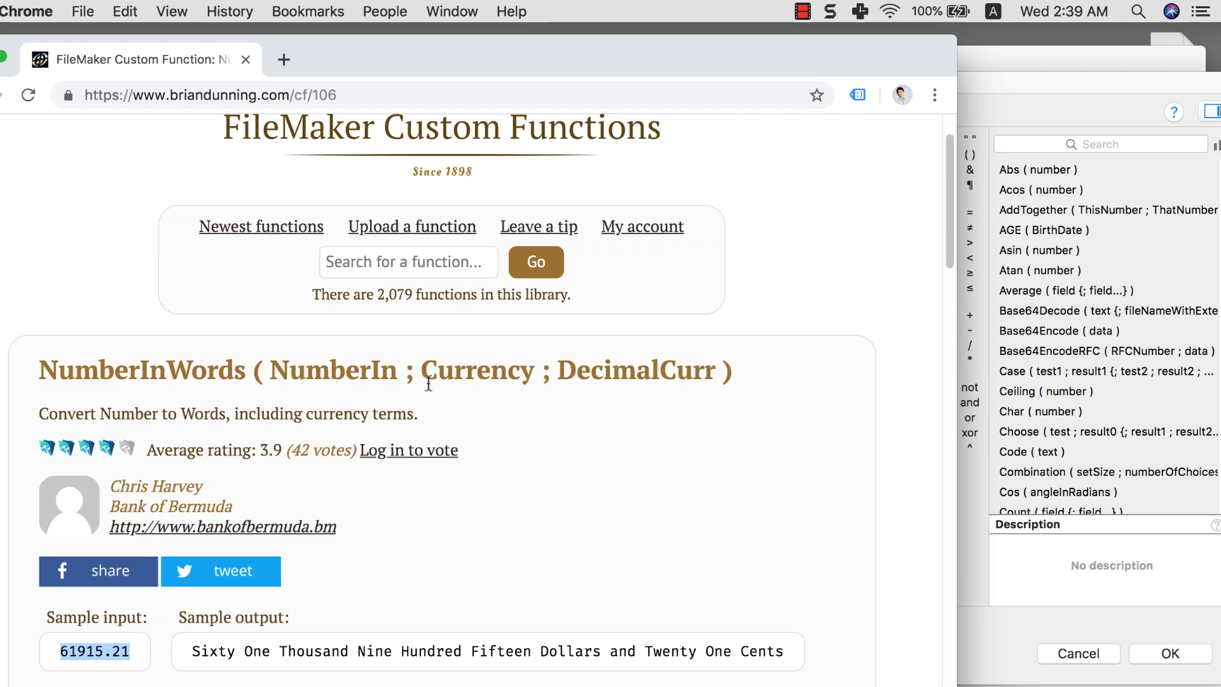
scroll(down, 3)
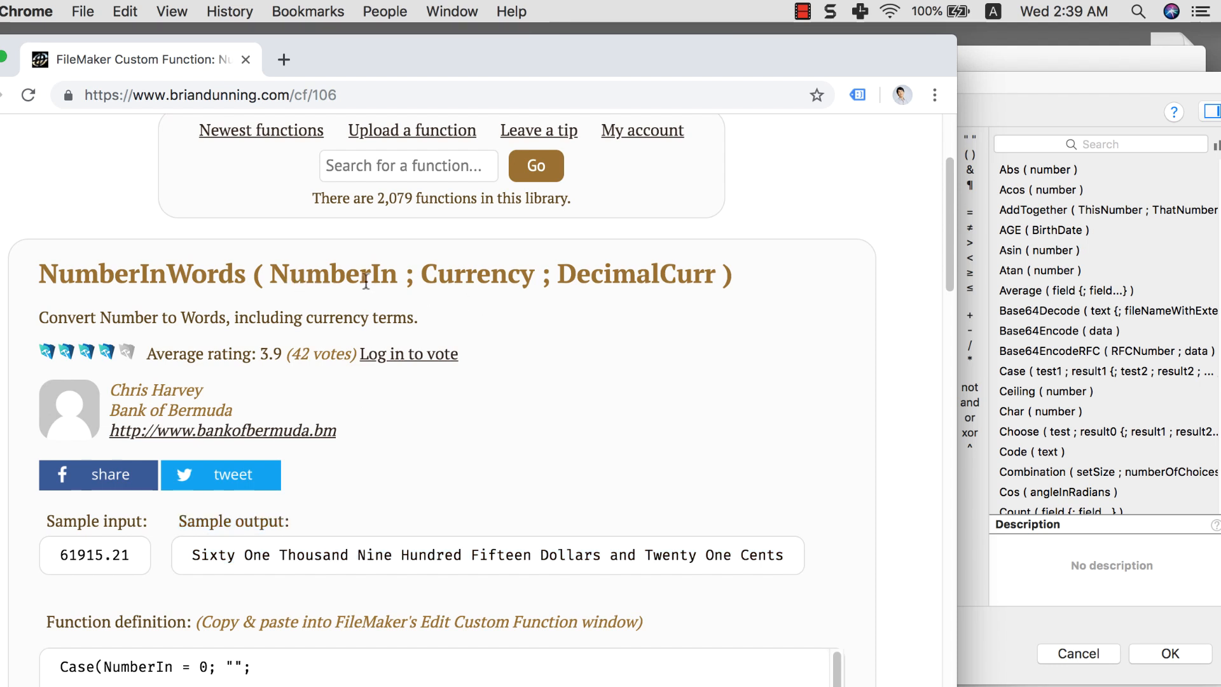
mouse_move(1077, 190)
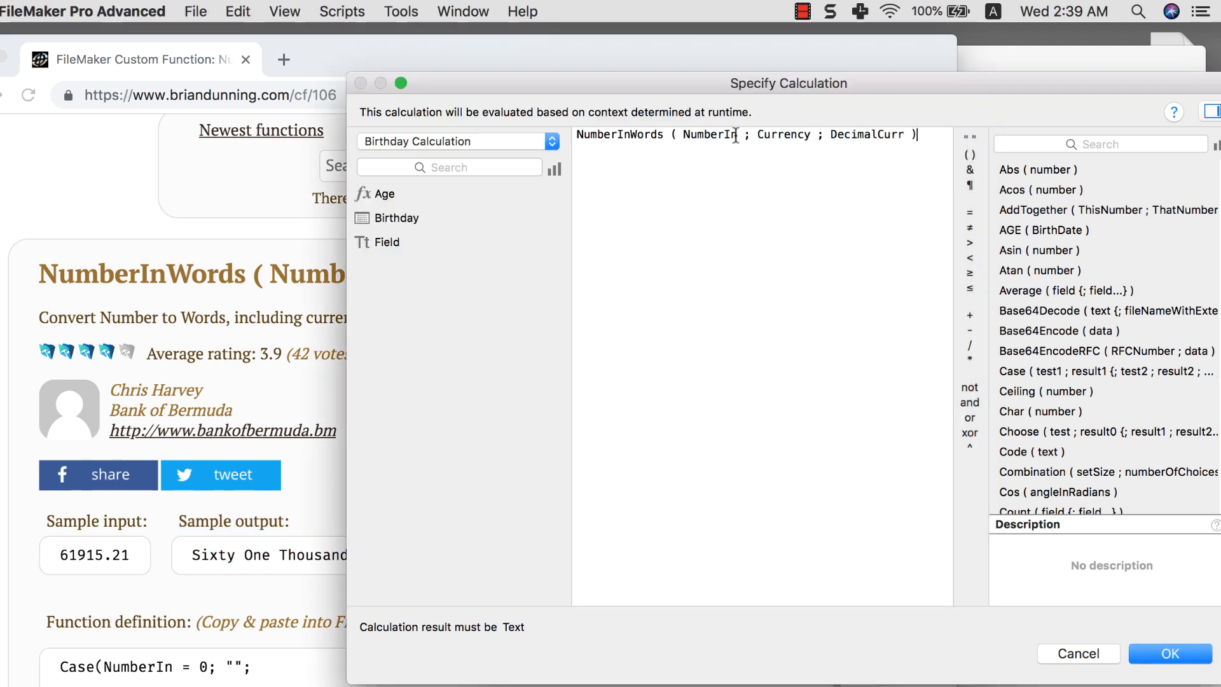
Step: Fill the NumberInWords parameters with 121032, "dollars" and "cent" and accept the calculation
double_click(710, 135)
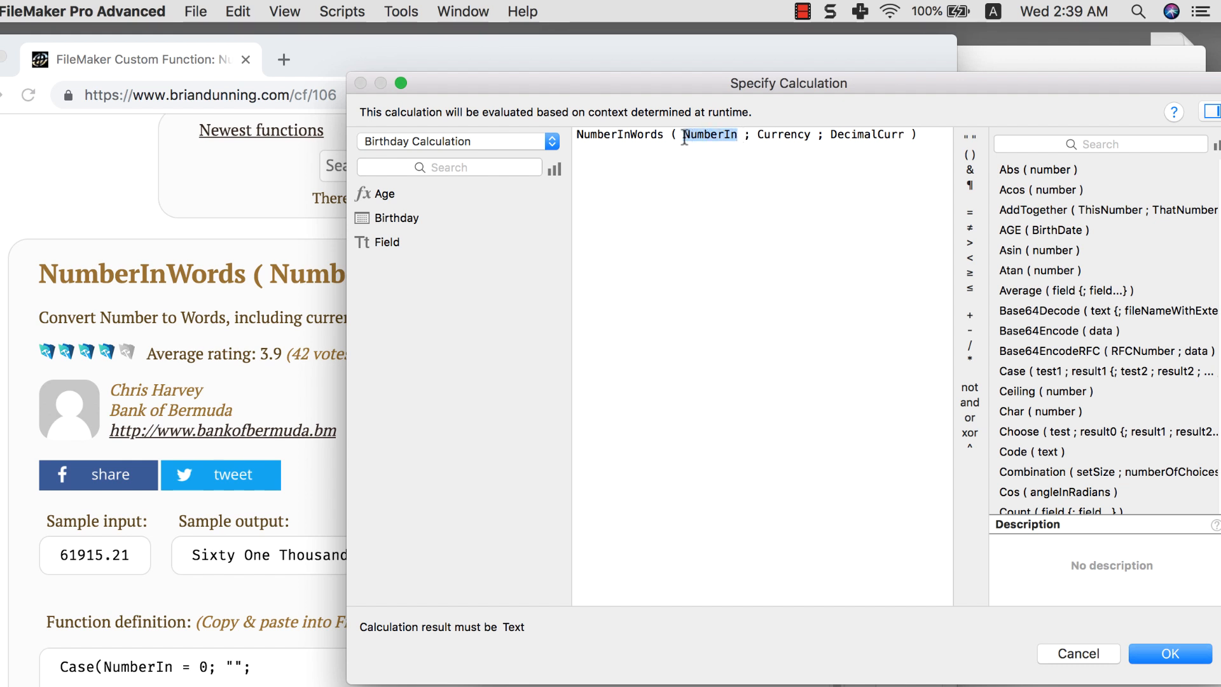
text(10)
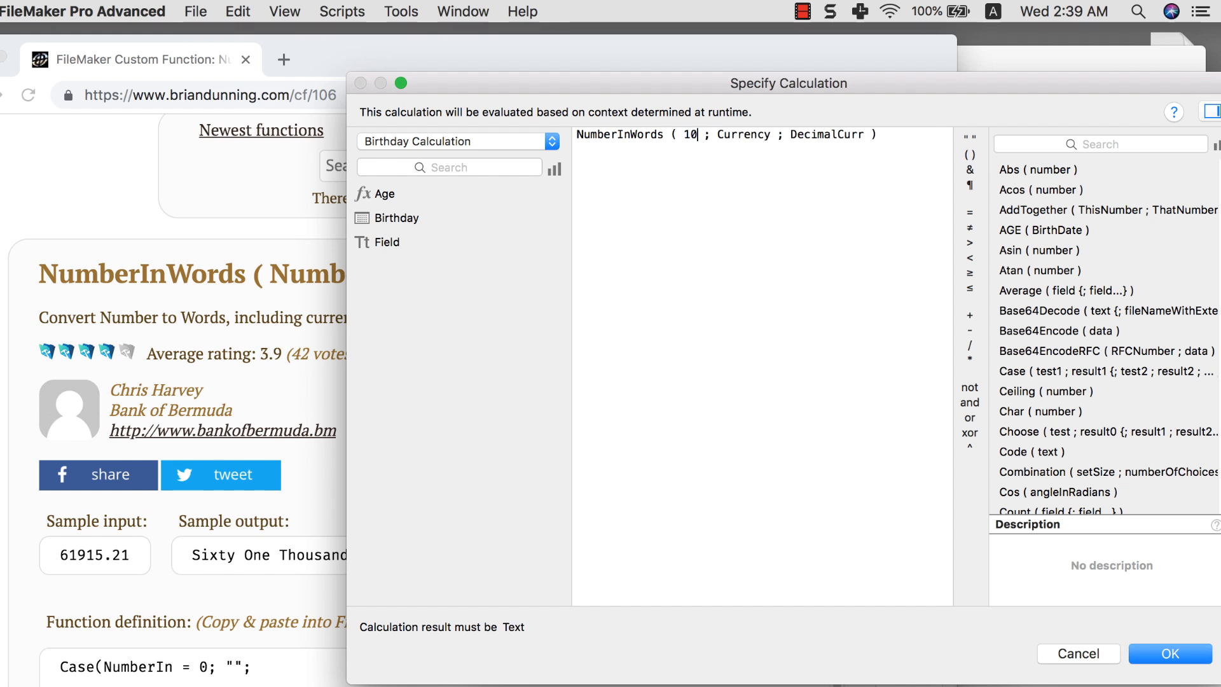
text(121032)
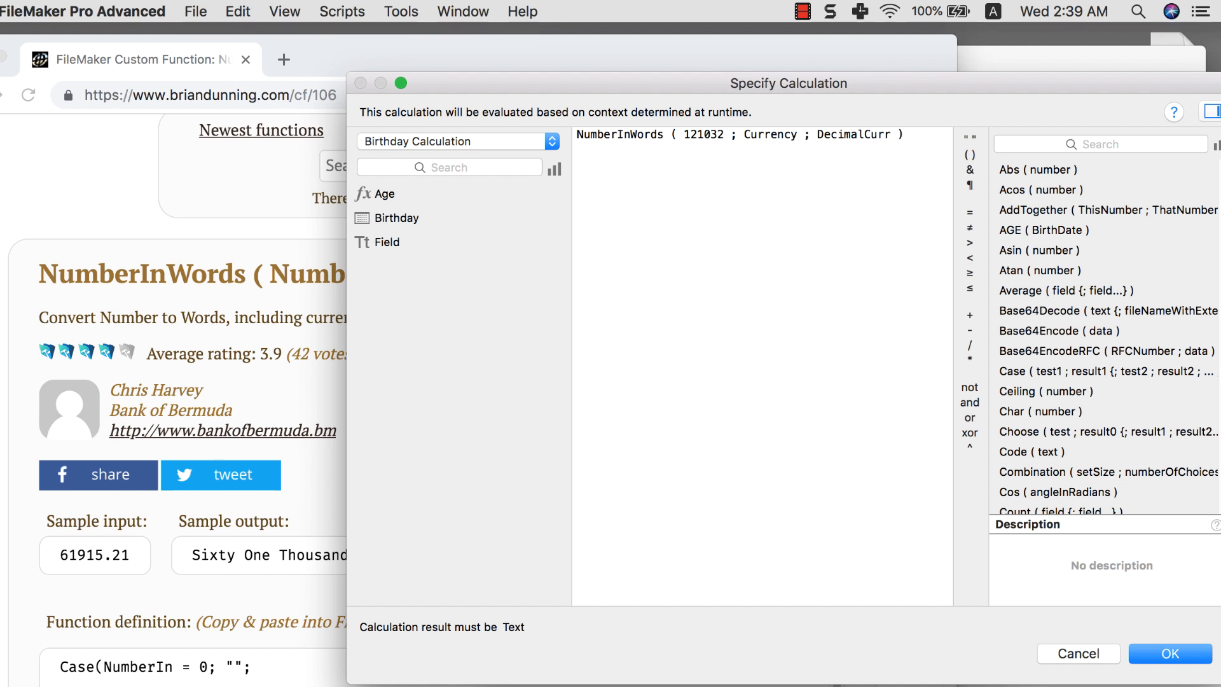
double_click(769, 134)
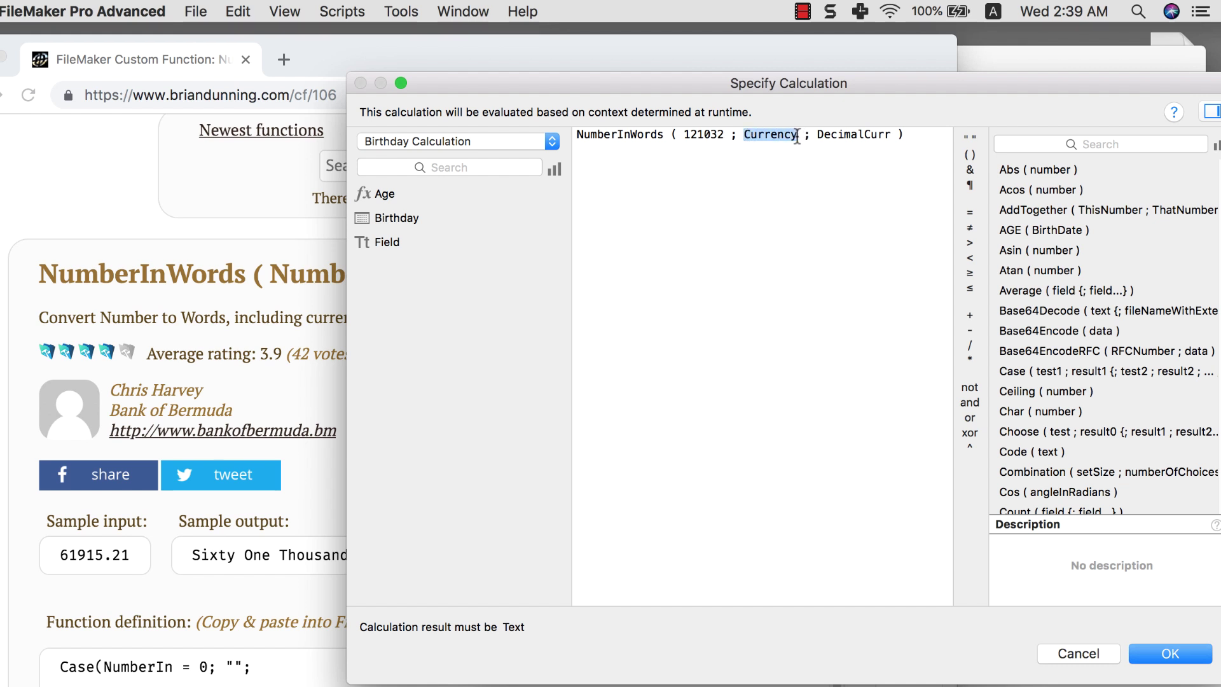
text("")
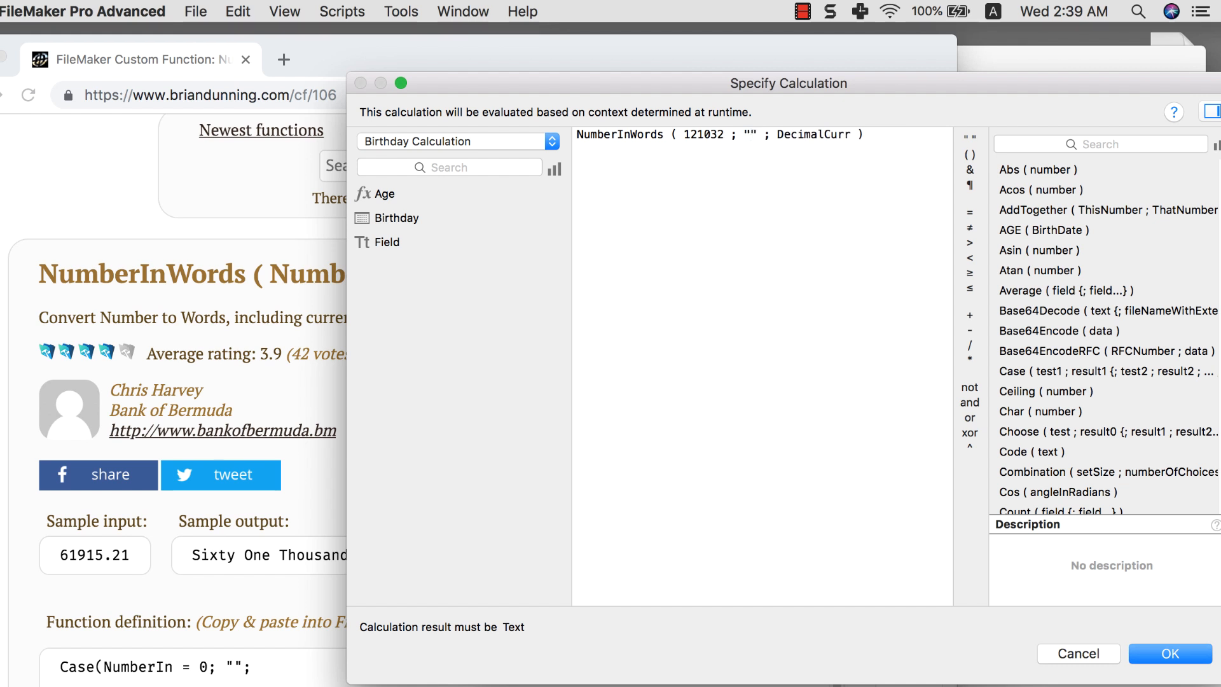
text(dollar)
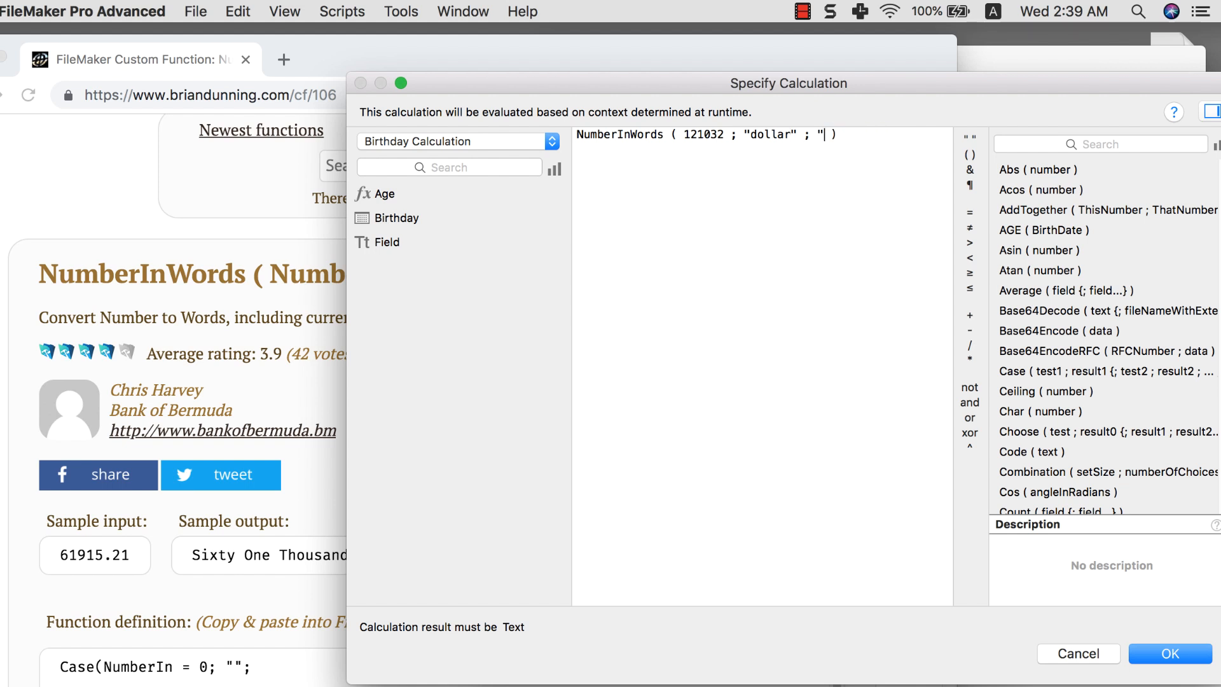
text(cent)
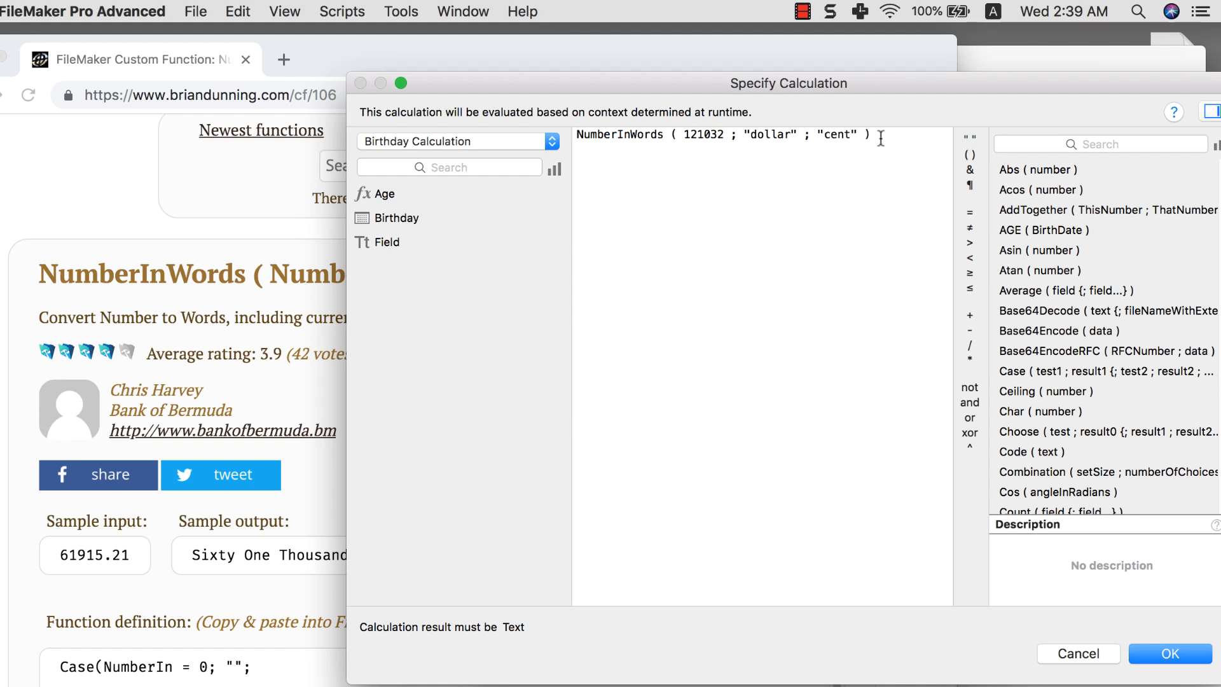
mouse_move(1145, 624)
text(s)
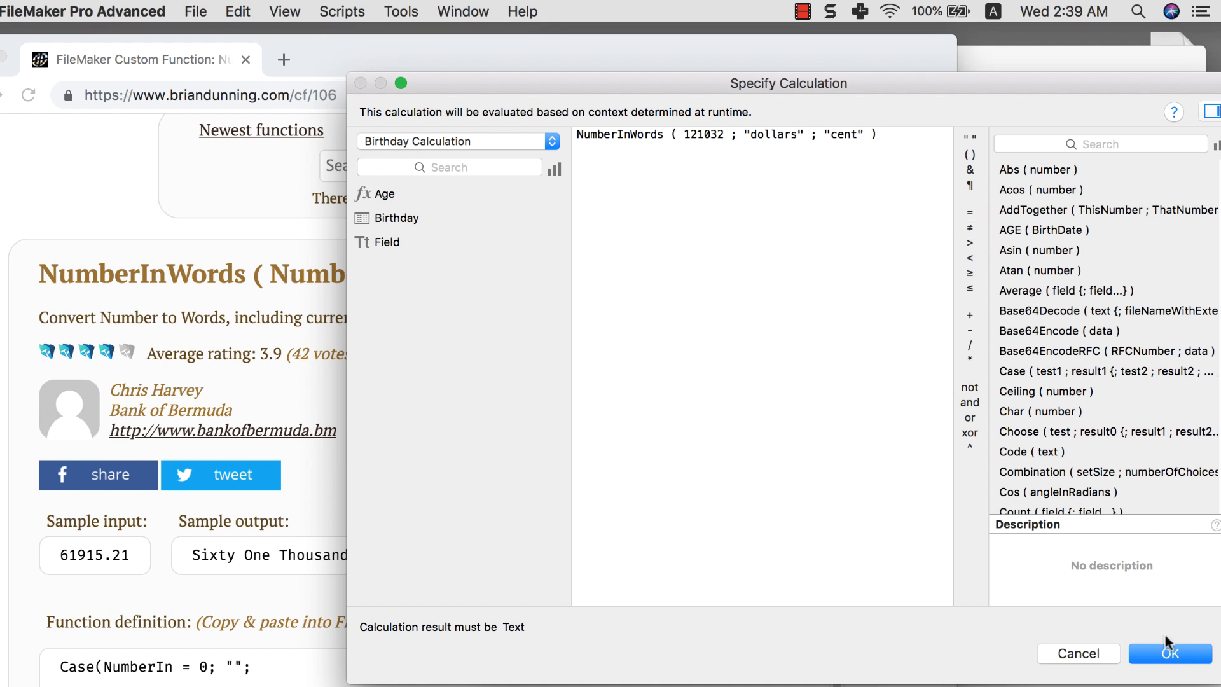
click(1168, 671)
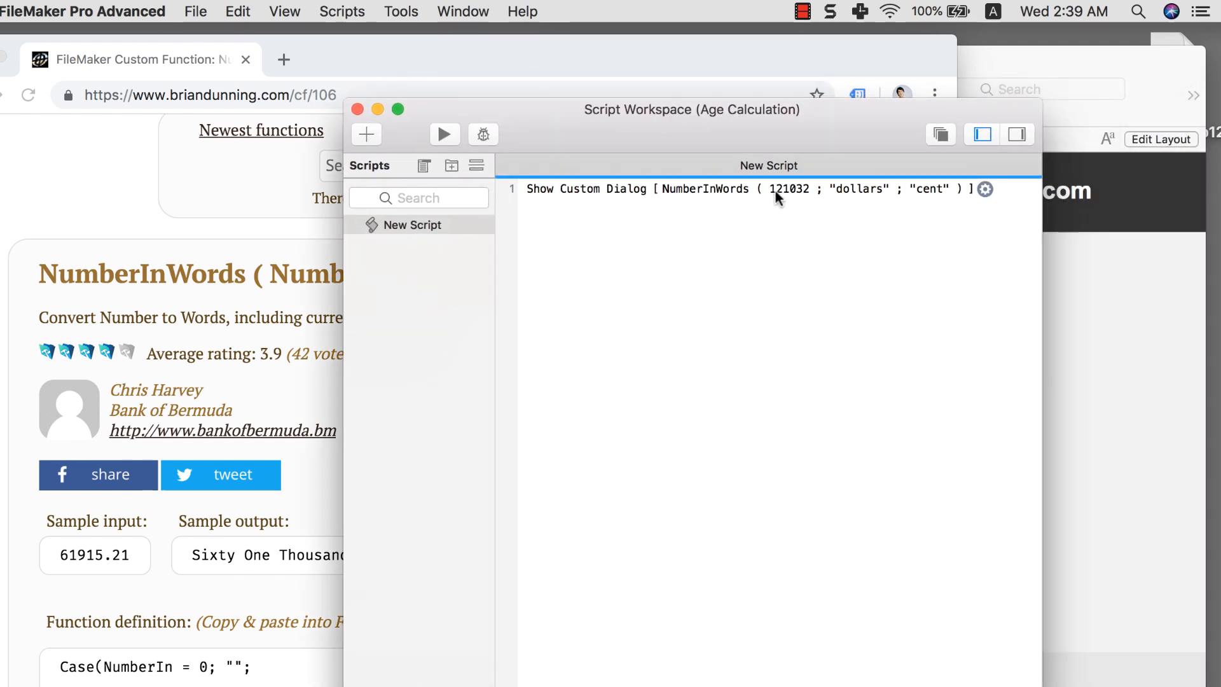
mouse_move(788, 197)
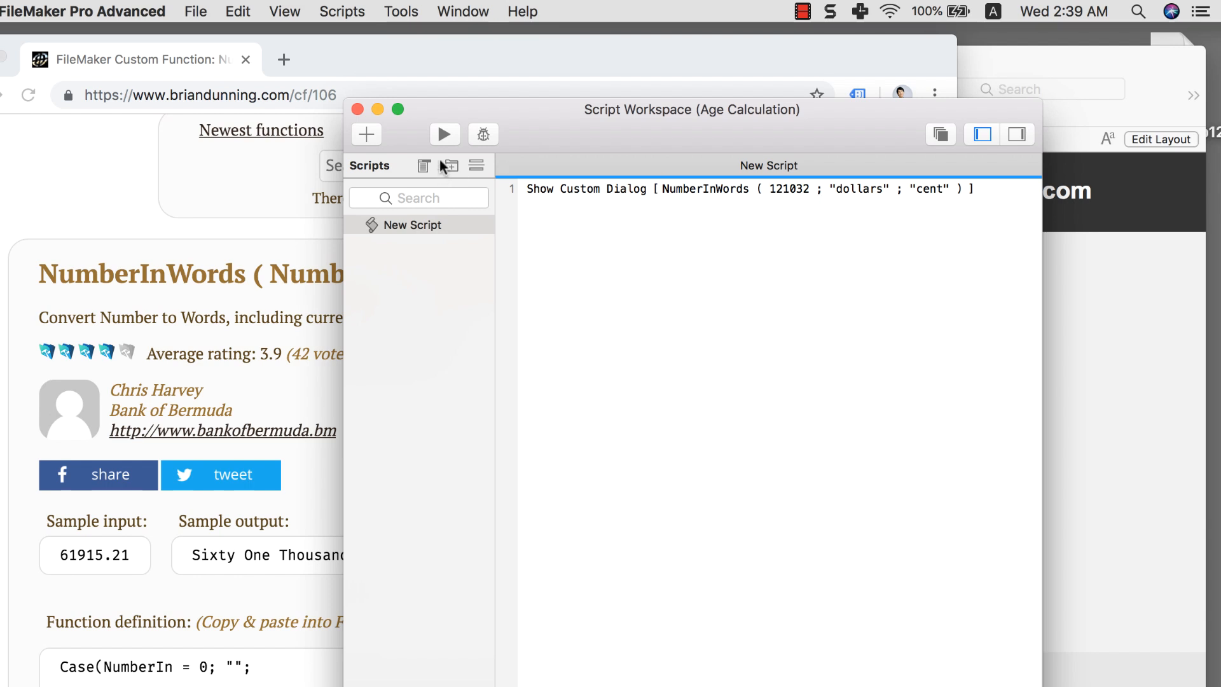
Step: Run the script and dismiss the dialog reading 'One Hundred Twenty One Thousand Thirty Two dollars'
click(445, 134)
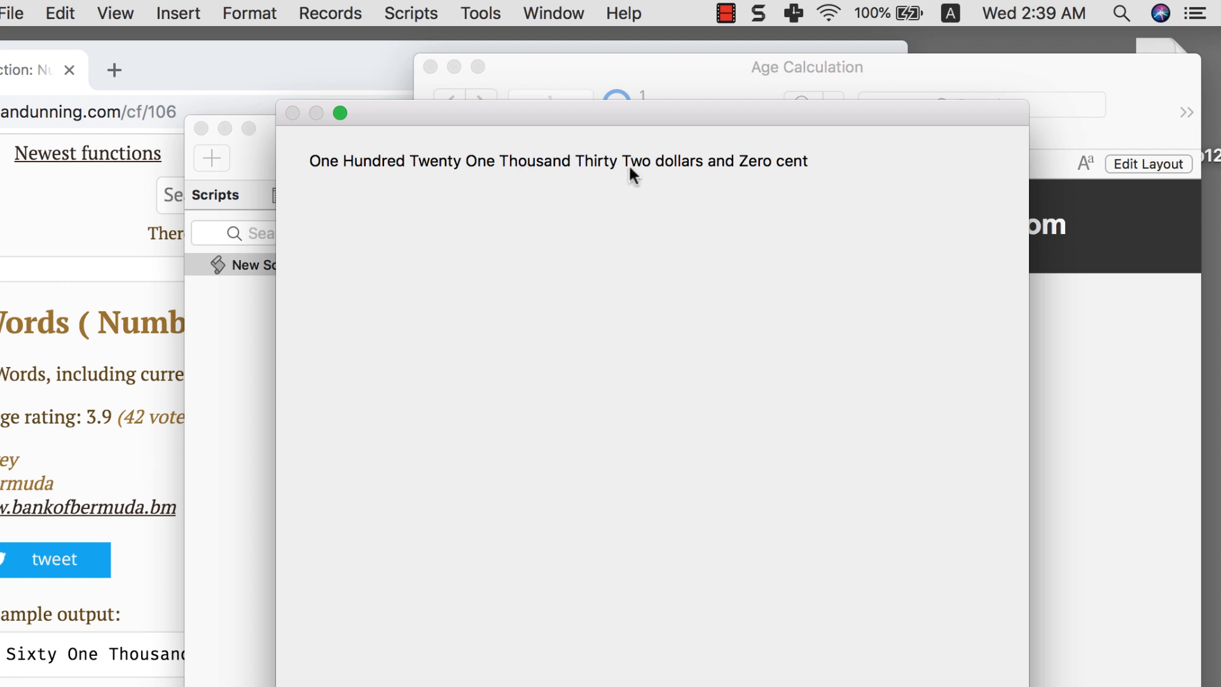
mouse_move(796, 176)
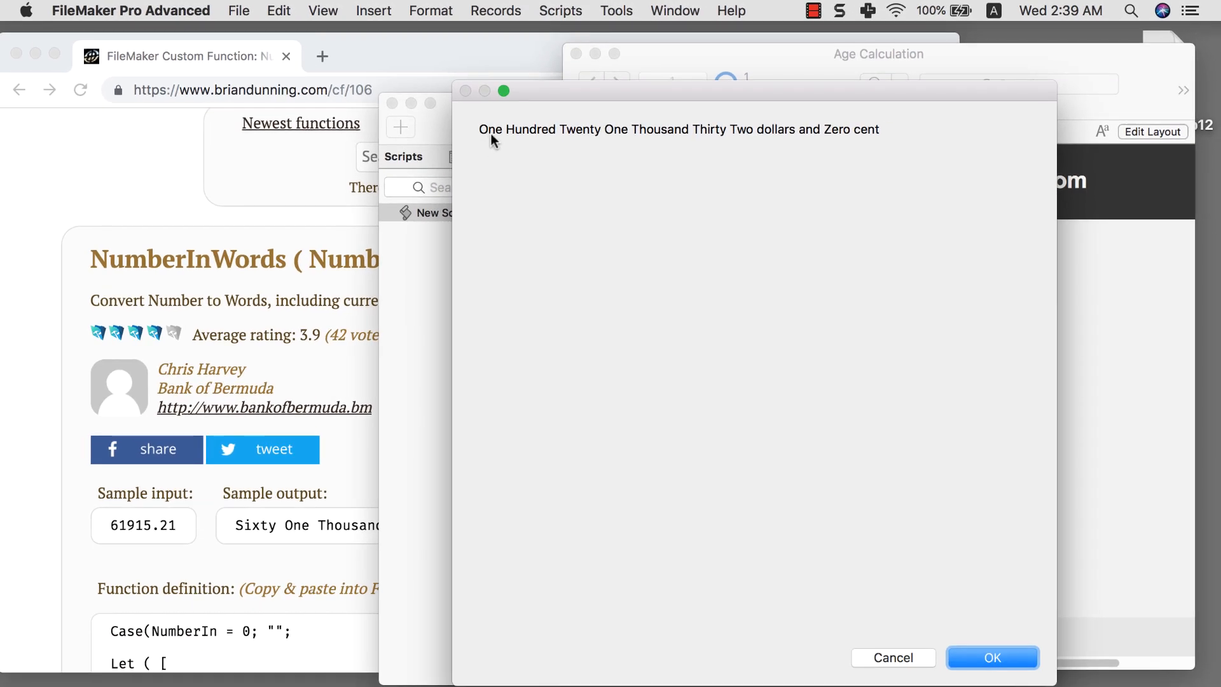
click(994, 657)
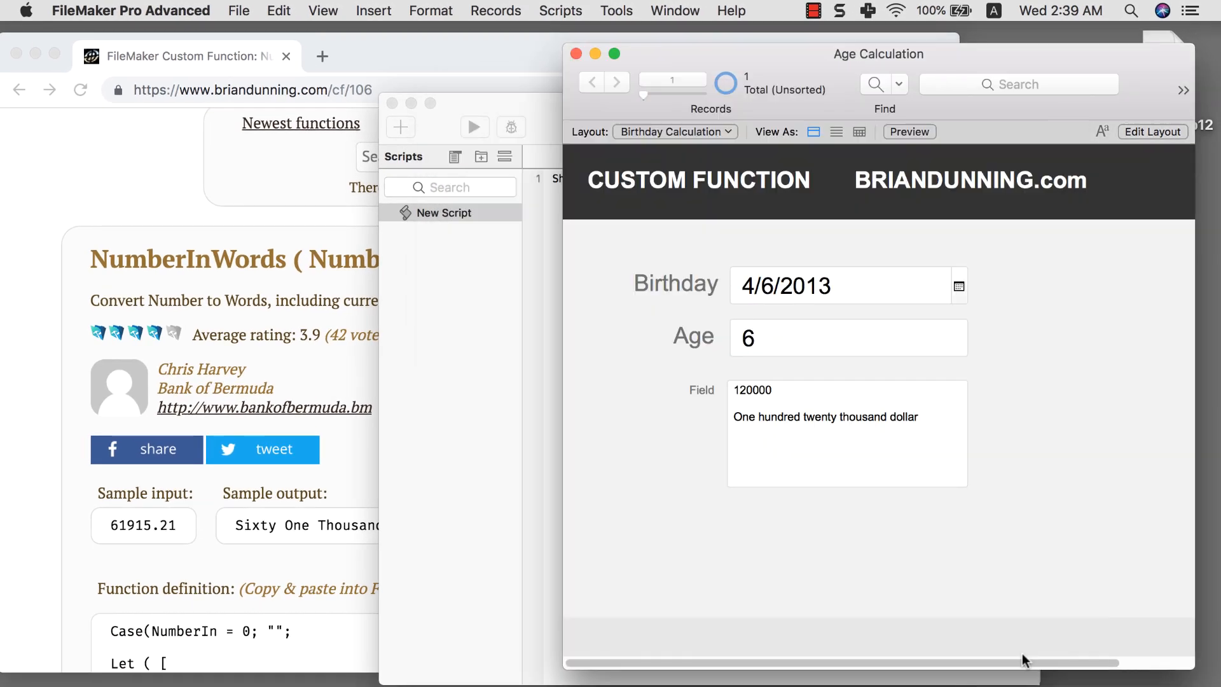
mouse_move(1026, 567)
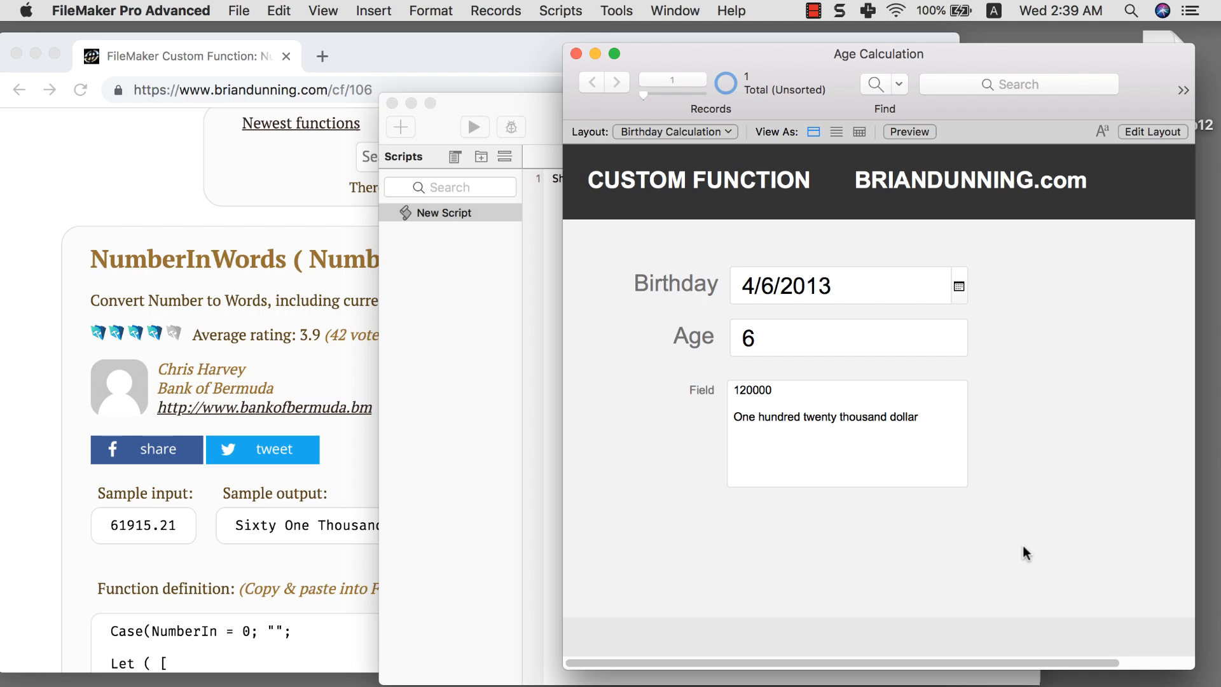
mouse_move(1040, 512)
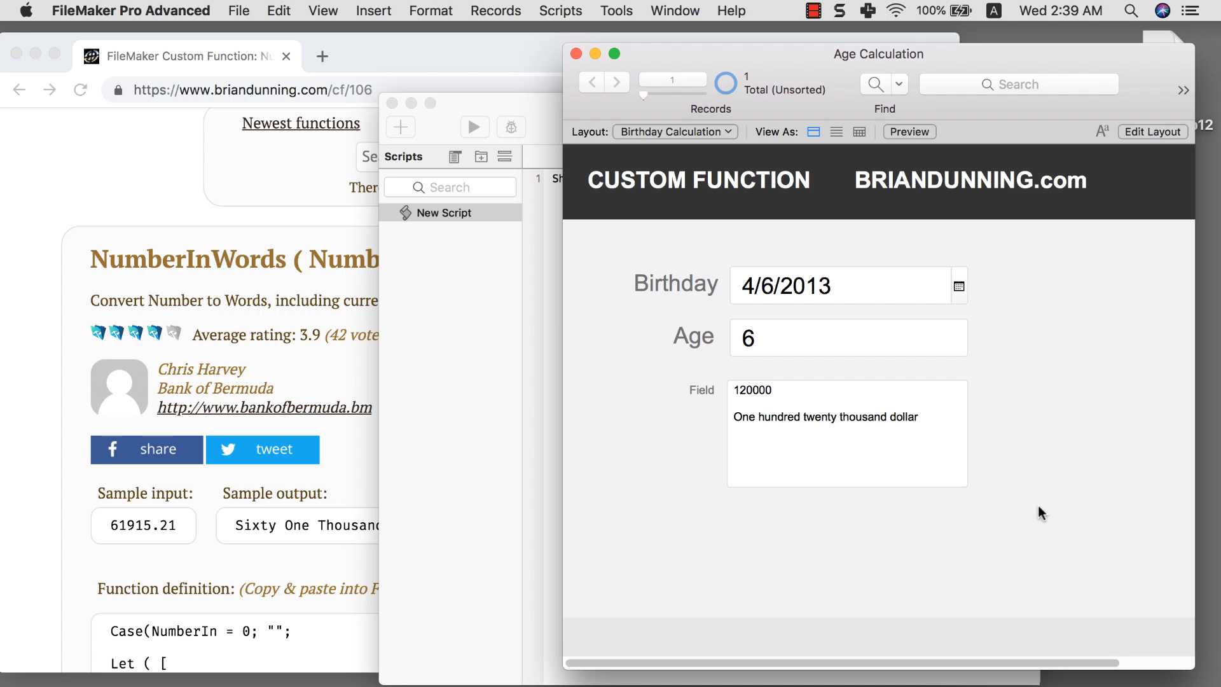
mouse_move(938, 463)
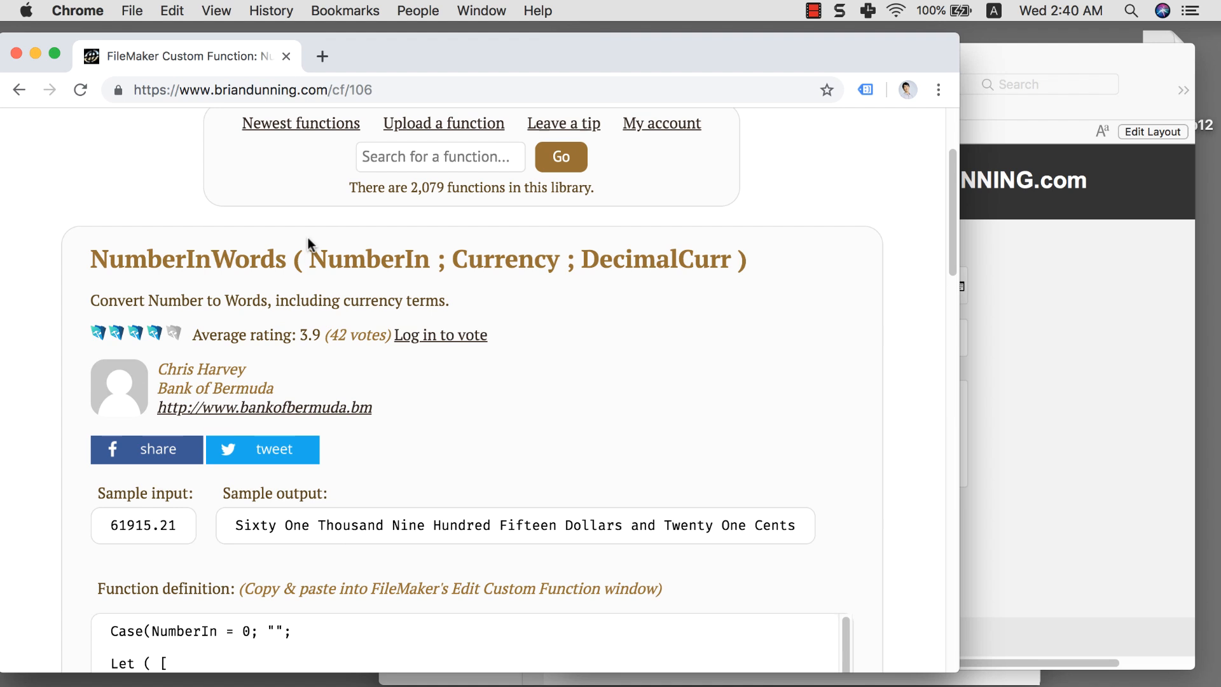
mouse_move(413, 82)
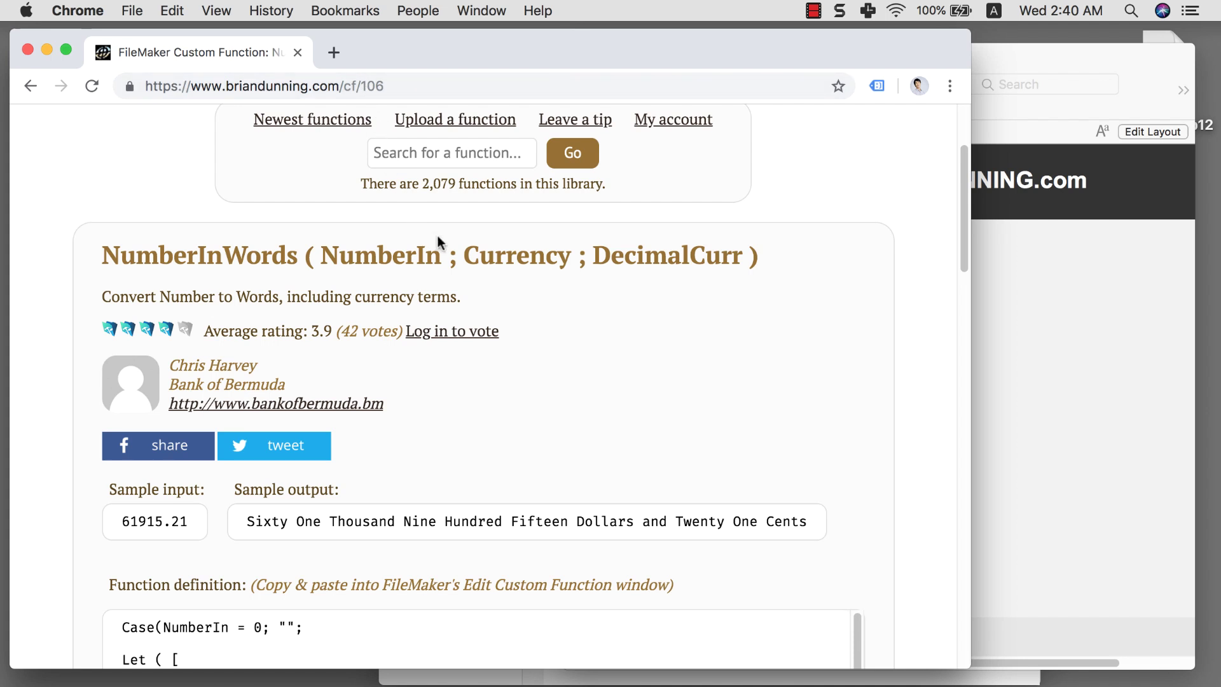
mouse_move(456, 243)
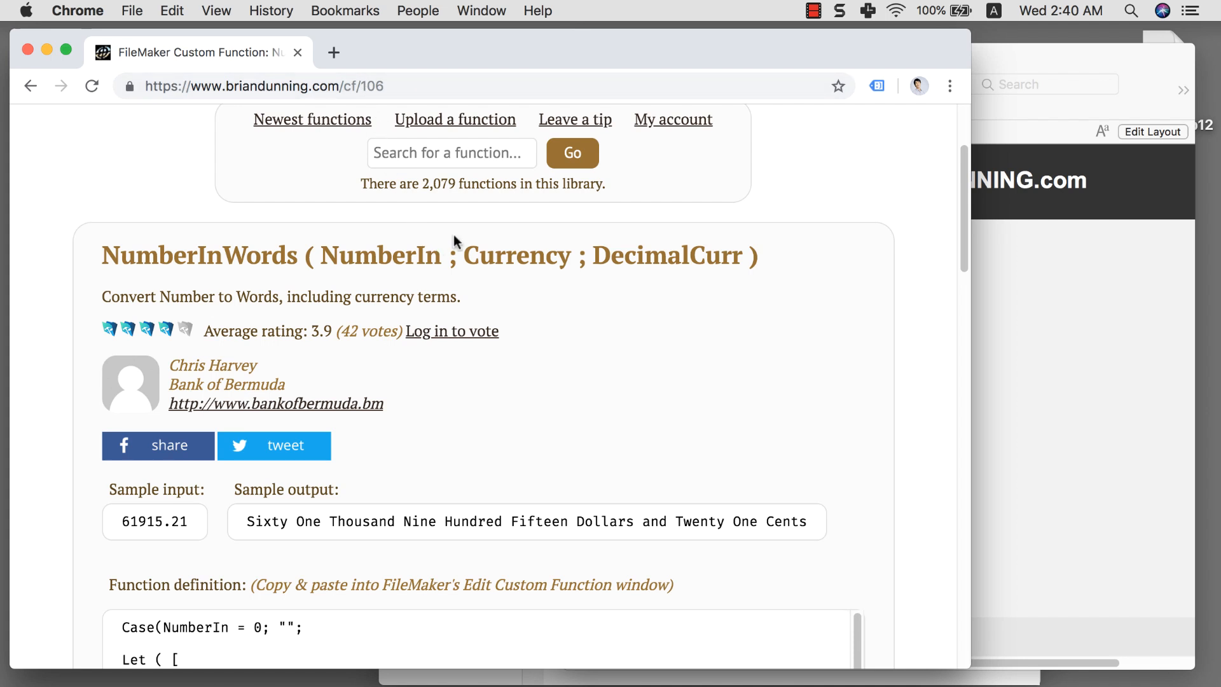
mouse_move(553, 255)
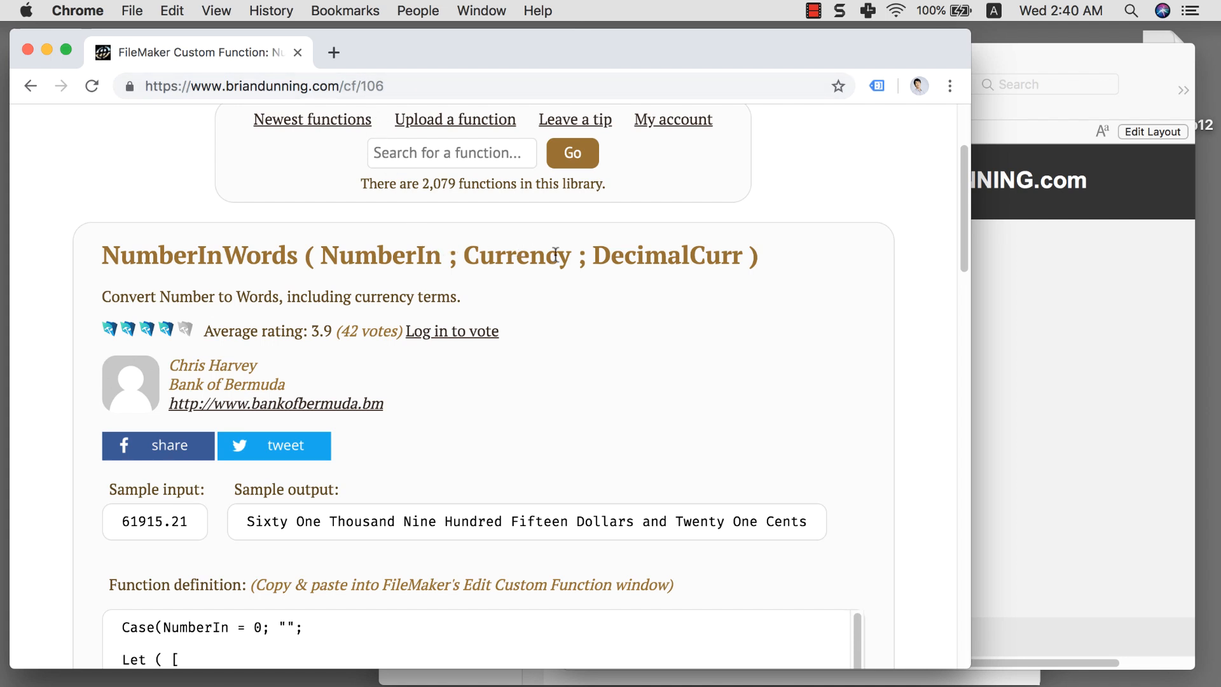